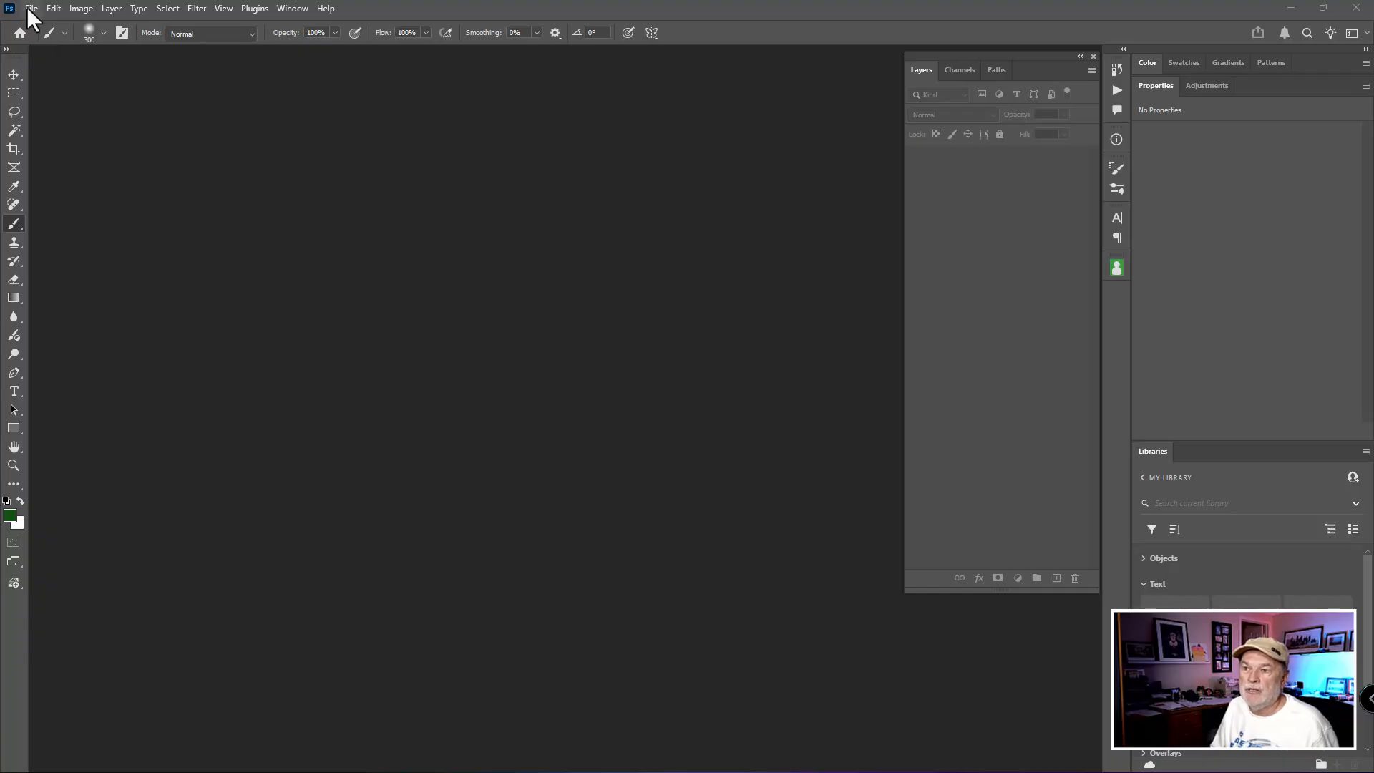
- Create a new 12 × 8 inch document starting from the Default Photoshop Size preset
{"action": "left_click", "coordinate": [43, 13]}
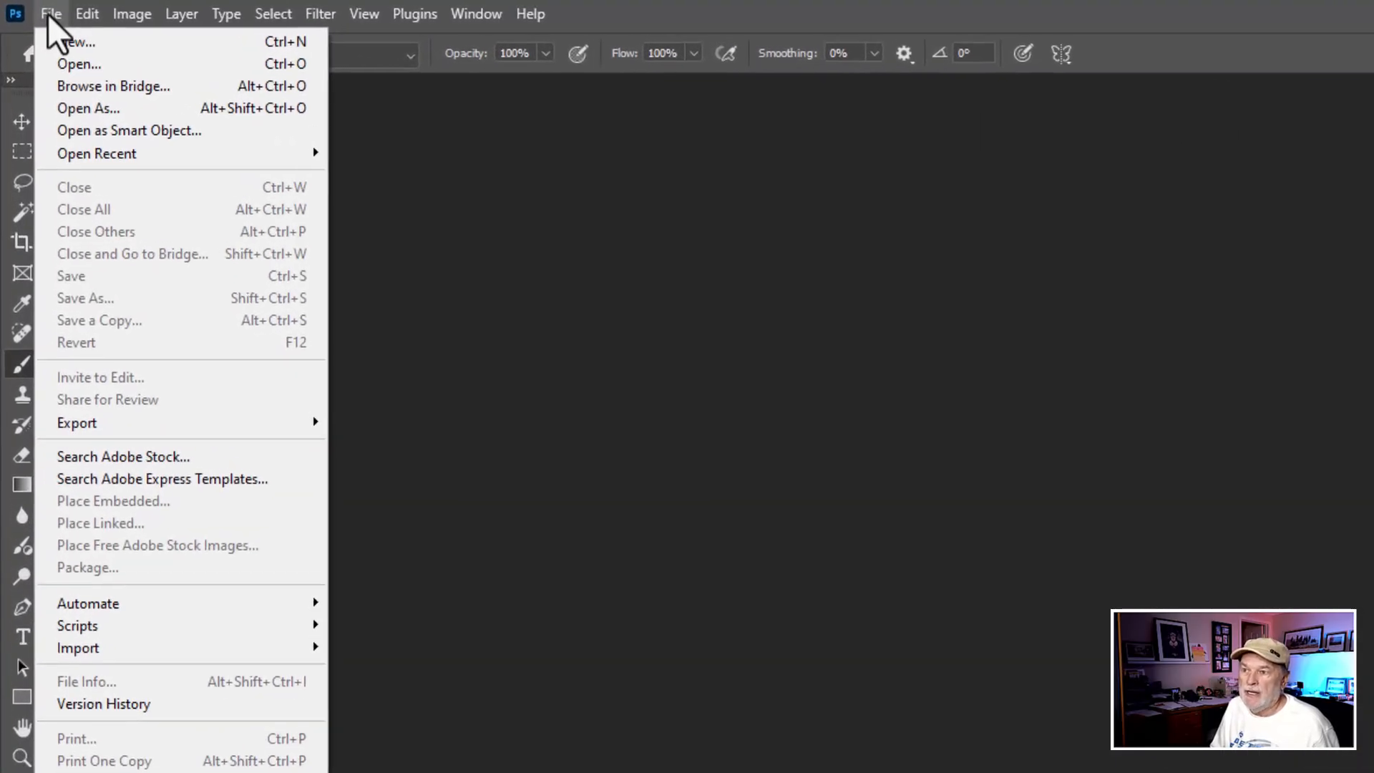
{"action": "left_click", "coordinate": [75, 39]}
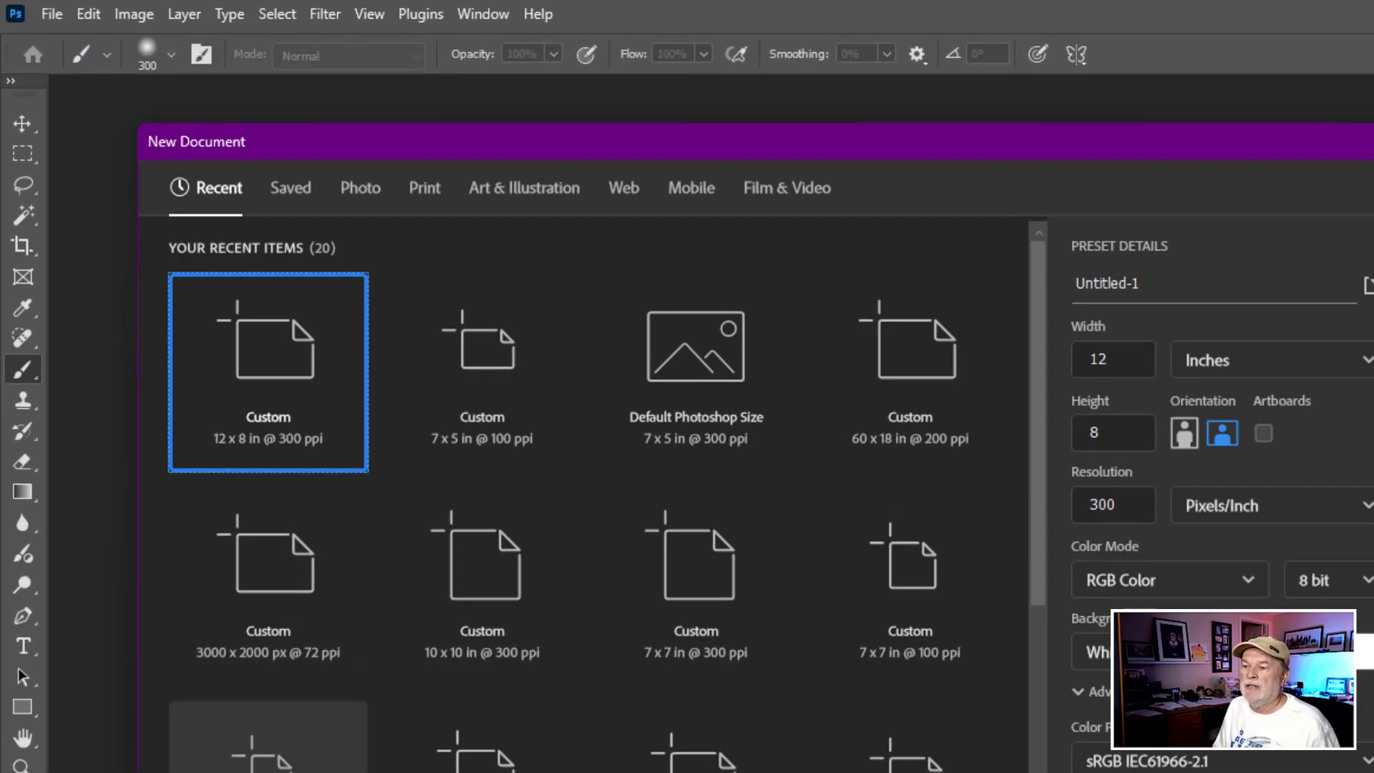
{"action": "left_click", "coordinate": [693, 348]}
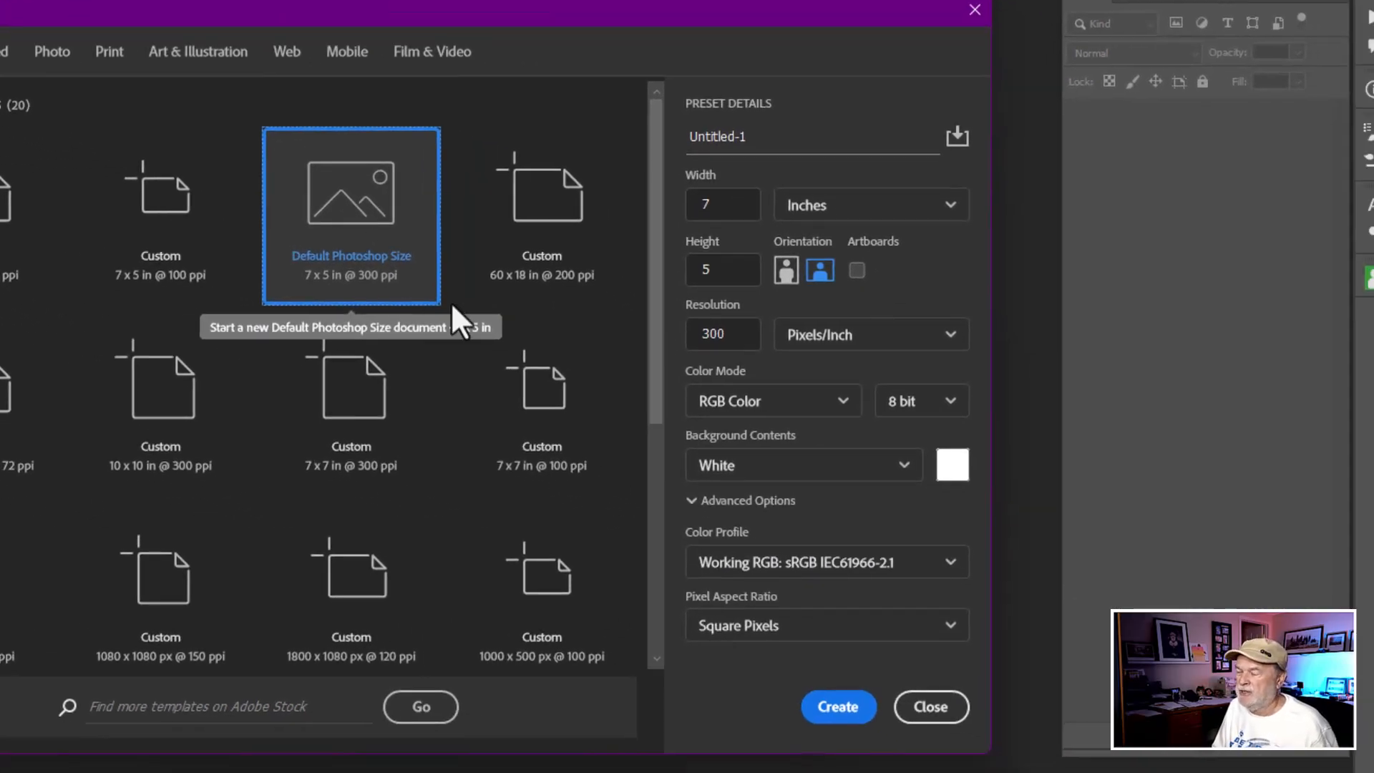
{"action": "left_click", "coordinate": [723, 205]}
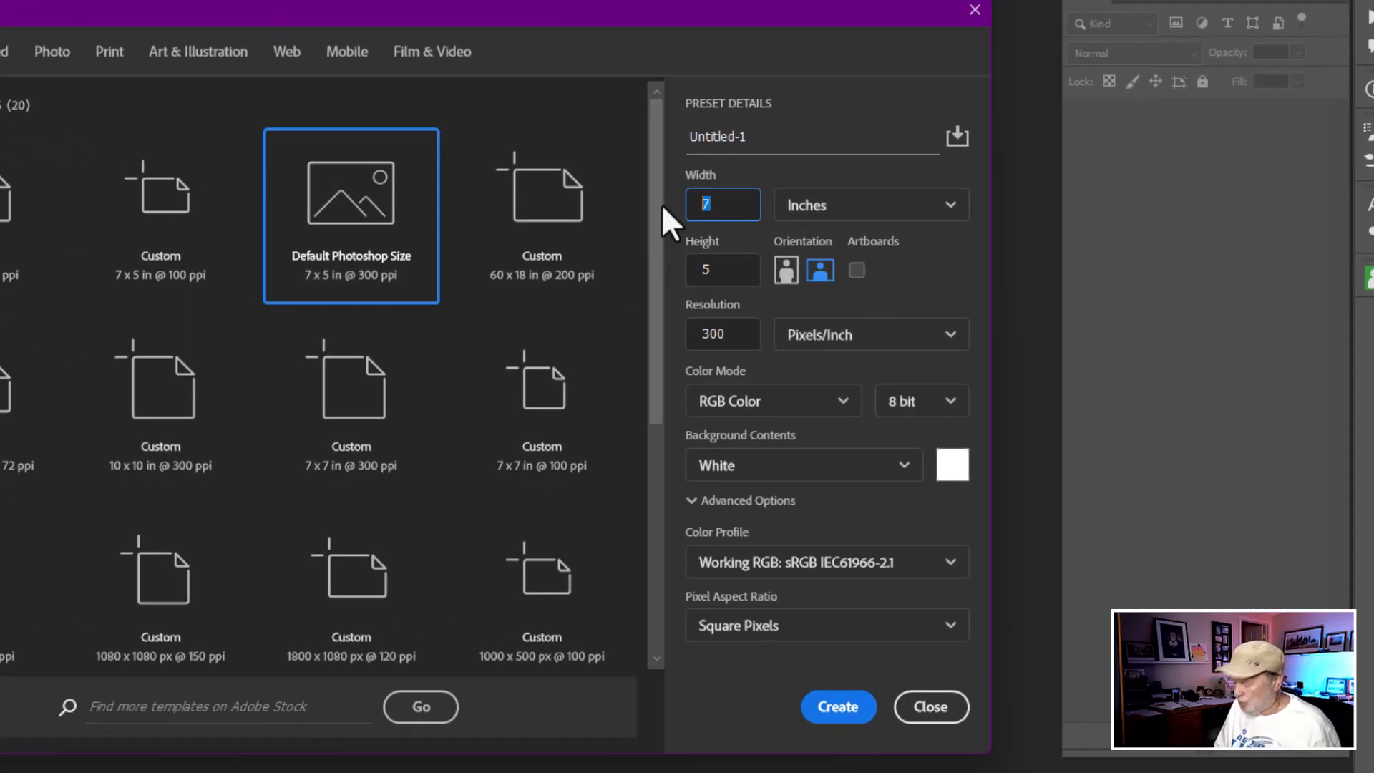
{"action": "type", "text": "12"}
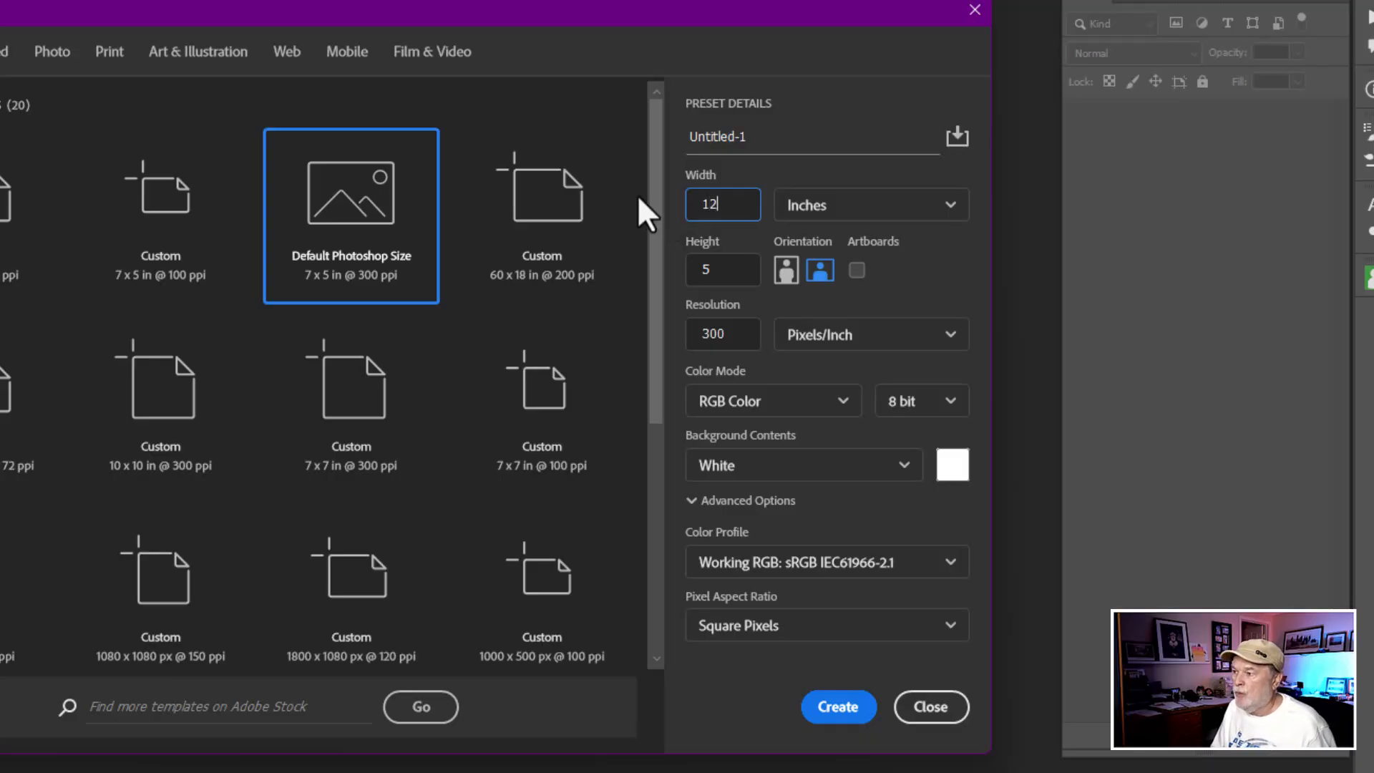
{"action": "left_click", "coordinate": [722, 269]}
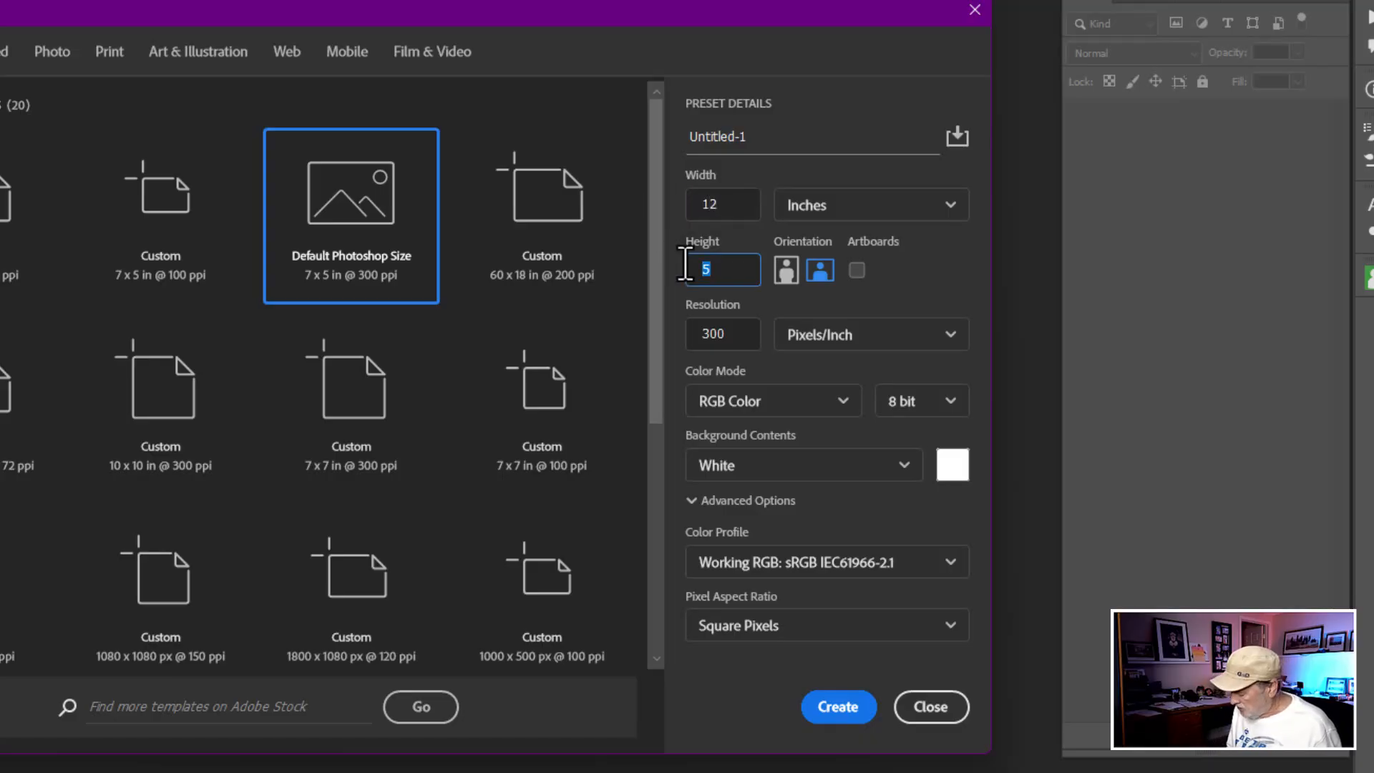
{"action": "type", "text": "8"}
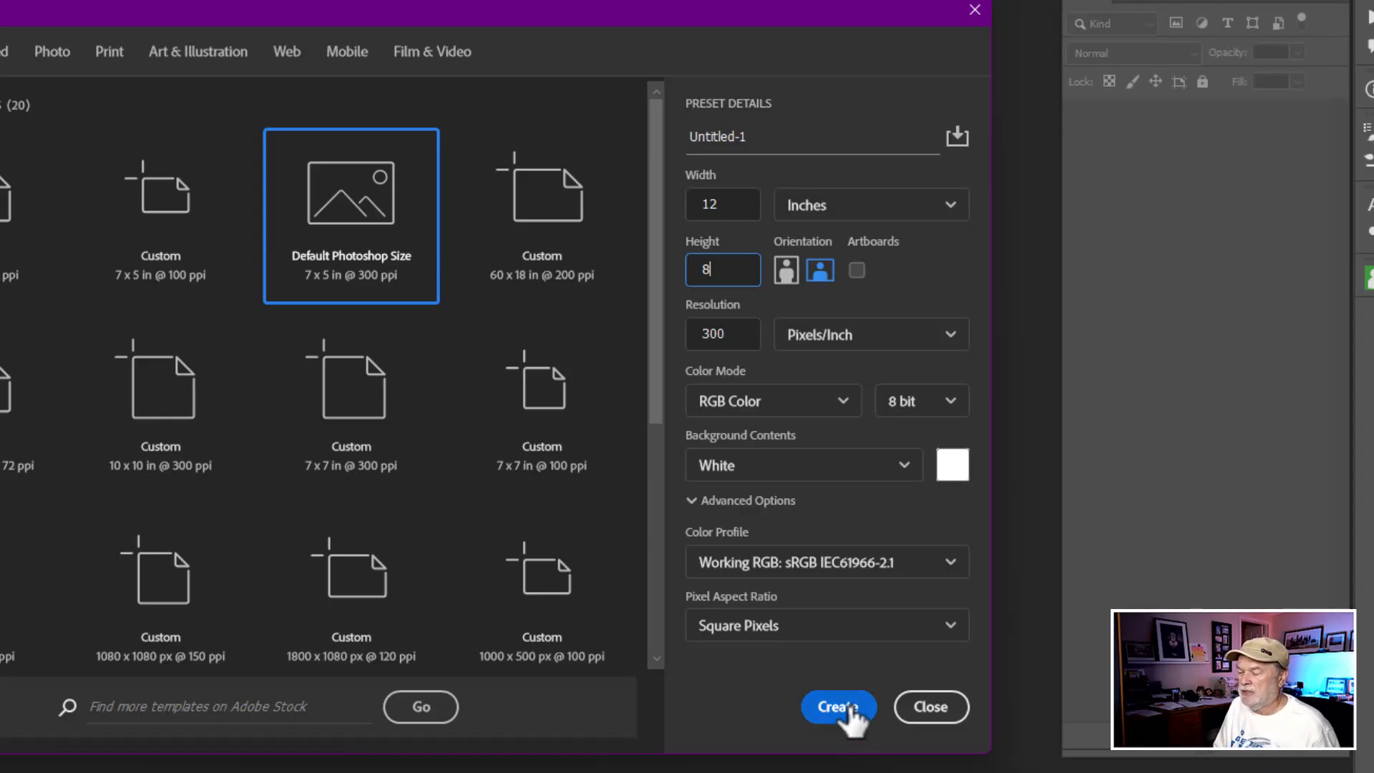
{"action": "left_click", "coordinate": [839, 707]}
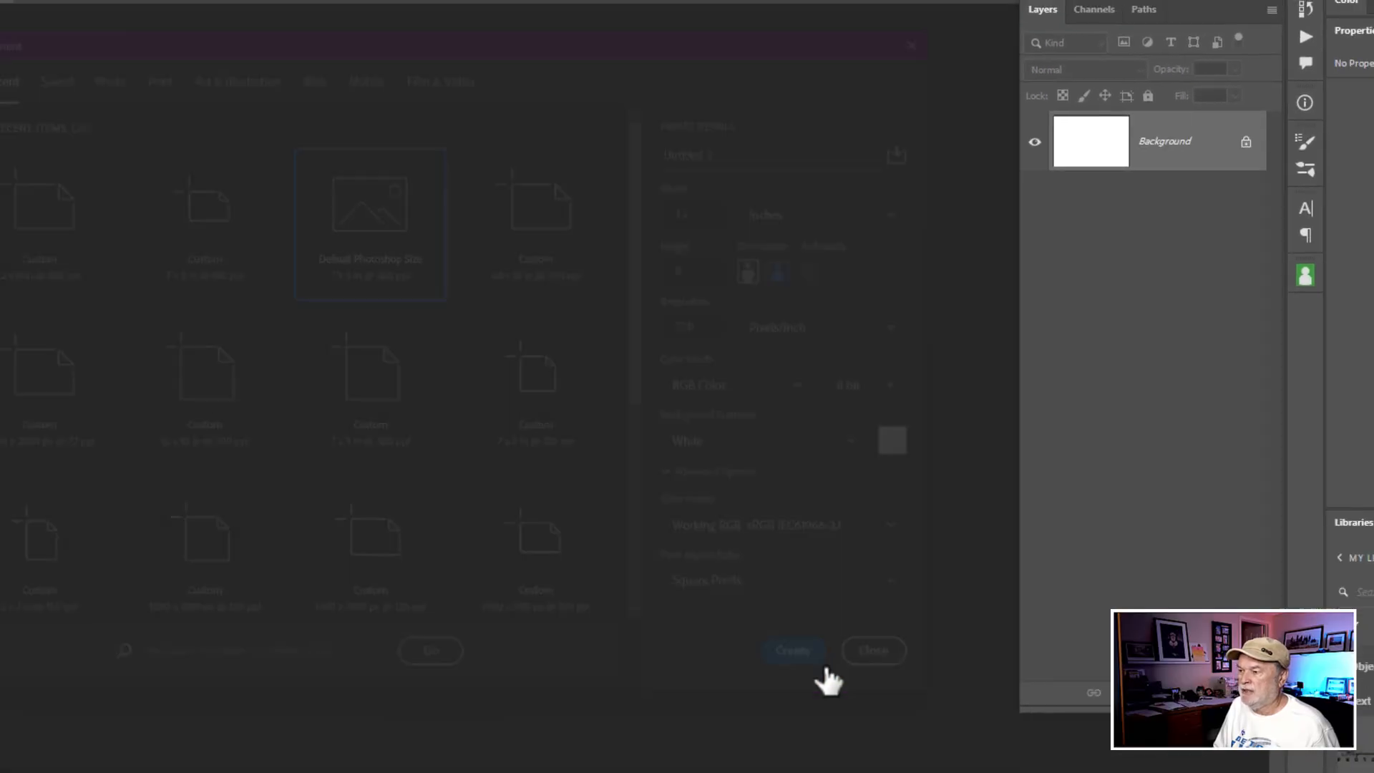
- Set the foreground colour to dark green #0c4a08 in the Color Picker
{"action": "left_click", "coordinate": [793, 649]}
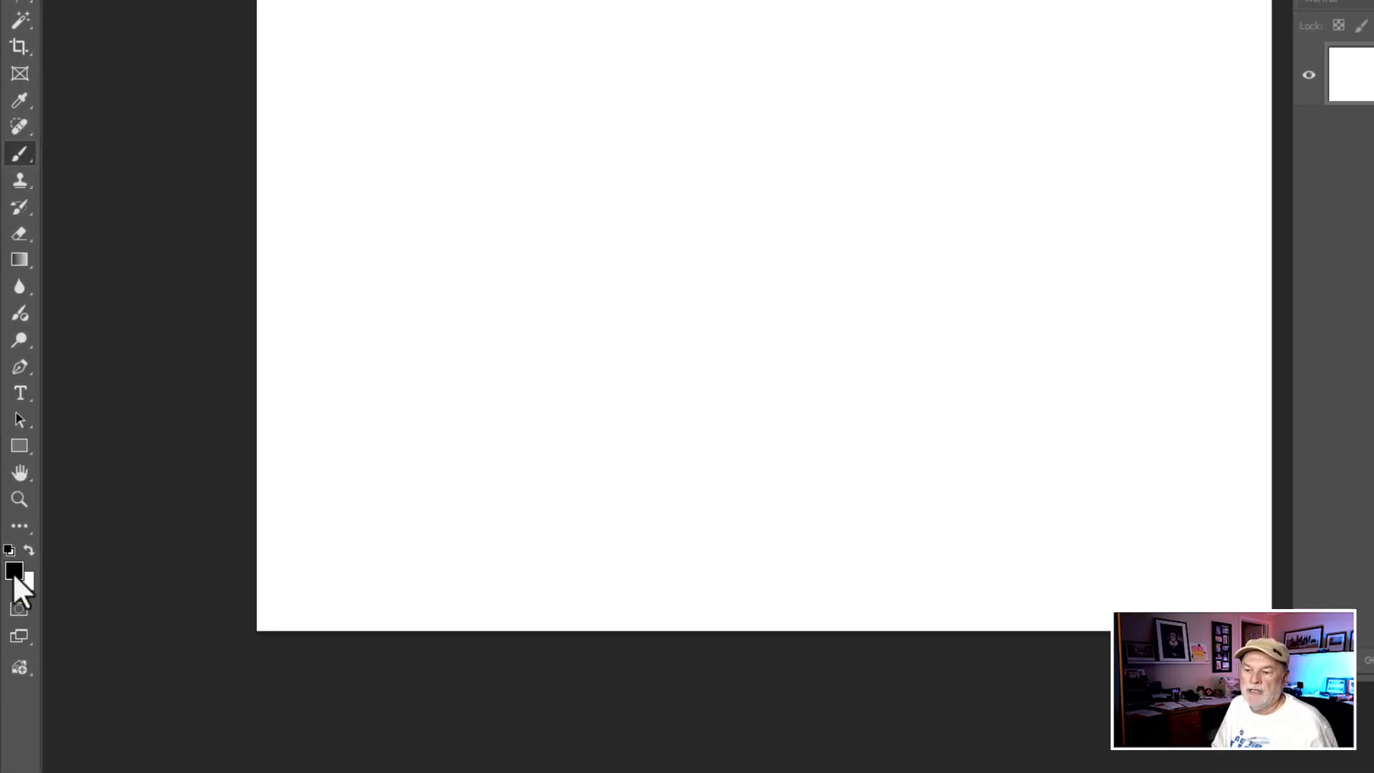
{"action": "left_click", "coordinate": [13, 570]}
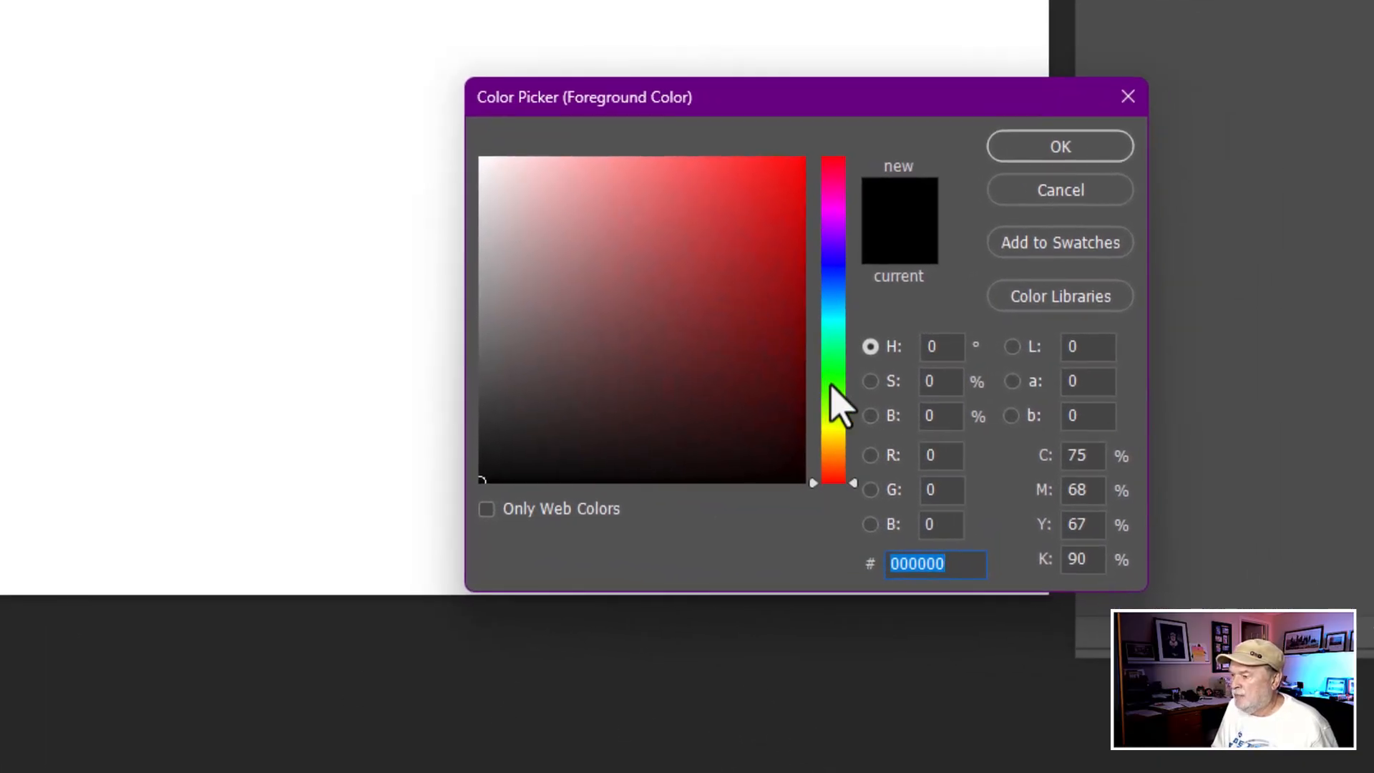
{"action": "left_click", "coordinate": [832, 377]}
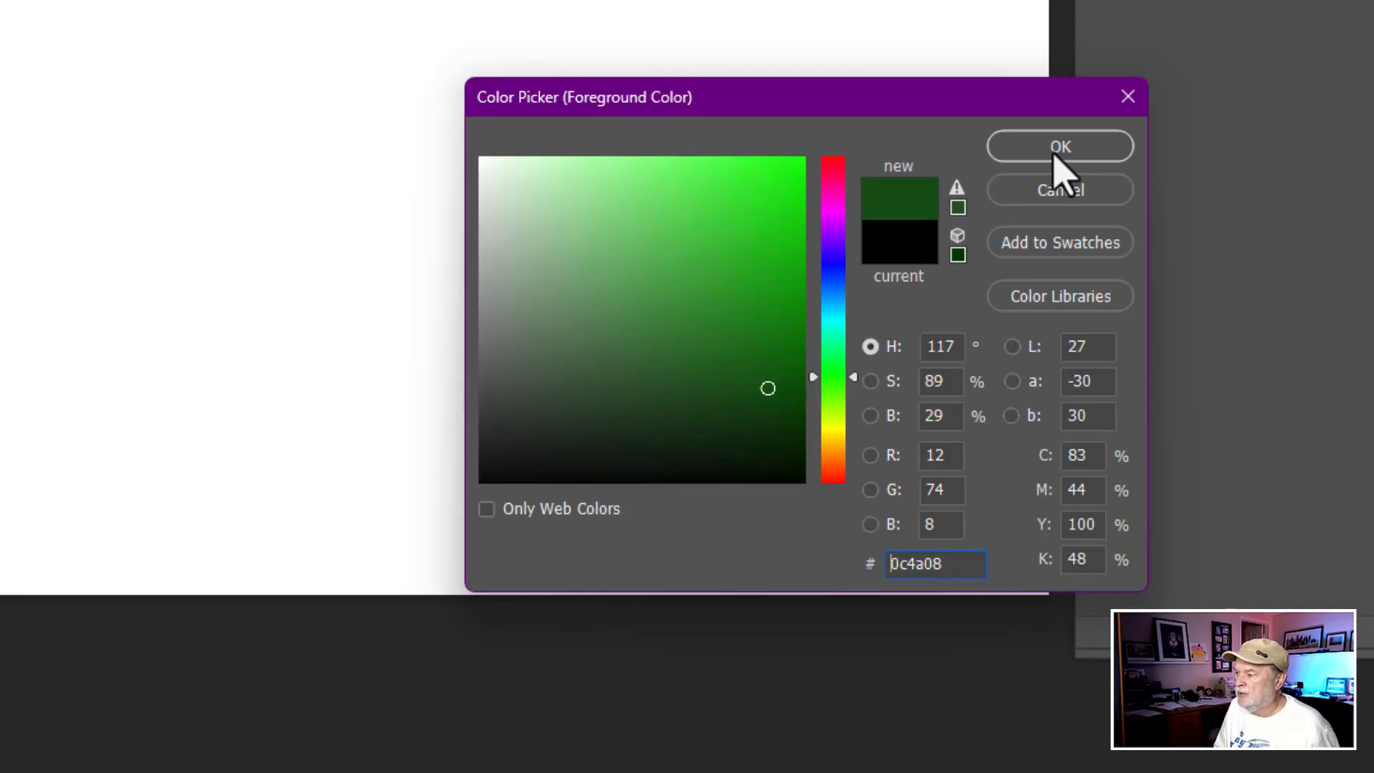
{"action": "left_click", "coordinate": [1059, 146]}
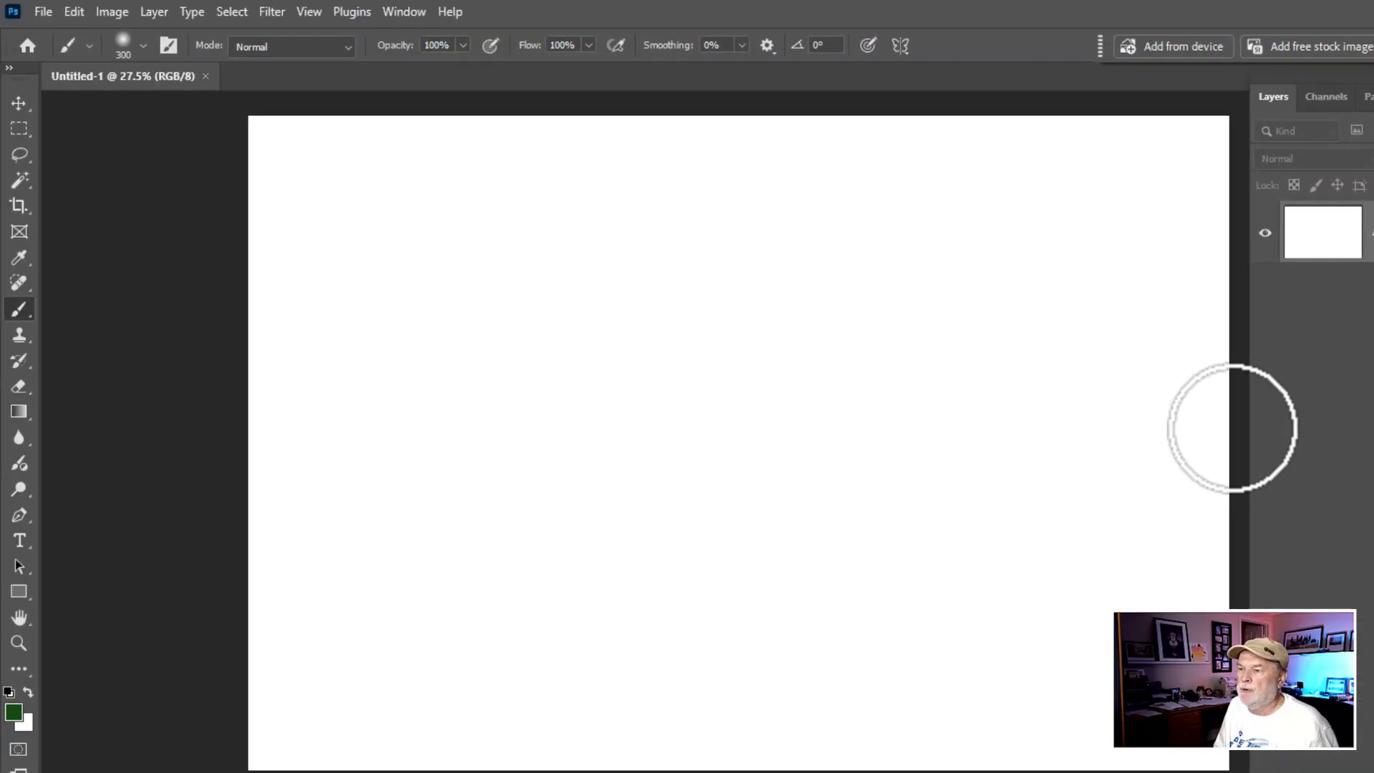
{"action": "mouse_move", "coordinate": [118, 86]}
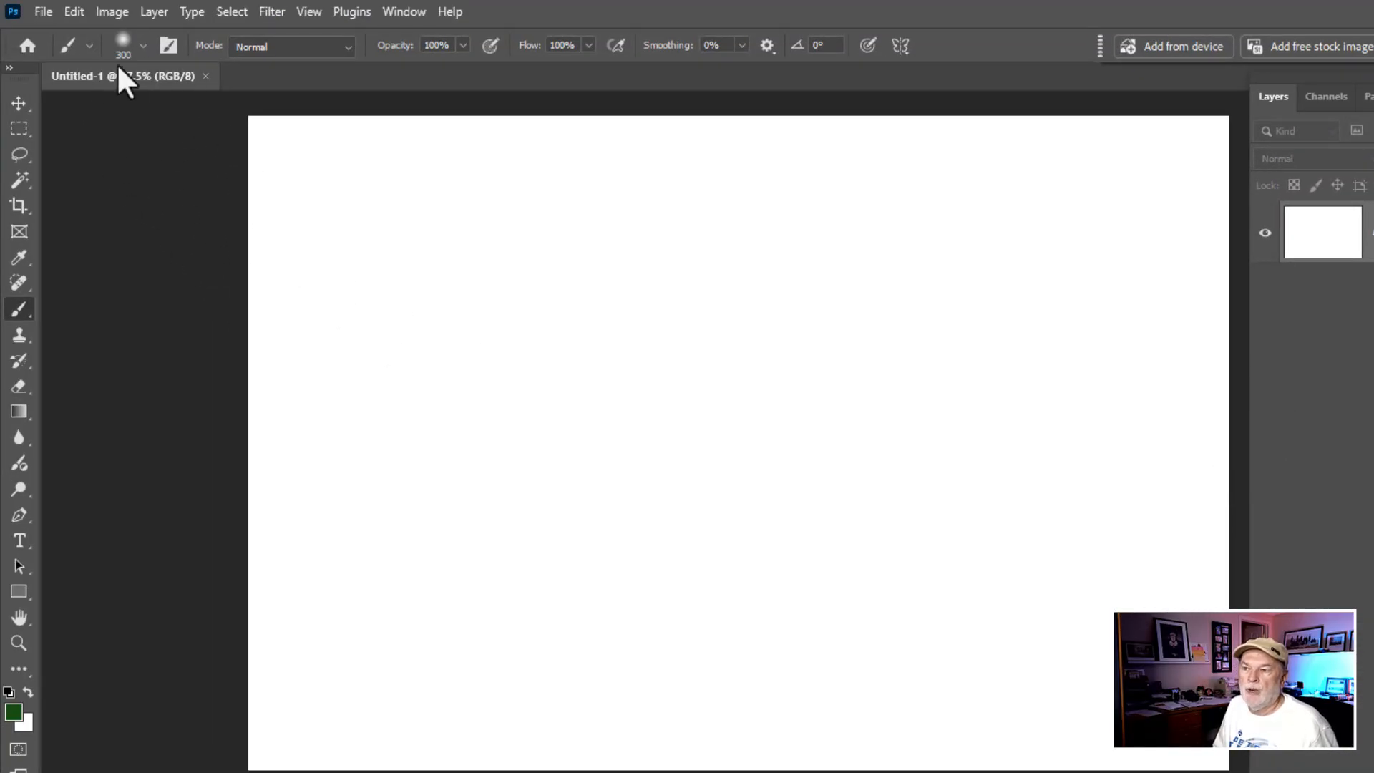
- Fill the Background layer with the dark green foreground colour using Edit > Fill
{"action": "left_click", "coordinate": [69, 12]}
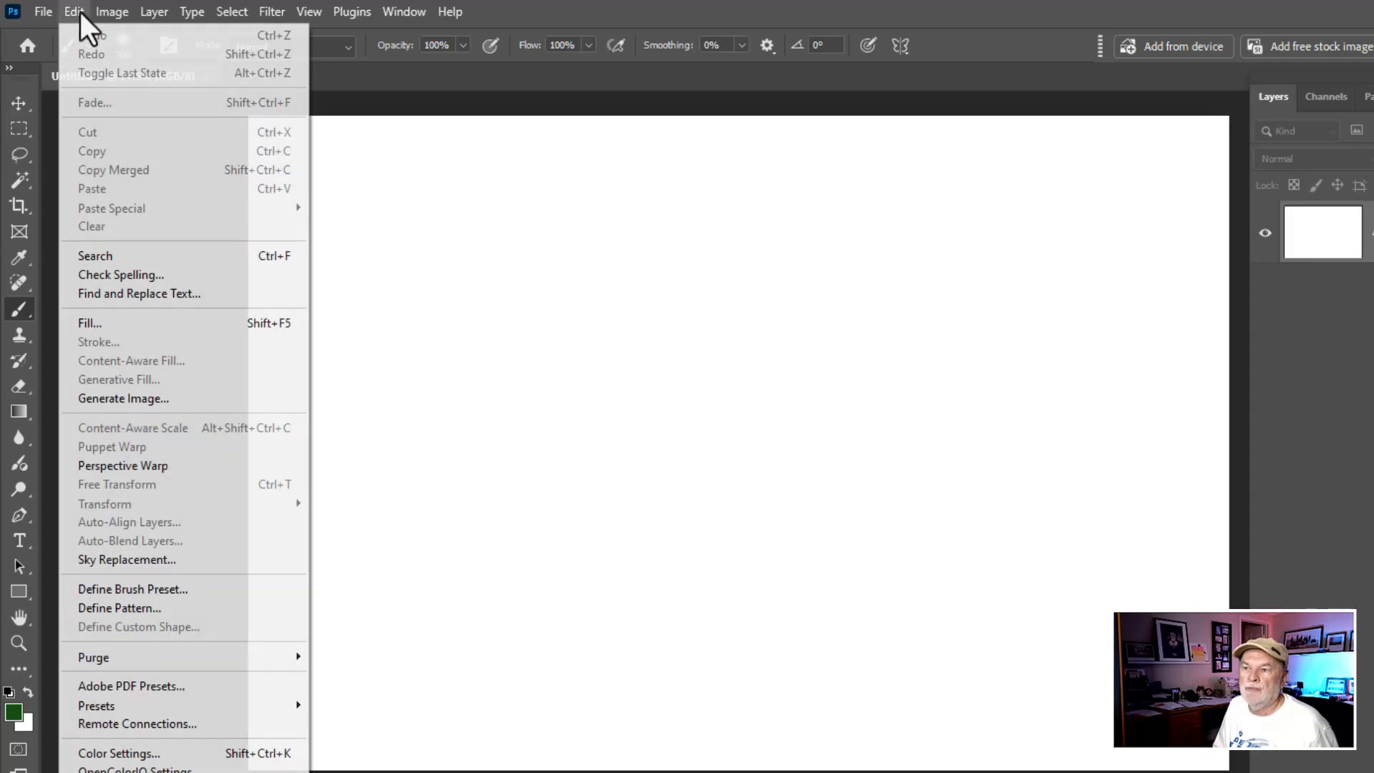
{"action": "mouse_move", "coordinate": [125, 336]}
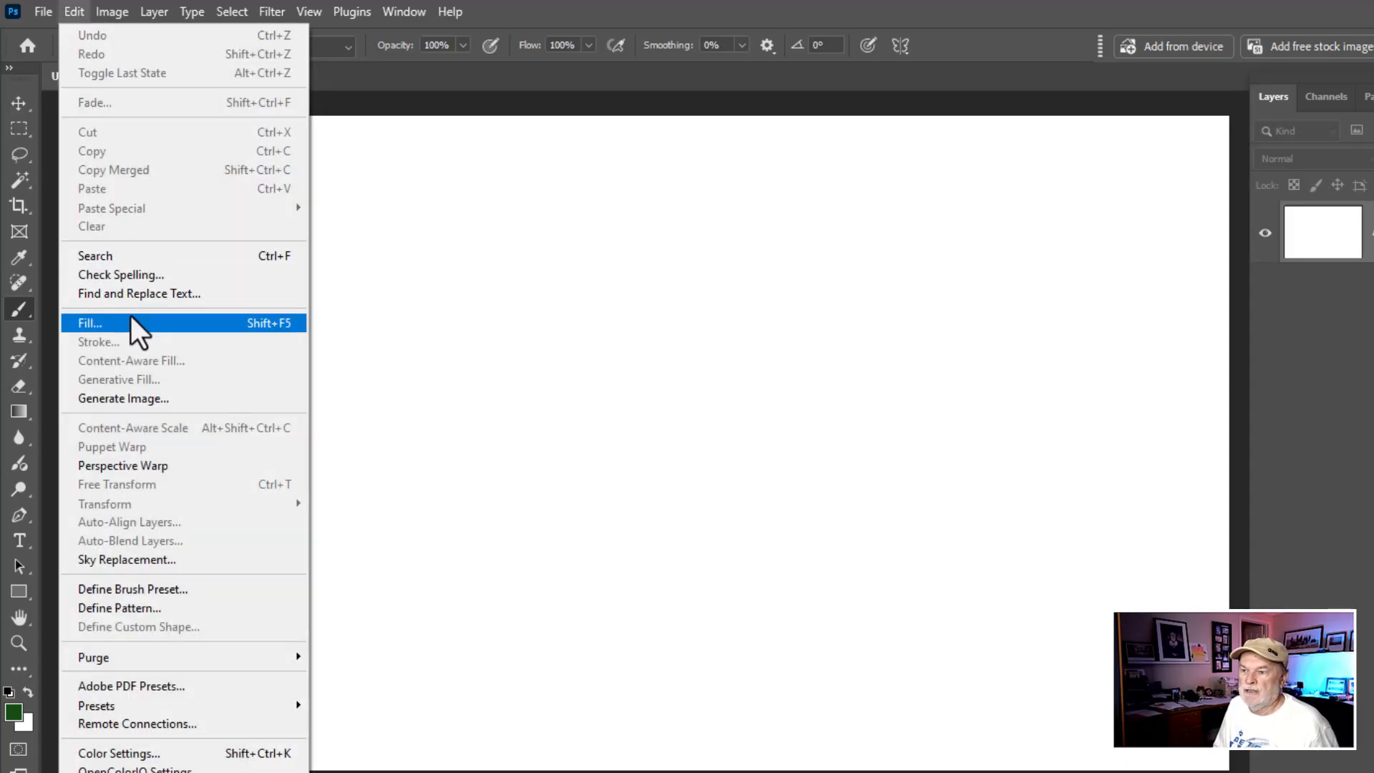
{"action": "left_click", "coordinate": [89, 323]}
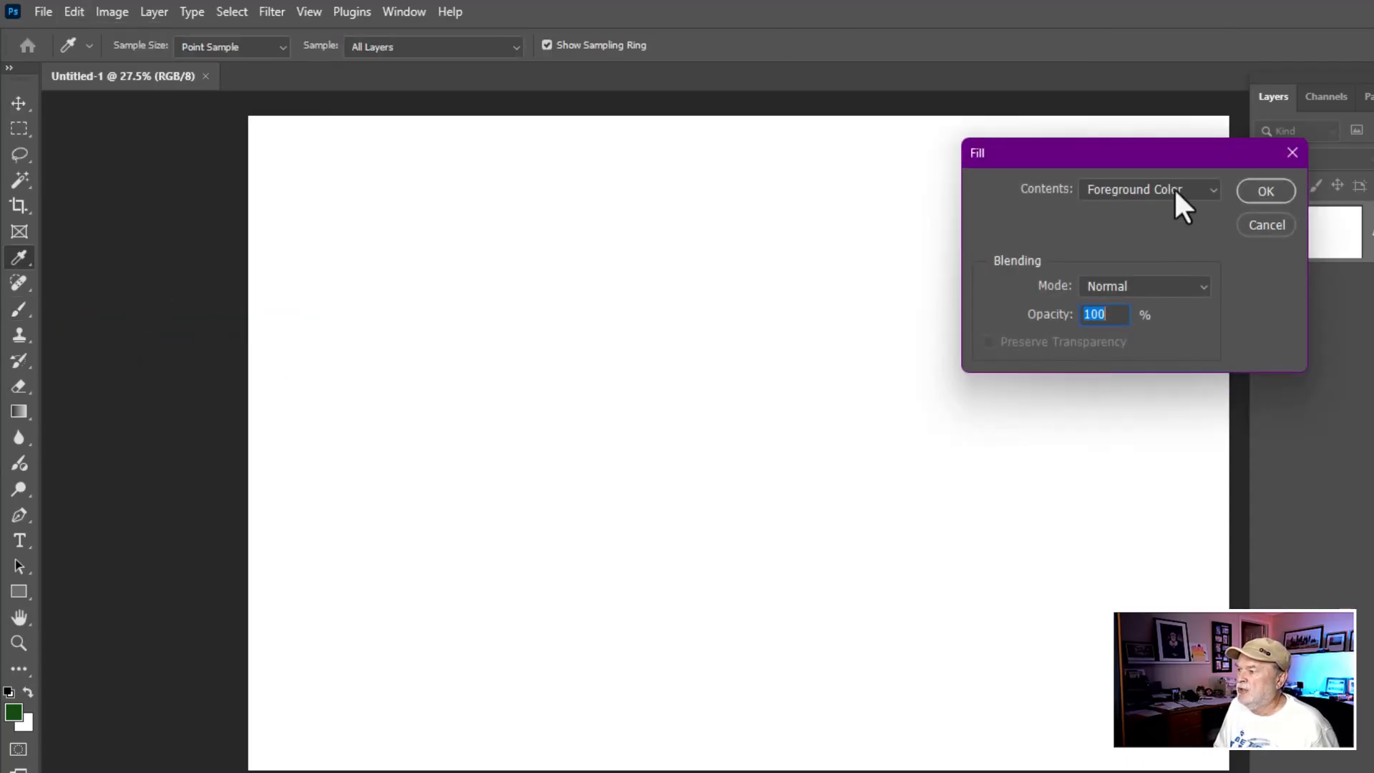
{"action": "left_click", "coordinate": [1148, 190]}
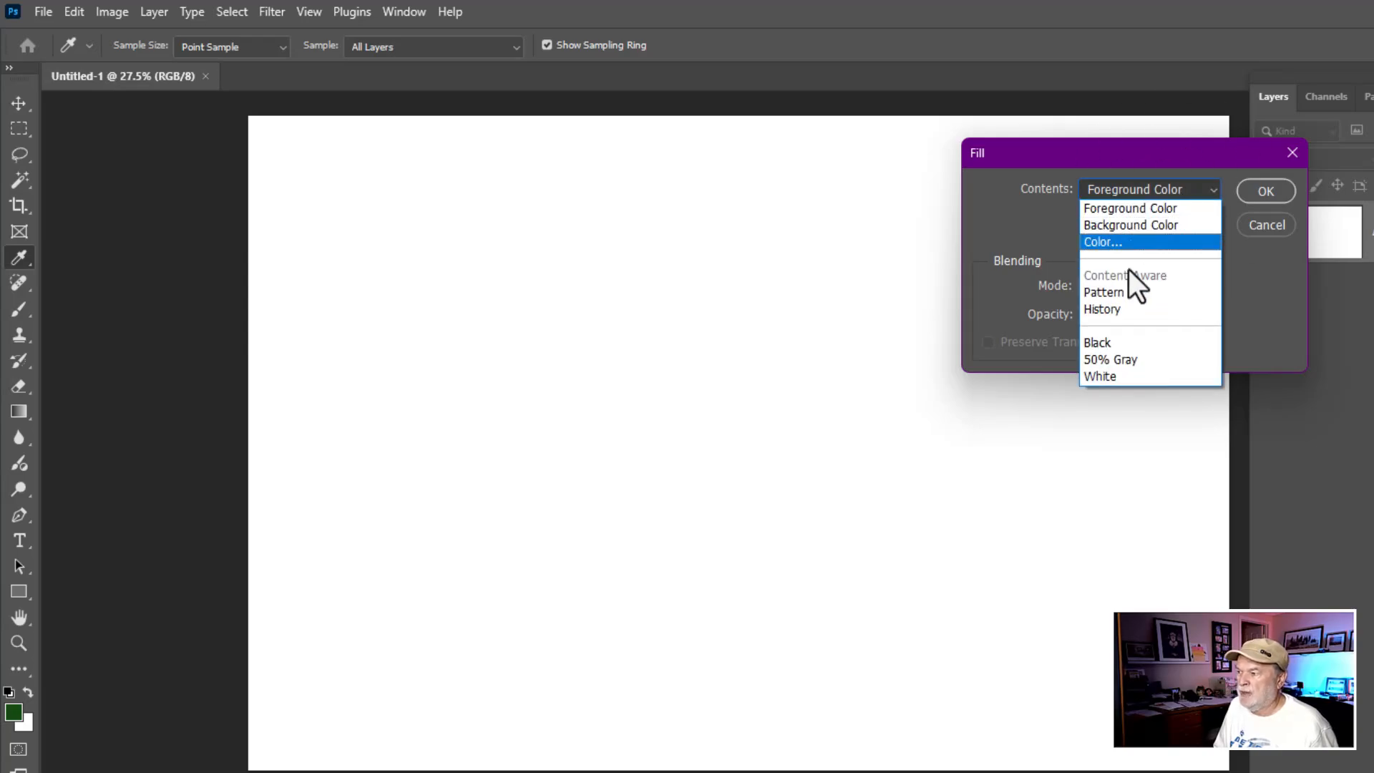
{"action": "mouse_move", "coordinate": [1128, 218]}
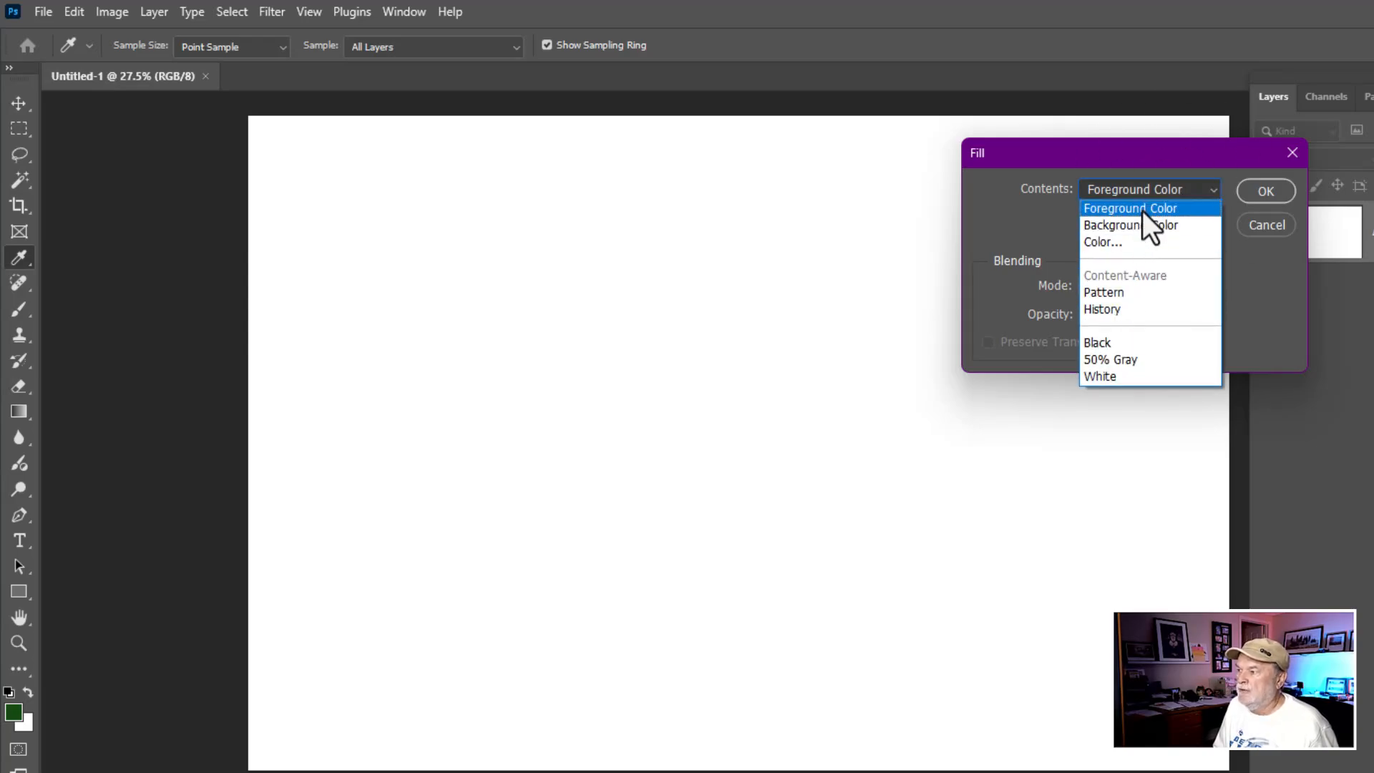
{"action": "left_click", "coordinate": [1131, 209]}
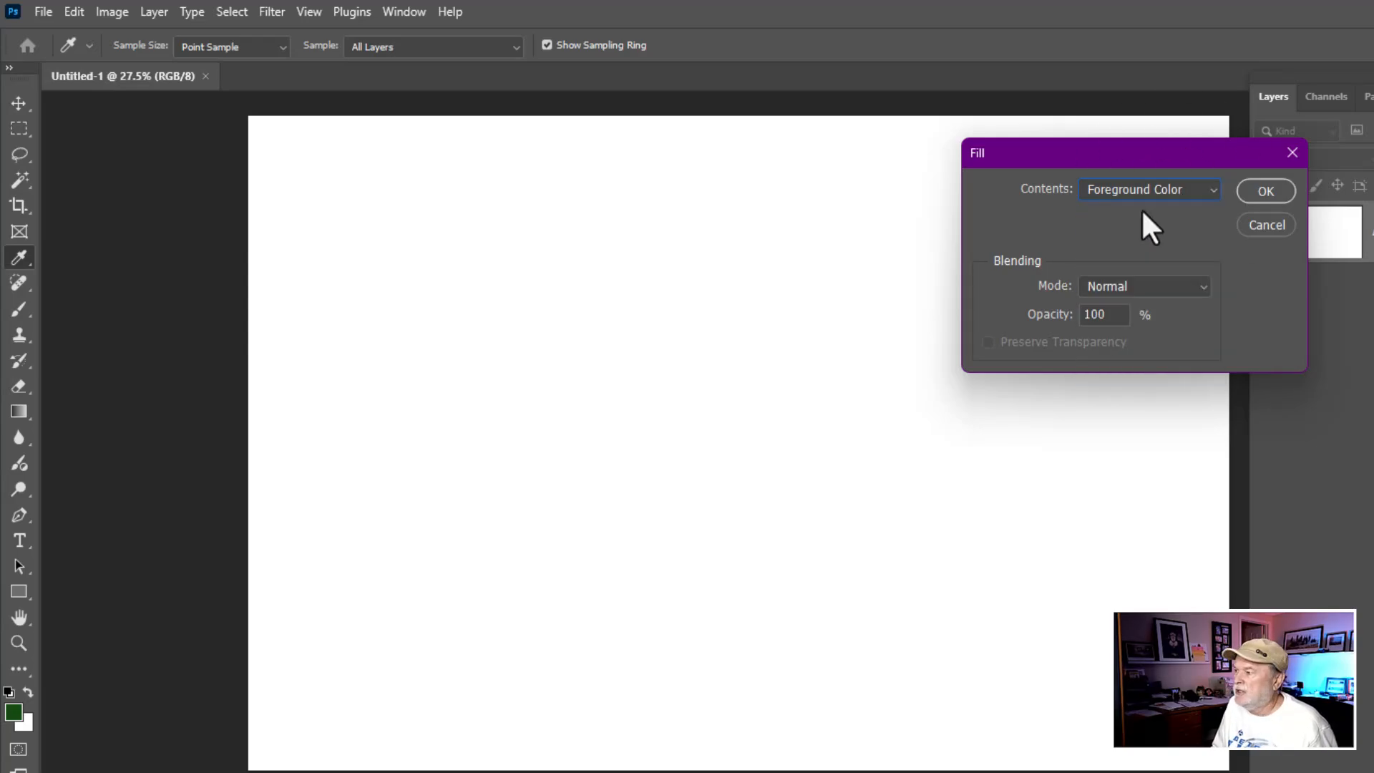
{"action": "left_click", "coordinate": [1265, 191]}
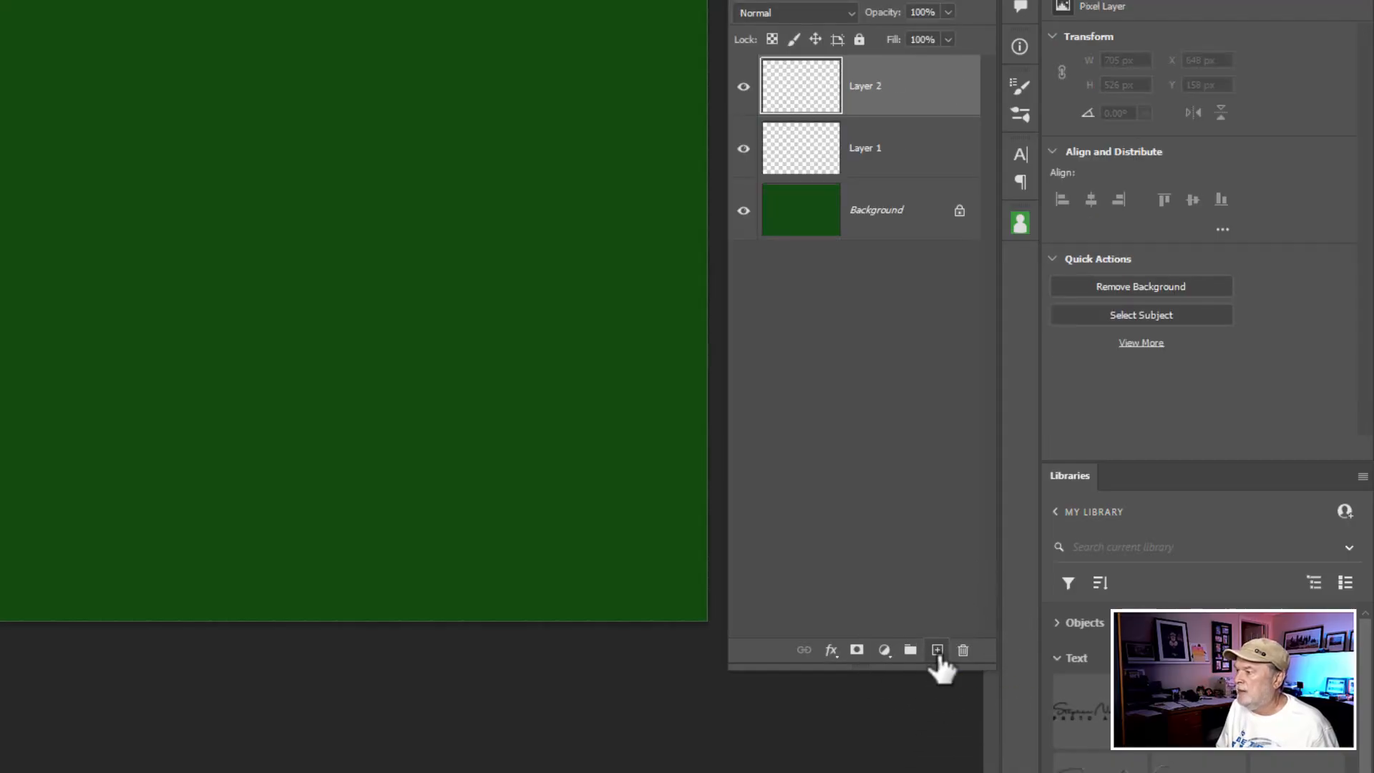
- Add a new empty layer above the green Background layer
{"action": "left_click", "coordinate": [936, 650]}
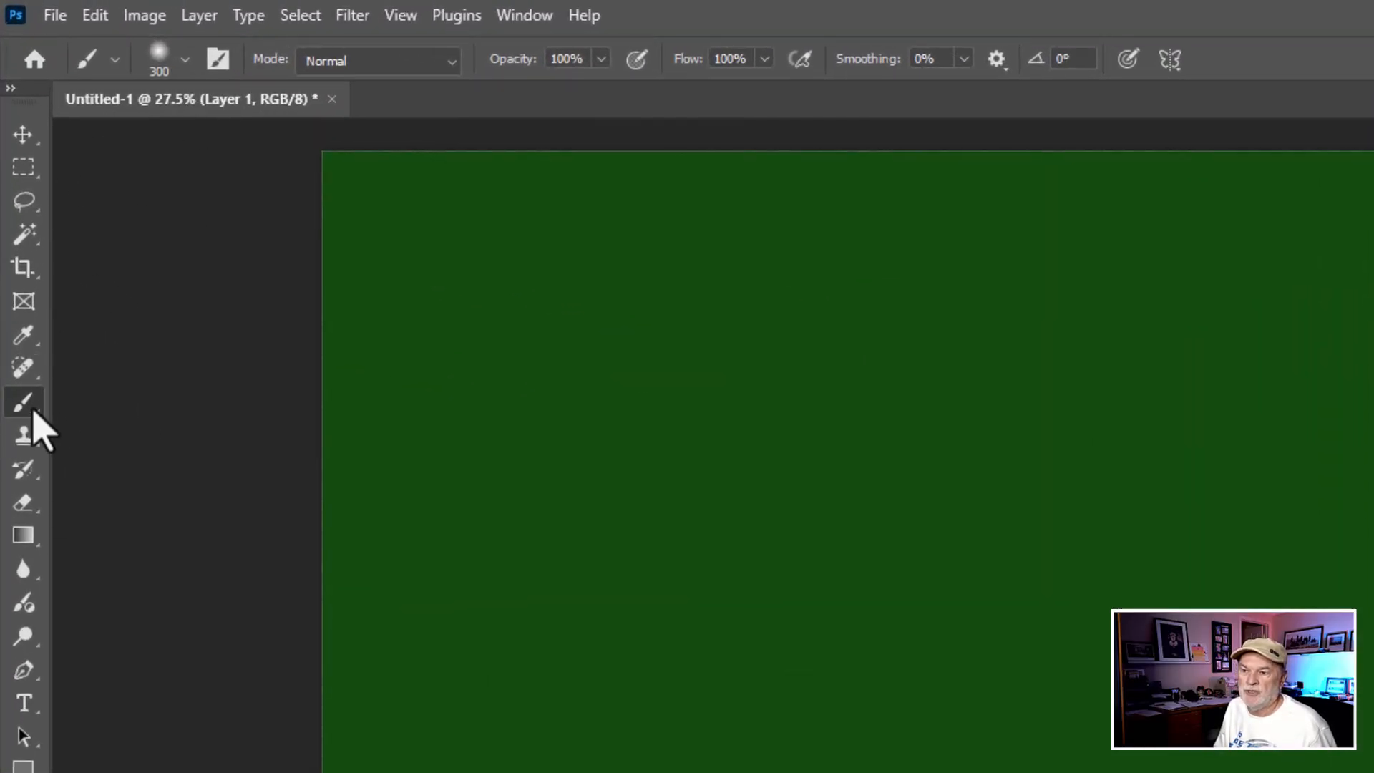
- Switch to the Brush tool and pick the Square Pastel brush tip at 300 px
{"action": "left_click", "coordinate": [187, 60]}
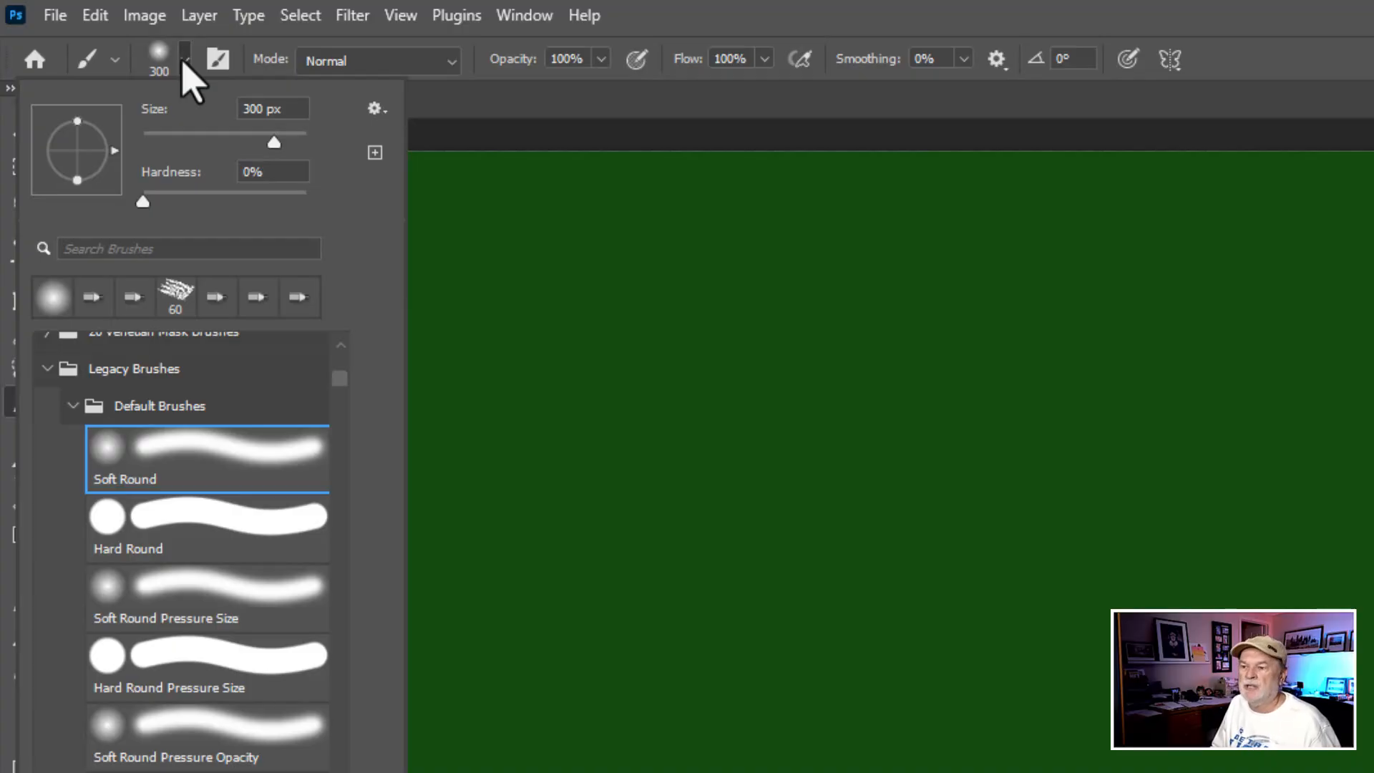
{"action": "mouse_move", "coordinate": [159, 383]}
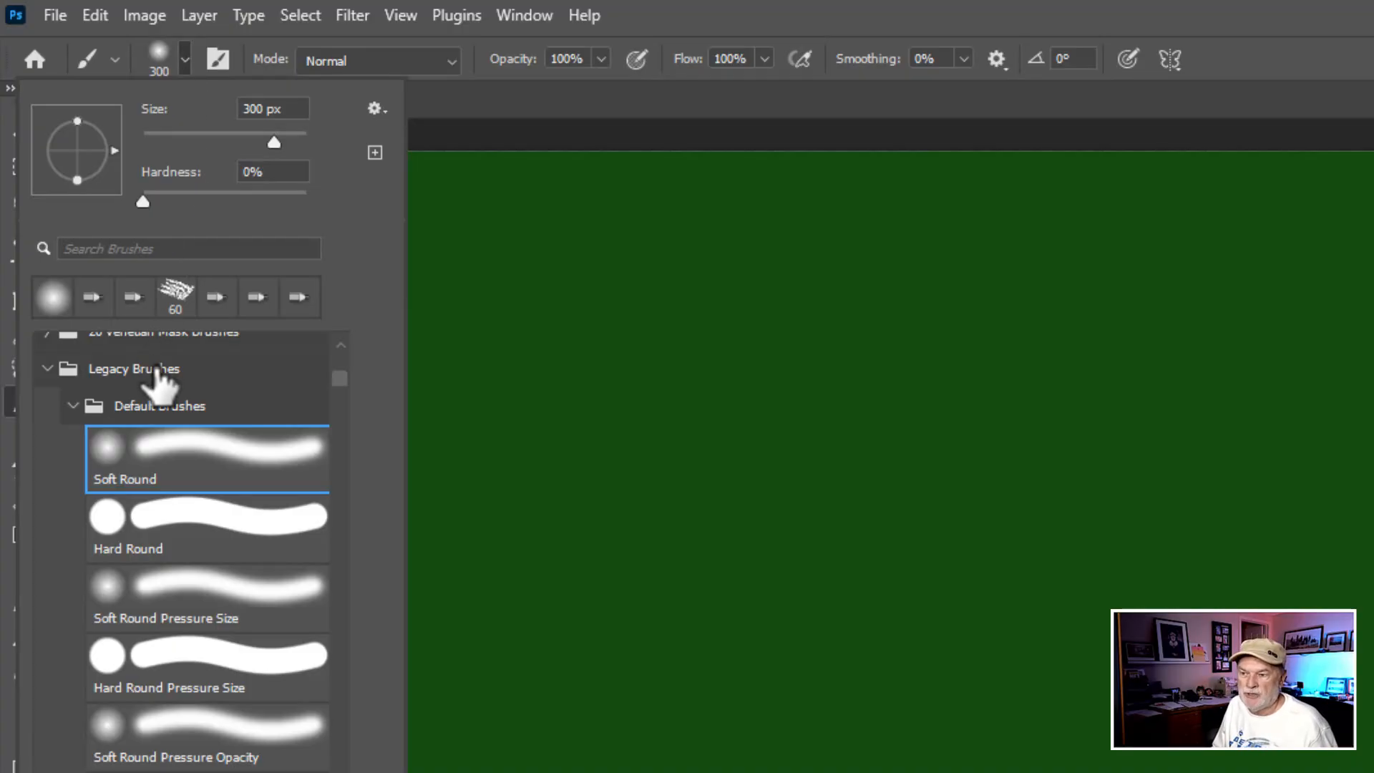
{"action": "mouse_move", "coordinate": [175, 424]}
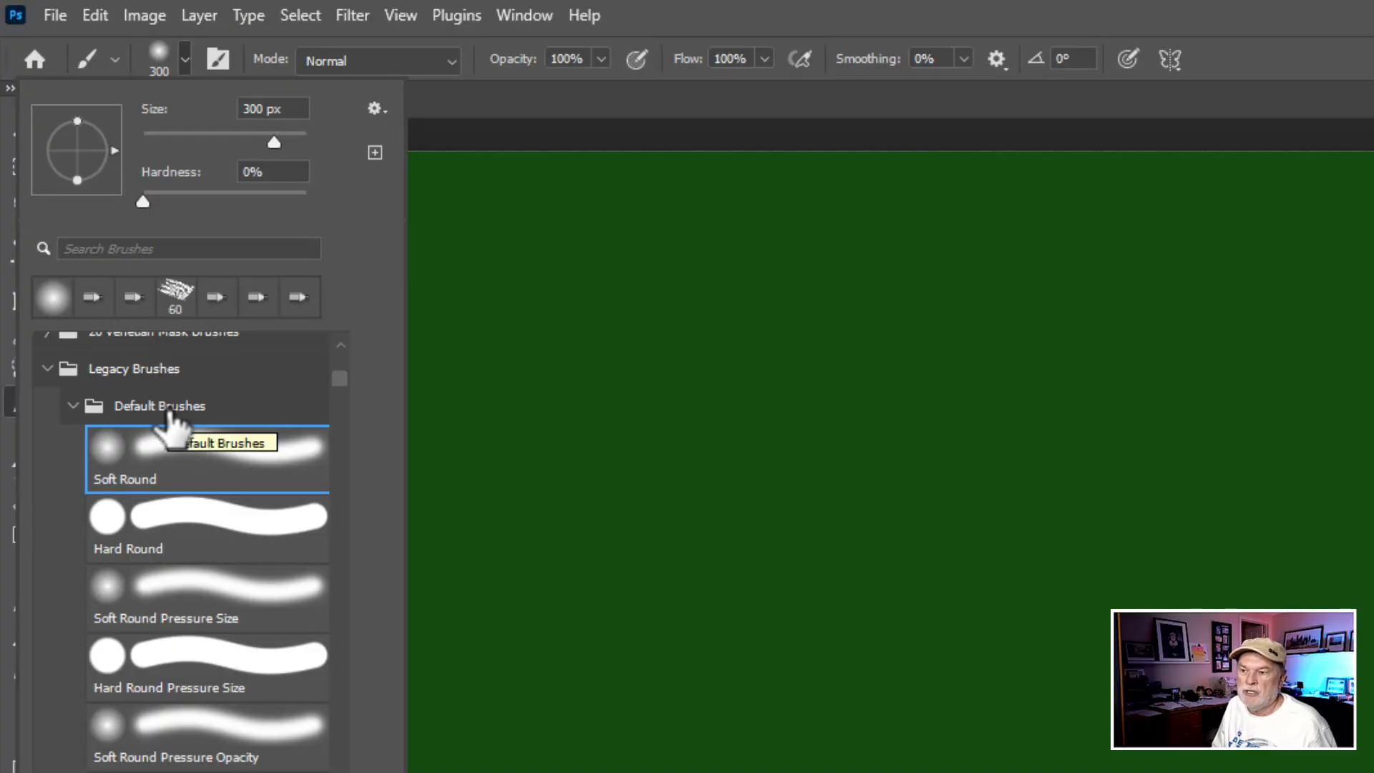
{"action": "left_click", "coordinate": [52, 297]}
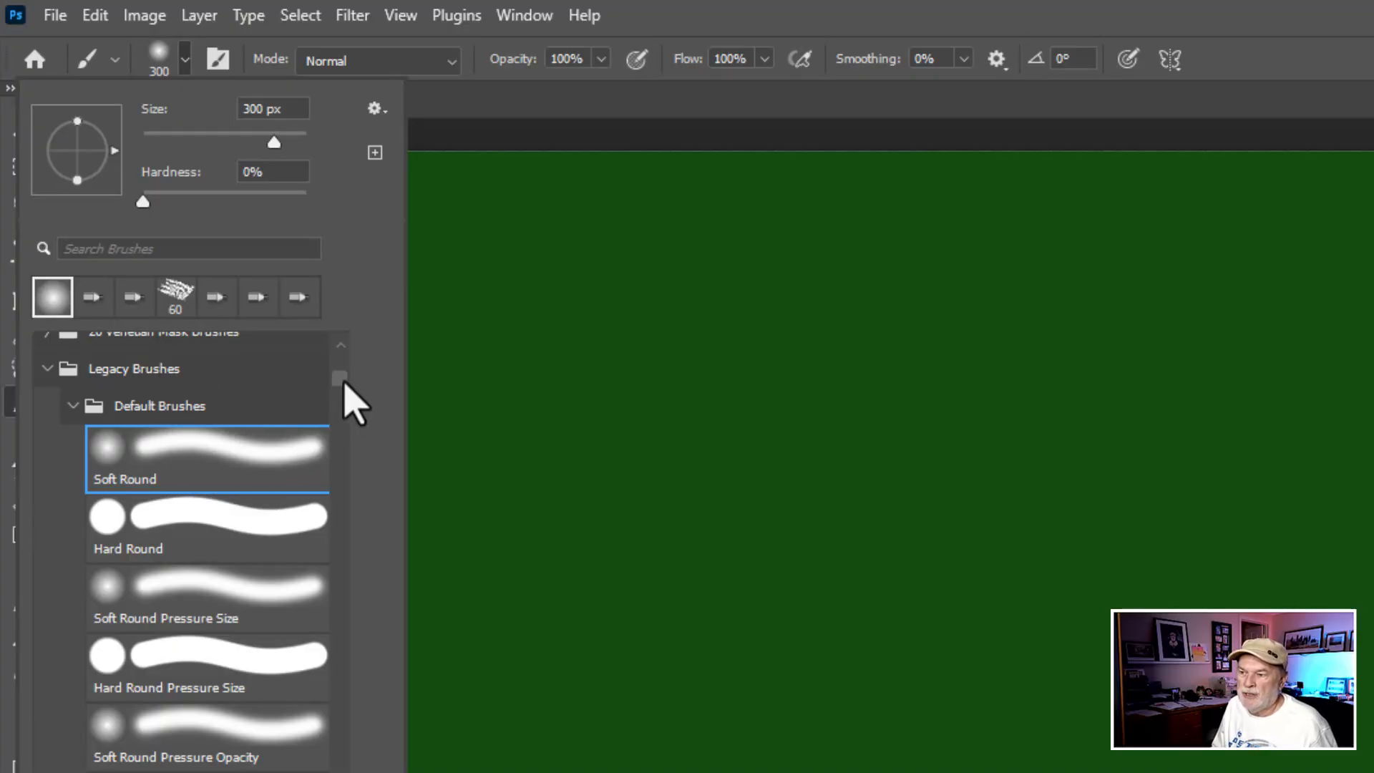
{"action": "scroll", "scroll_direction": "down", "scroll_amount": 3}
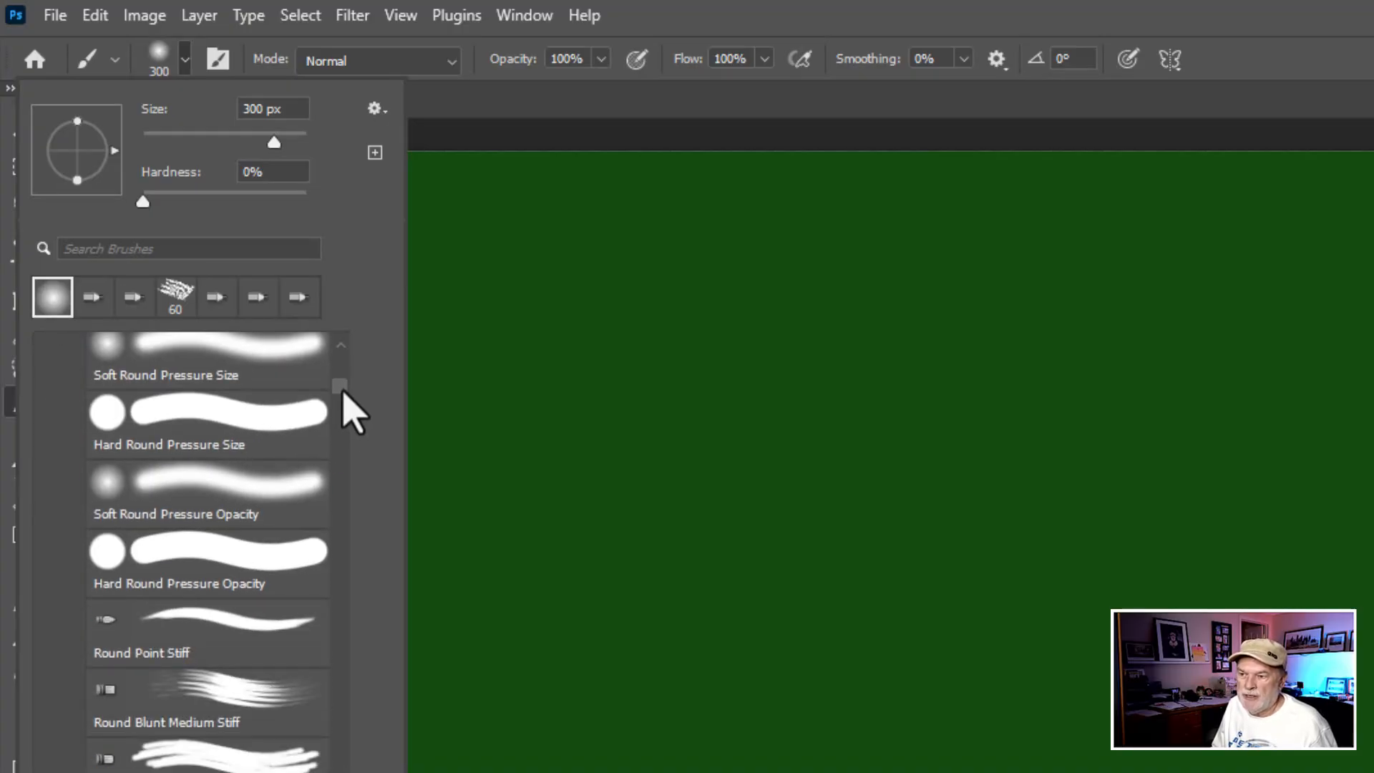
{"action": "scroll", "scroll_direction": "down", "scroll_amount": 3}
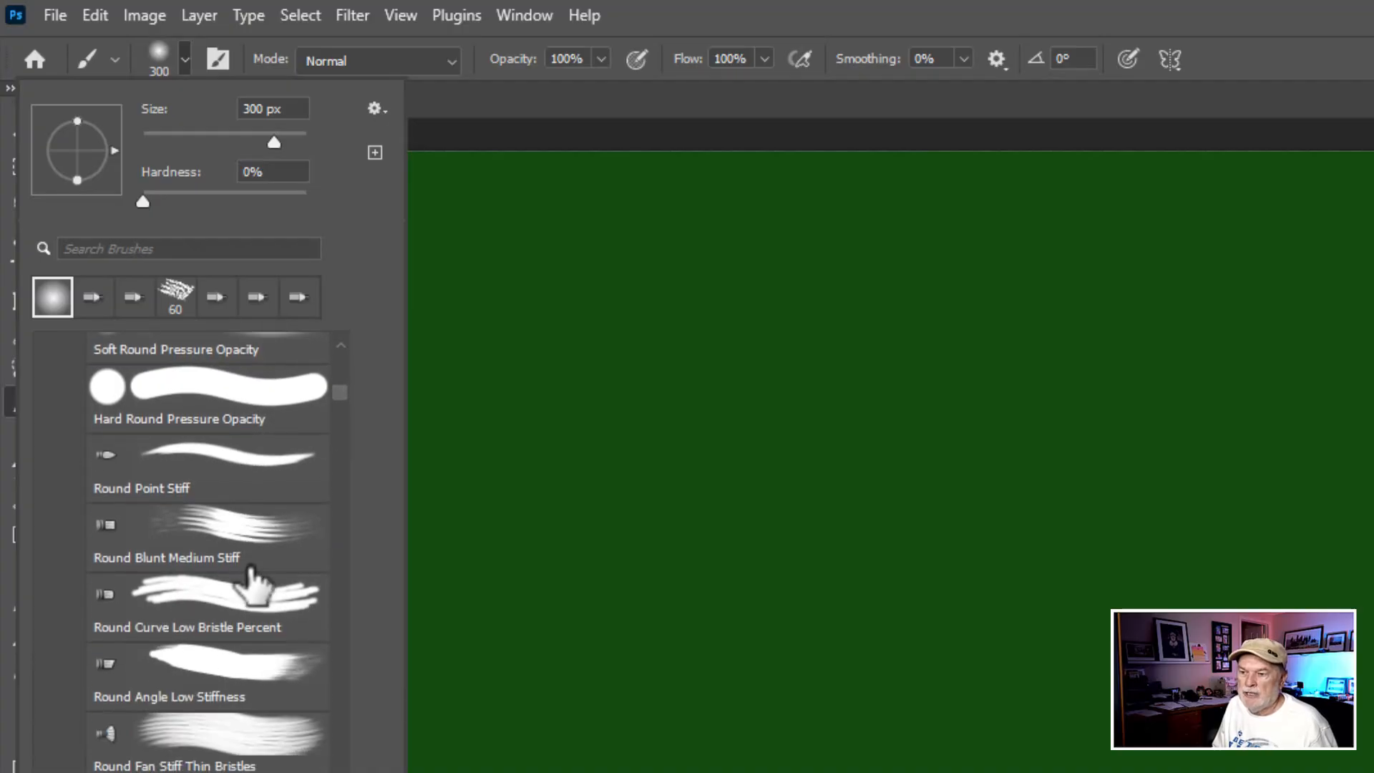
{"action": "scroll", "scroll_direction": "down", "scroll_amount": 3}
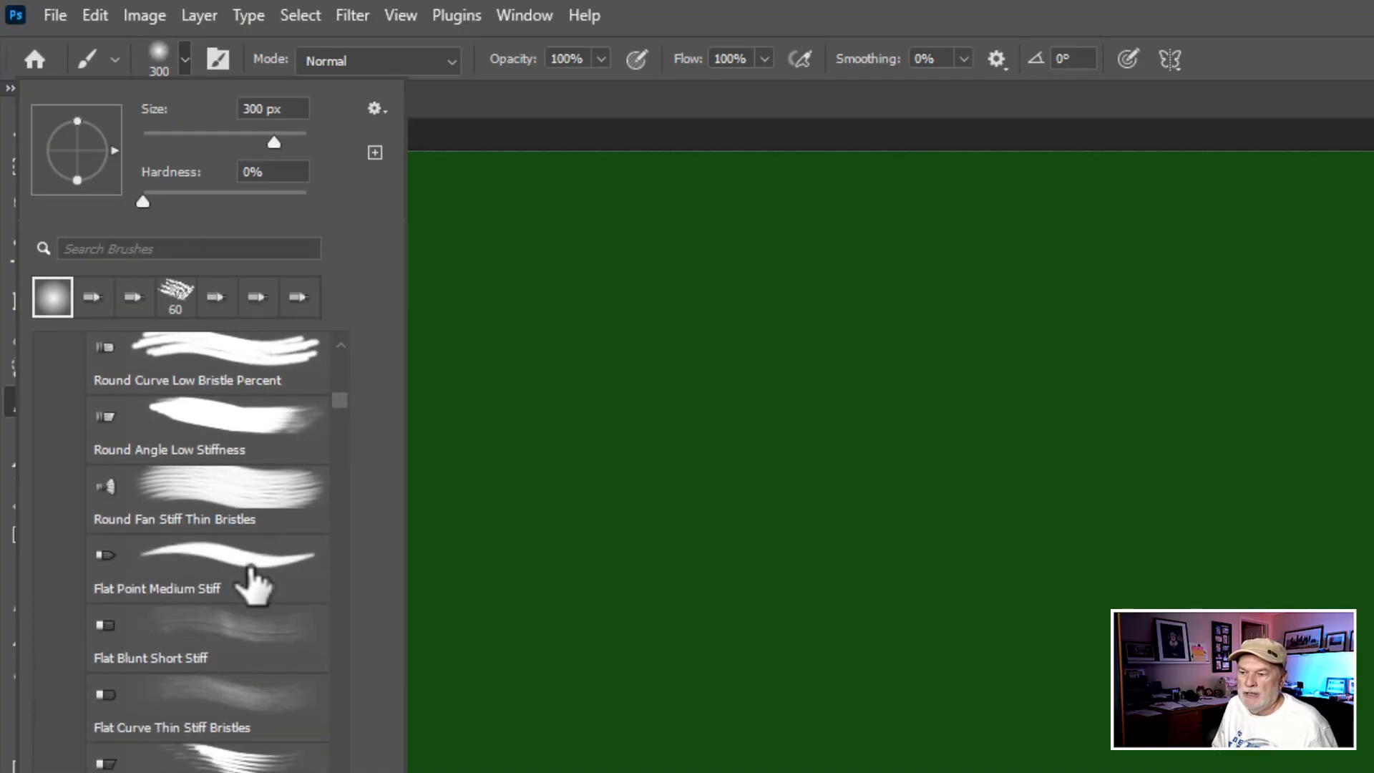
{"action": "scroll", "scroll_direction": "down", "scroll_amount": 3}
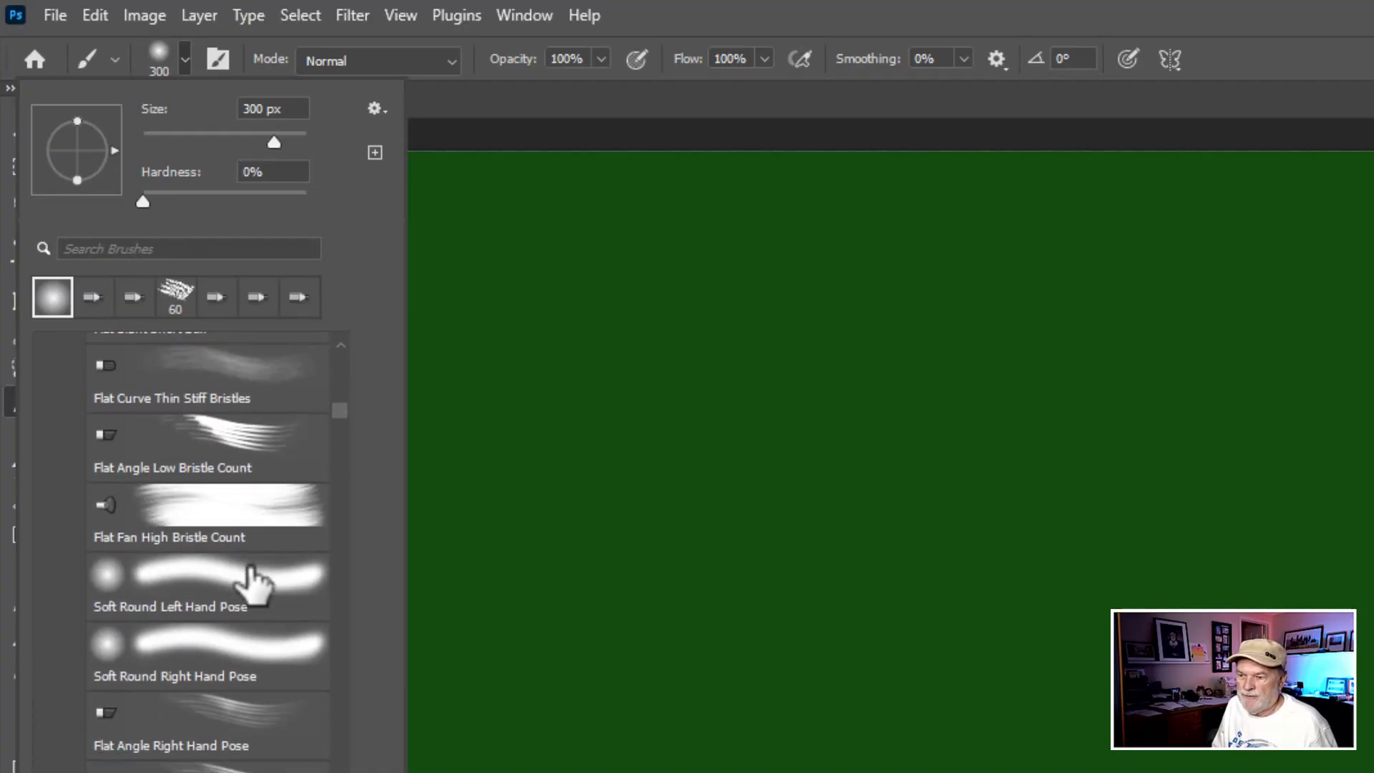
{"action": "scroll", "scroll_direction": "down", "scroll_amount": 3}
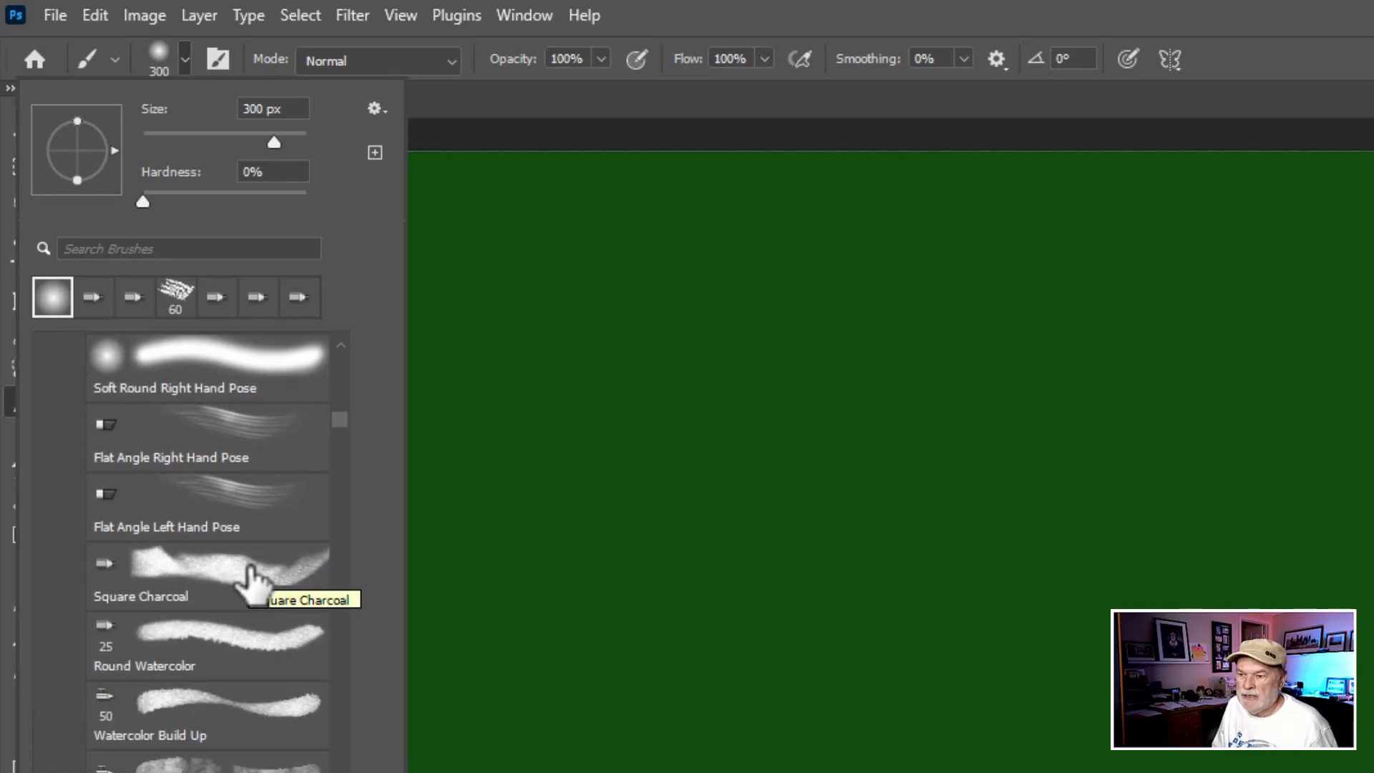
{"action": "scroll", "scroll_direction": "down", "scroll_amount": 3}
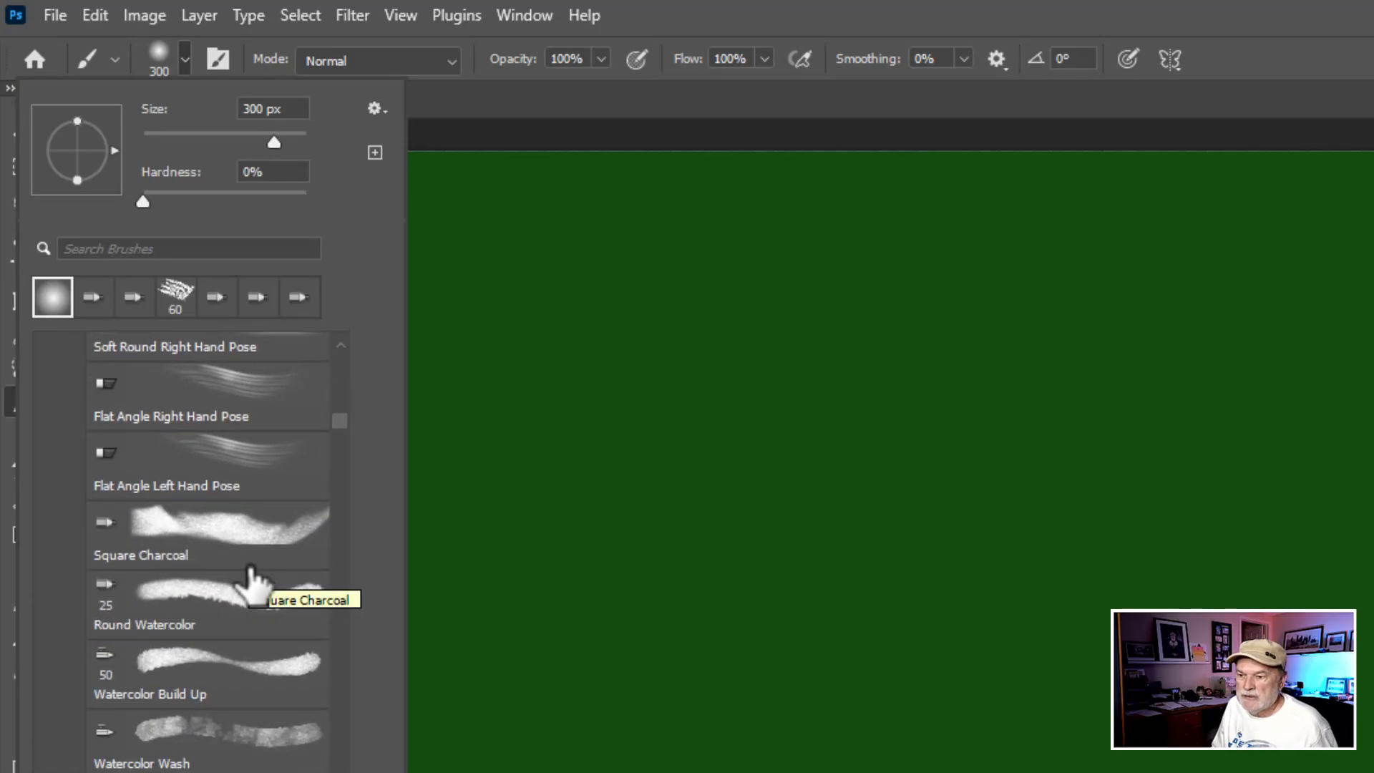
{"action": "scroll", "scroll_direction": "down", "scroll_amount": 3}
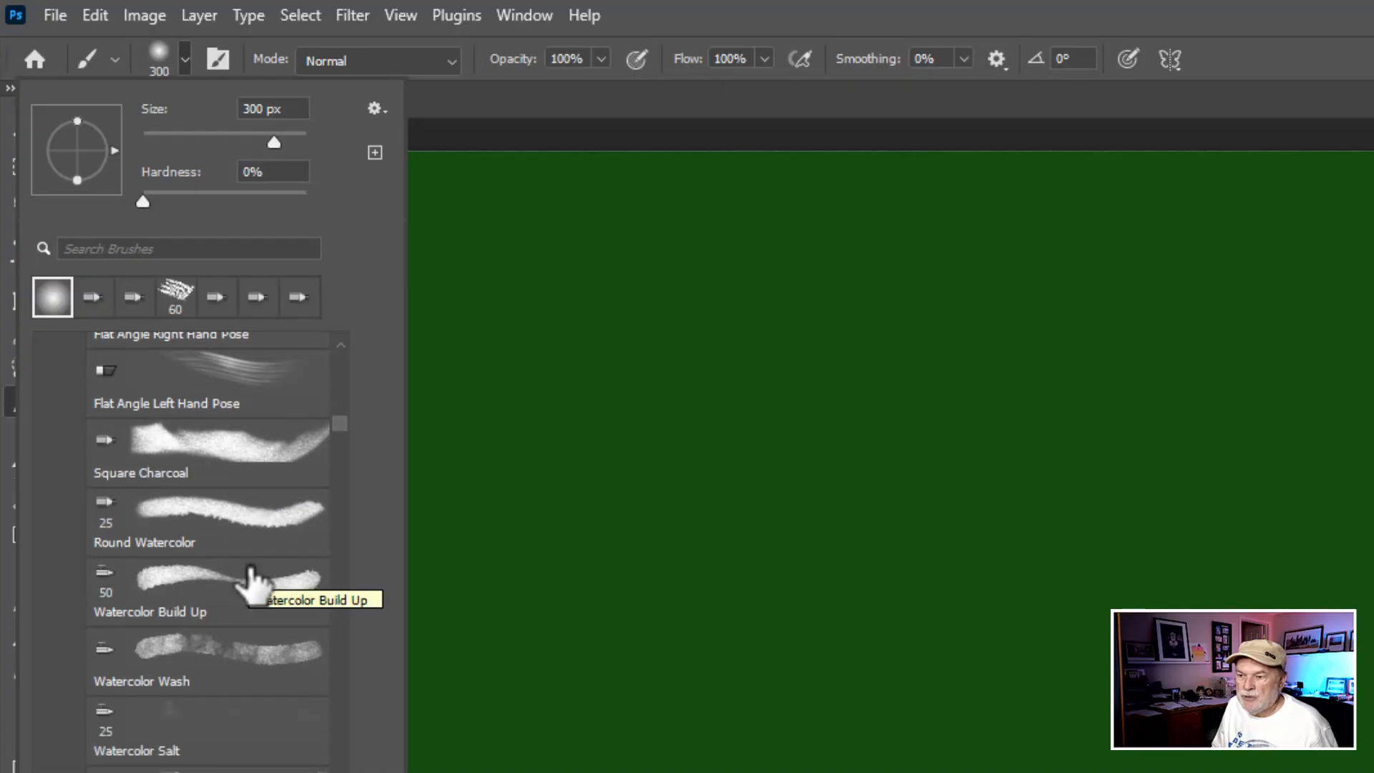
{"action": "scroll", "scroll_direction": "down", "scroll_amount": 3}
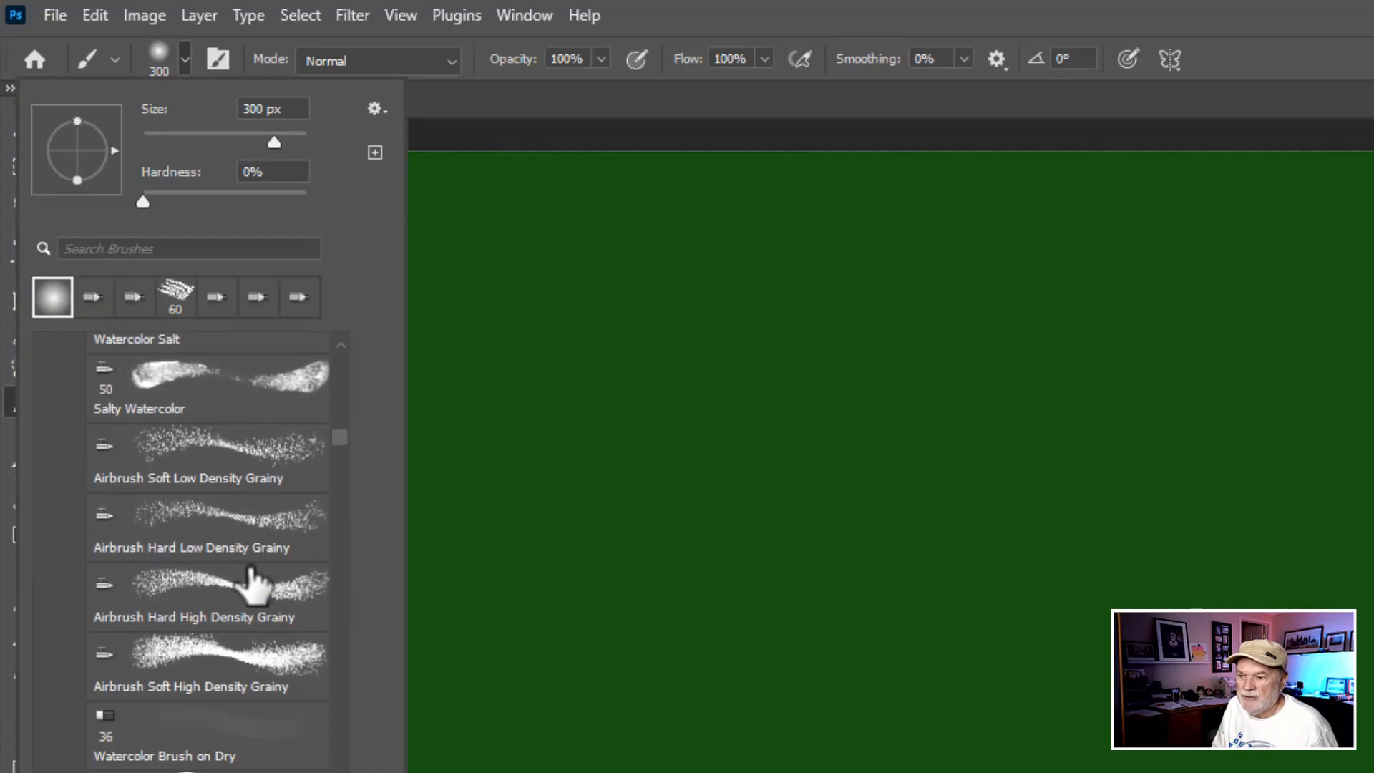
{"action": "scroll", "scroll_direction": "down", "scroll_amount": 3}
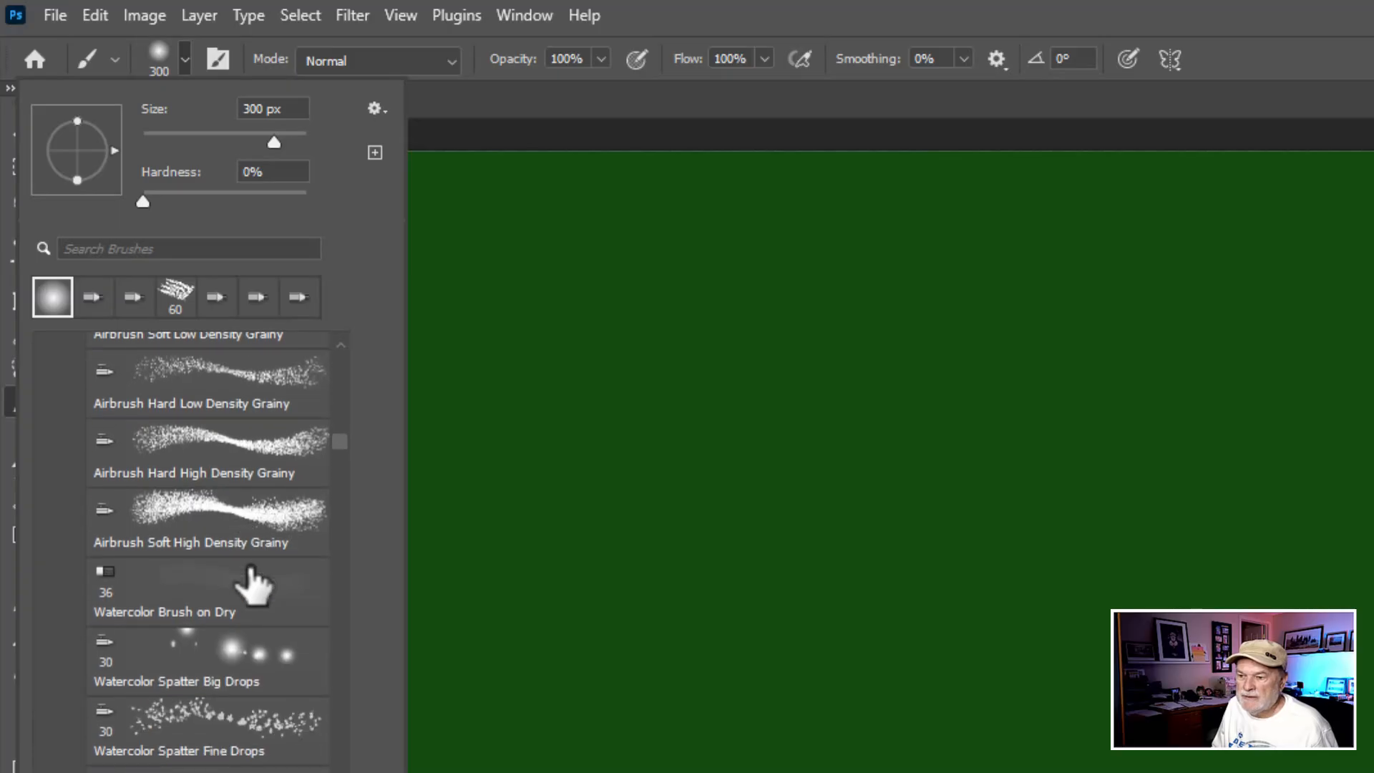
{"action": "scroll", "scroll_direction": "down", "scroll_amount": 3}
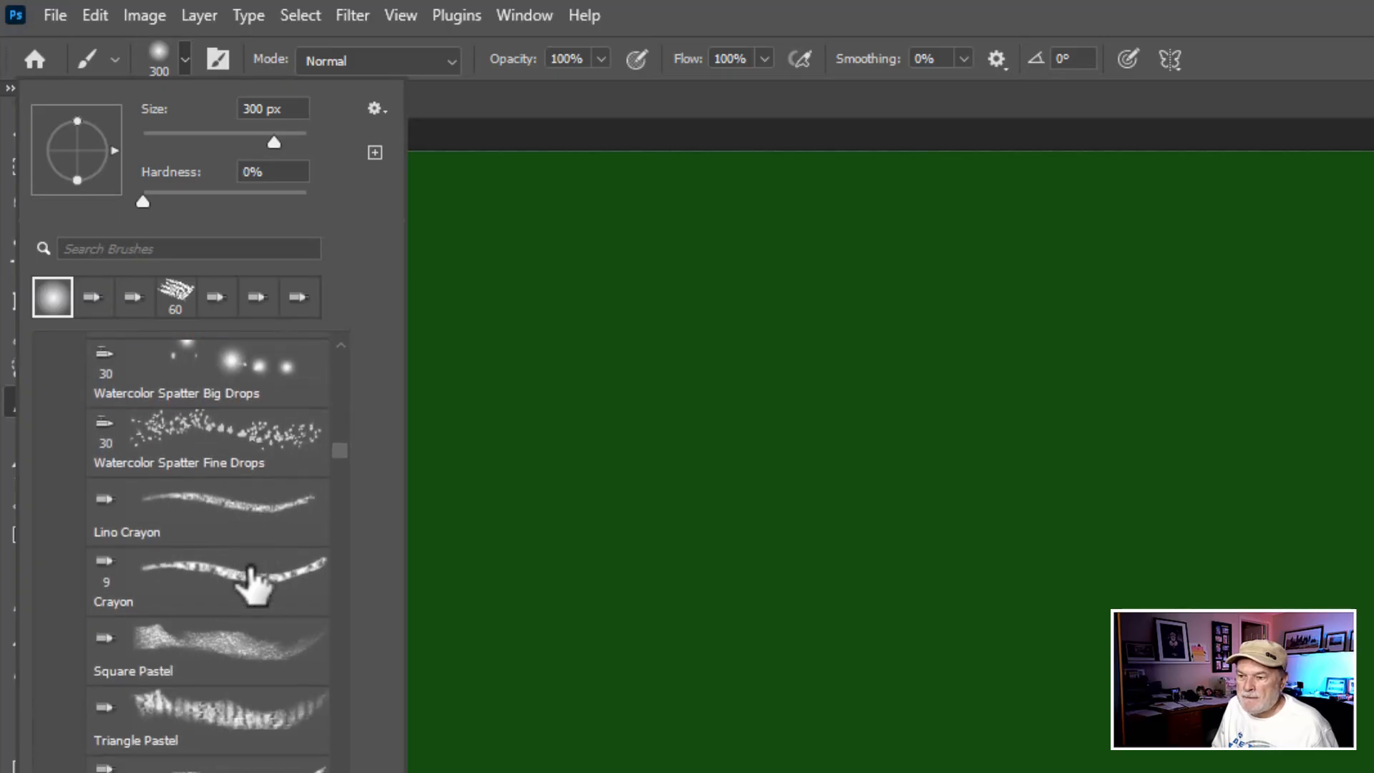
{"action": "scroll", "scroll_direction": "down", "scroll_amount": 3}
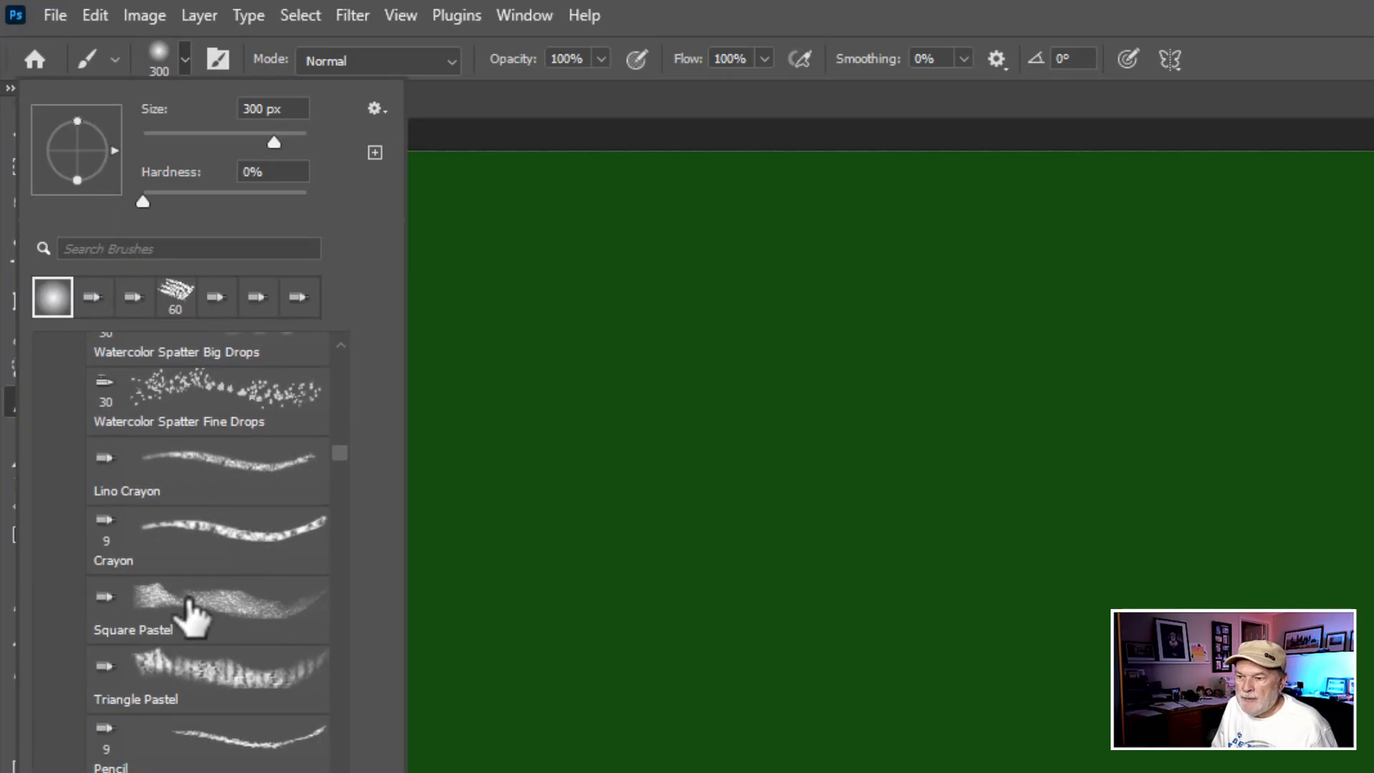
{"action": "left_click", "coordinate": [201, 609]}
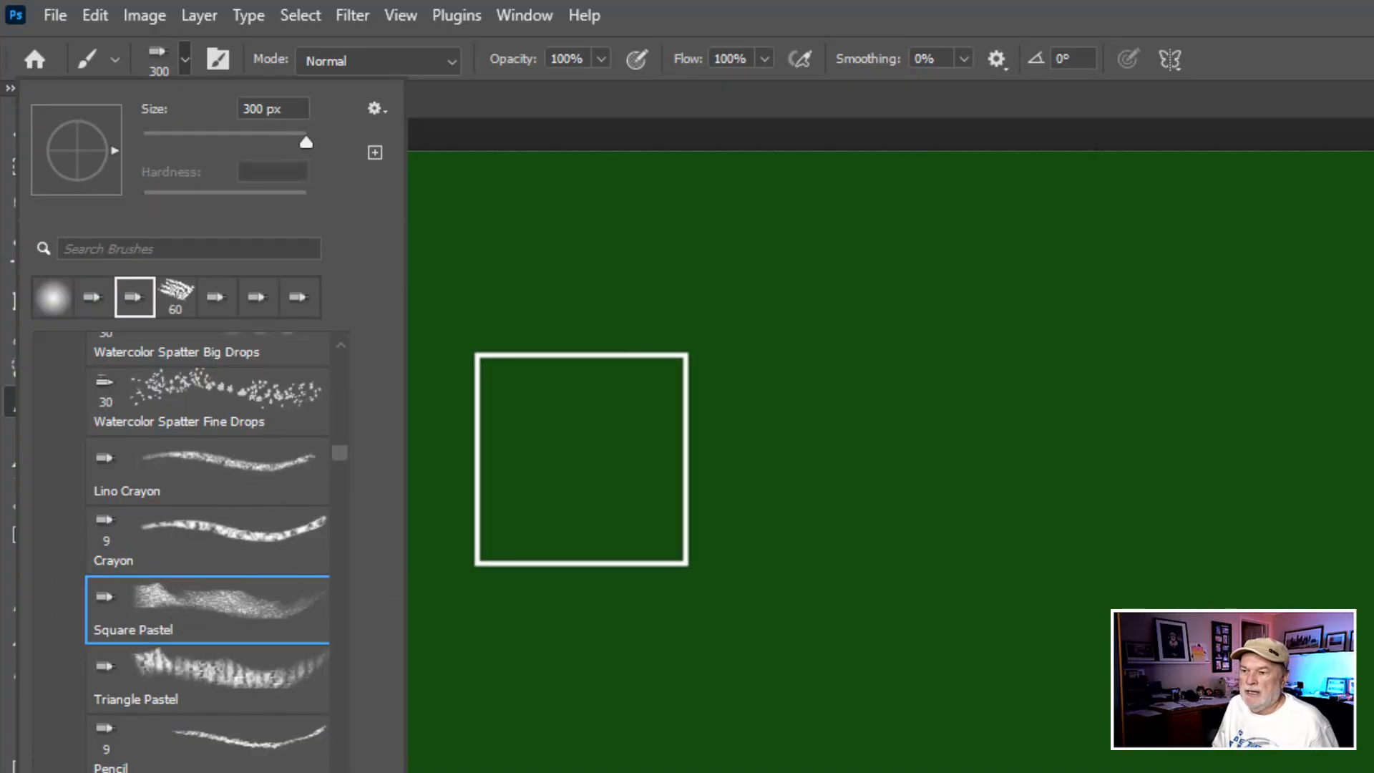
- Change the foreground colour to the brighter green #2aa125
{"action": "left_click_drag", "start_coordinate": [581, 458], "coordinate": [553, 312]}
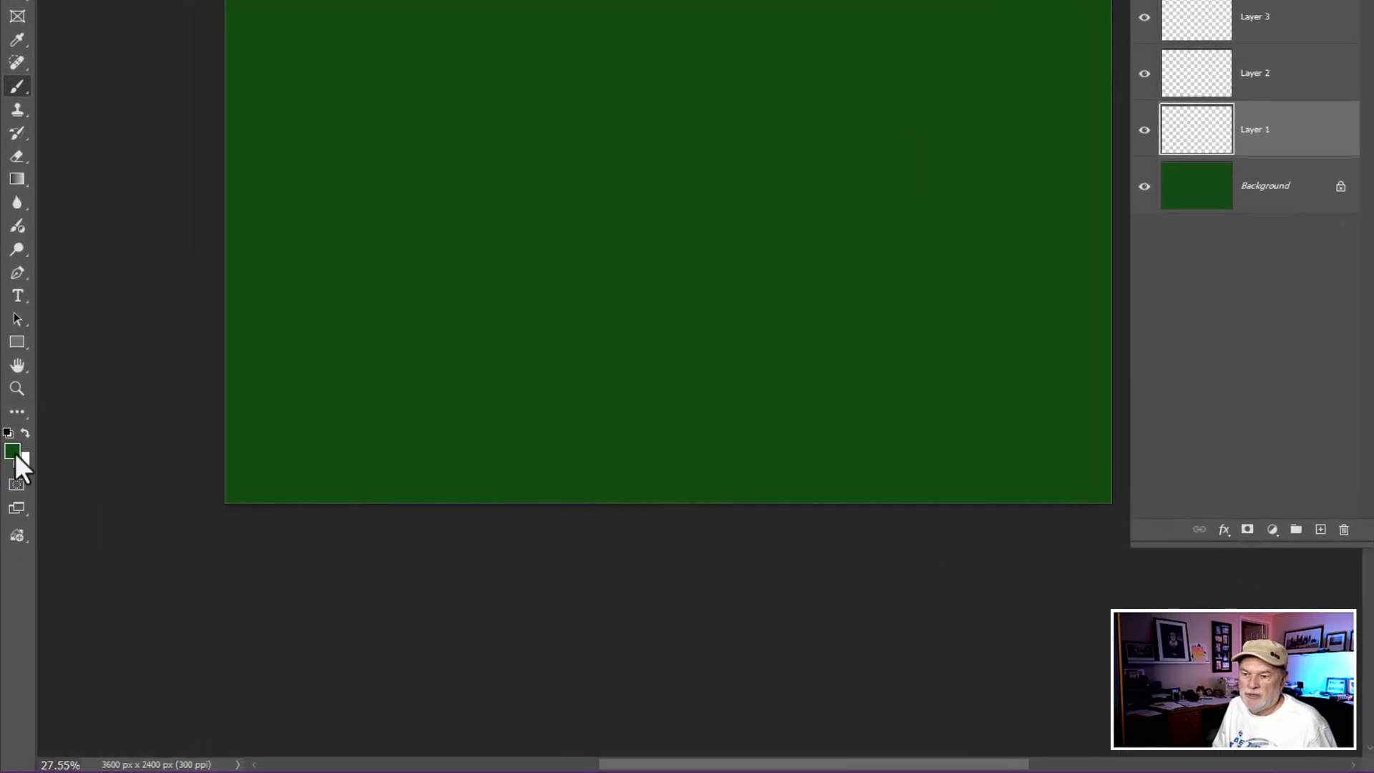
{"action": "mouse_move", "coordinate": [12, 454]}
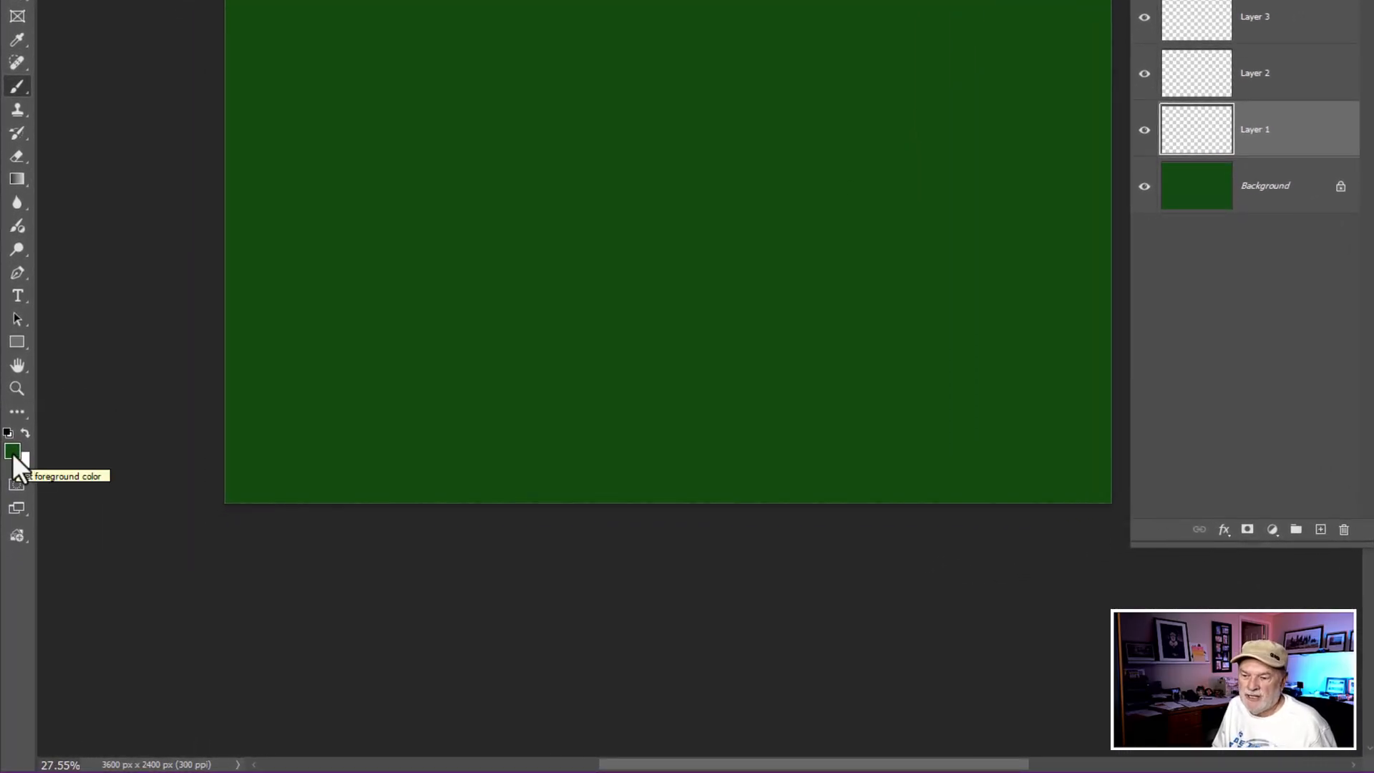
{"action": "left_click", "coordinate": [10, 450]}
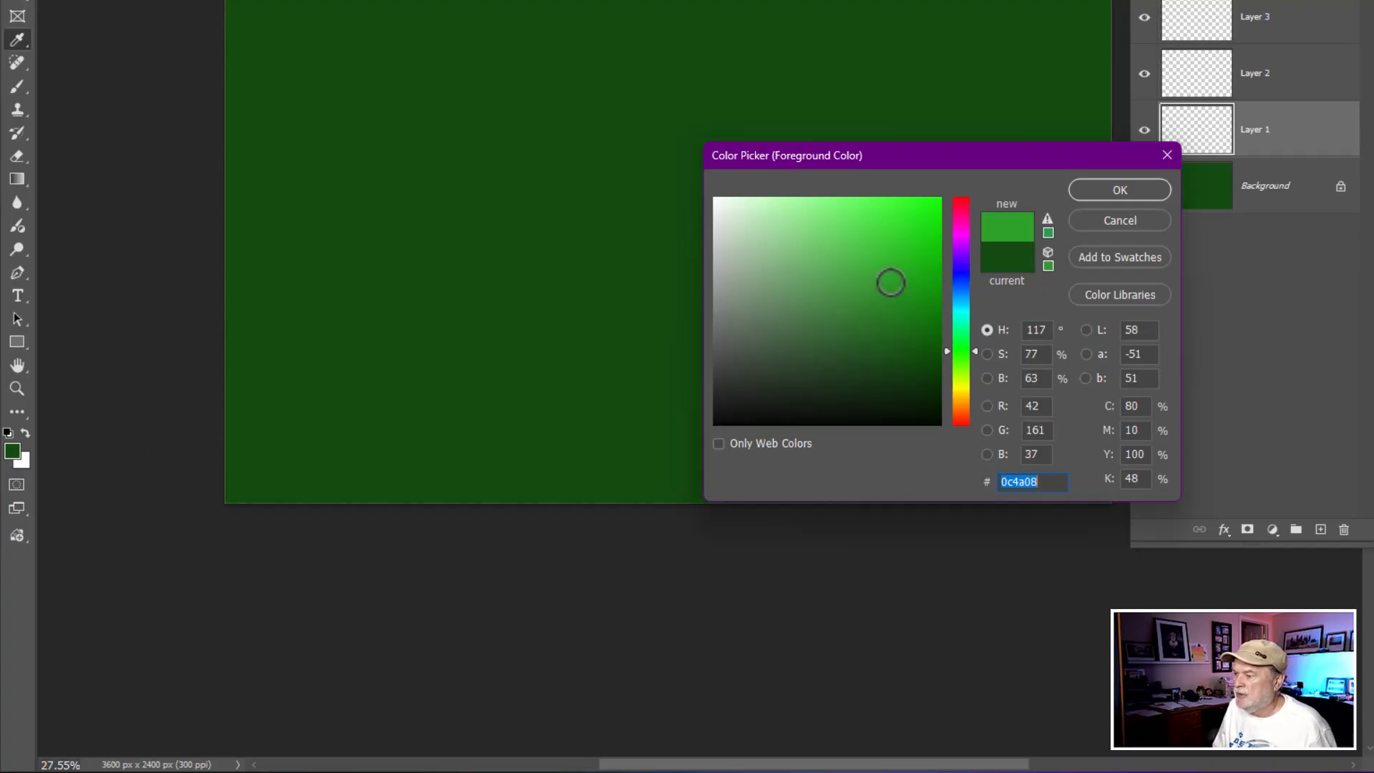
{"action": "left_click", "coordinate": [918, 276]}
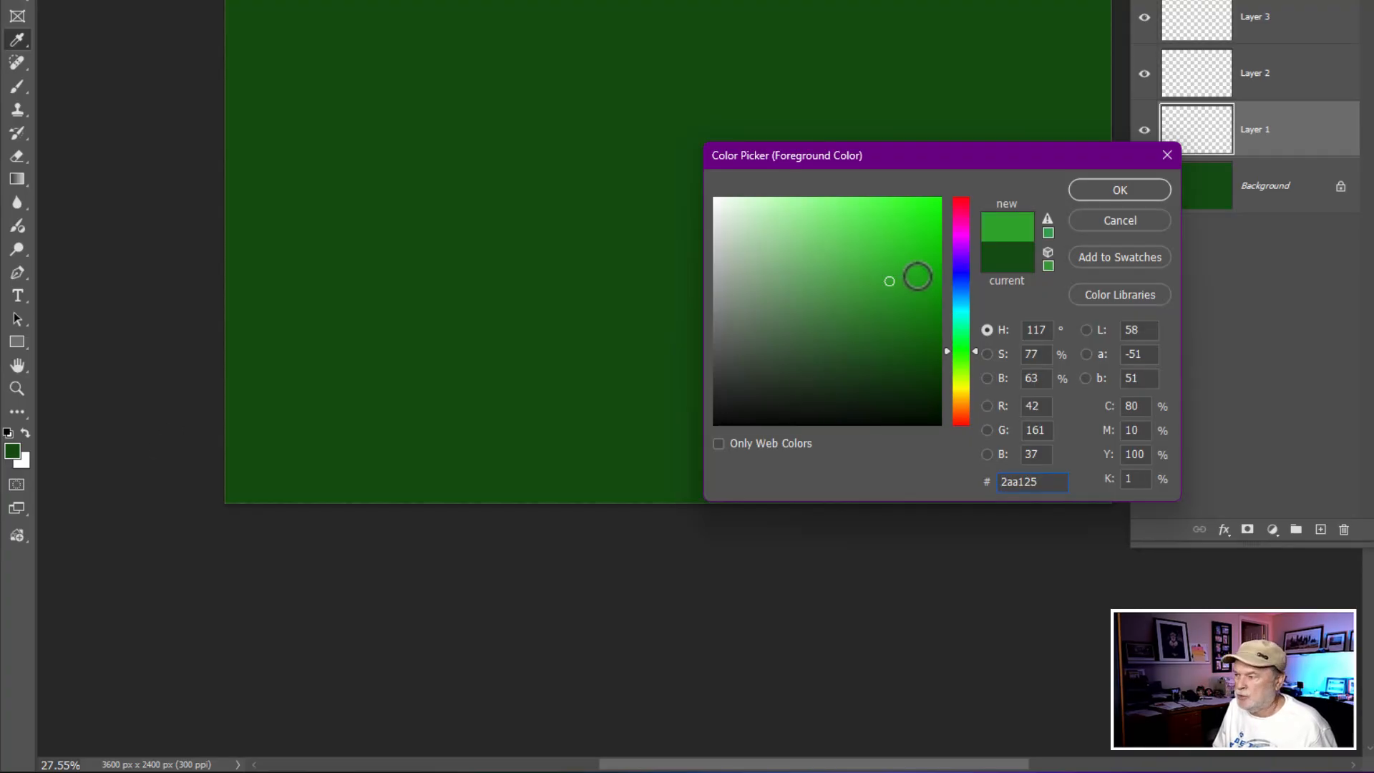
{"action": "left_click", "coordinate": [1118, 189]}
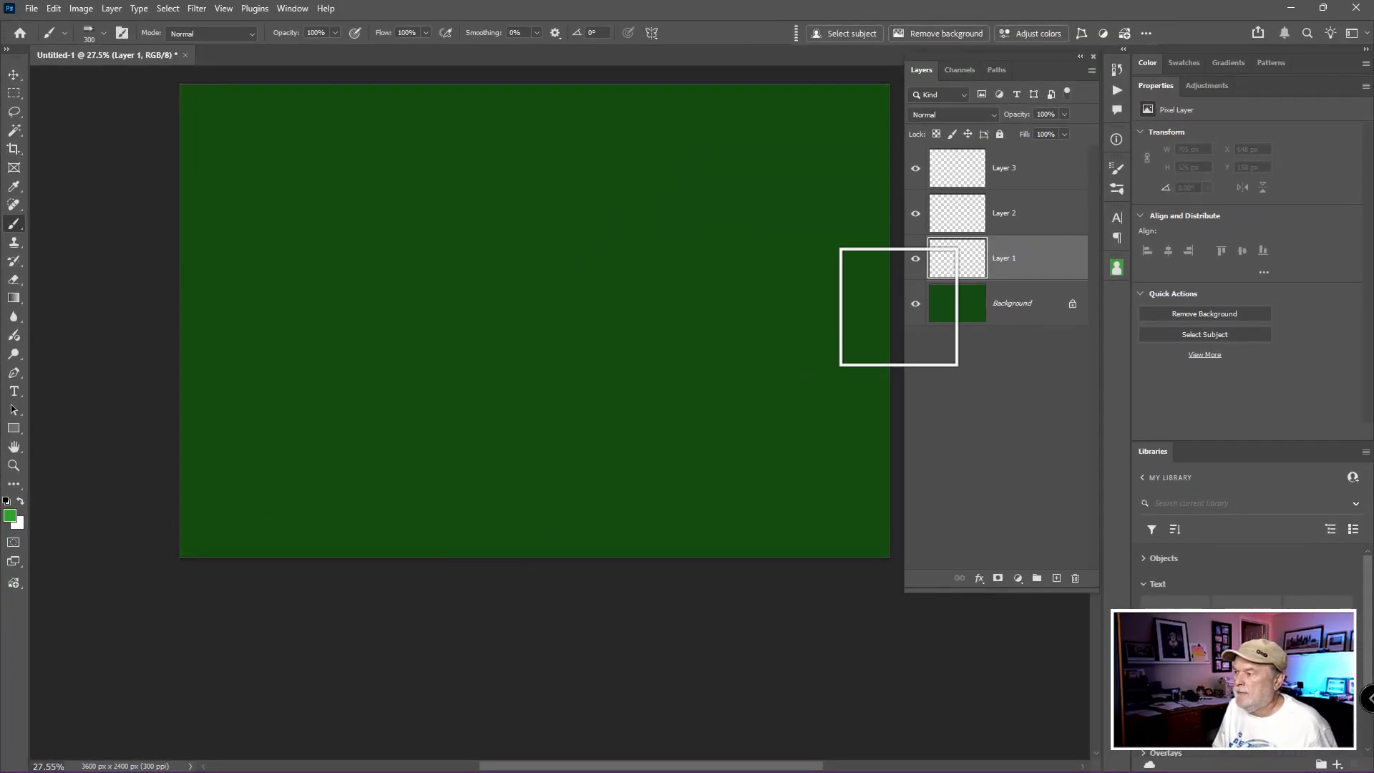
{"action": "left_click_drag", "start_coordinate": [898, 304], "coordinate": [302, 241]}
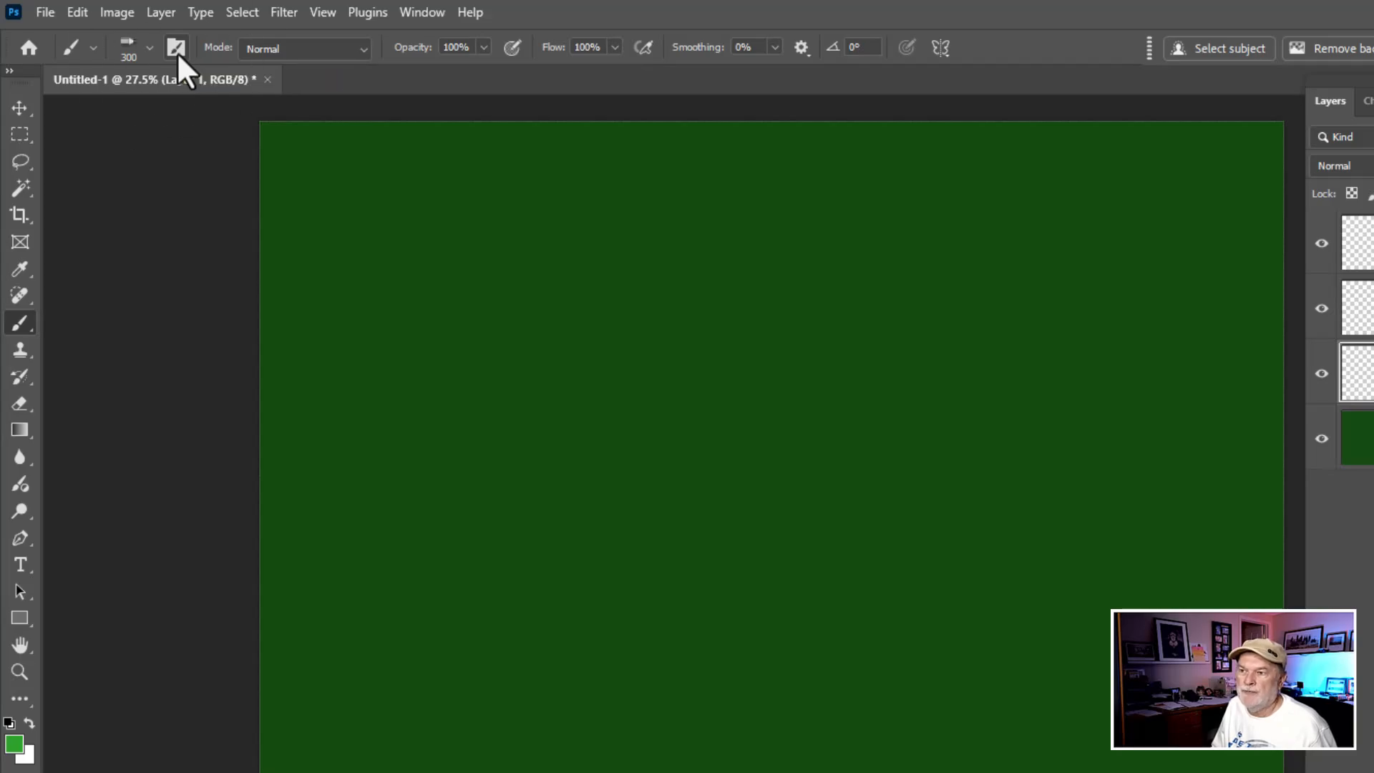
- In Brush Settings, set Shape Dynamics angle jitter to about 47%
{"action": "left_click", "coordinate": [178, 48]}
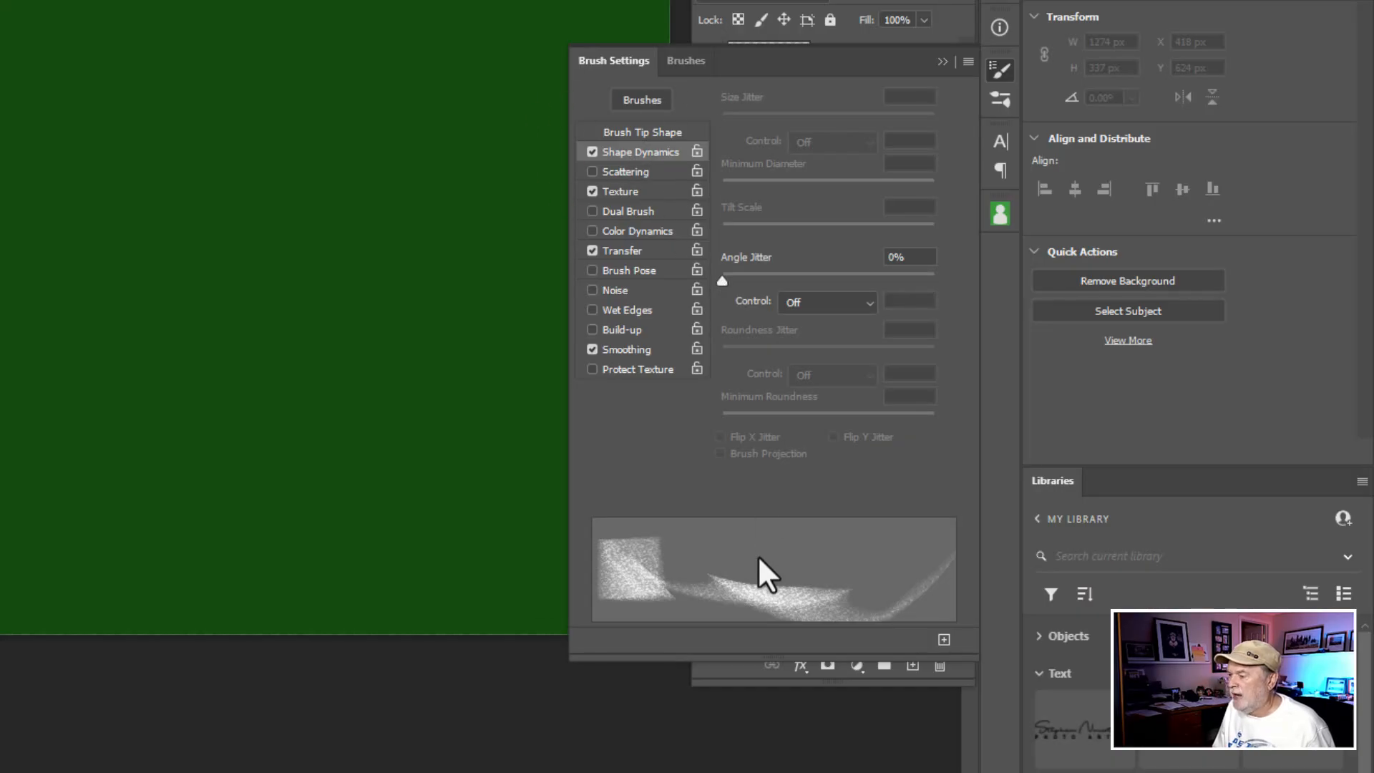
{"action": "left_click_drag", "start_coordinate": [721, 280], "coordinate": [736, 280]}
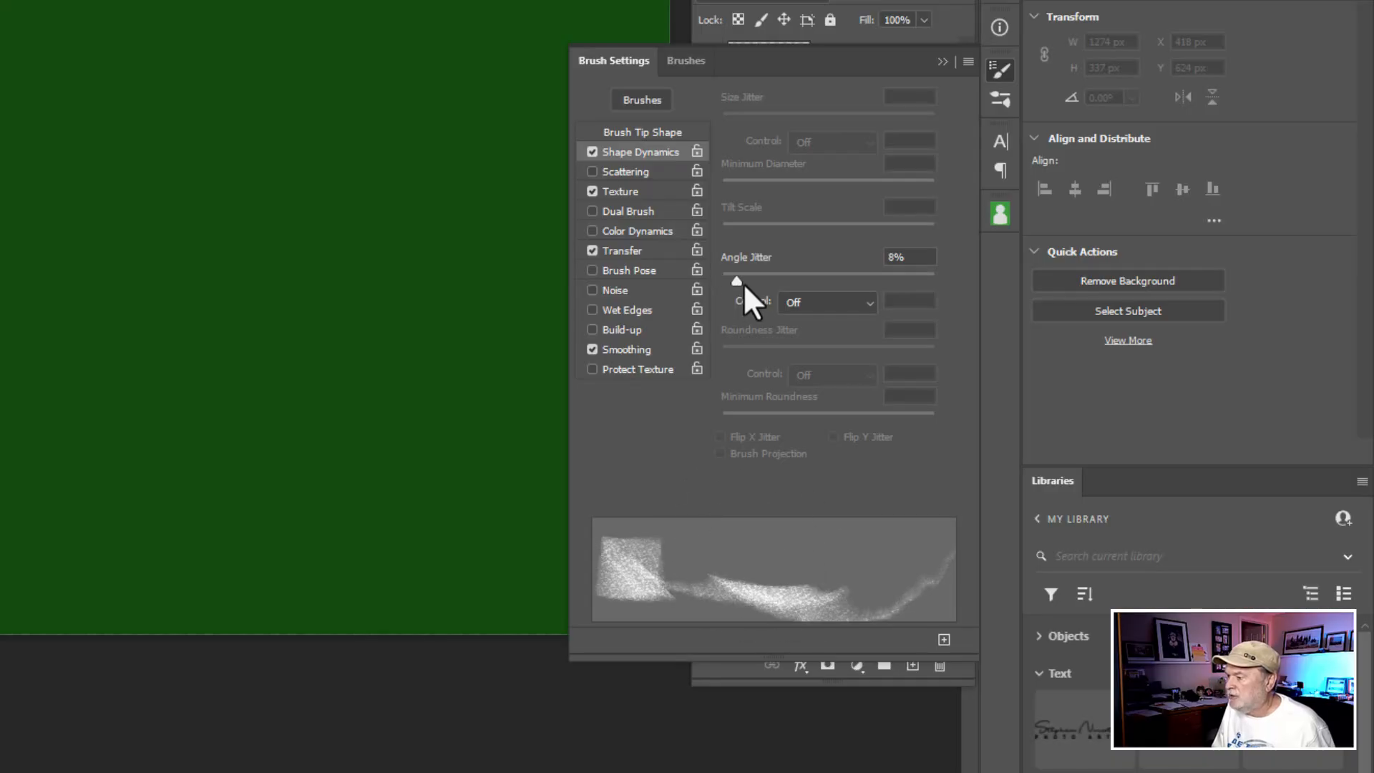
{"action": "left_click_drag", "start_coordinate": [737, 280], "coordinate": [813, 280]}
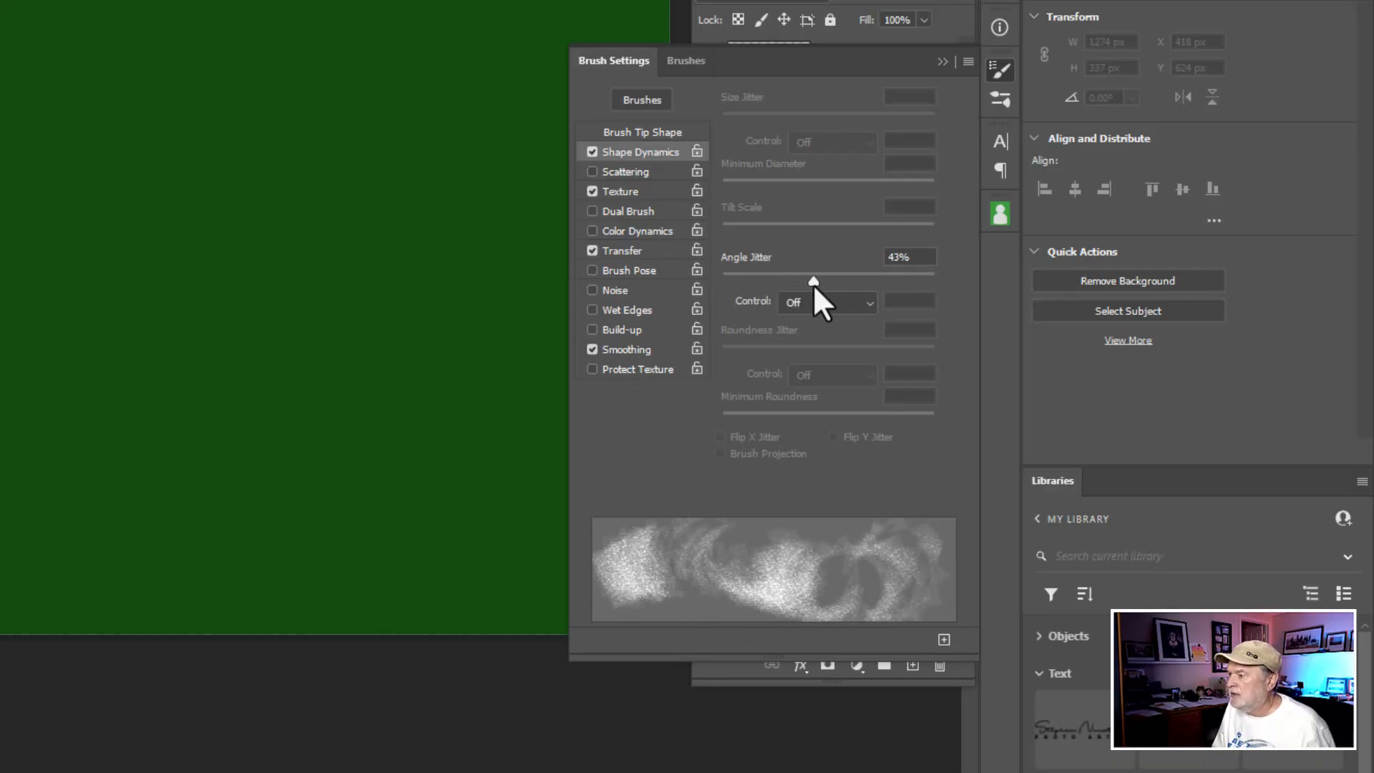
{"action": "left_click_drag", "start_coordinate": [813, 281], "coordinate": [903, 280]}
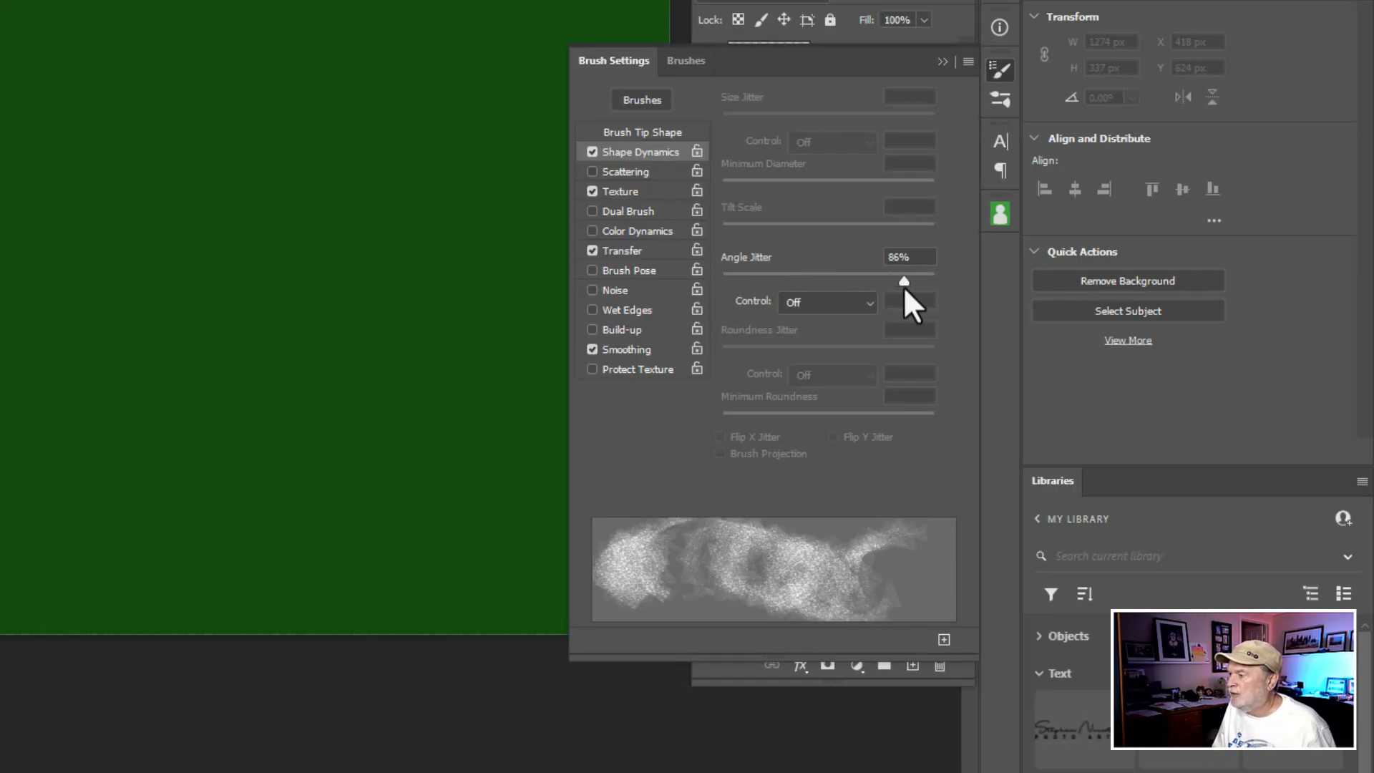
{"action": "left_click_drag", "start_coordinate": [903, 281], "coordinate": [817, 282]}
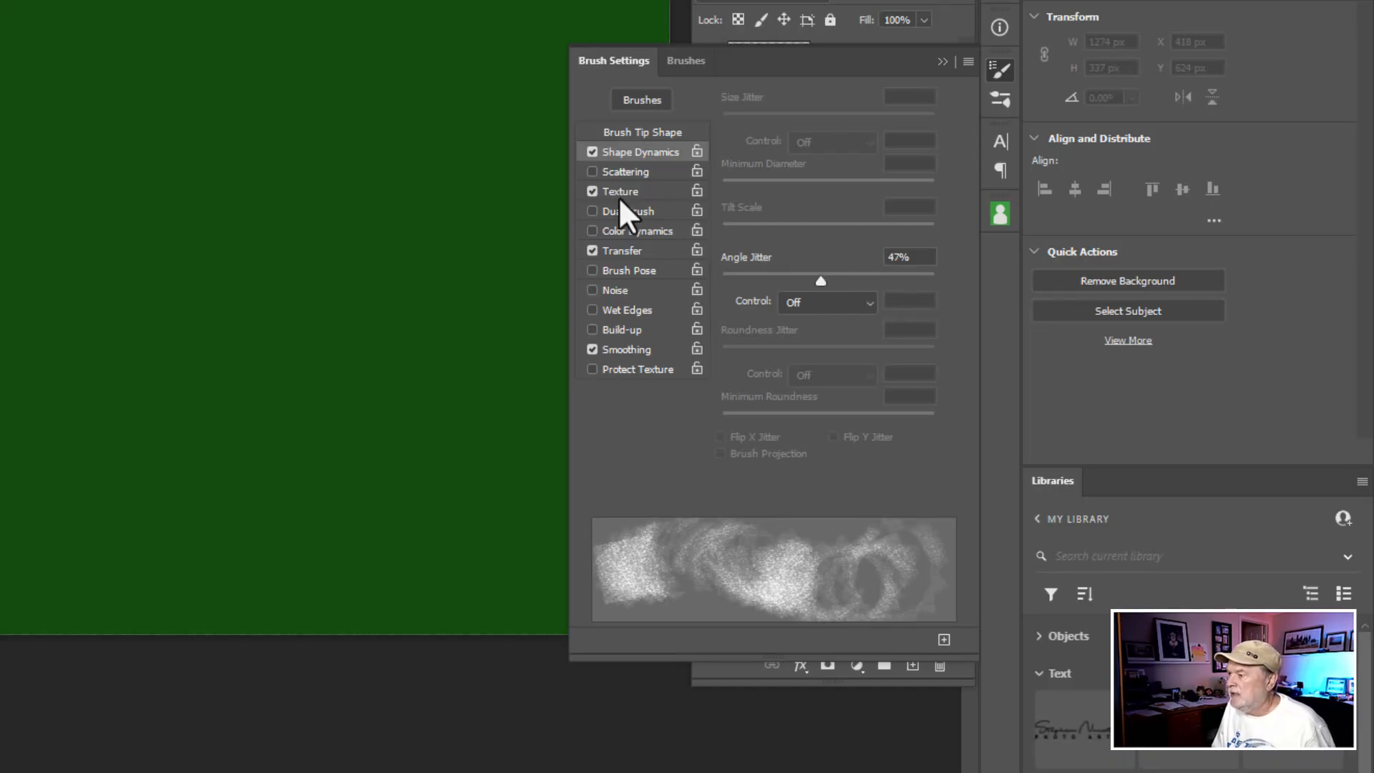
- Enable Scattering and set the scatter amount to roughly 10%
{"action": "left_click", "coordinate": [630, 171]}
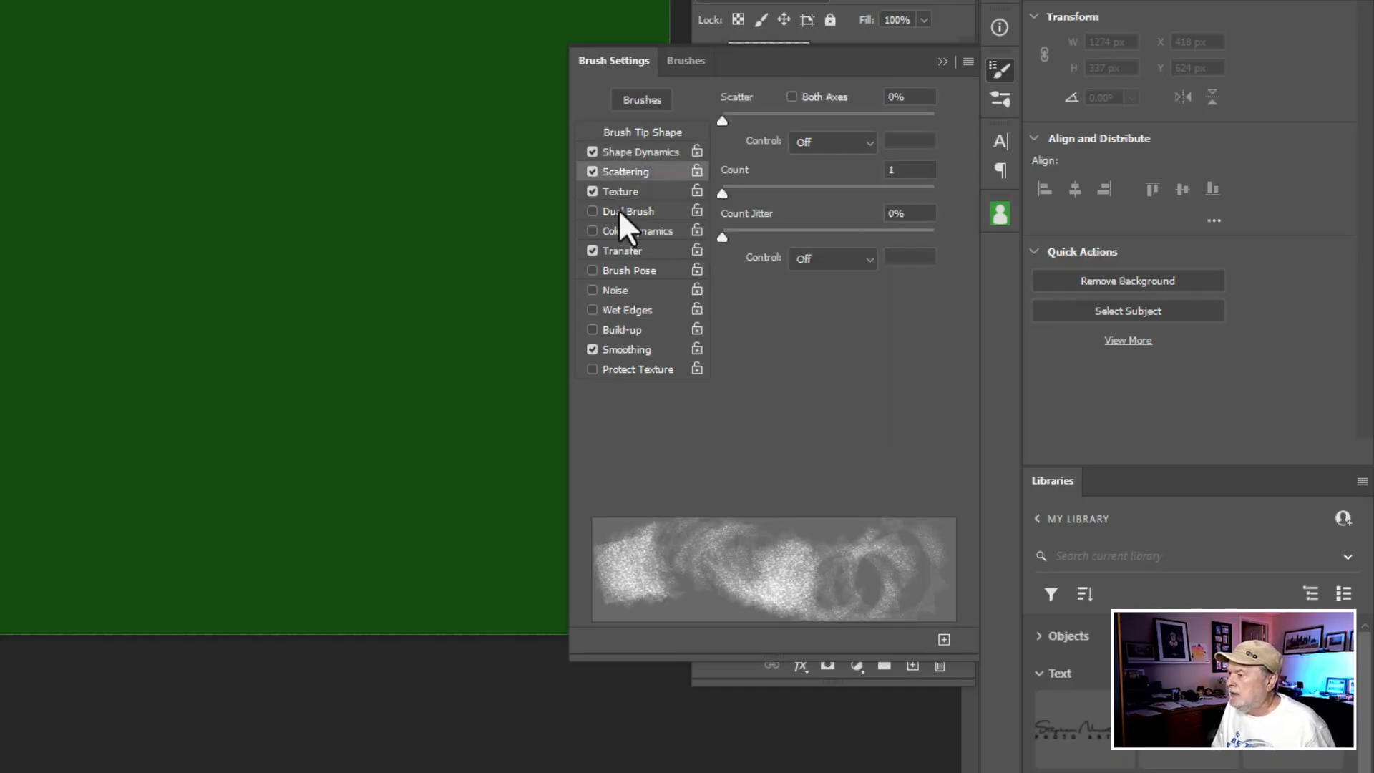
{"action": "left_click_drag", "start_coordinate": [722, 120], "coordinate": [730, 120]}
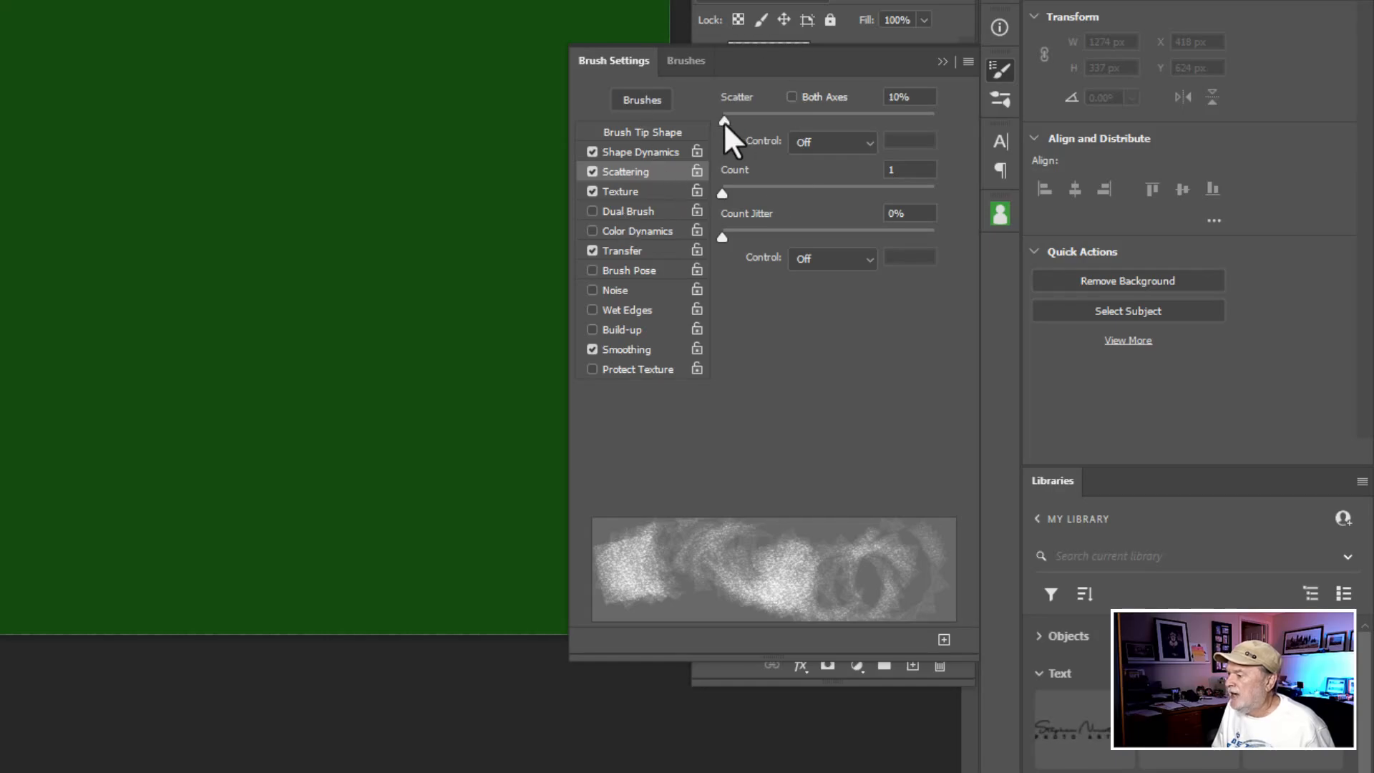
{"action": "left_click_drag", "start_coordinate": [725, 120], "coordinate": [760, 120]}
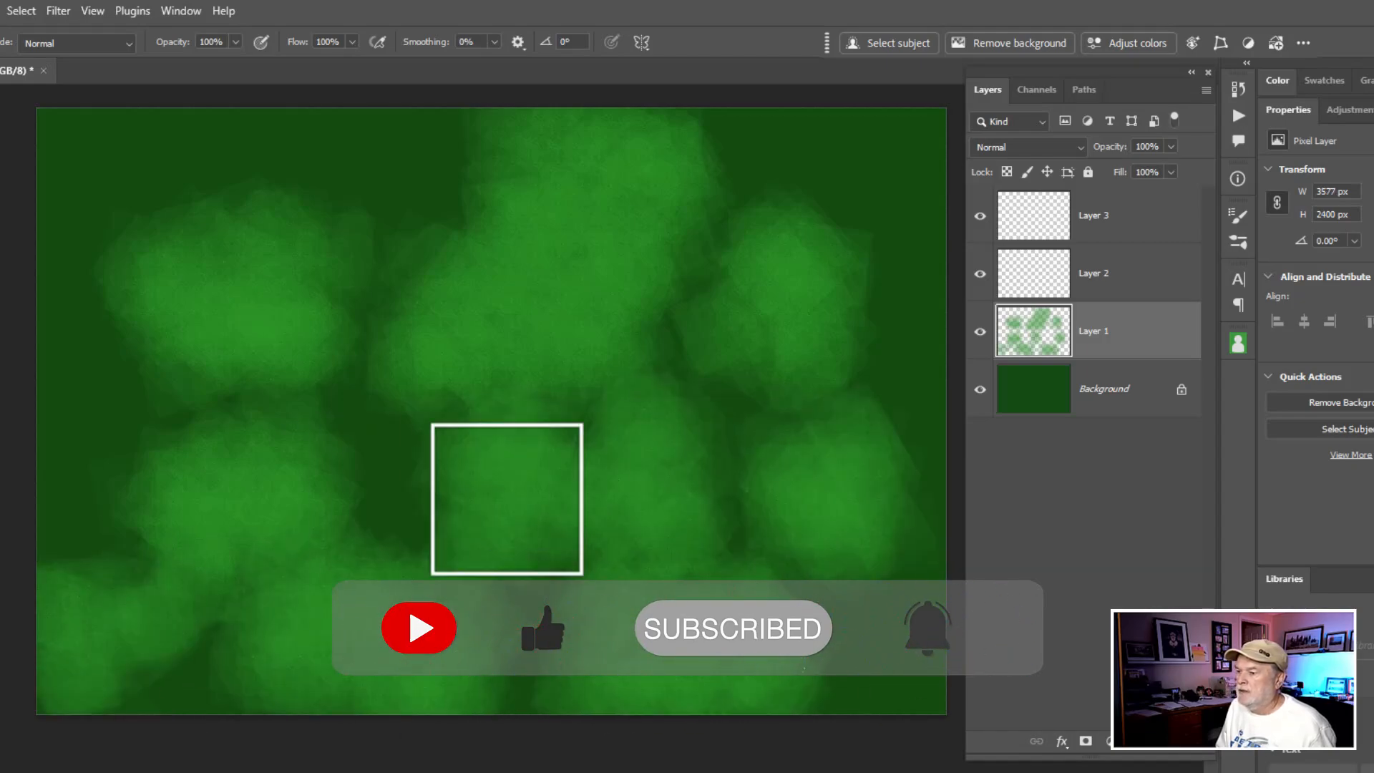
- Paint bright-green pastel strokes across nearly the whole canvas on Layer 1
{"action": "left_click_drag", "start_coordinate": [506, 498], "coordinate": [106, 375]}
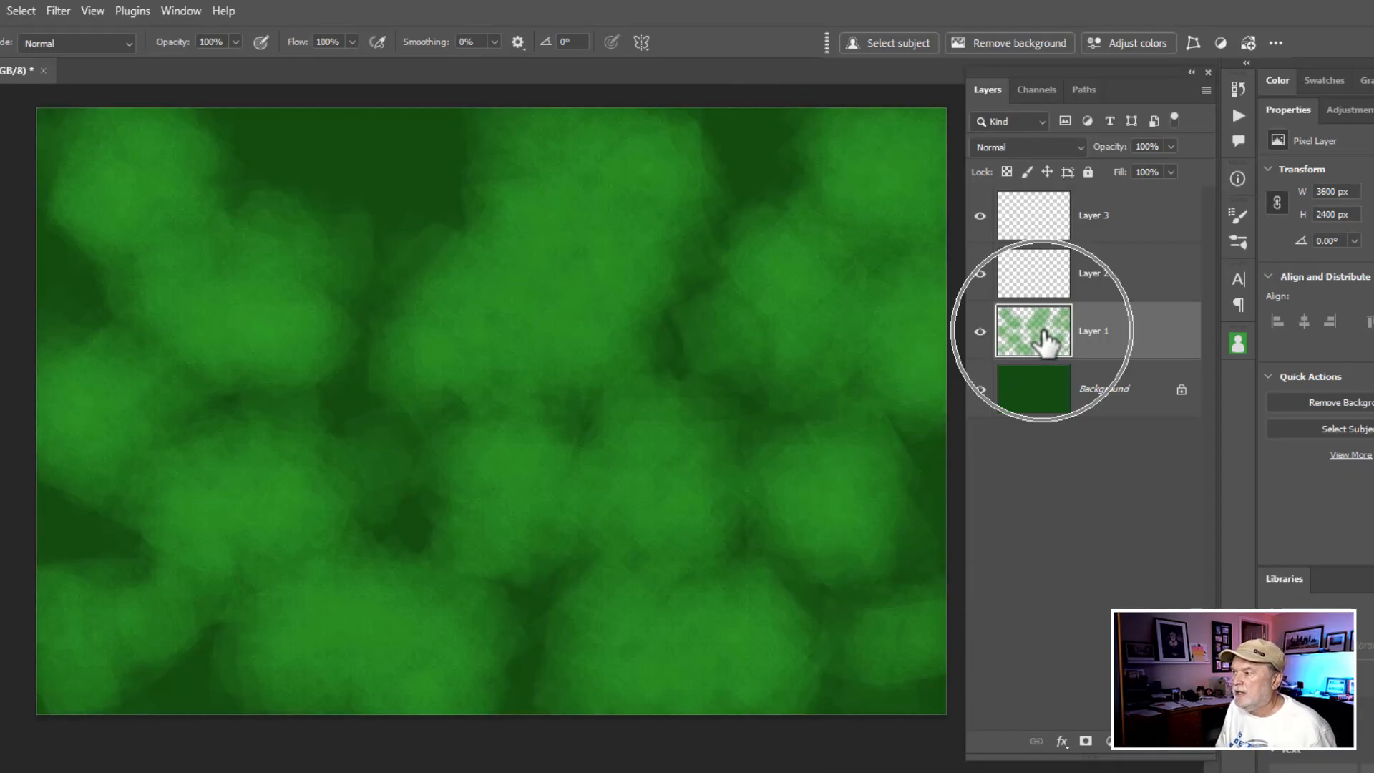
- Set Layer 1 to Linear Light blend mode at 65% opacity
{"action": "left_click", "coordinate": [1026, 147]}
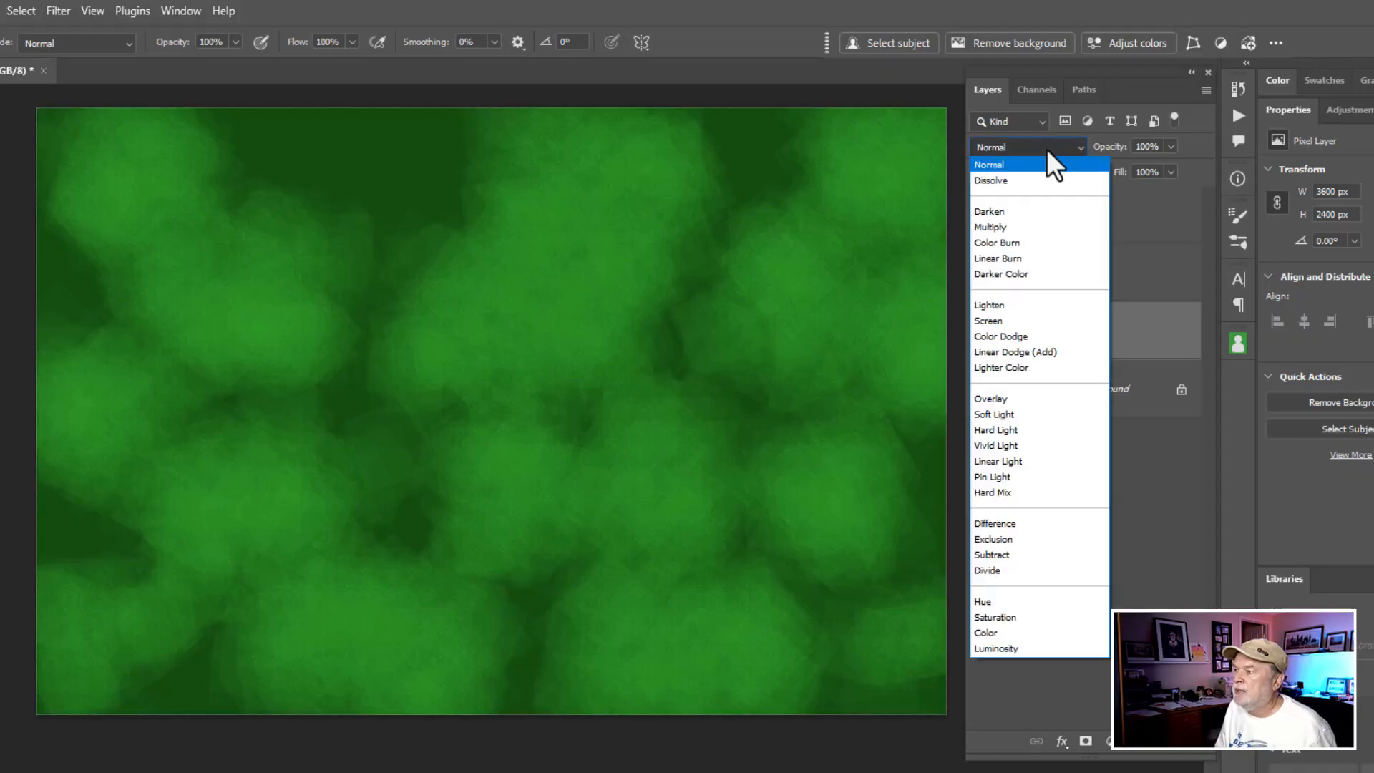
{"action": "left_click", "coordinate": [998, 258]}
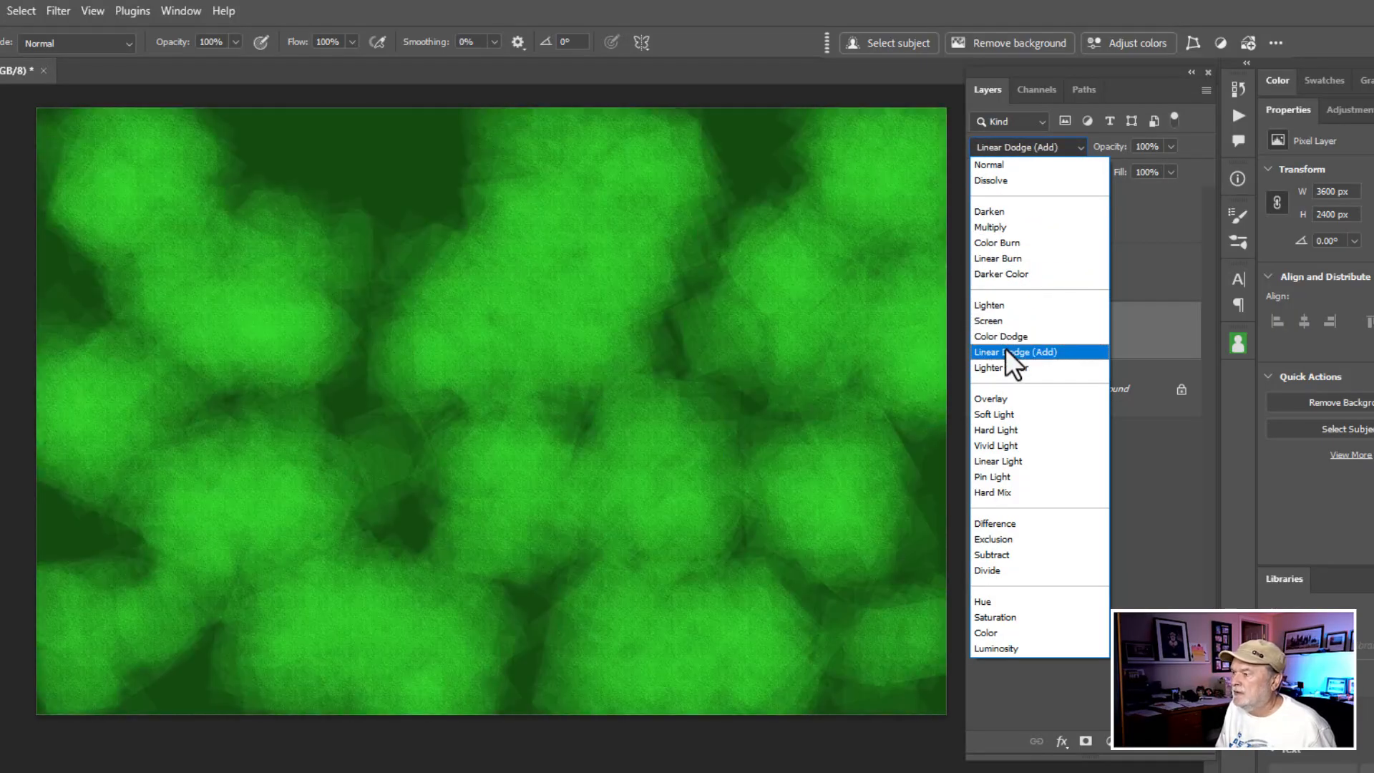
{"action": "left_click", "coordinate": [997, 461]}
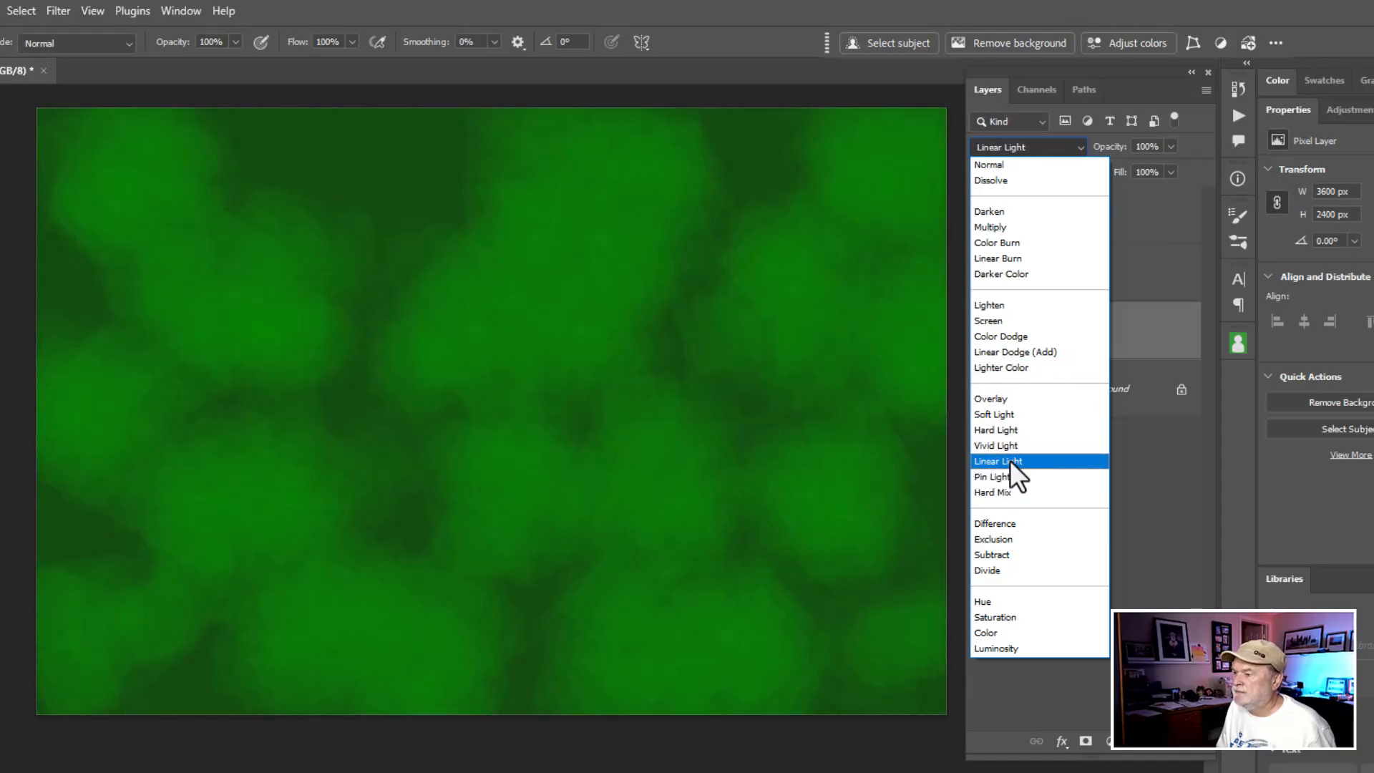
{"action": "left_click", "coordinate": [998, 460]}
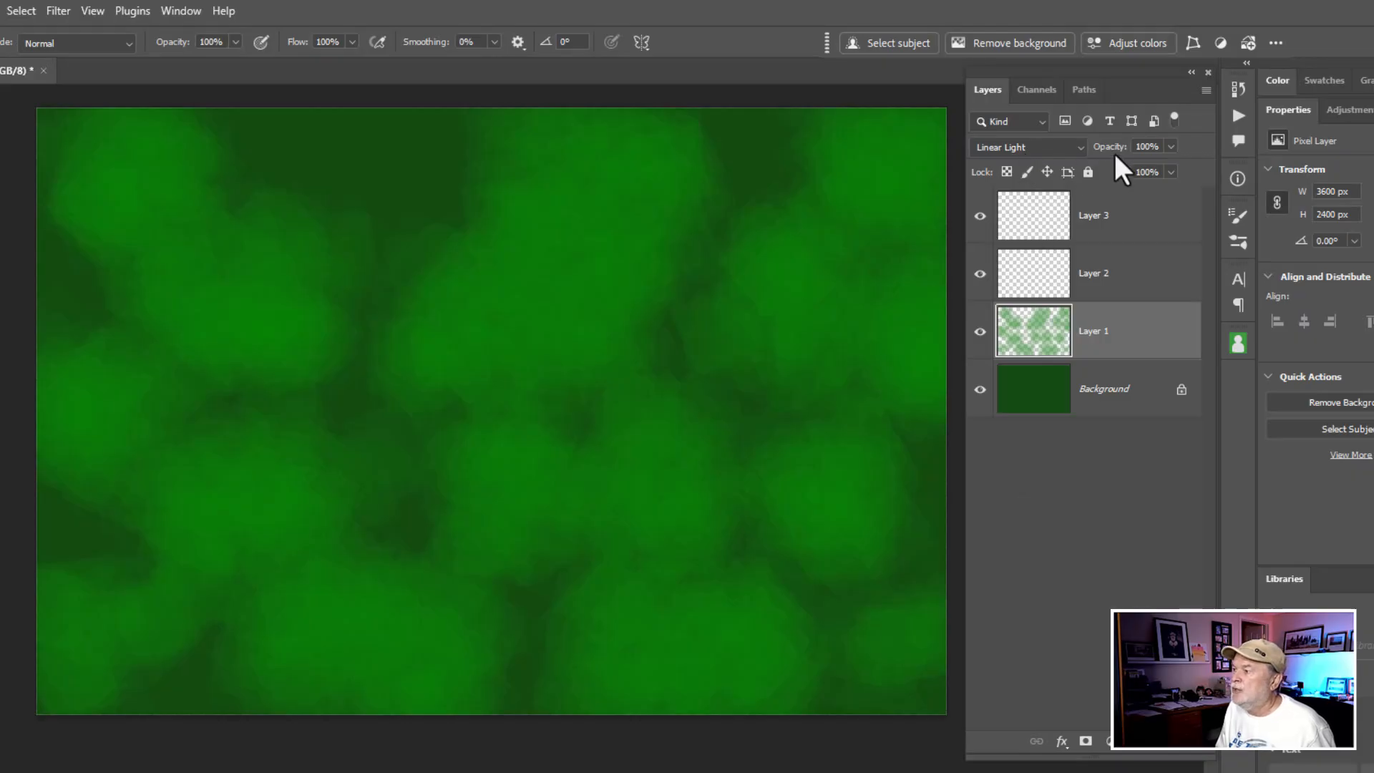
{"action": "left_click_drag", "start_coordinate": [1148, 146], "coordinate": [1121, 146]}
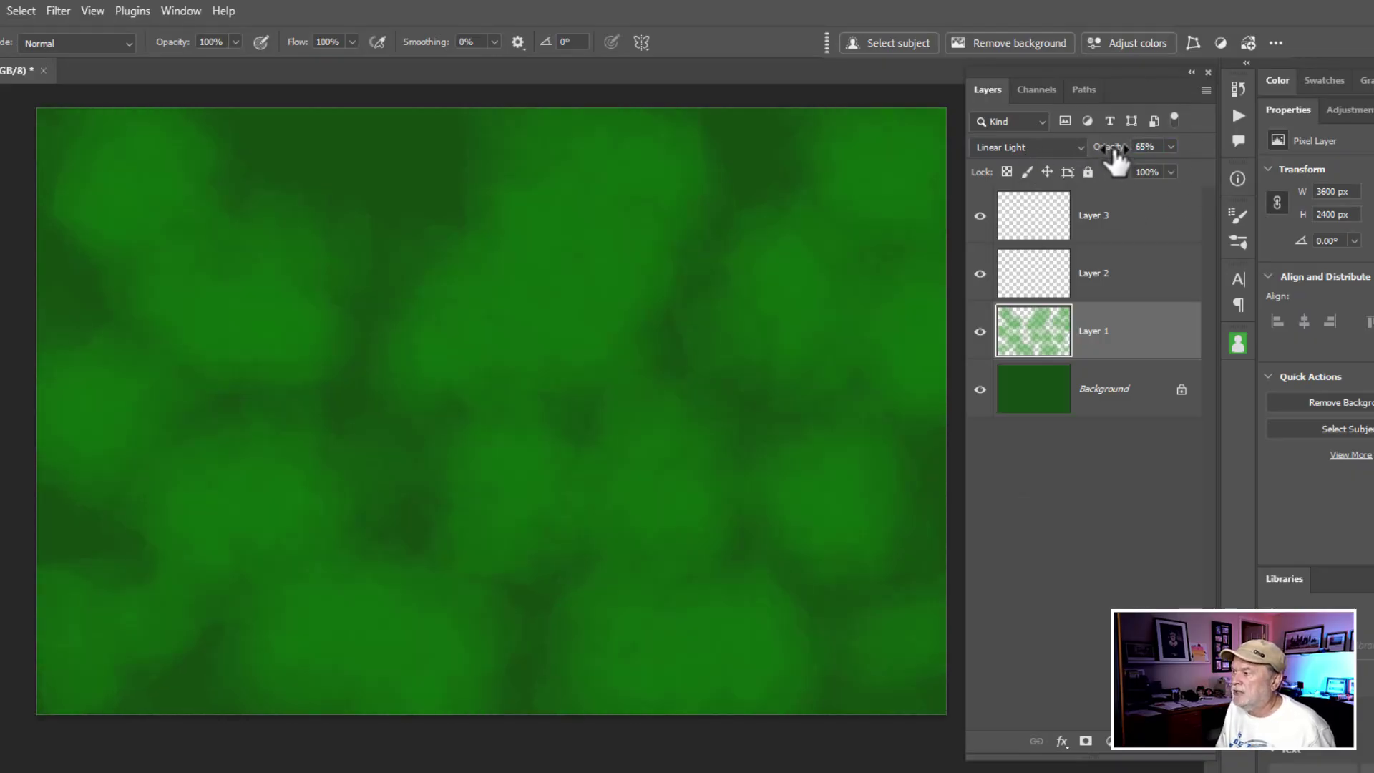
{"action": "left_click", "coordinate": [1146, 145]}
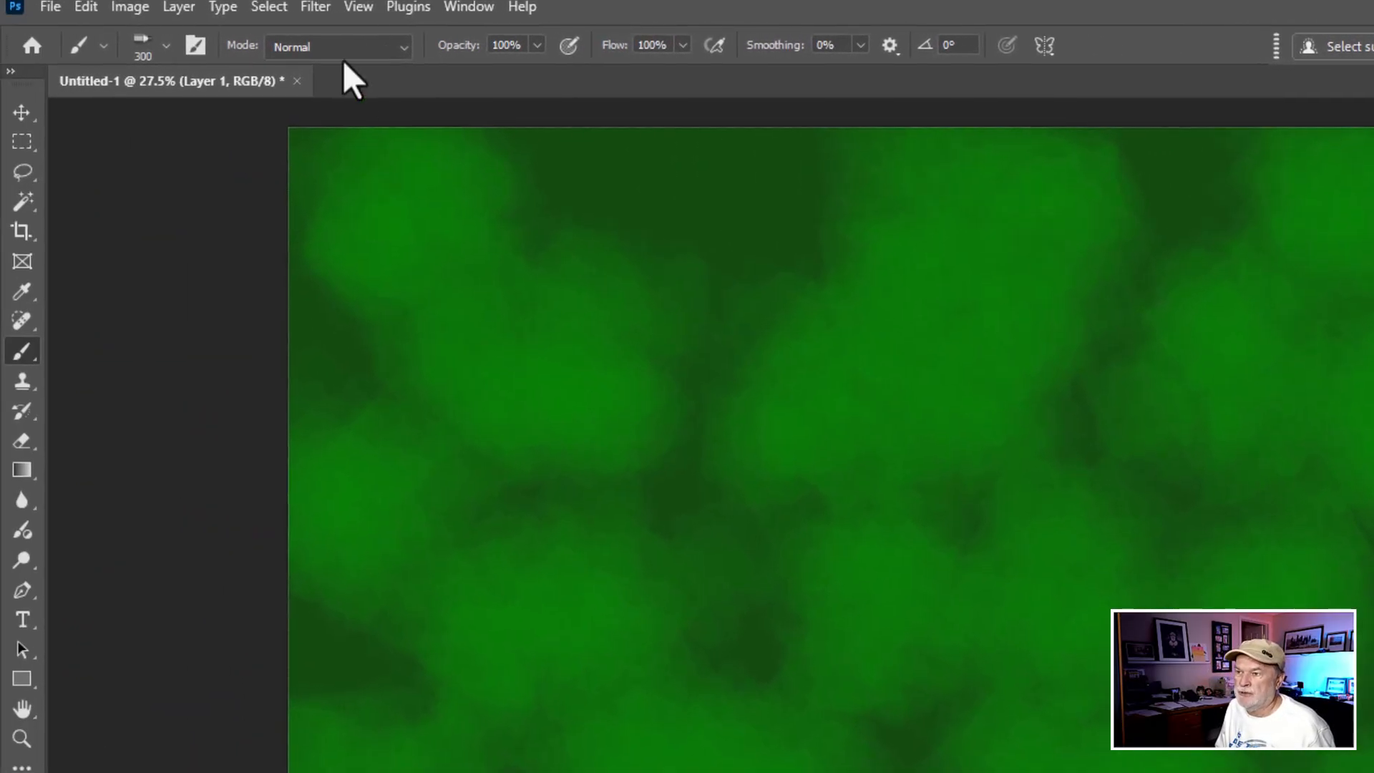
- Apply a Motion Blur to Layer 1 at 37° with about 596 px distance
{"action": "left_click", "coordinate": [316, 8]}
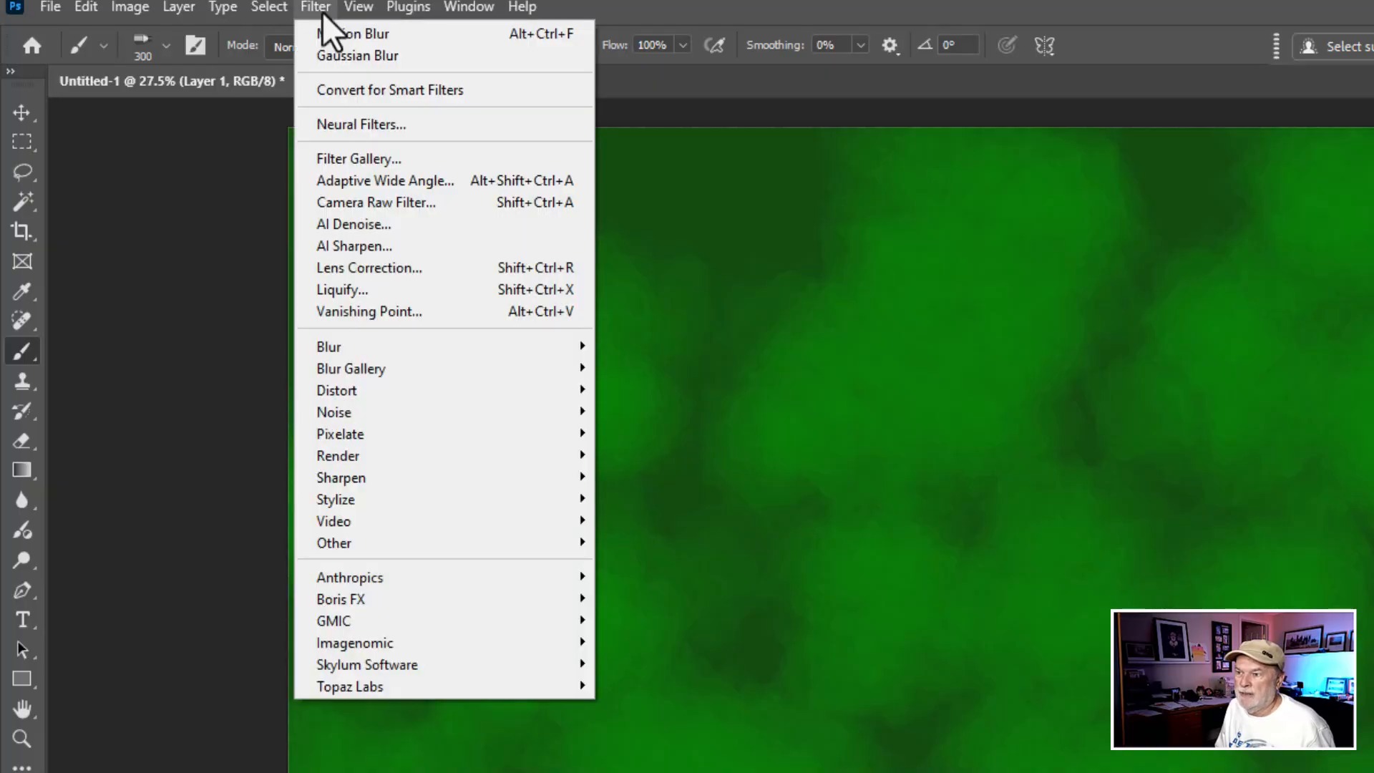
{"action": "mouse_move", "coordinate": [332, 356]}
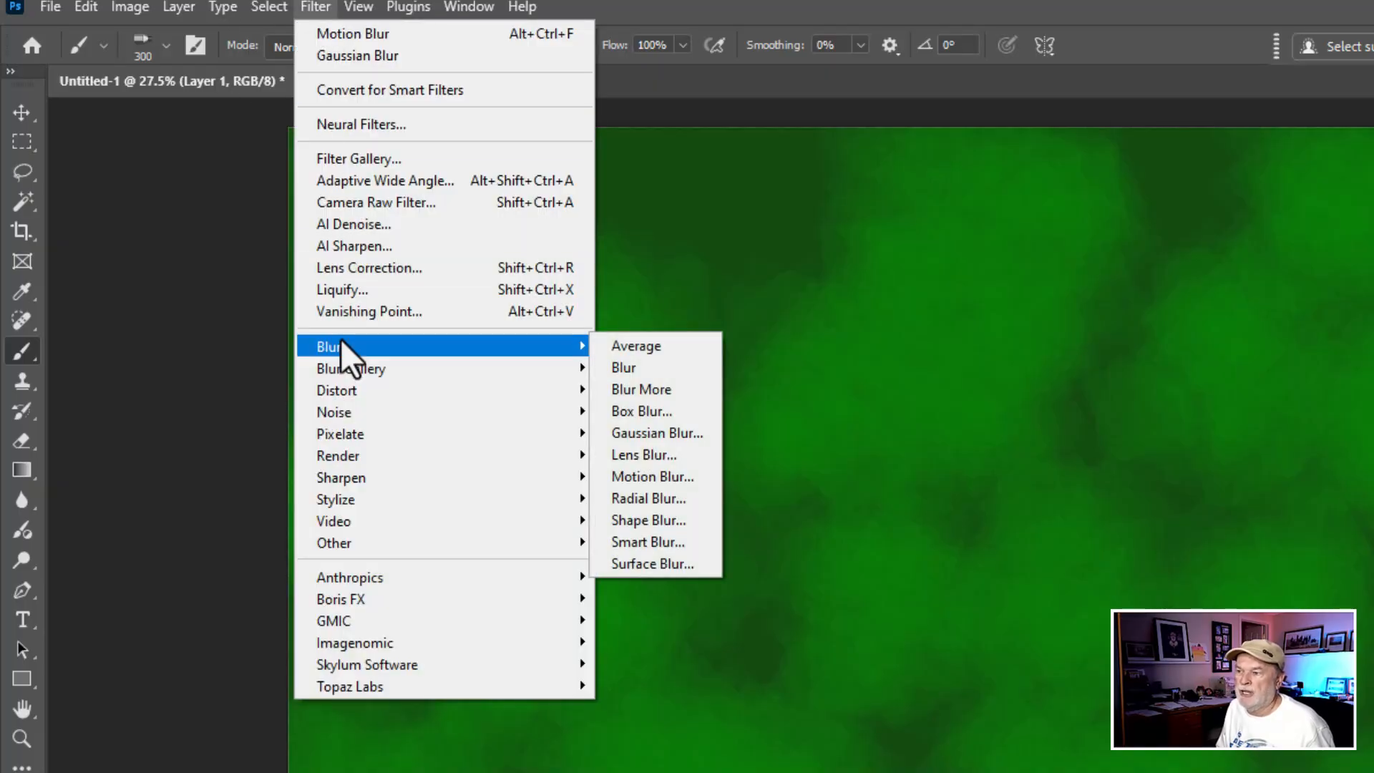
{"action": "mouse_move", "coordinate": [671, 477]}
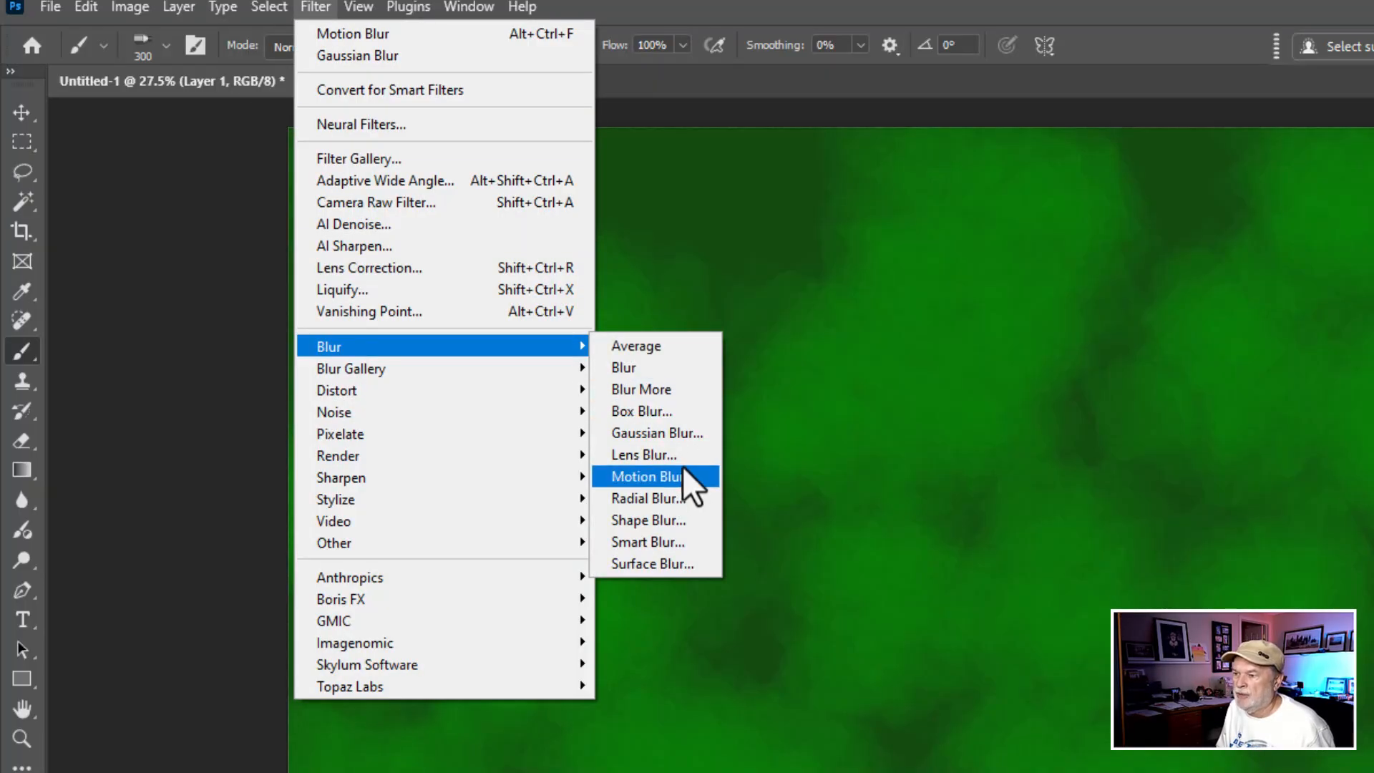
{"action": "left_click", "coordinate": [647, 476]}
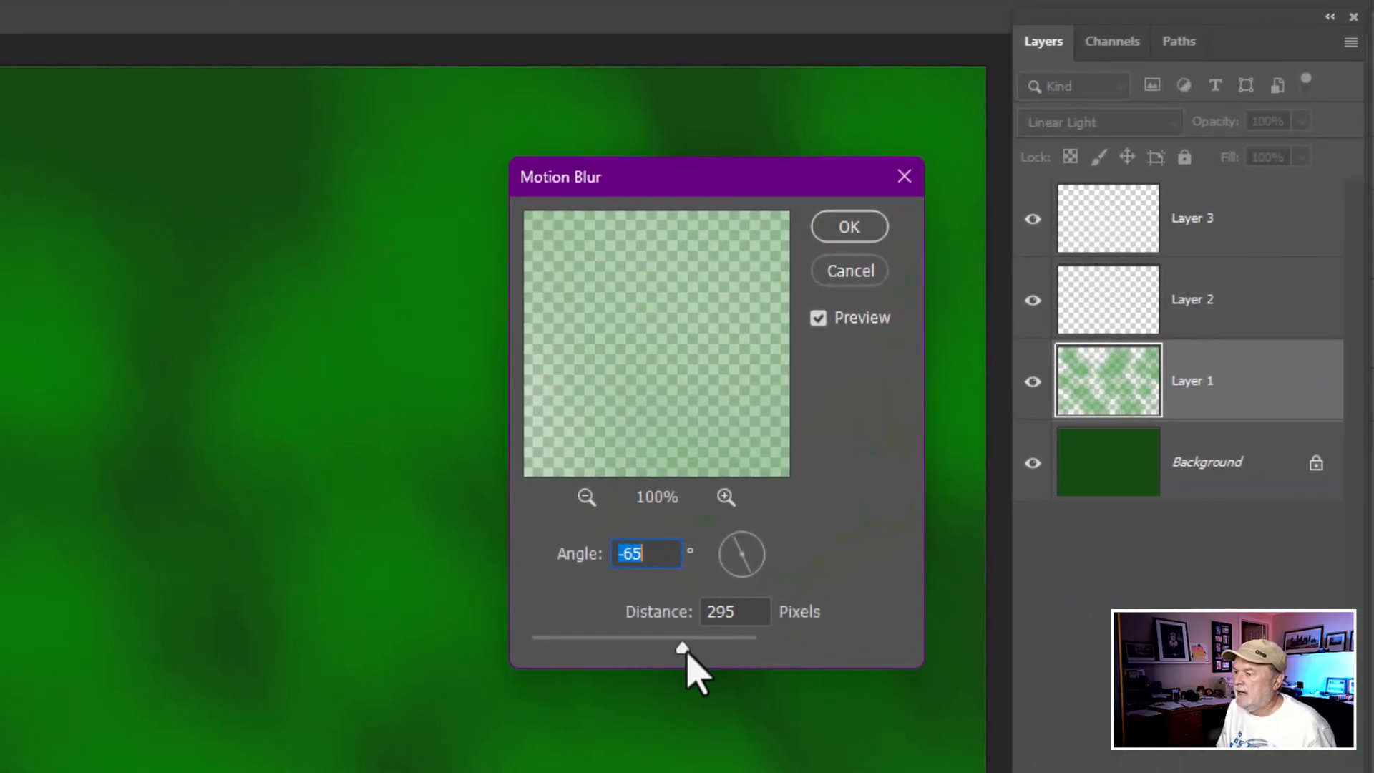
{"action": "left_click_drag", "start_coordinate": [683, 648], "coordinate": [647, 648]}
{"action": "type", "text": "37"}
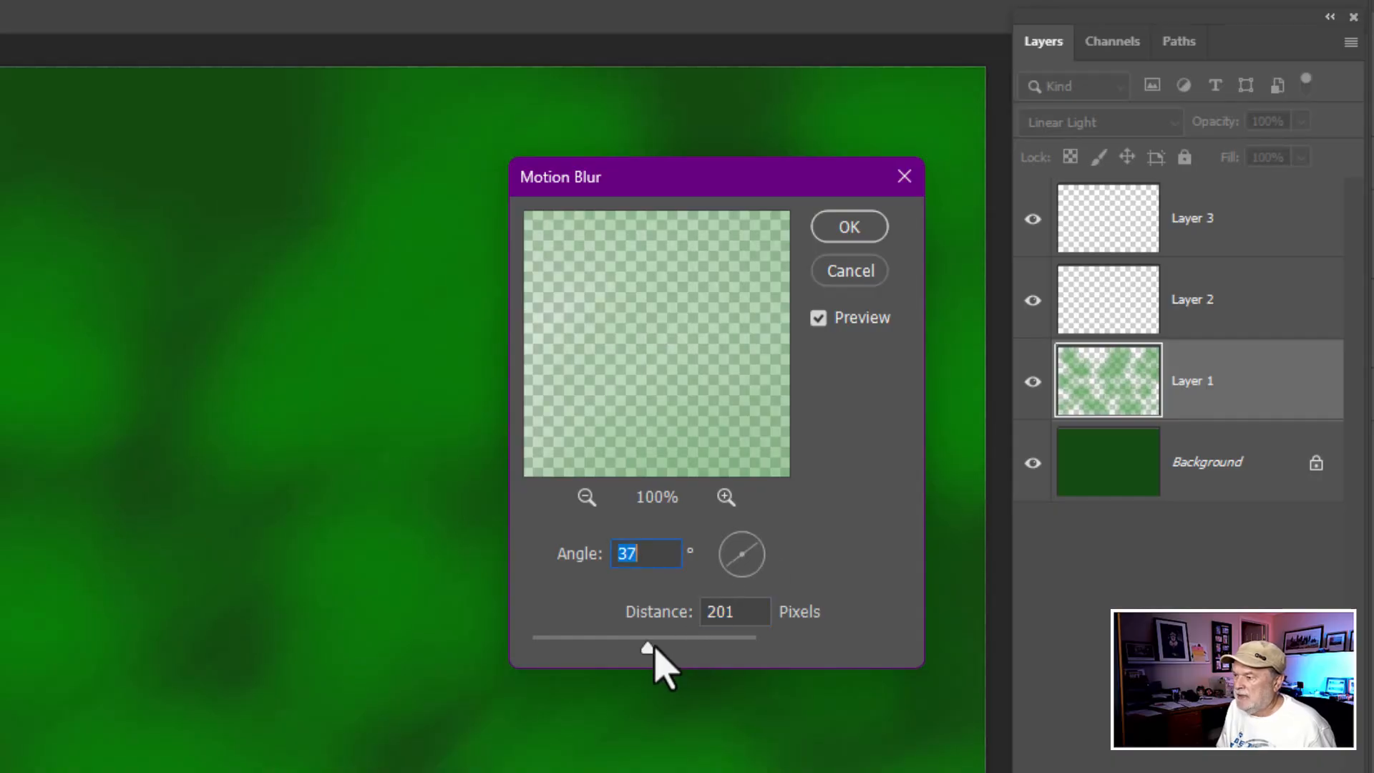
{"action": "left_click_drag", "start_coordinate": [647, 636], "coordinate": [715, 637]}
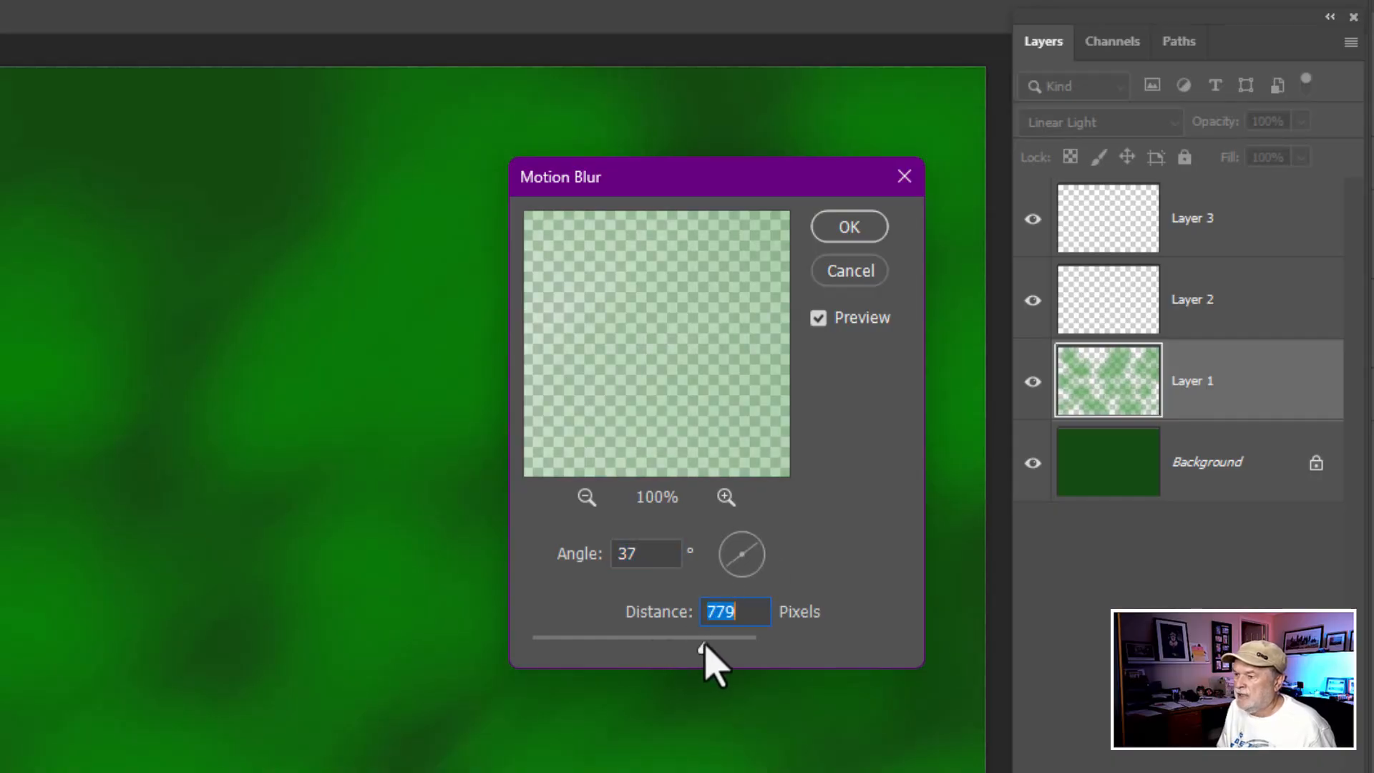
{"action": "left_click_drag", "start_coordinate": [709, 637], "coordinate": [675, 637]}
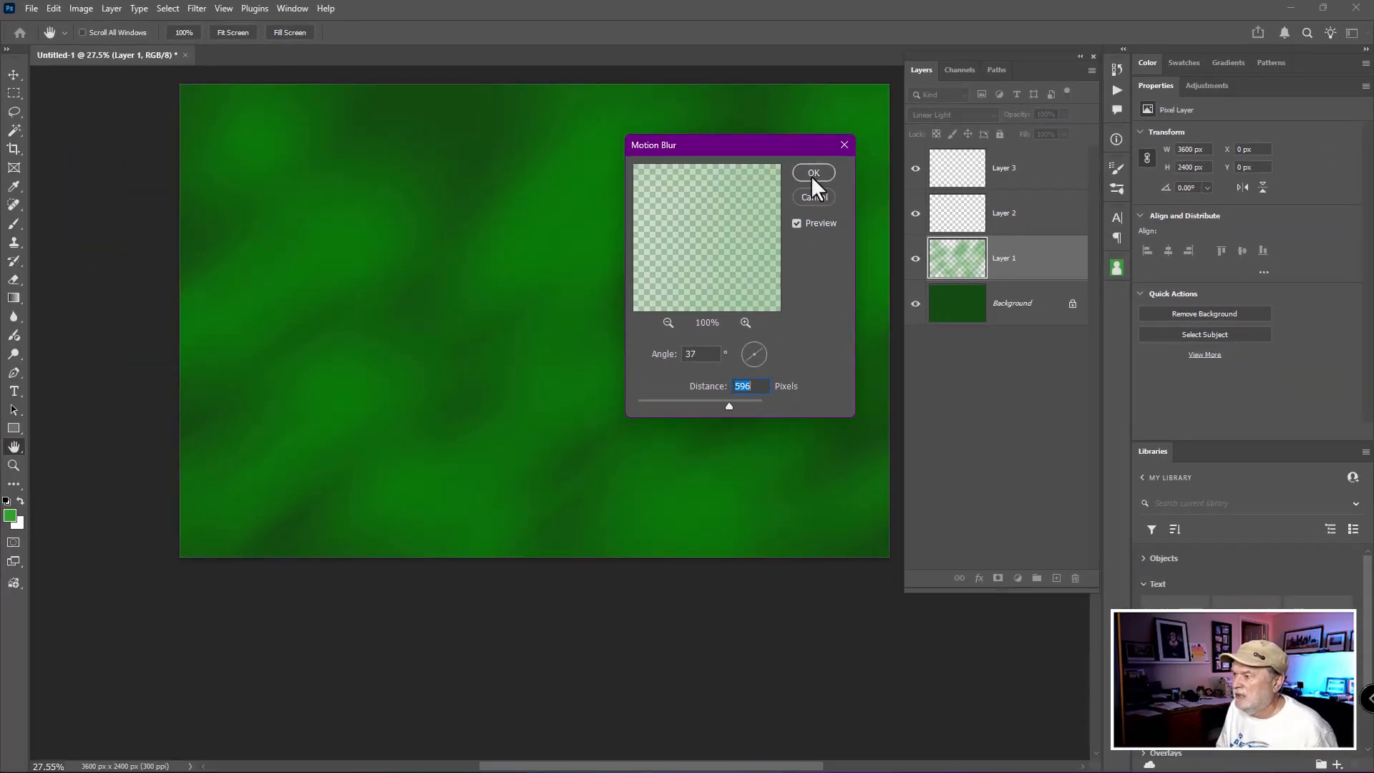
{"action": "left_click", "coordinate": [813, 172]}
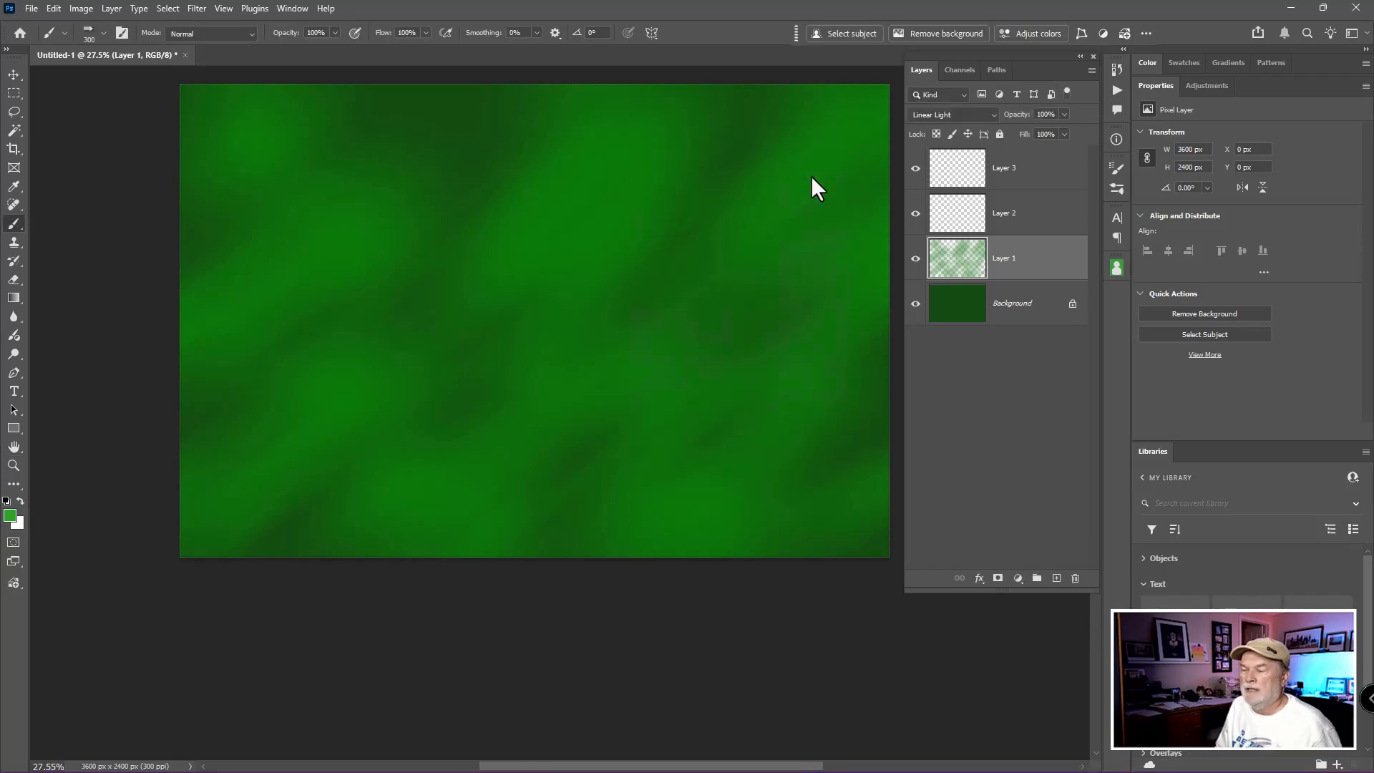
- Select Layer 2 and set the foreground colour to yellow-green #a3c129
{"action": "left_click", "coordinate": [1005, 213]}
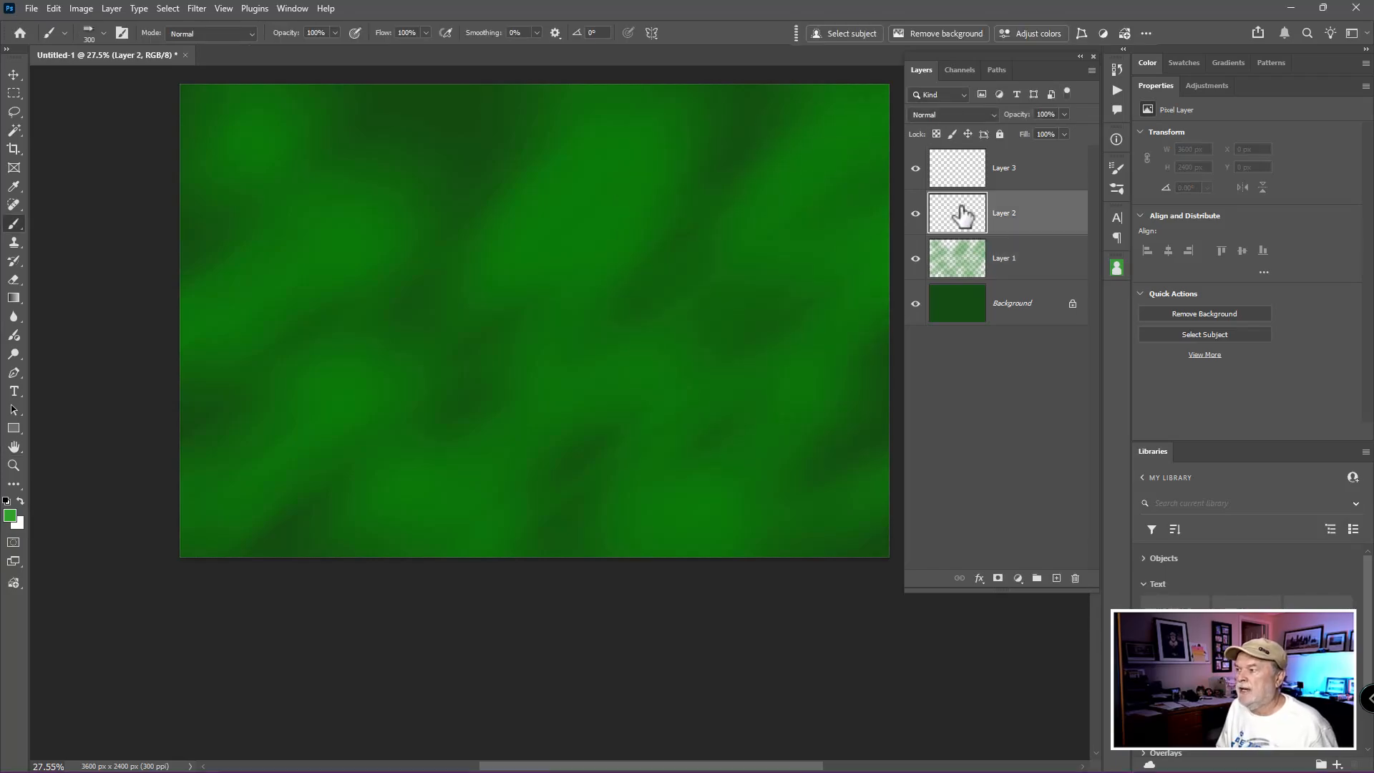
{"action": "mouse_move", "coordinate": [957, 212]}
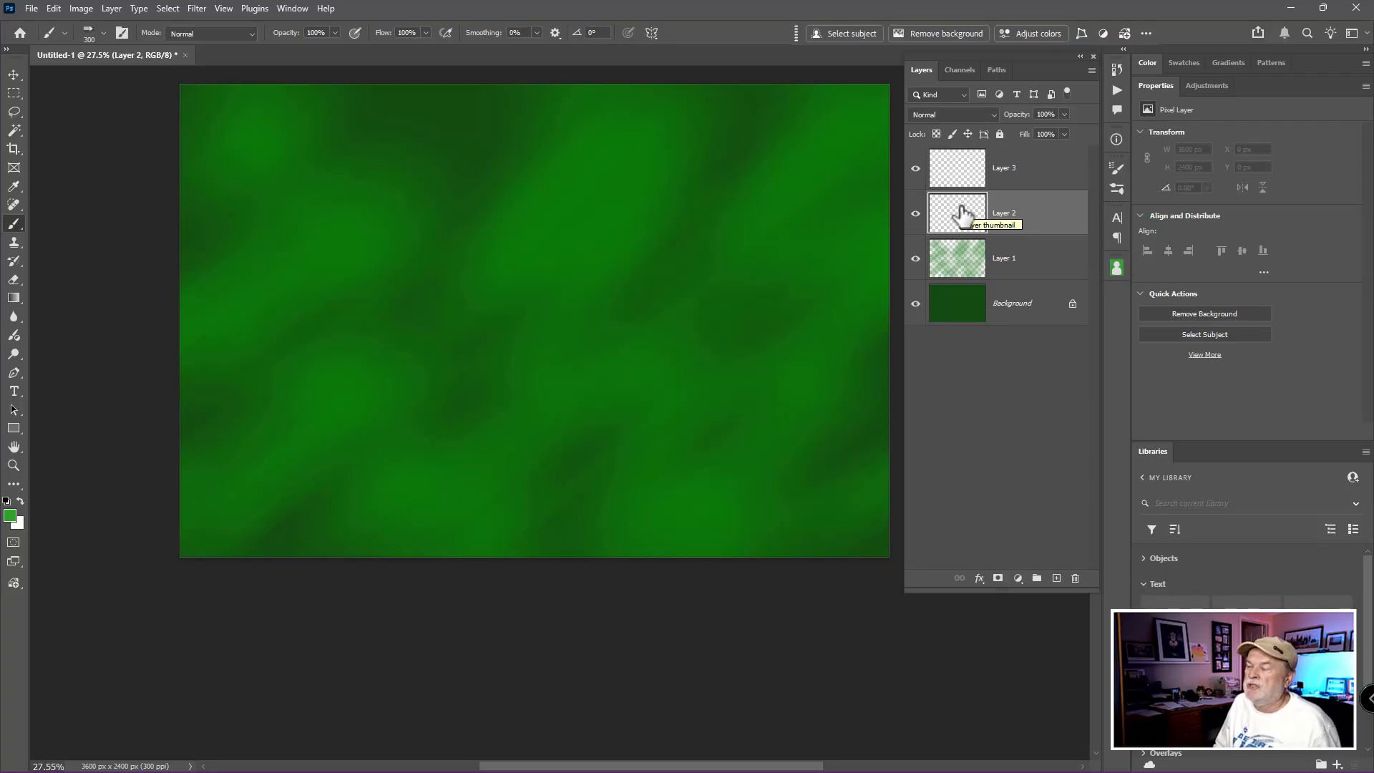
{"action": "mouse_move", "coordinate": [959, 212]}
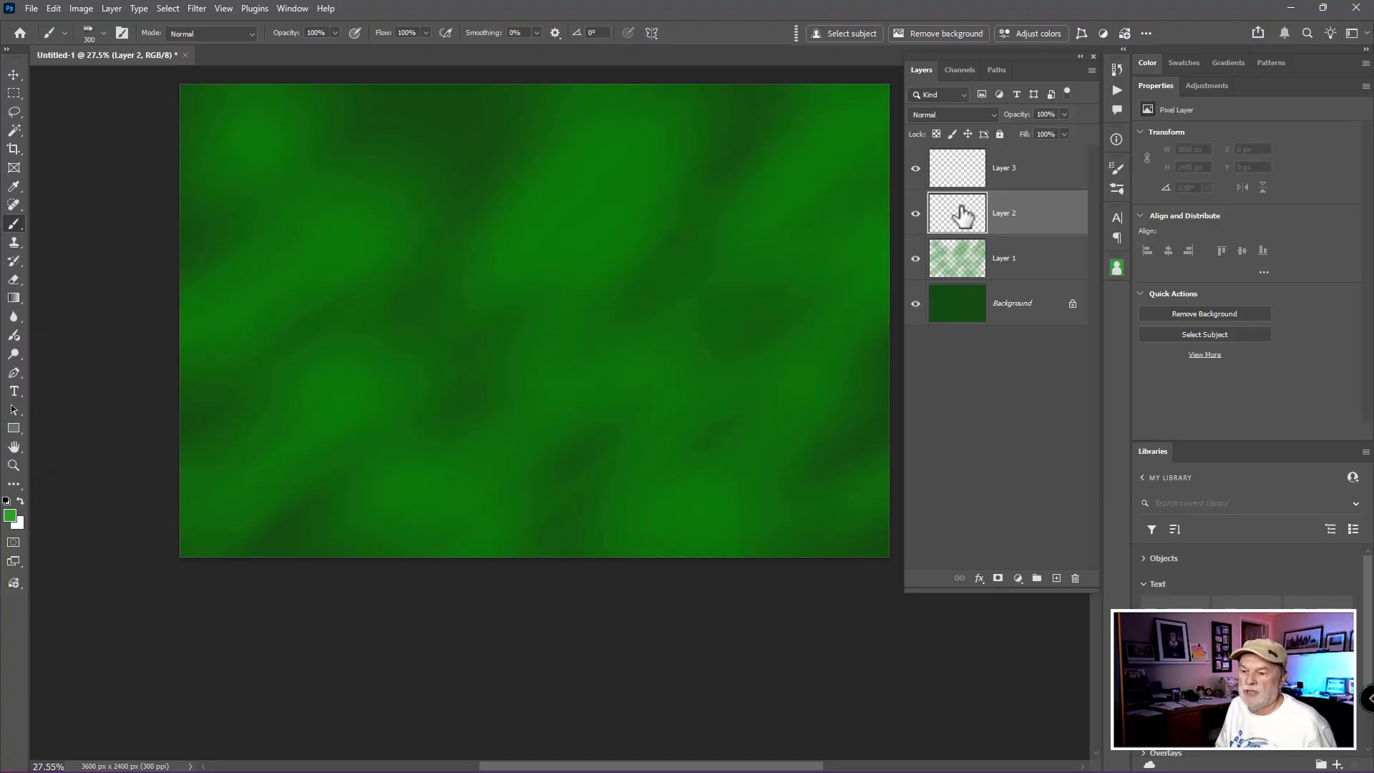
{"action": "mouse_move", "coordinate": [13, 524]}
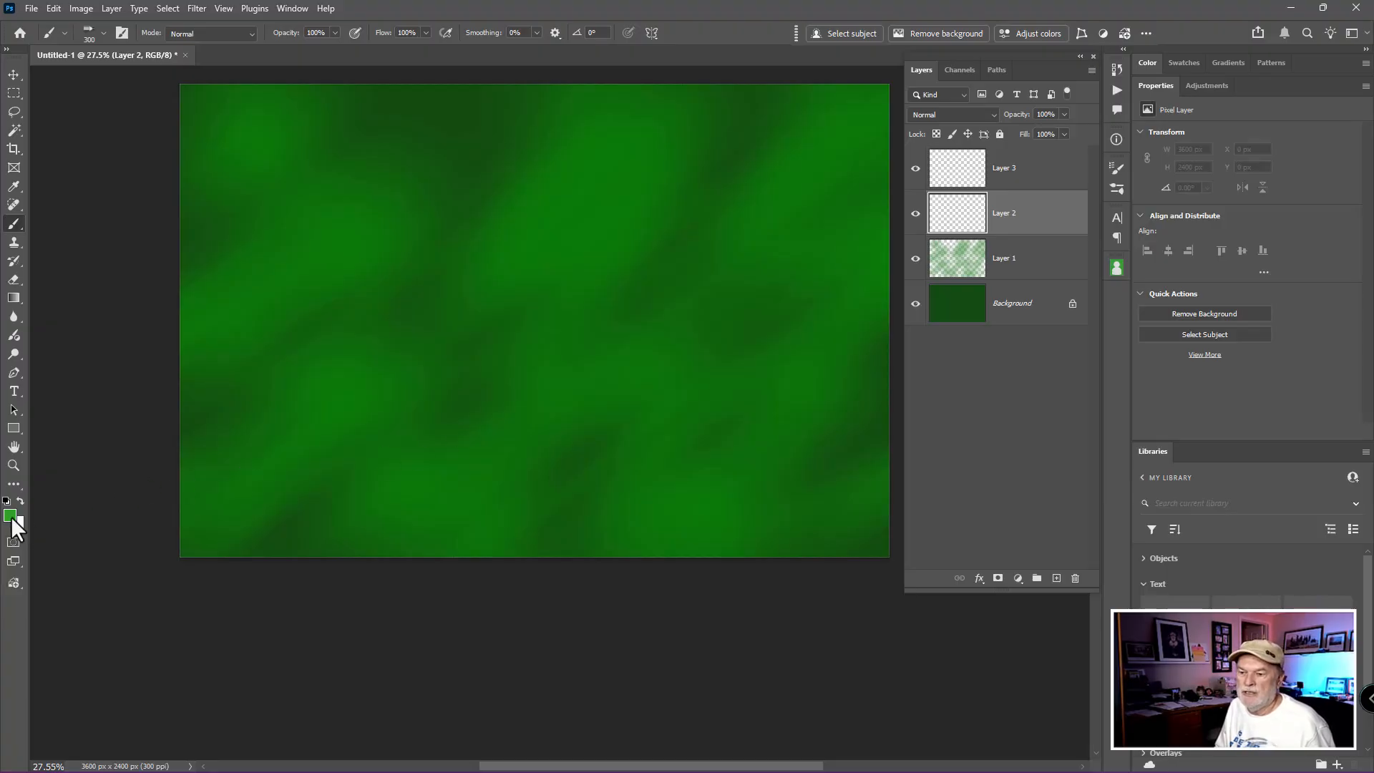
{"action": "left_click", "coordinate": [8, 515]}
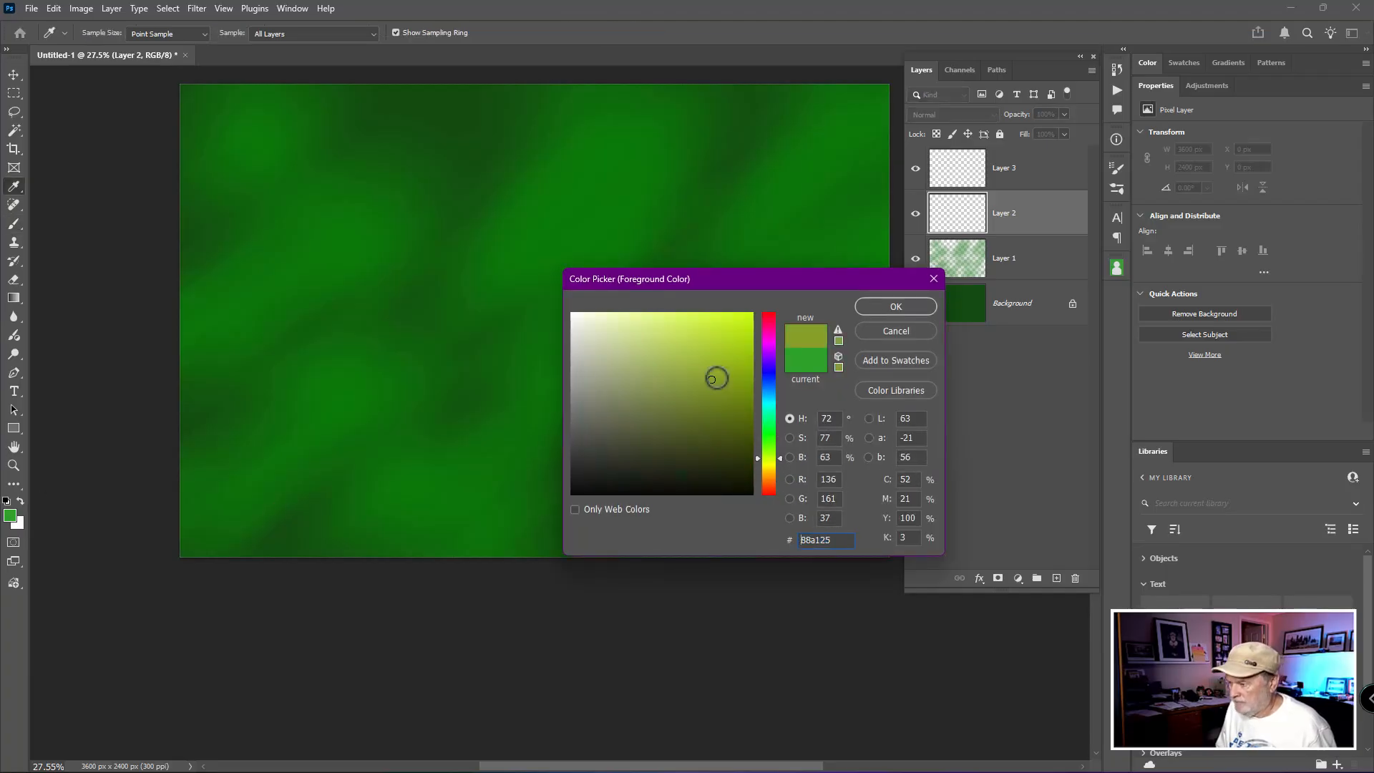
{"action": "left_click", "coordinate": [712, 365]}
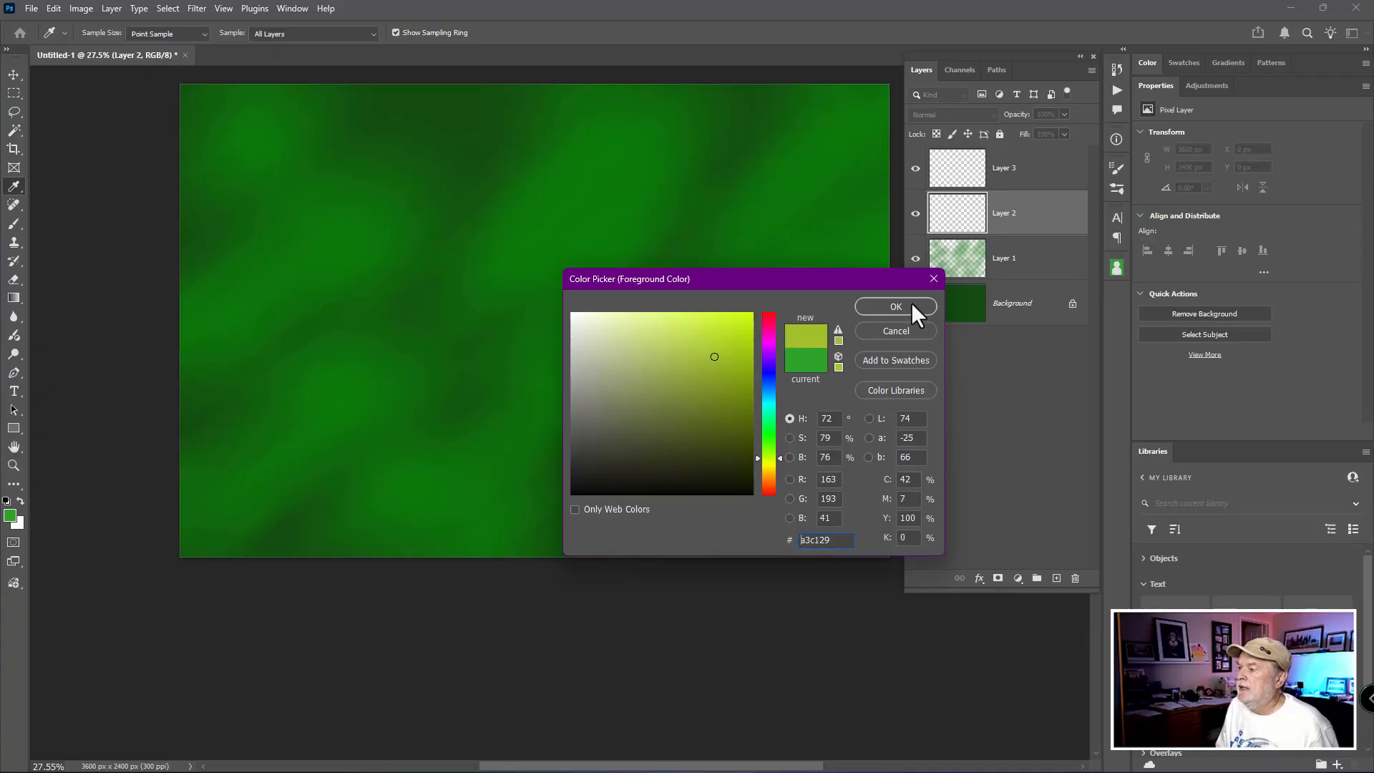
{"action": "left_click", "coordinate": [895, 306]}
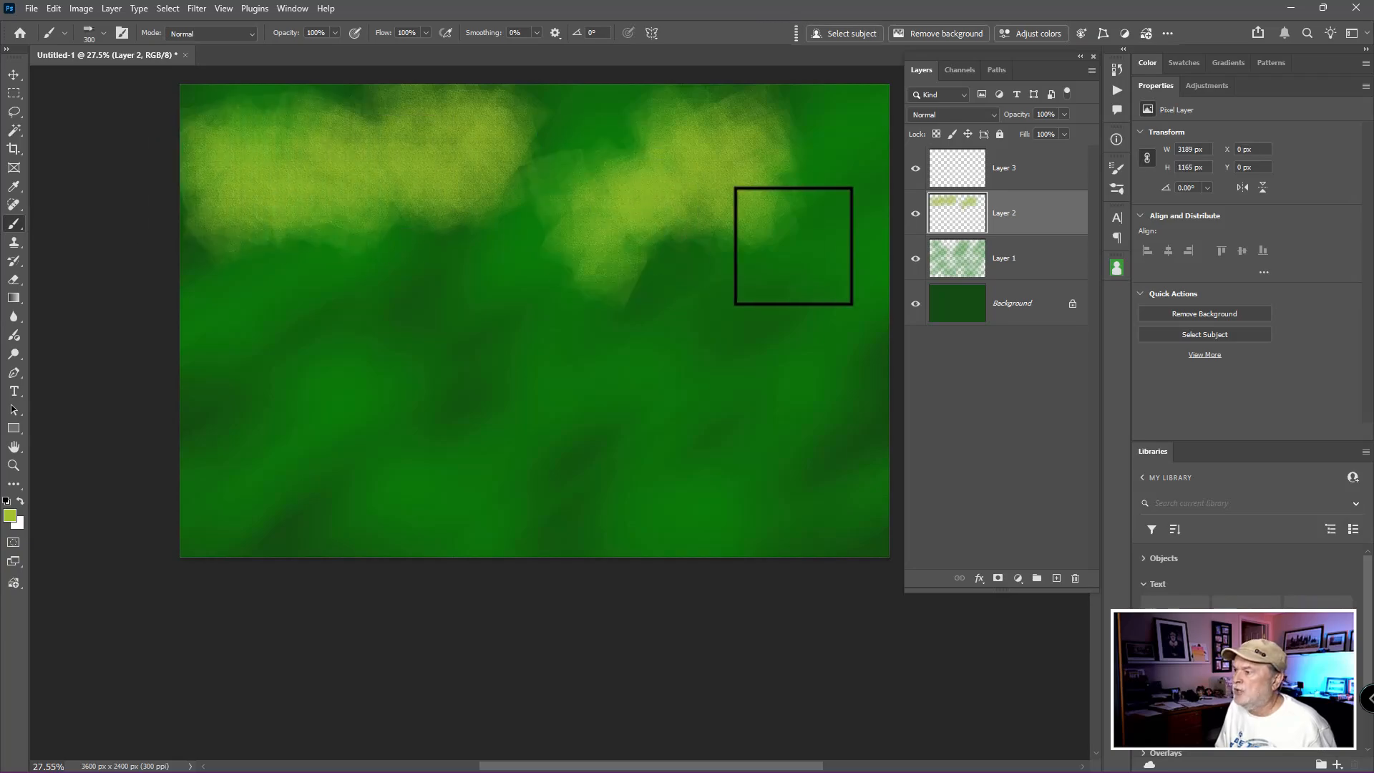
- Paint broad yellow-green brush strokes across most of the canvas on Layer 2
{"action": "left_click_drag", "start_coordinate": [793, 245], "coordinate": [198, 363]}
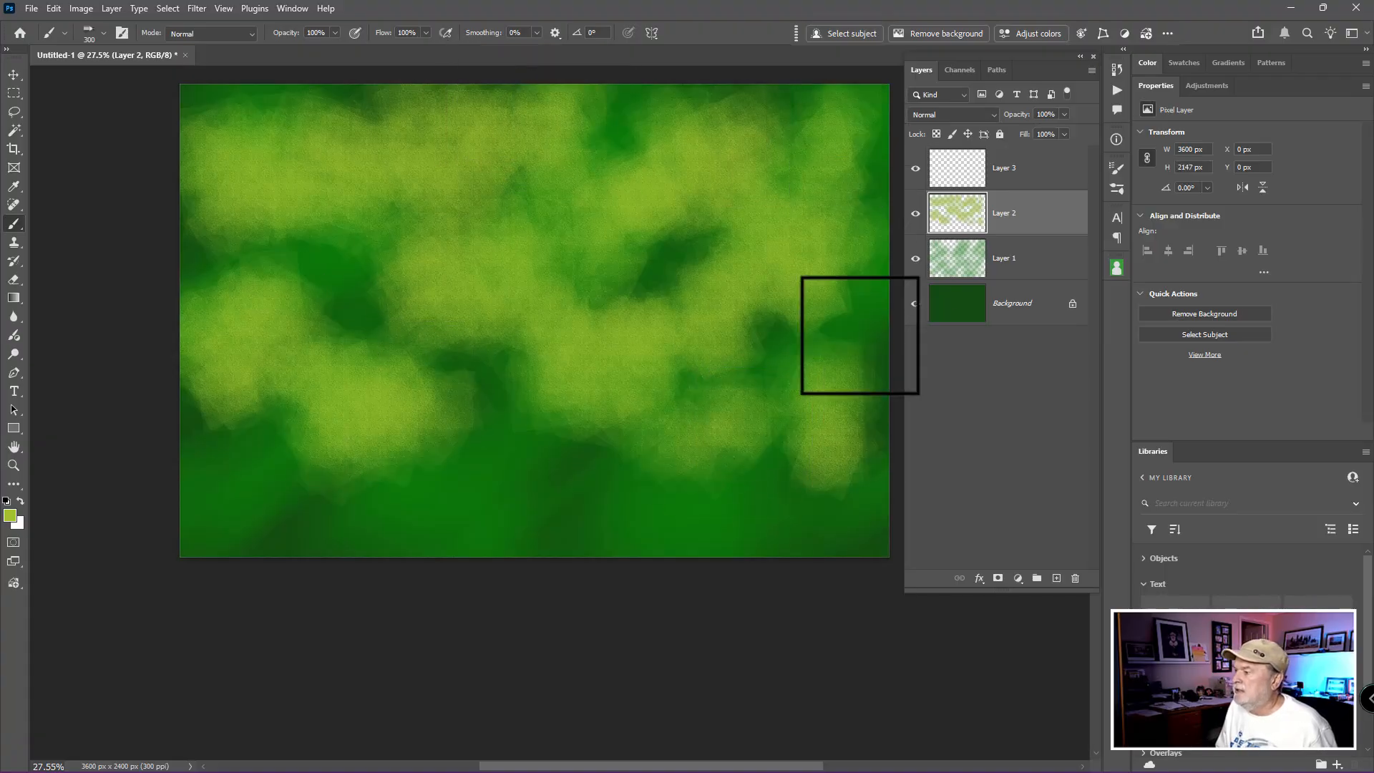
- Preview Darker Color, Linear Dodge, Soft Light and Hard Light, then settle Layer 2 on Vivid Light
{"action": "left_click", "coordinate": [953, 114]}
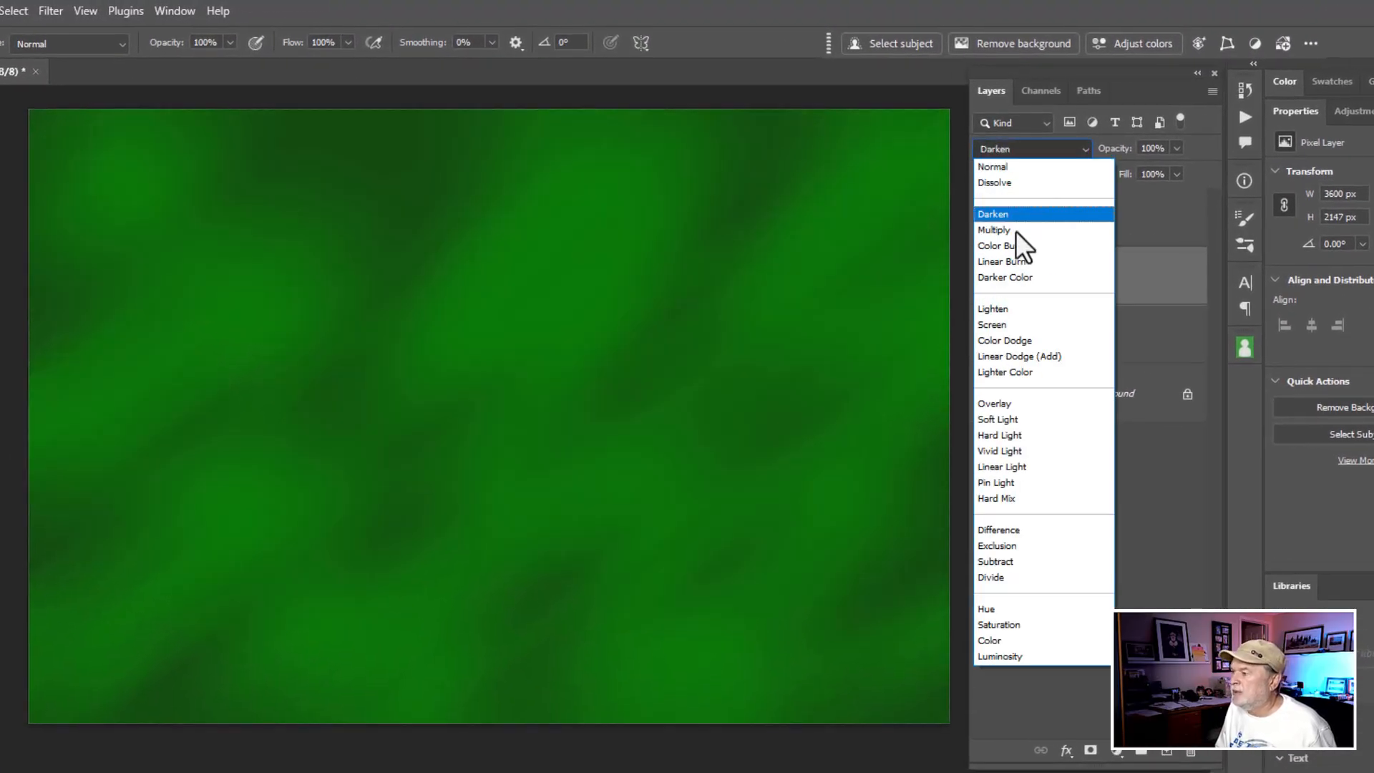
{"action": "left_click", "coordinate": [1004, 277]}
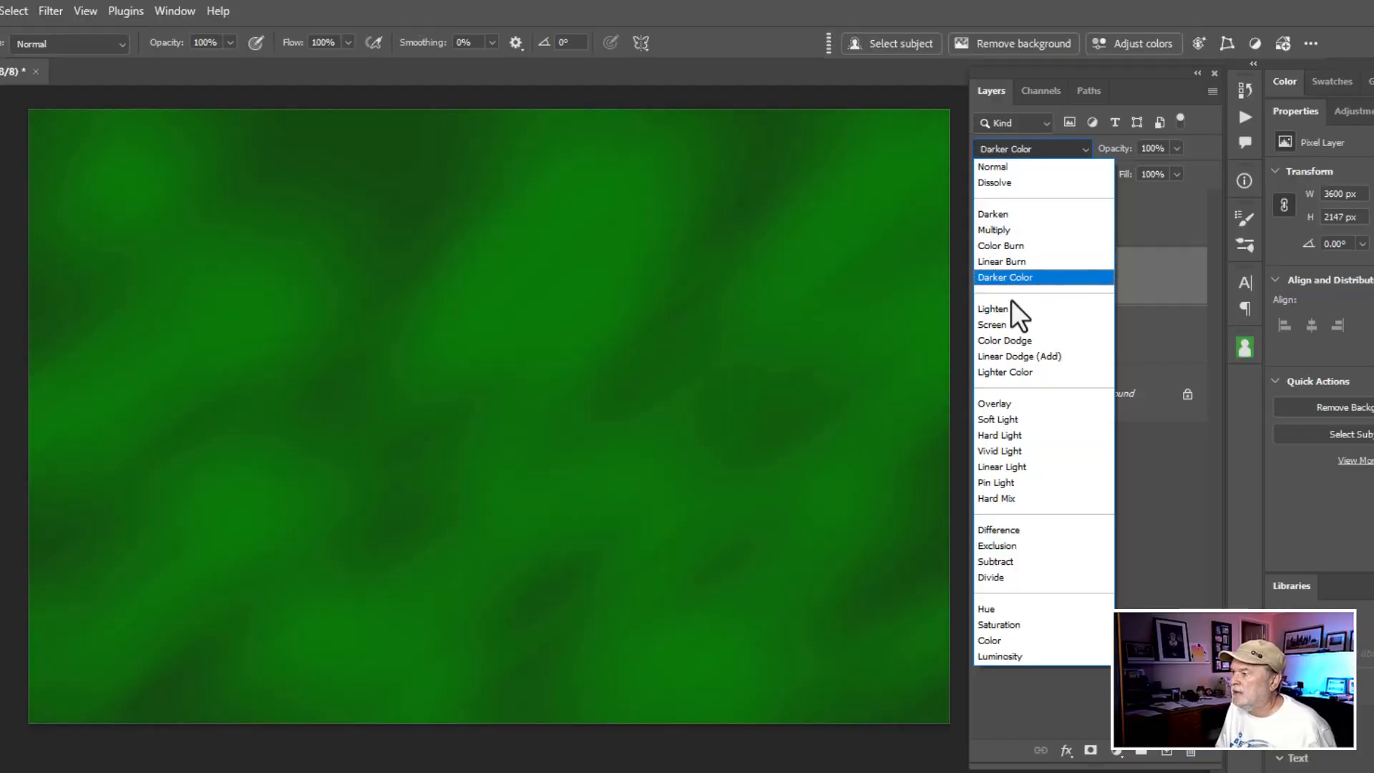
{"action": "left_click", "coordinate": [1019, 357]}
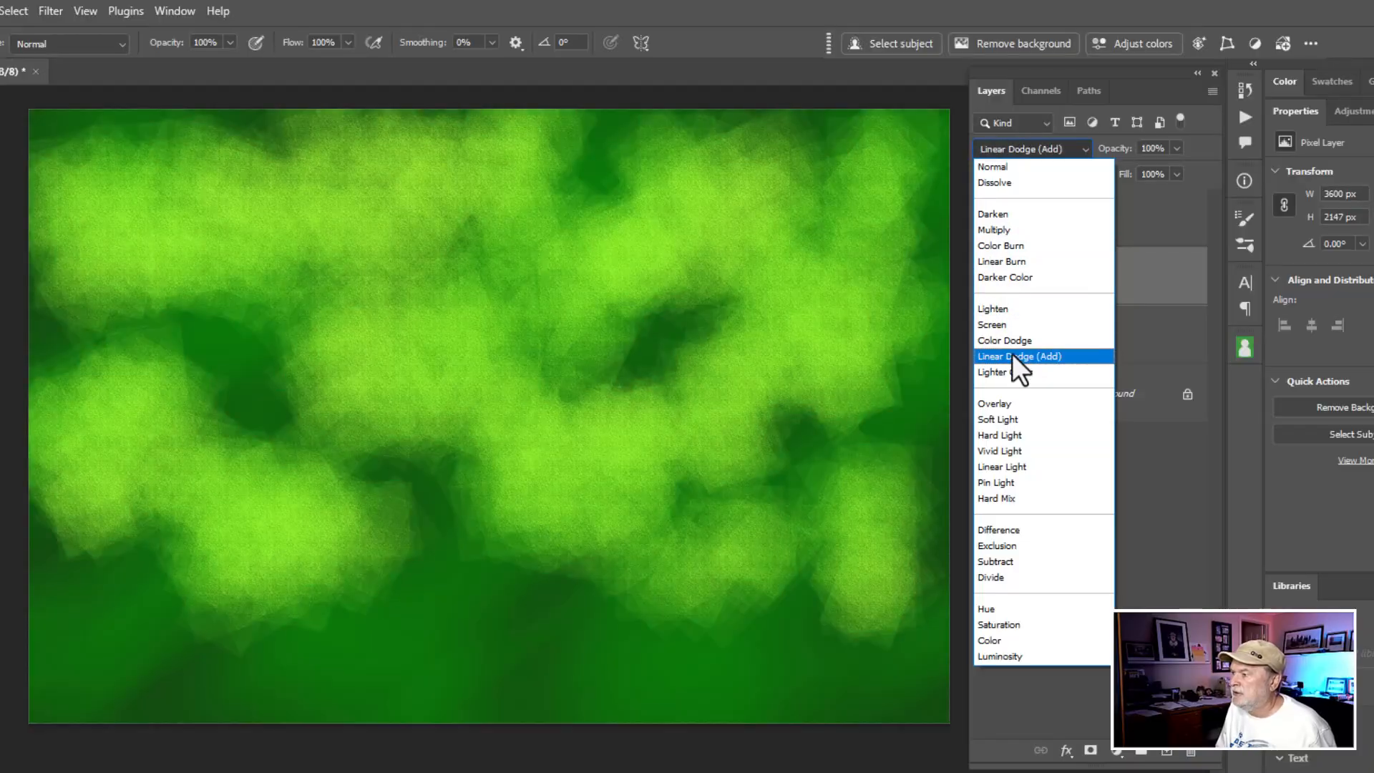
{"action": "left_click", "coordinate": [997, 419]}
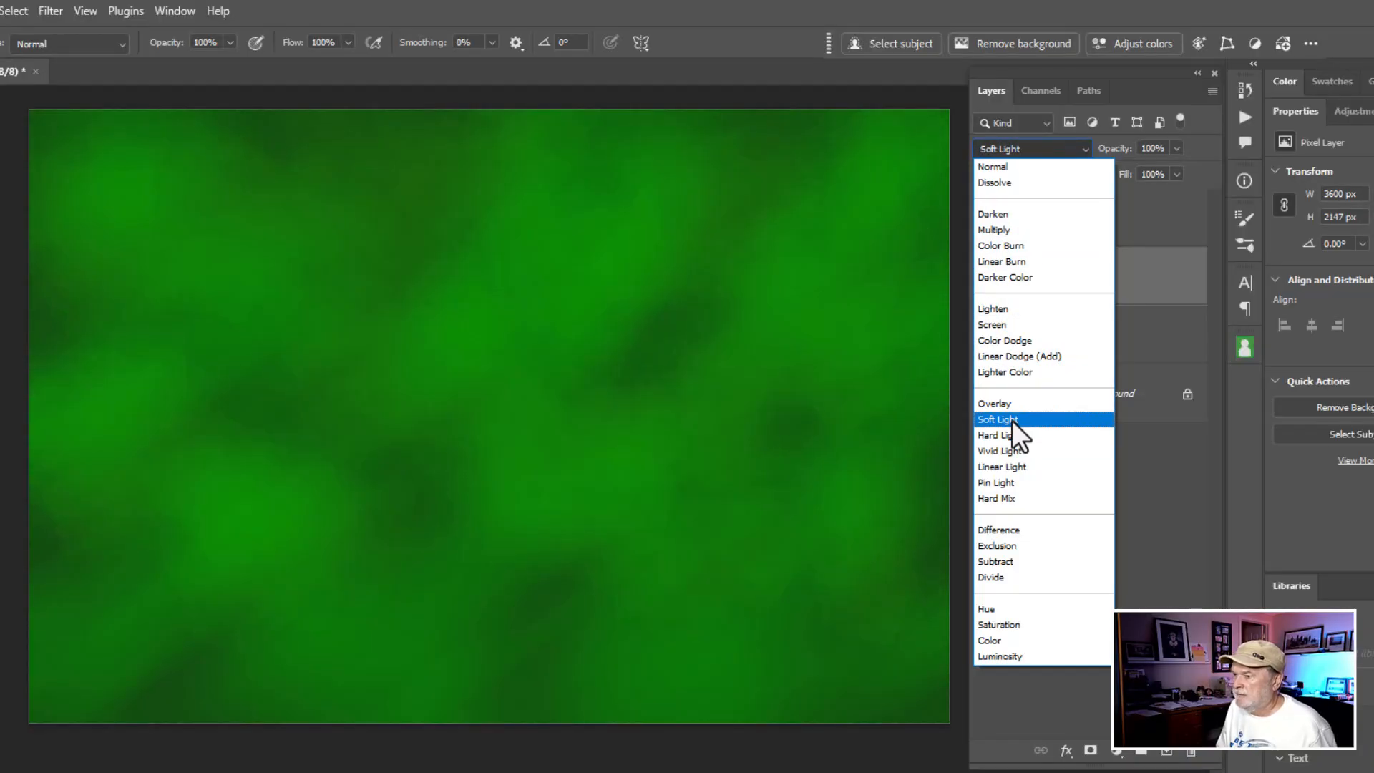
{"action": "left_click", "coordinate": [996, 435]}
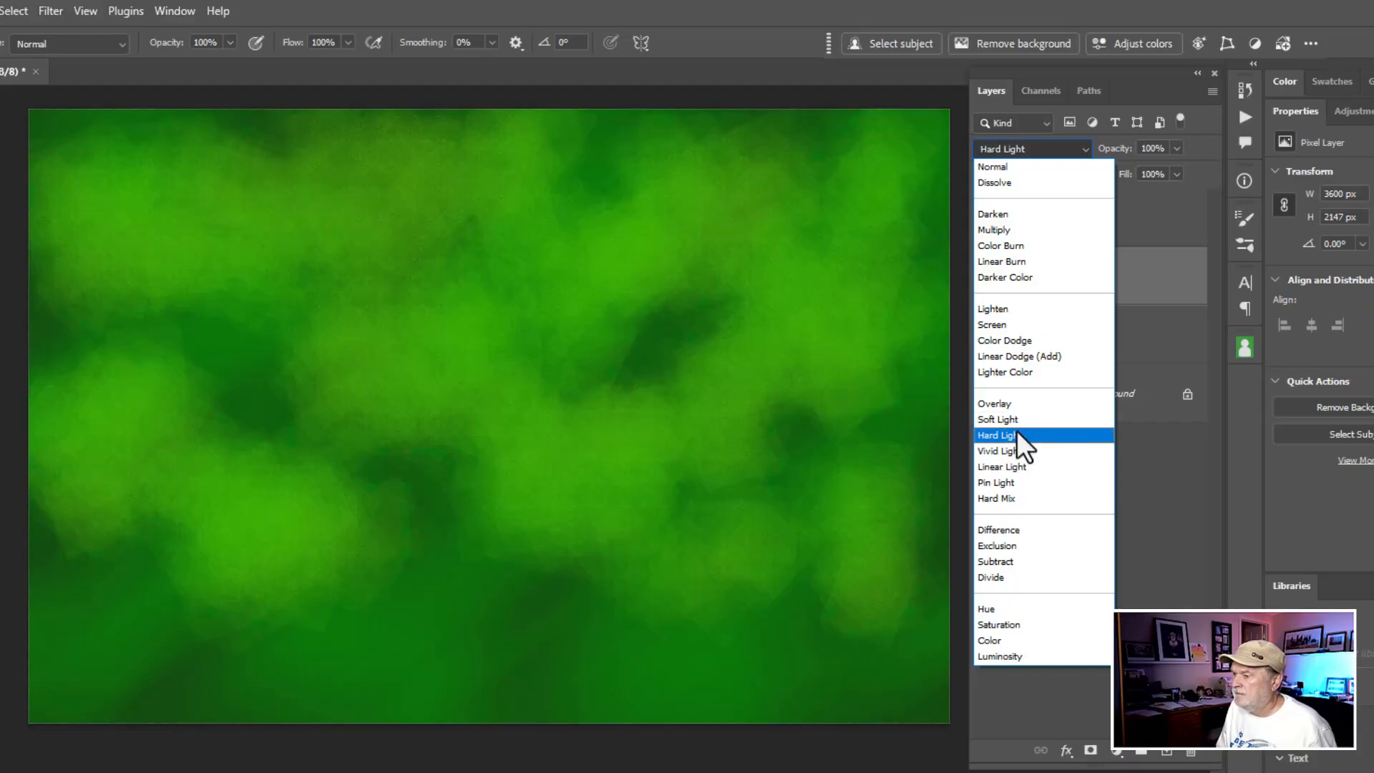
{"action": "left_click", "coordinate": [1002, 467]}
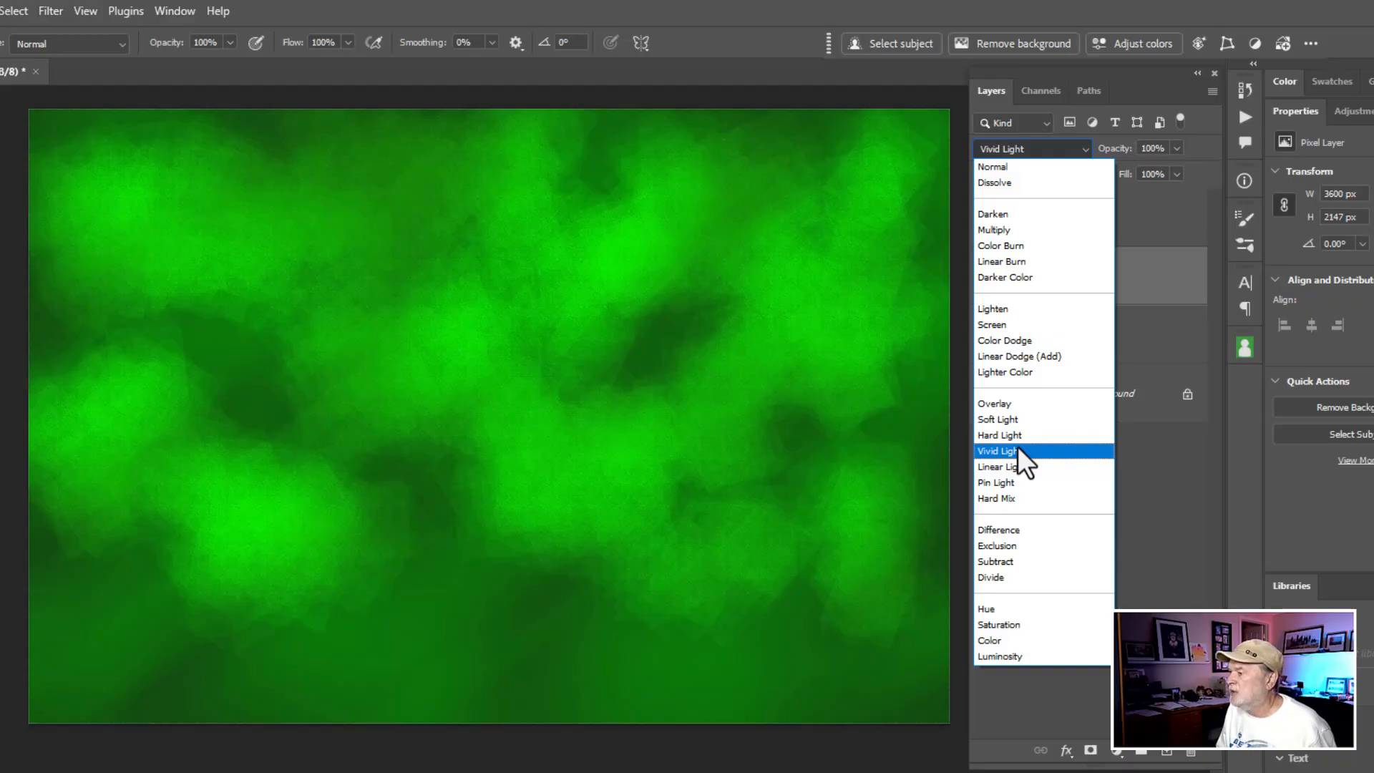
{"action": "left_click", "coordinate": [997, 451]}
{"action": "type", "text": "65"}
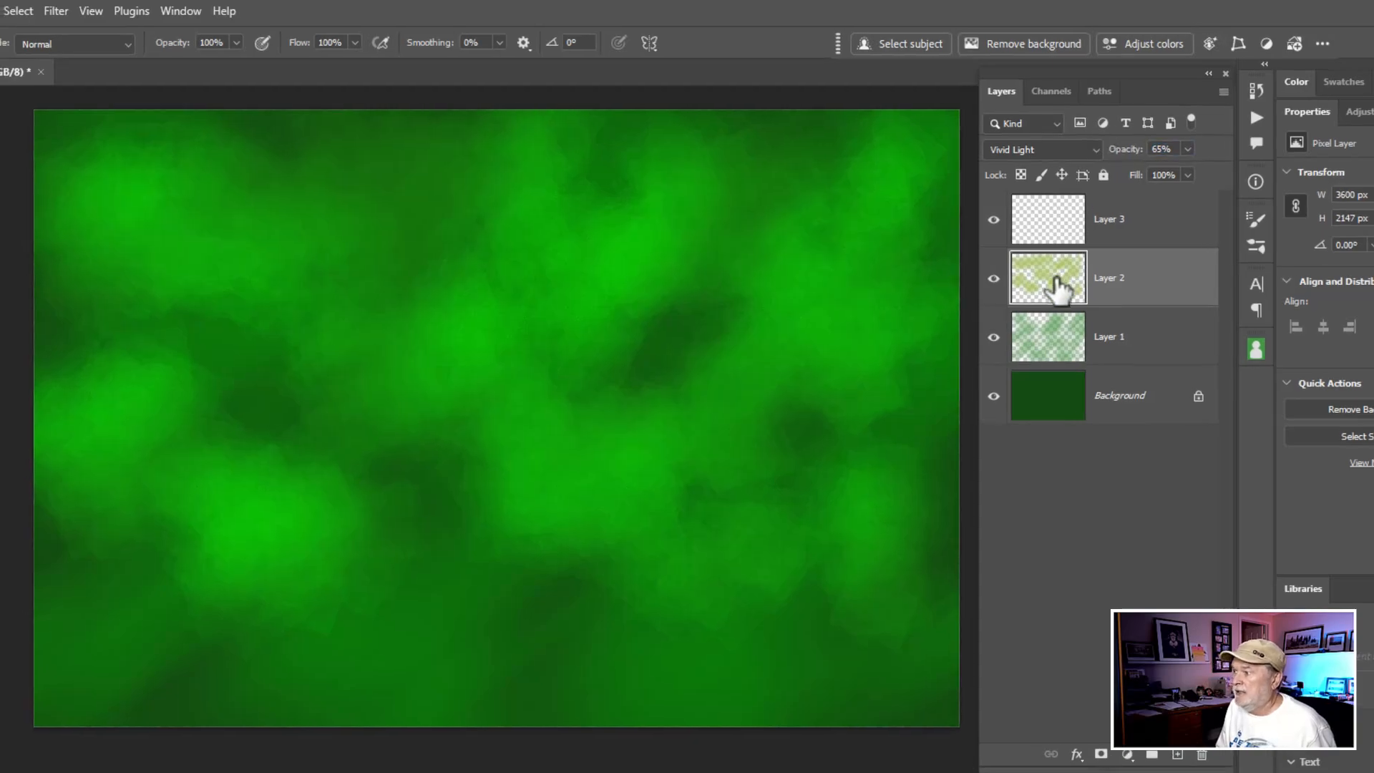
- Apply a Gaussian Blur with a radius of about 127 pixels to Layer 2
{"action": "left_click", "coordinate": [317, 13]}
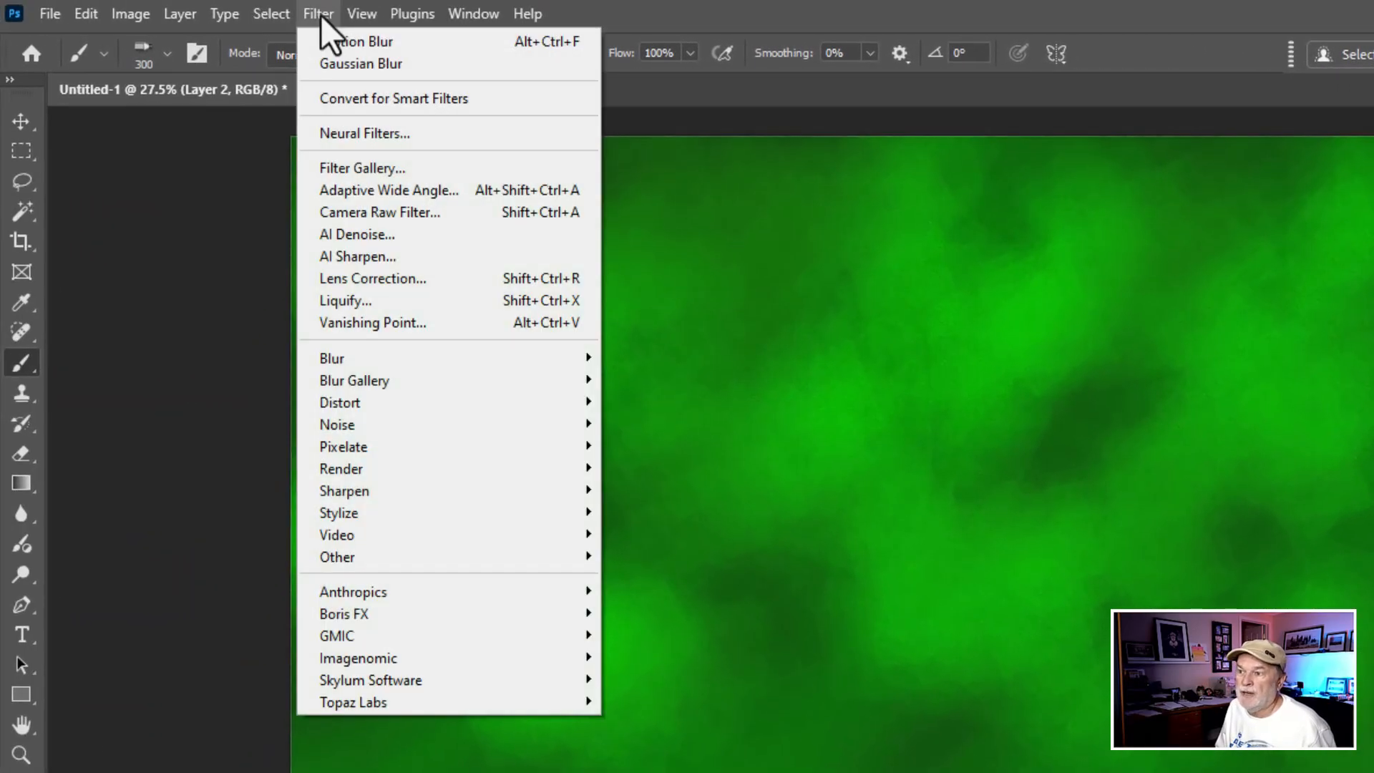
{"action": "mouse_move", "coordinate": [332, 358]}
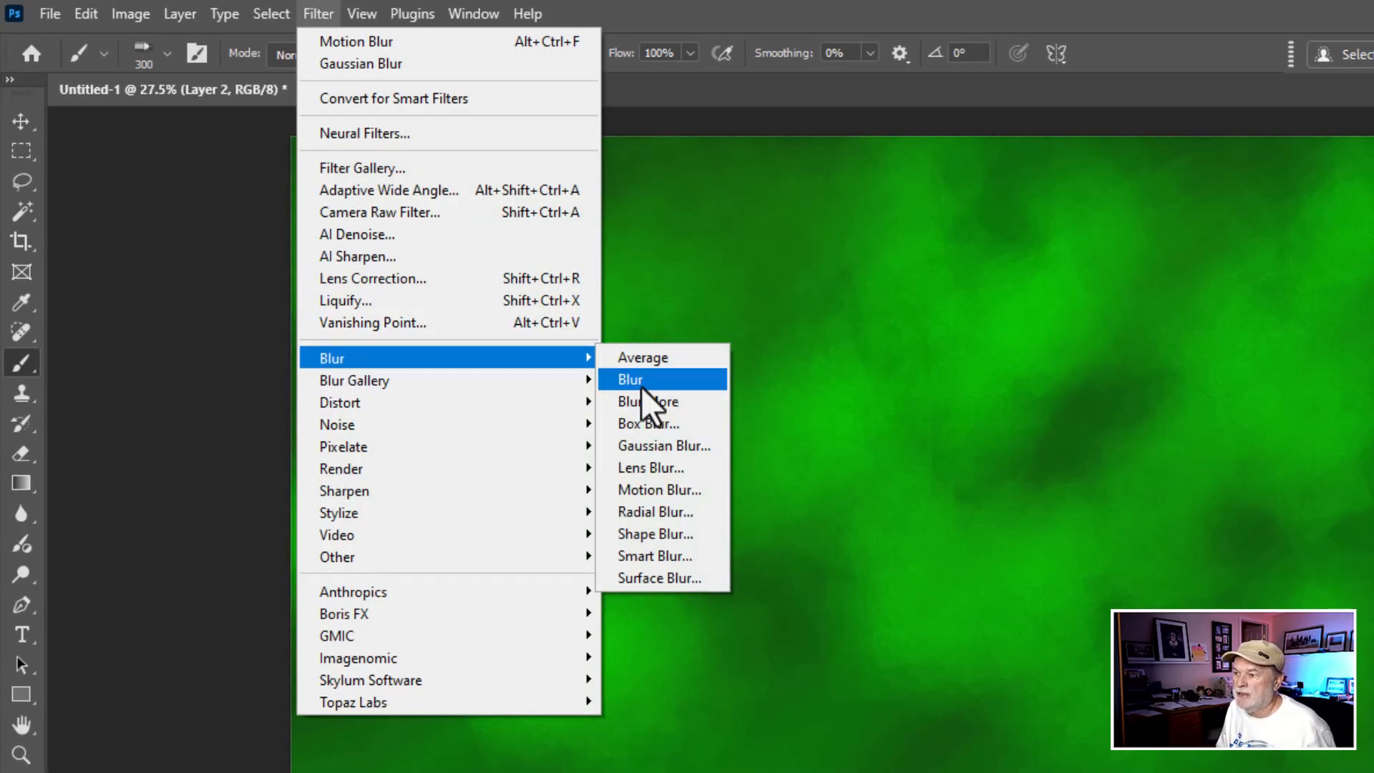
{"action": "left_click", "coordinate": [664, 445]}
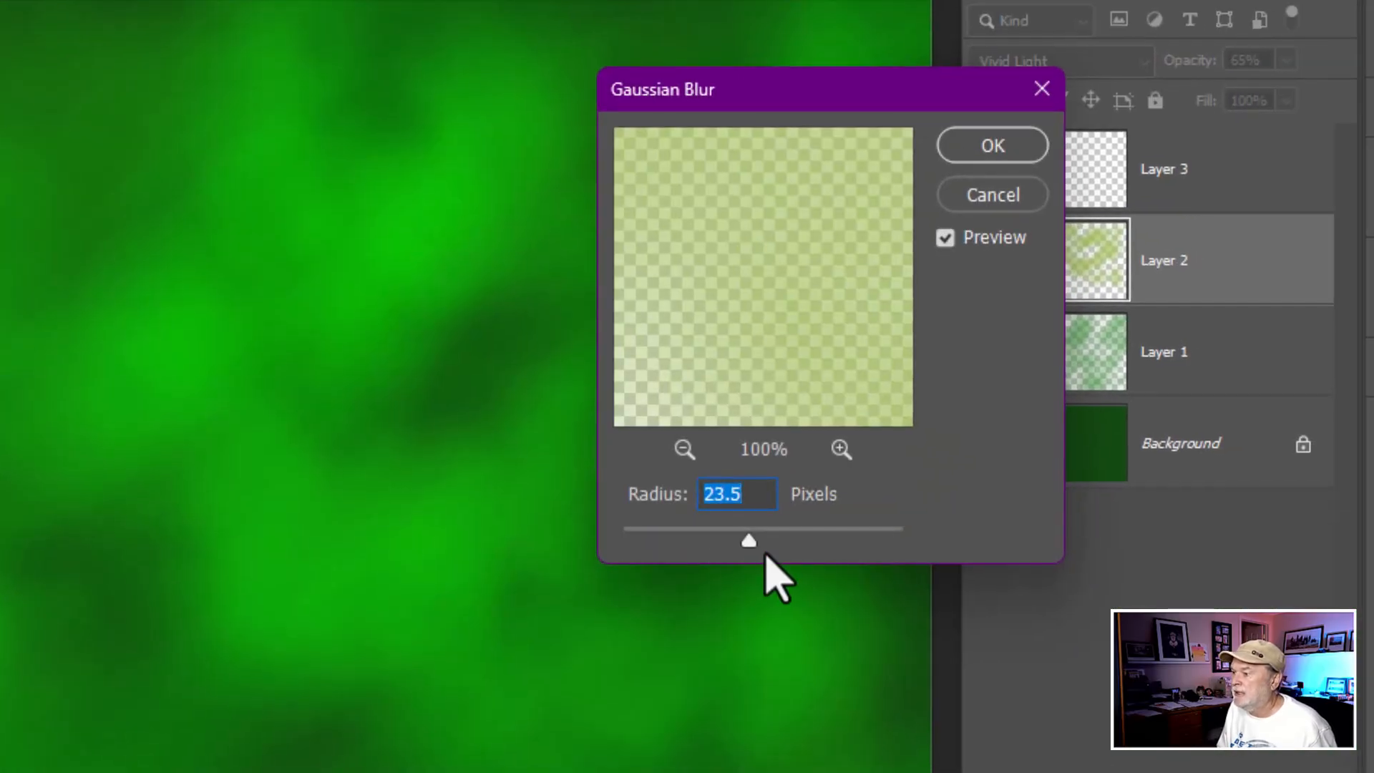
{"action": "left_click_drag", "start_coordinate": [747, 541], "coordinate": [835, 541]}
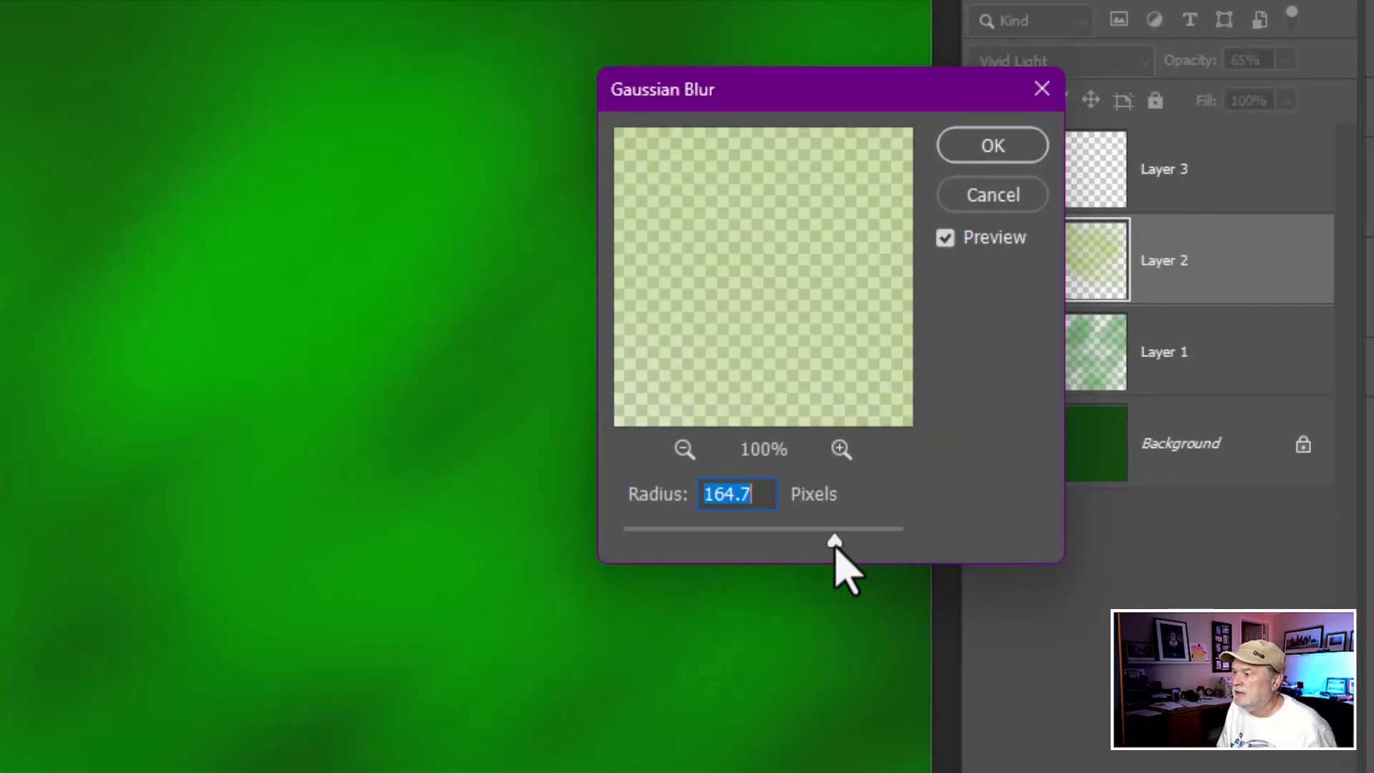
{"action": "left_click_drag", "start_coordinate": [832, 539], "coordinate": [815, 538]}
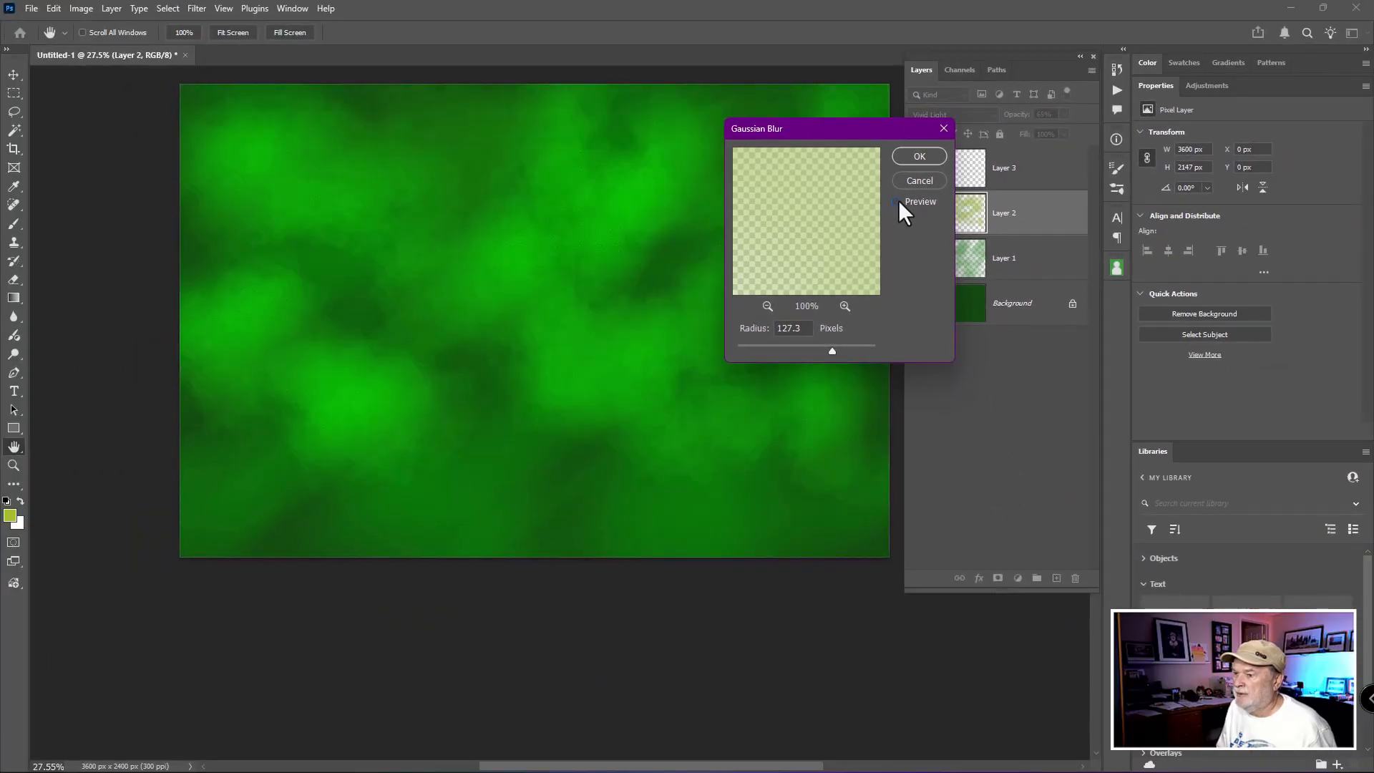
{"action": "left_click", "coordinate": [919, 156]}
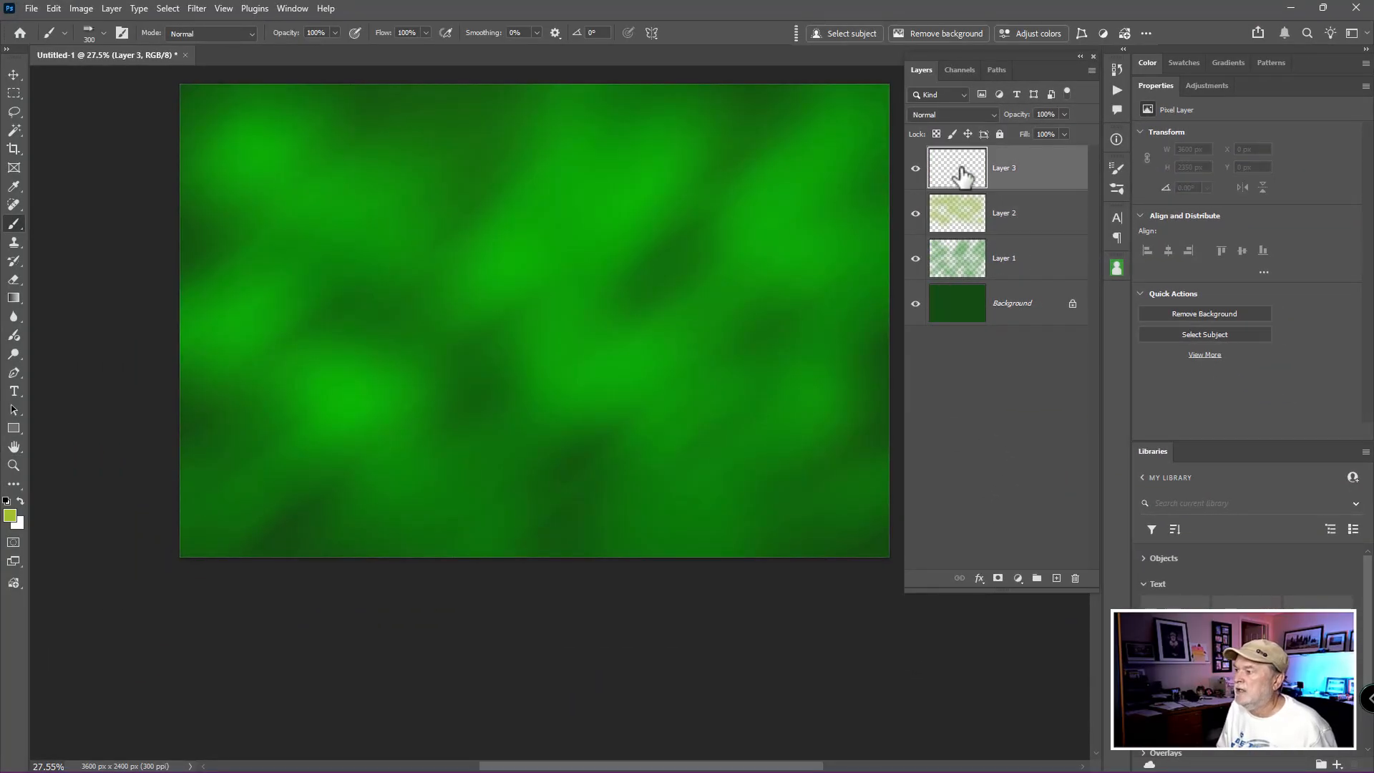
{"action": "mouse_move", "coordinate": [31, 505]}
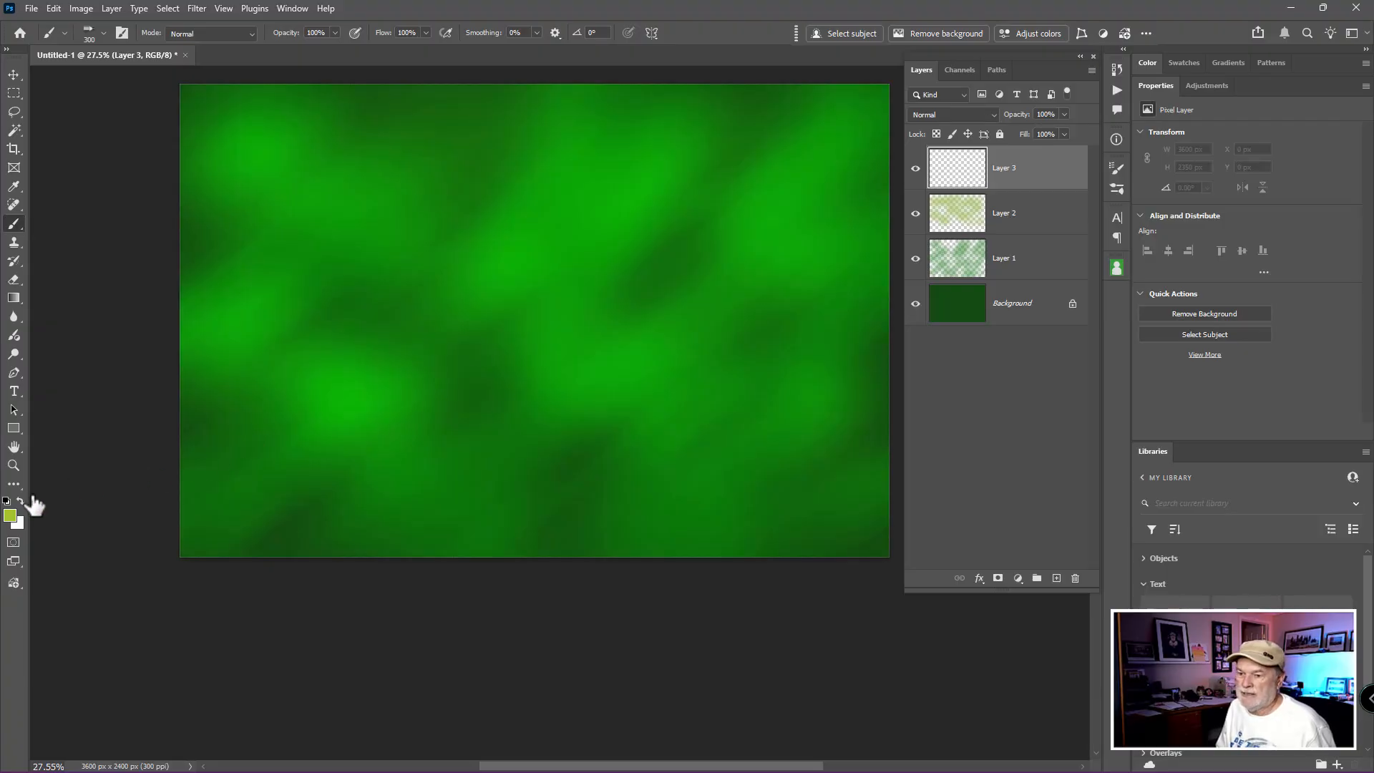
- Set the foreground colour to teal-blue #2ab0c0 for painting on Layer 3
{"action": "left_click", "coordinate": [10, 512]}
{"action": "type", "text": "31cadc"}
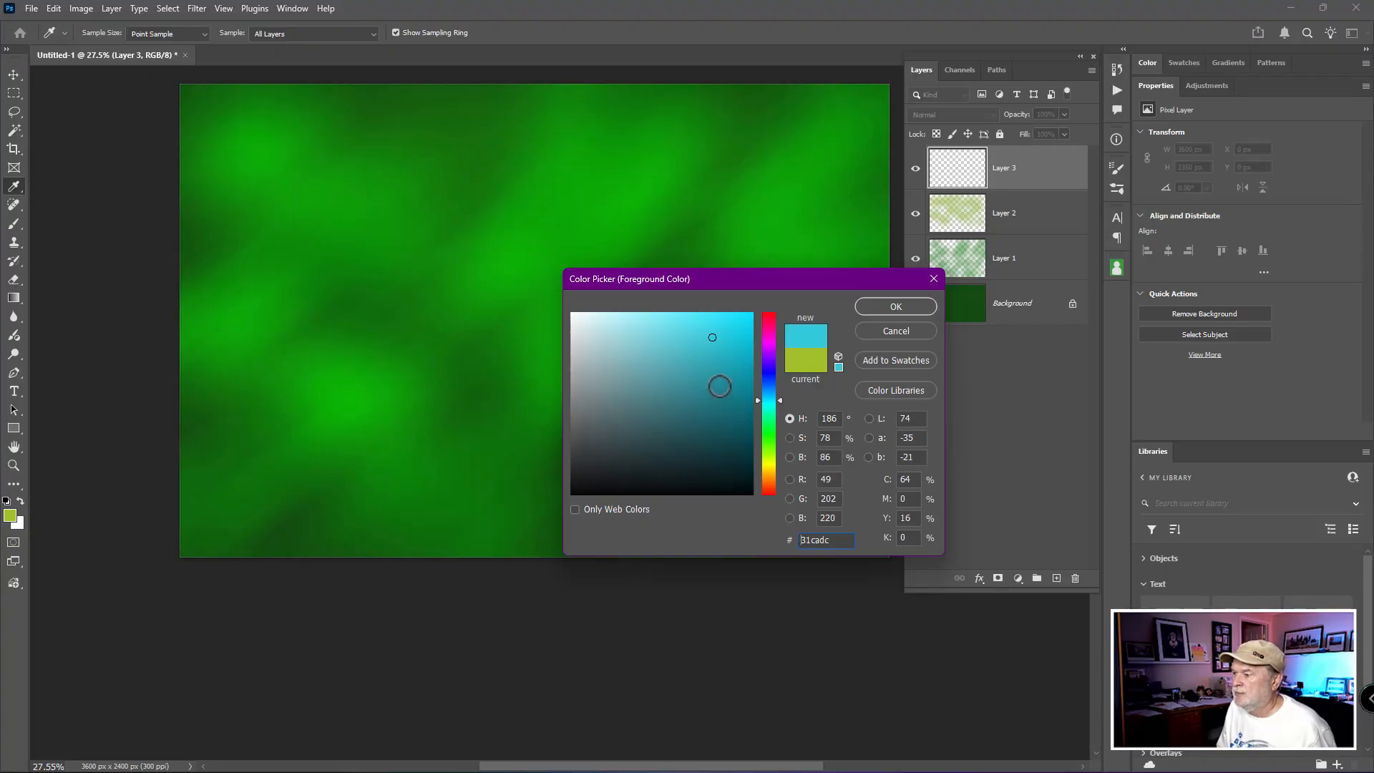
{"action": "left_click", "coordinate": [749, 356]}
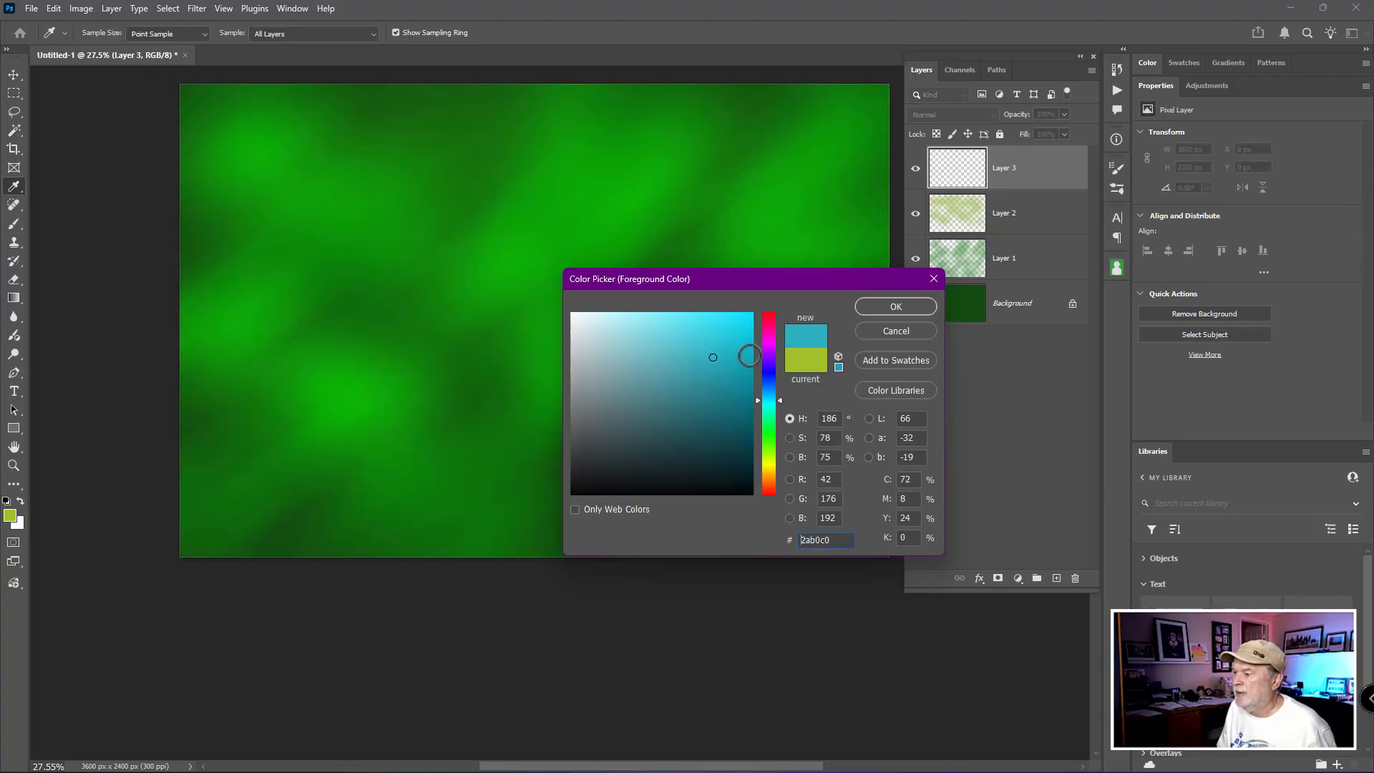
{"action": "left_click", "coordinate": [895, 306]}
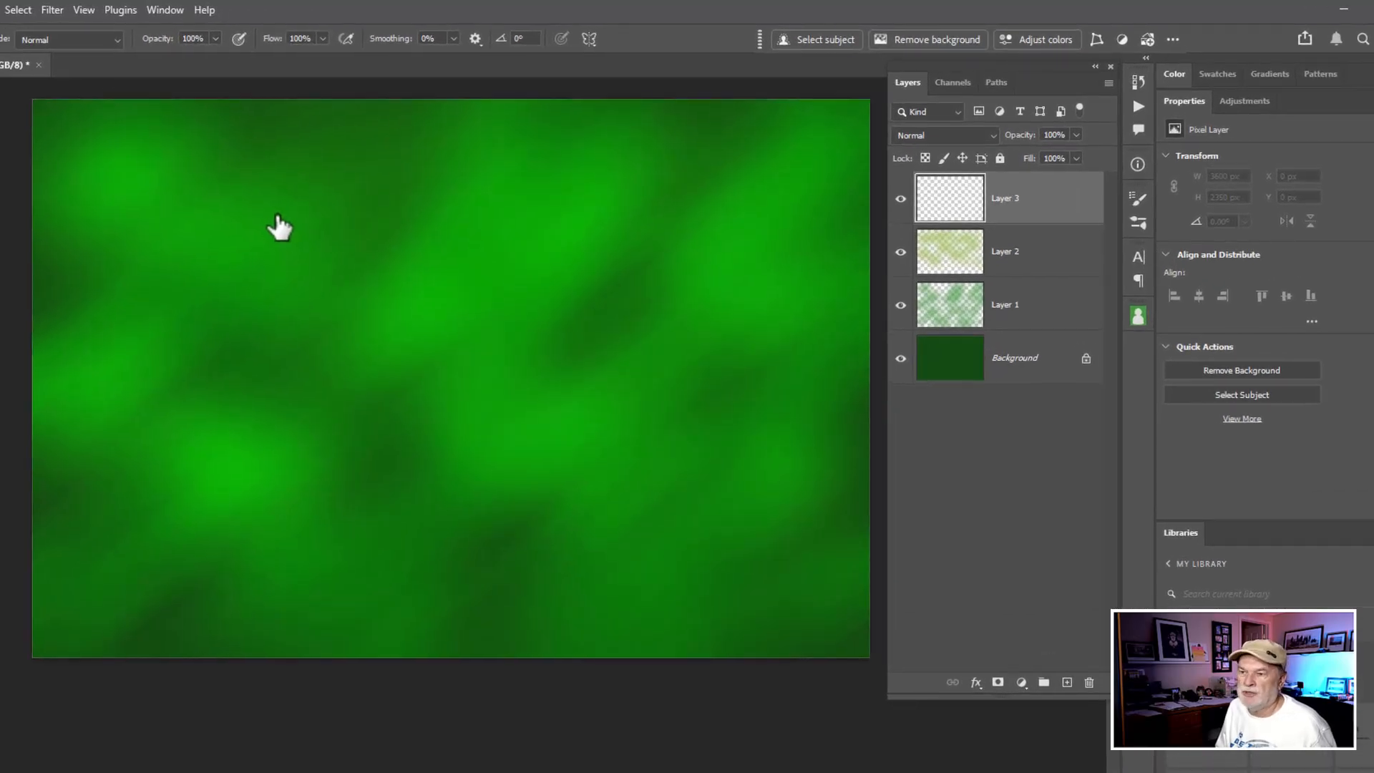
{"action": "mouse_move", "coordinate": [319, 179]}
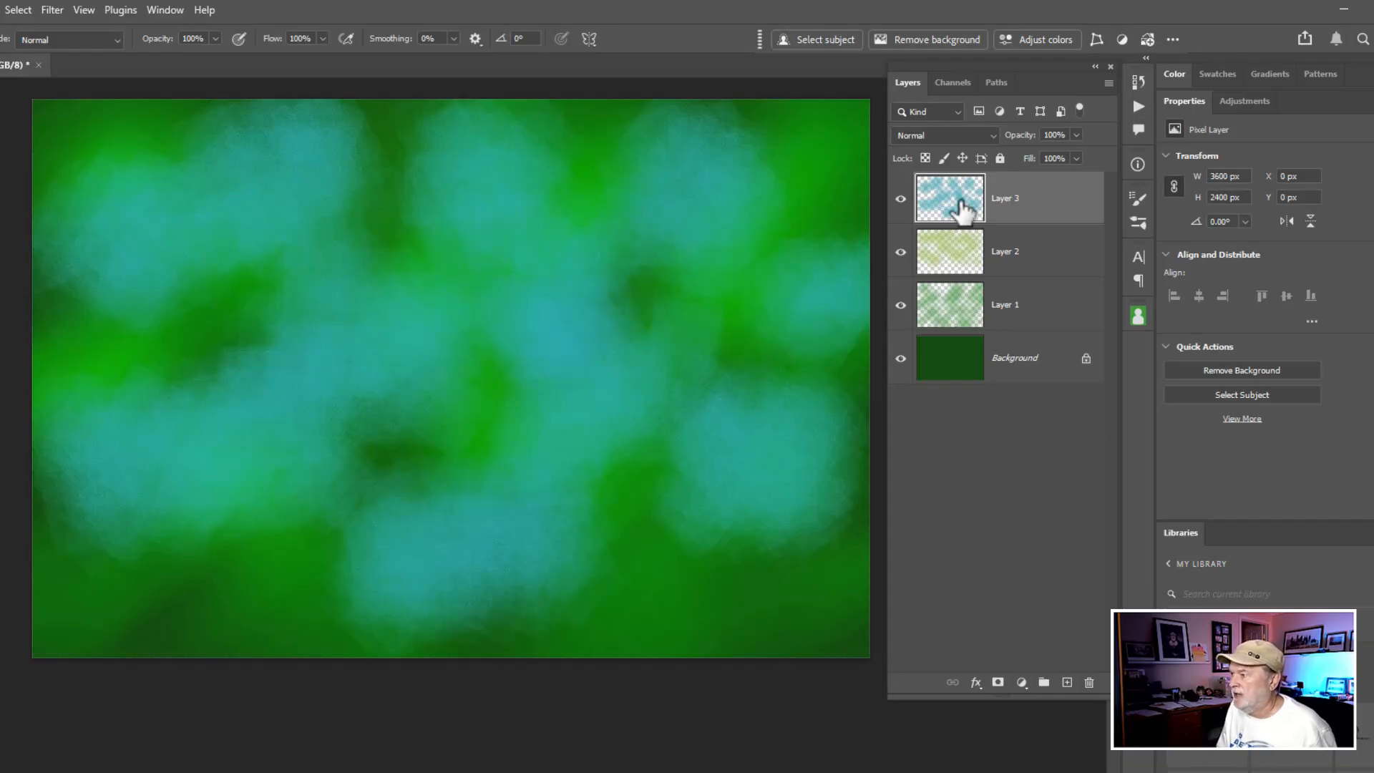
- Preview Color Burn on Layer 3, then set its blend mode to Screen
{"action": "left_click", "coordinate": [943, 135]}
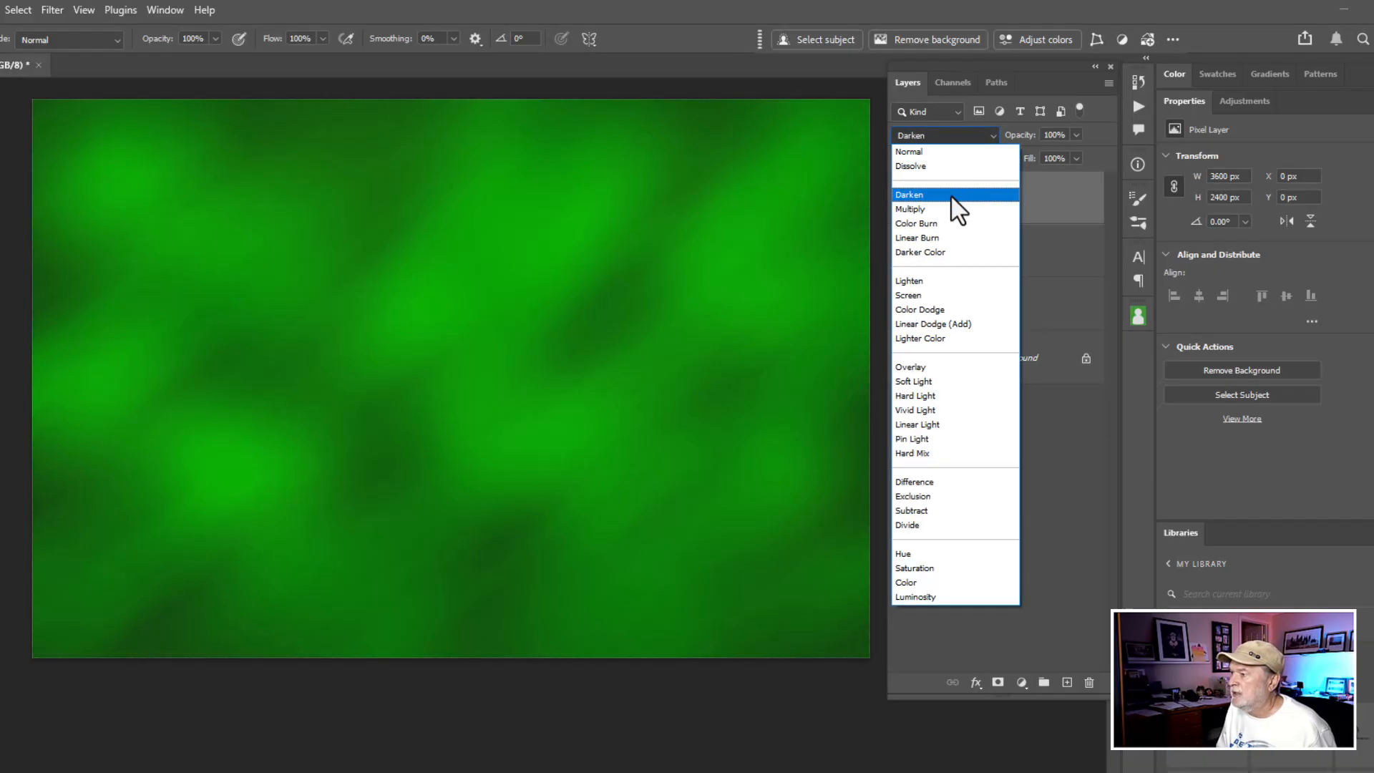
{"action": "left_click", "coordinate": [916, 223]}
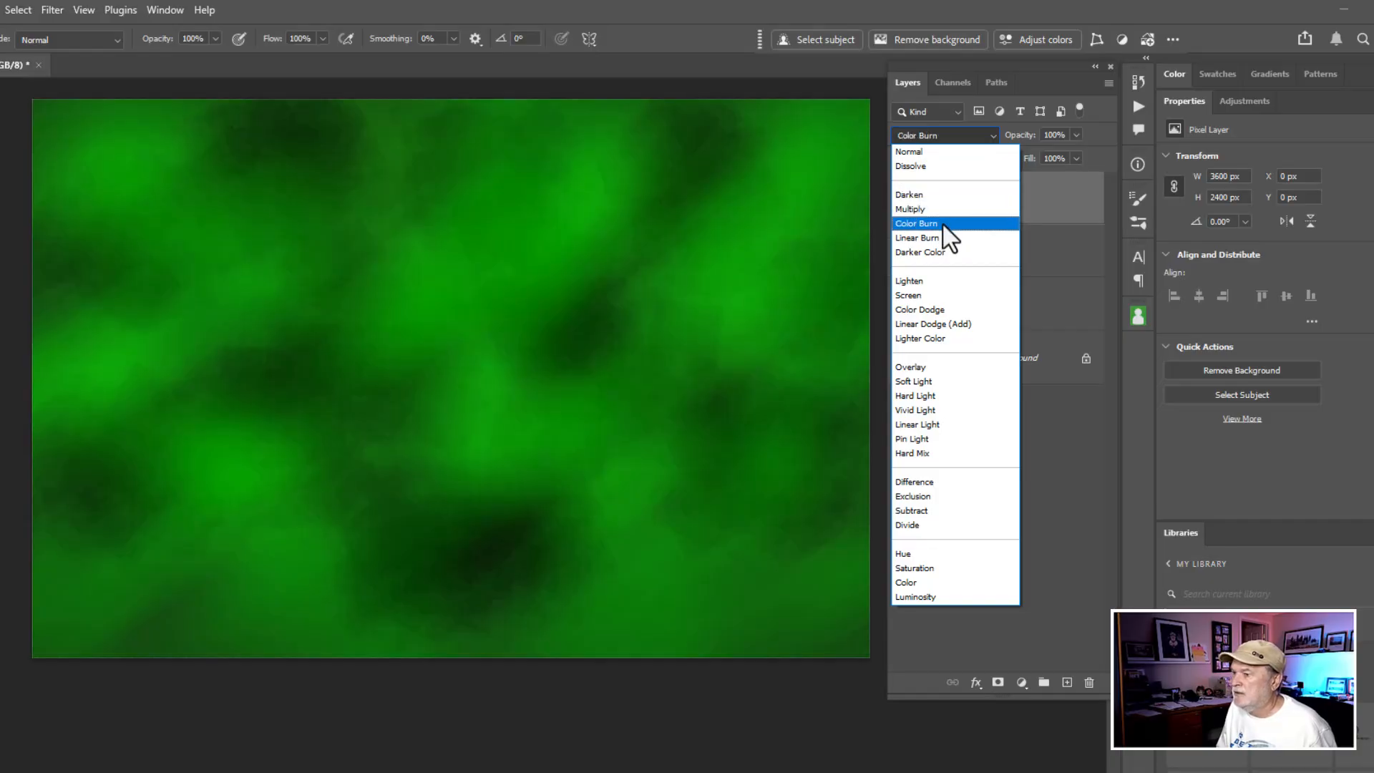
{"action": "left_click", "coordinate": [908, 295]}
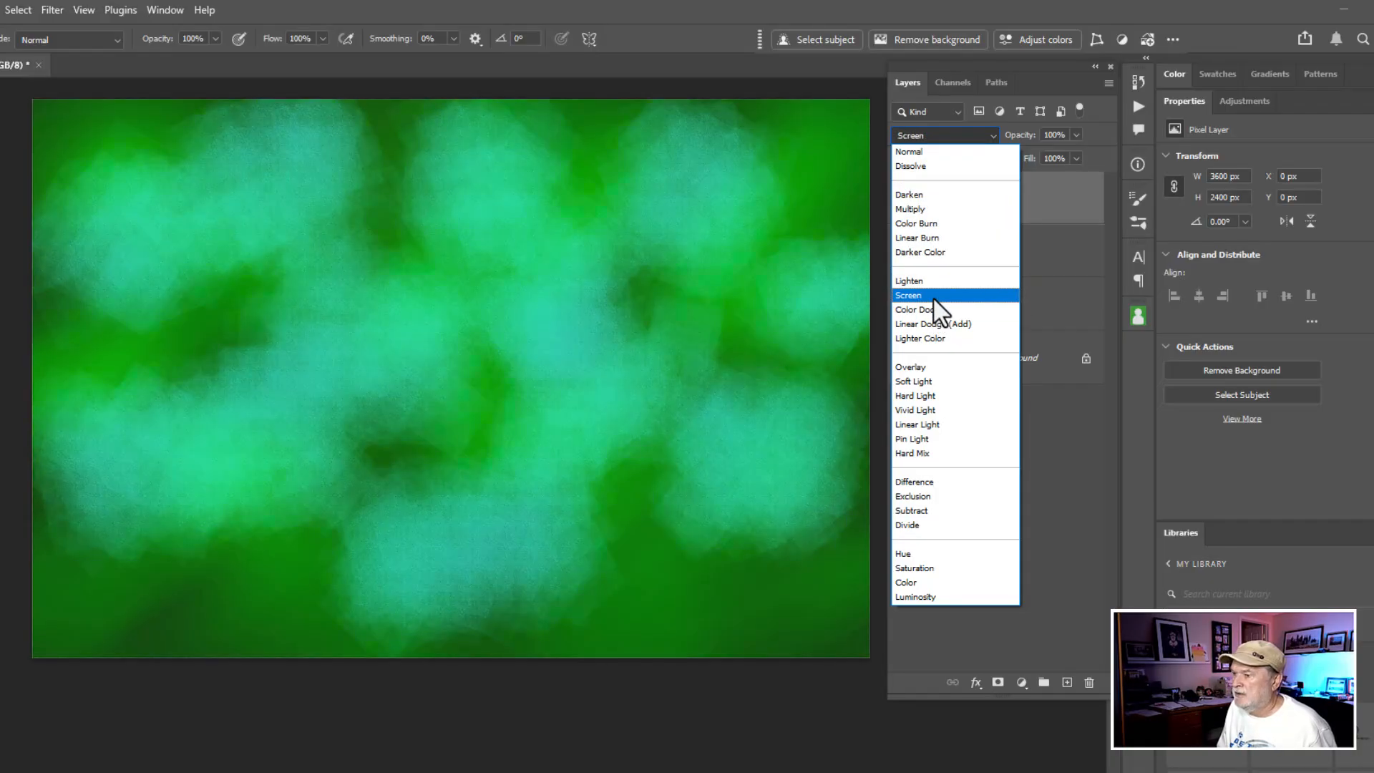
{"action": "left_click", "coordinate": [907, 295]}
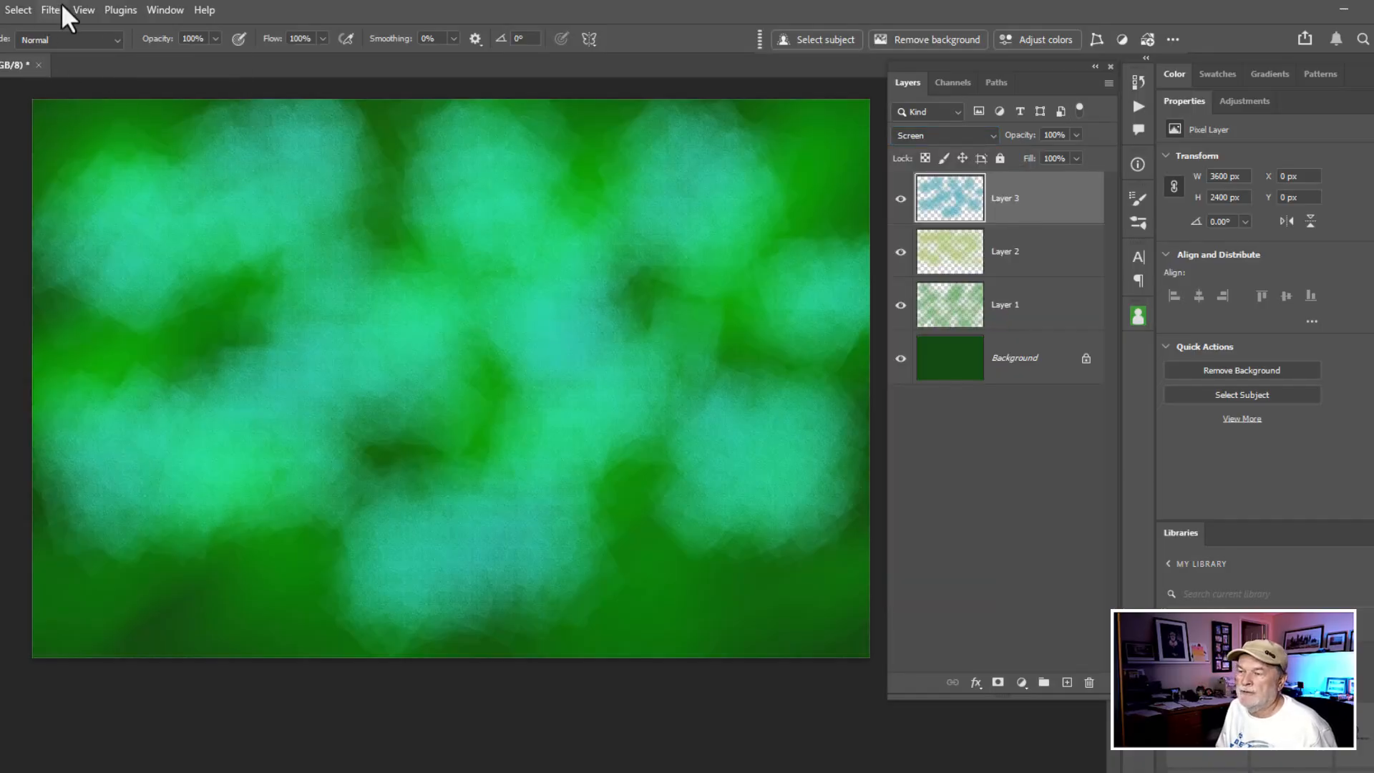
- Apply a Motion Blur at -36° with a distance of about 534 pixels to Layer 3
{"action": "left_click", "coordinate": [50, 10]}
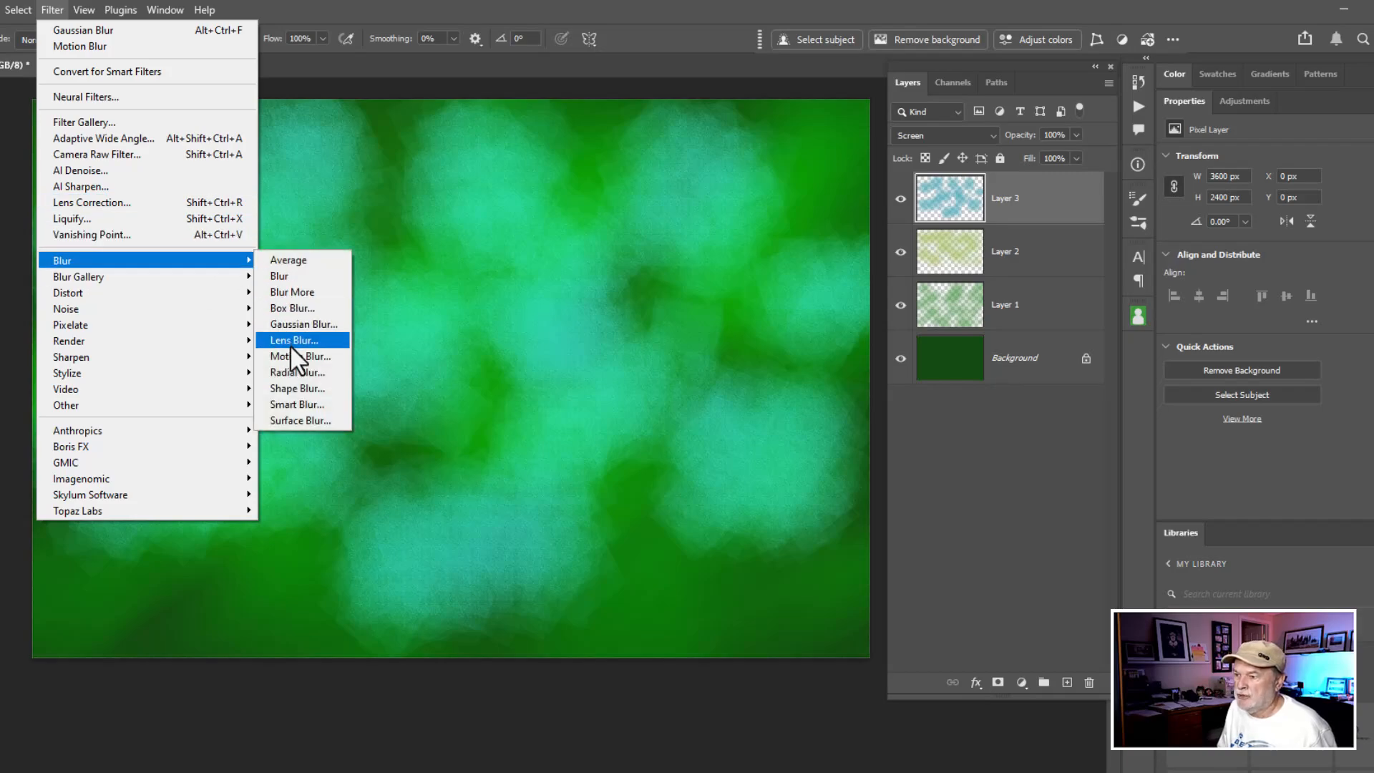
{"action": "left_click", "coordinate": [285, 357]}
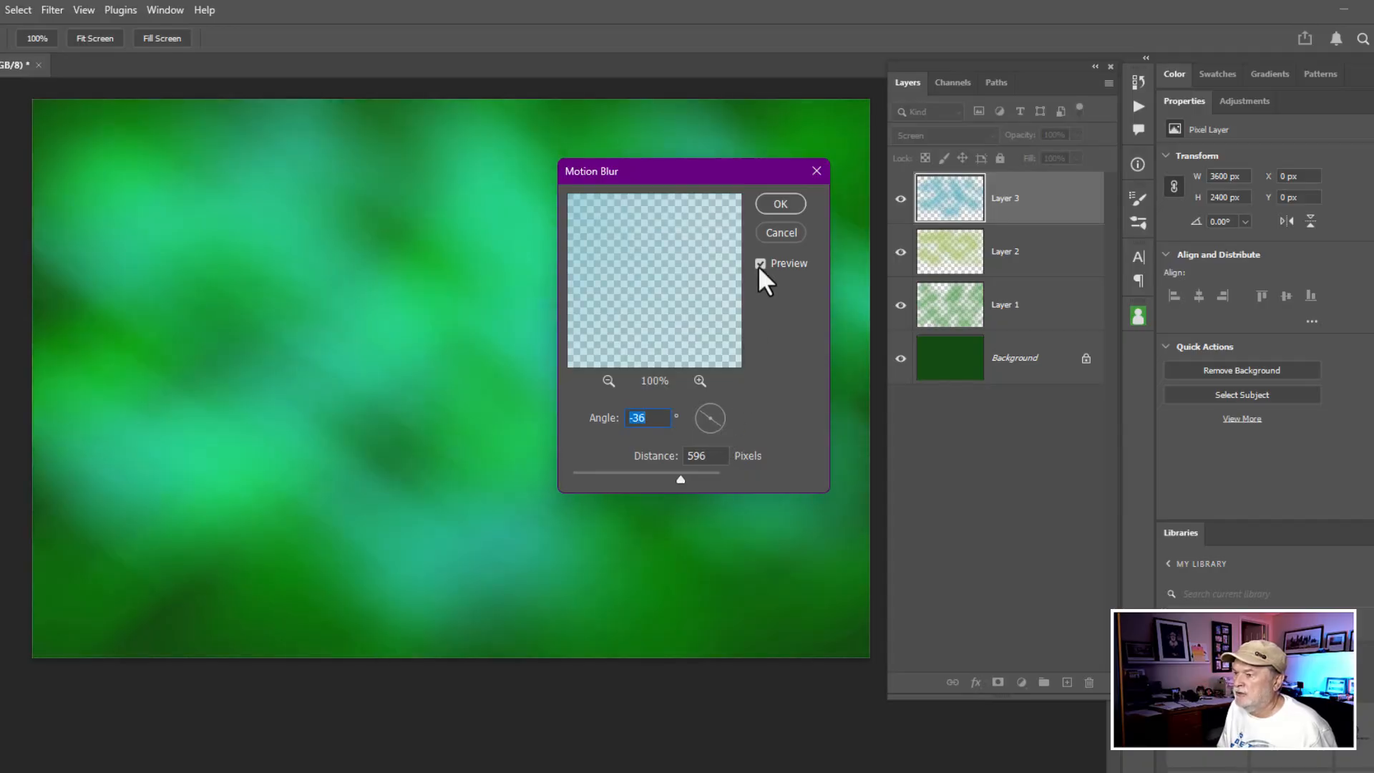
{"action": "left_click_drag", "start_coordinate": [680, 479], "coordinate": [684, 480]}
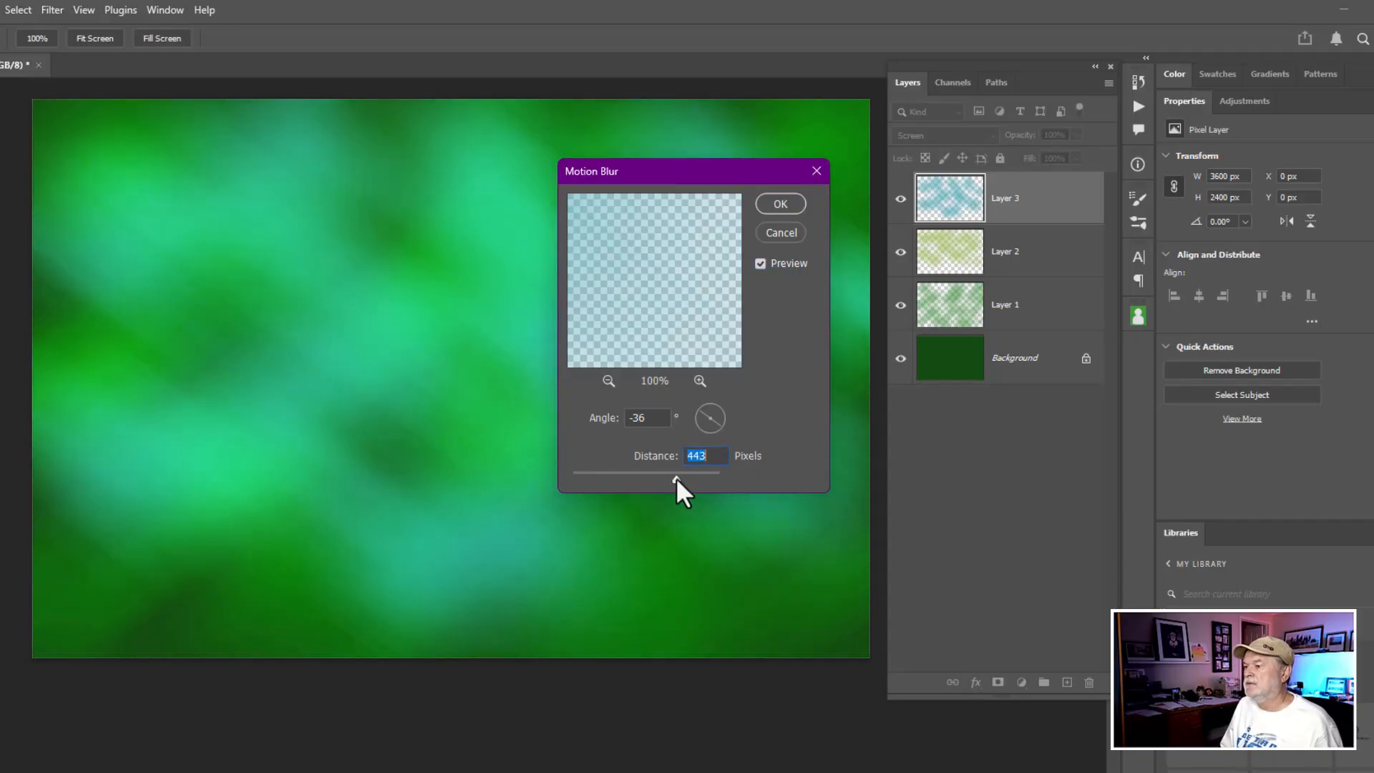
{"action": "left_click_drag", "start_coordinate": [644, 473], "coordinate": [675, 473]}
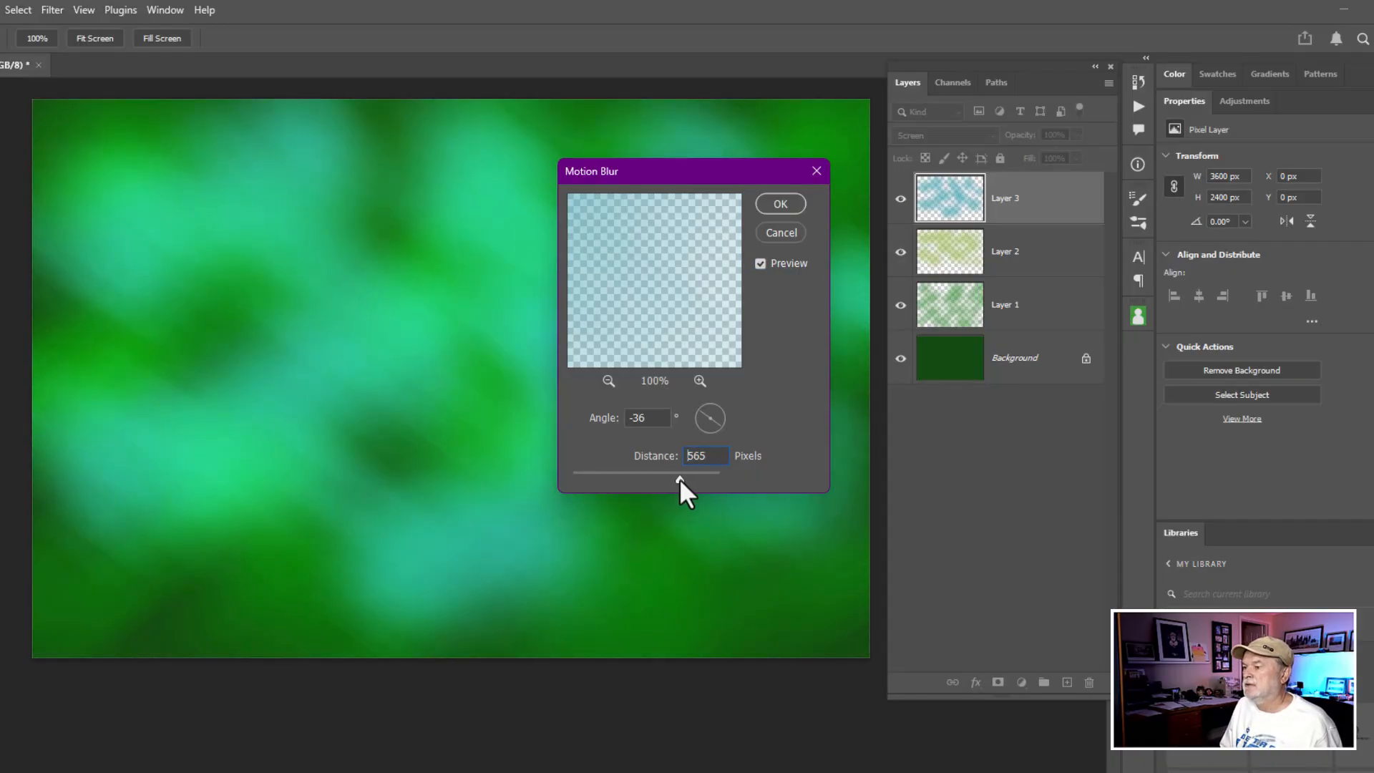
{"action": "left_click_drag", "start_coordinate": [692, 472], "coordinate": [679, 472]}
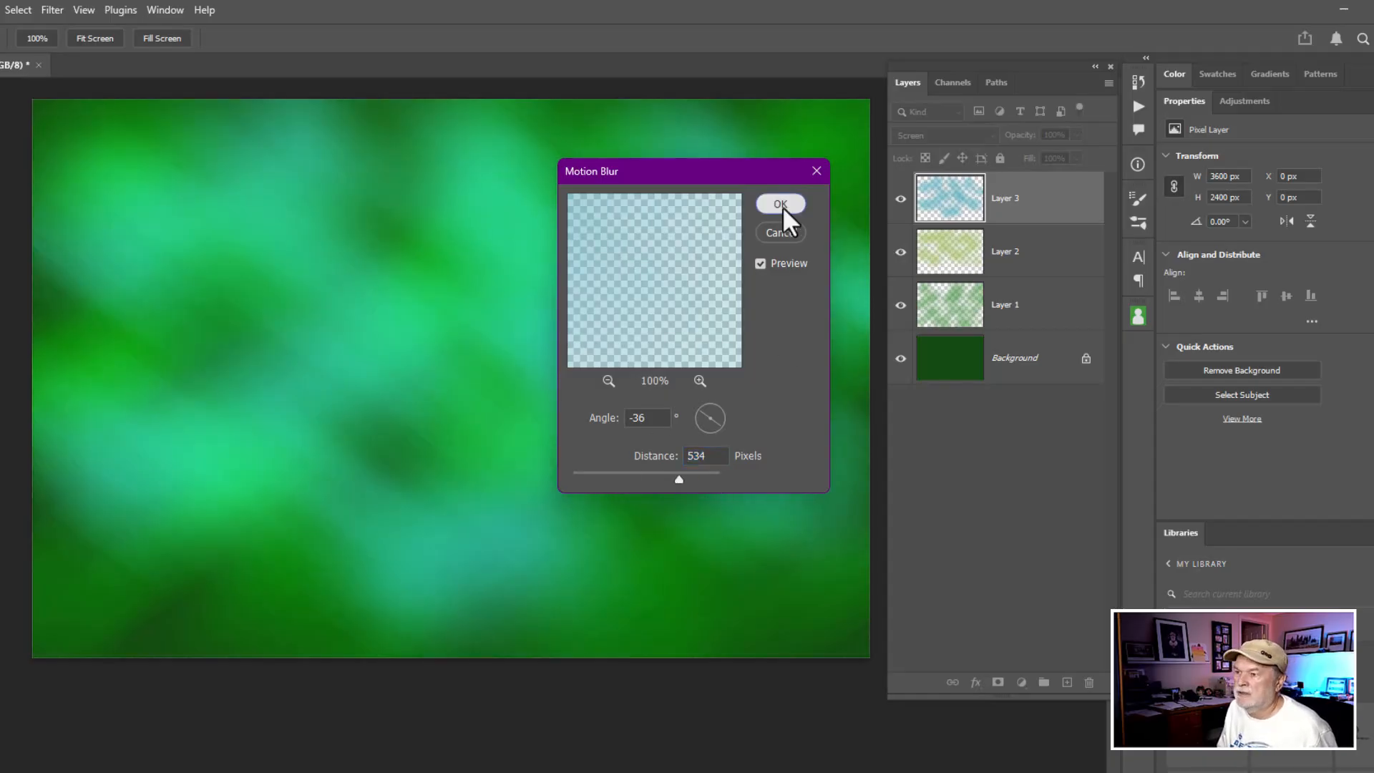
{"action": "left_click", "coordinate": [780, 204]}
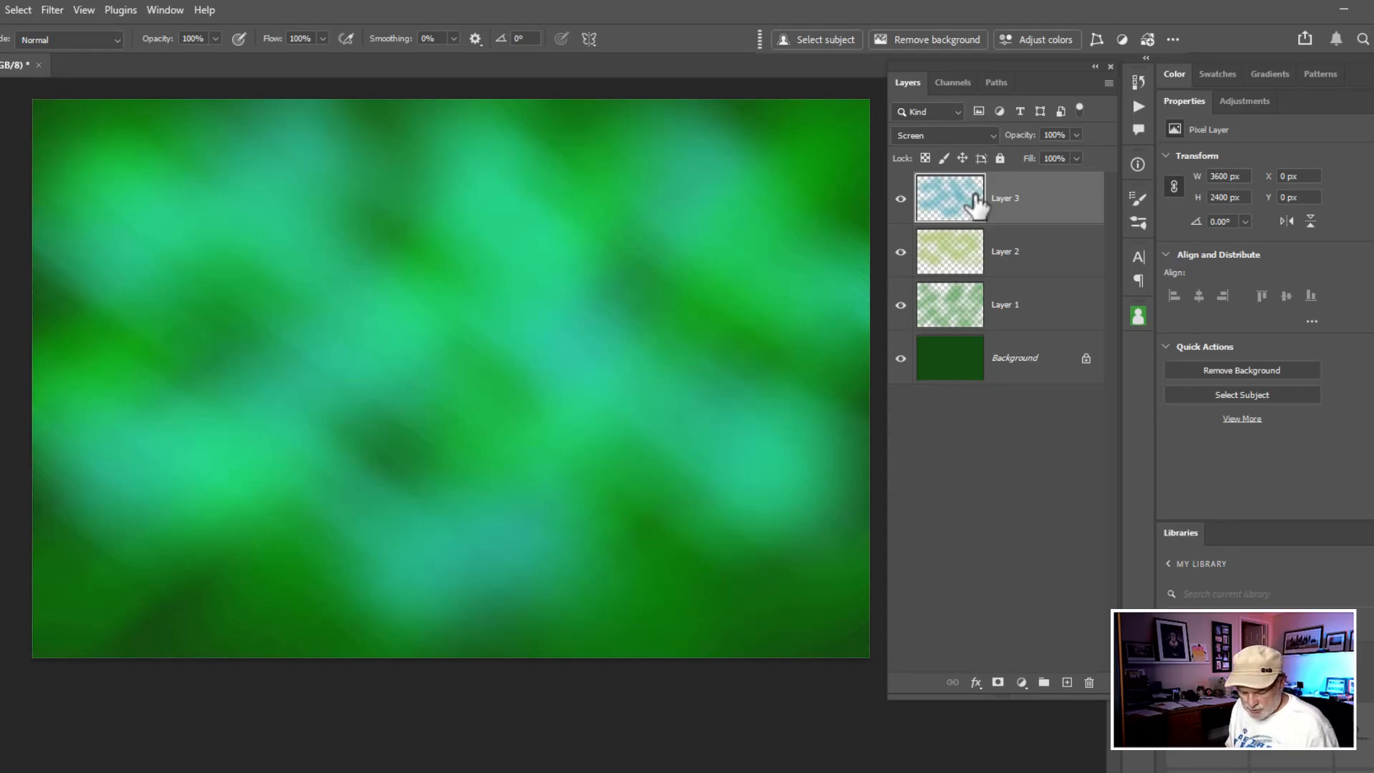
- Stamp visible layers into Layer 4, set Multiply at 60% opacity, and duplicate it
{"action": "left_click", "coordinate": [1067, 681]}
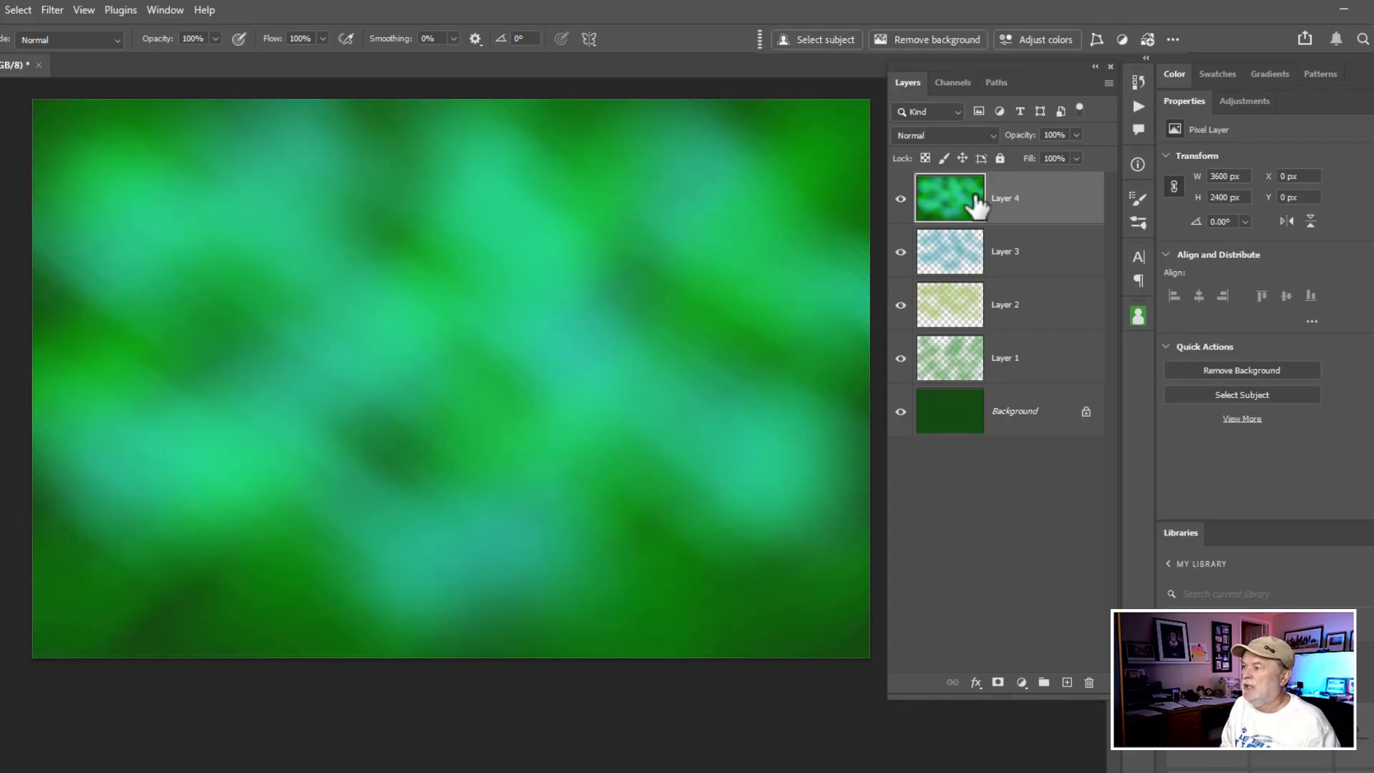
{"action": "mouse_move", "coordinate": [968, 202]}
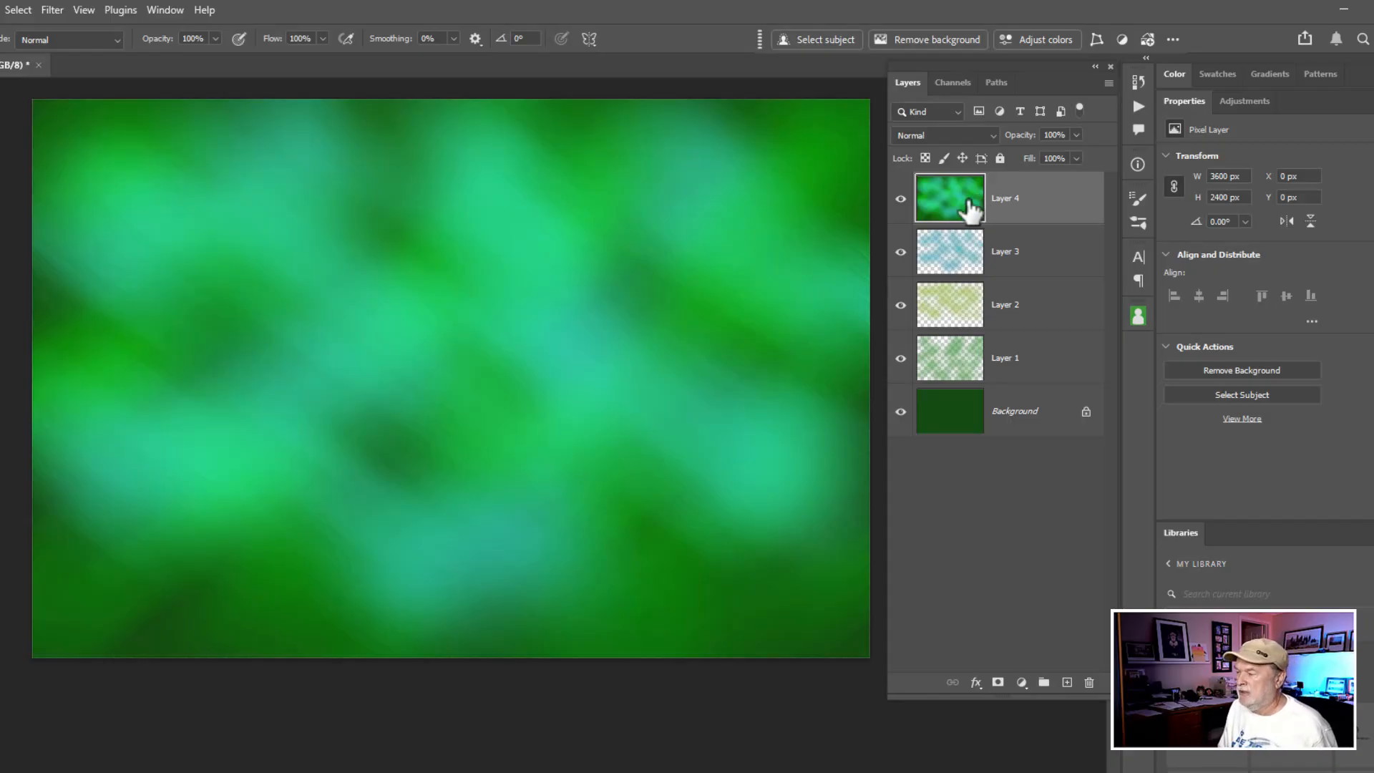
{"action": "mouse_move", "coordinate": [945, 410]}
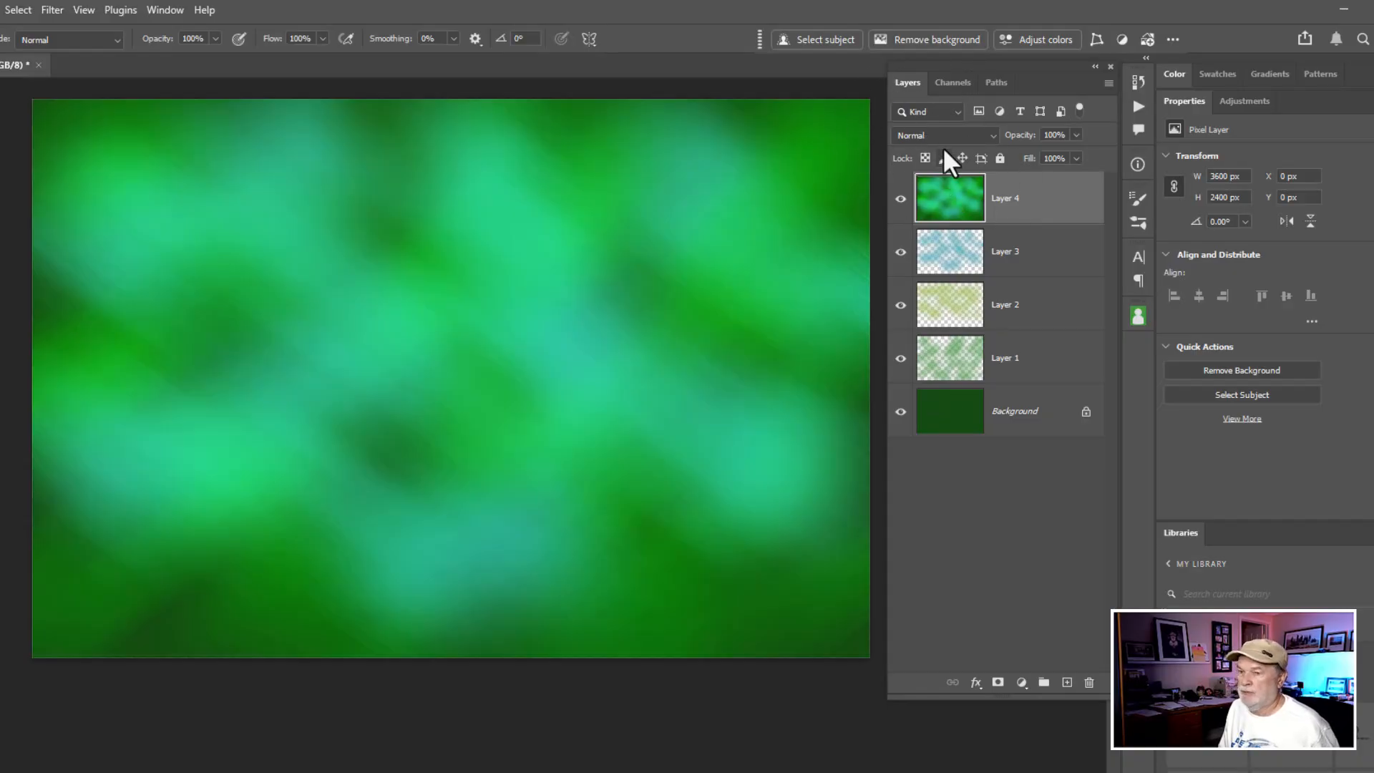
{"action": "left_click", "coordinate": [943, 135]}
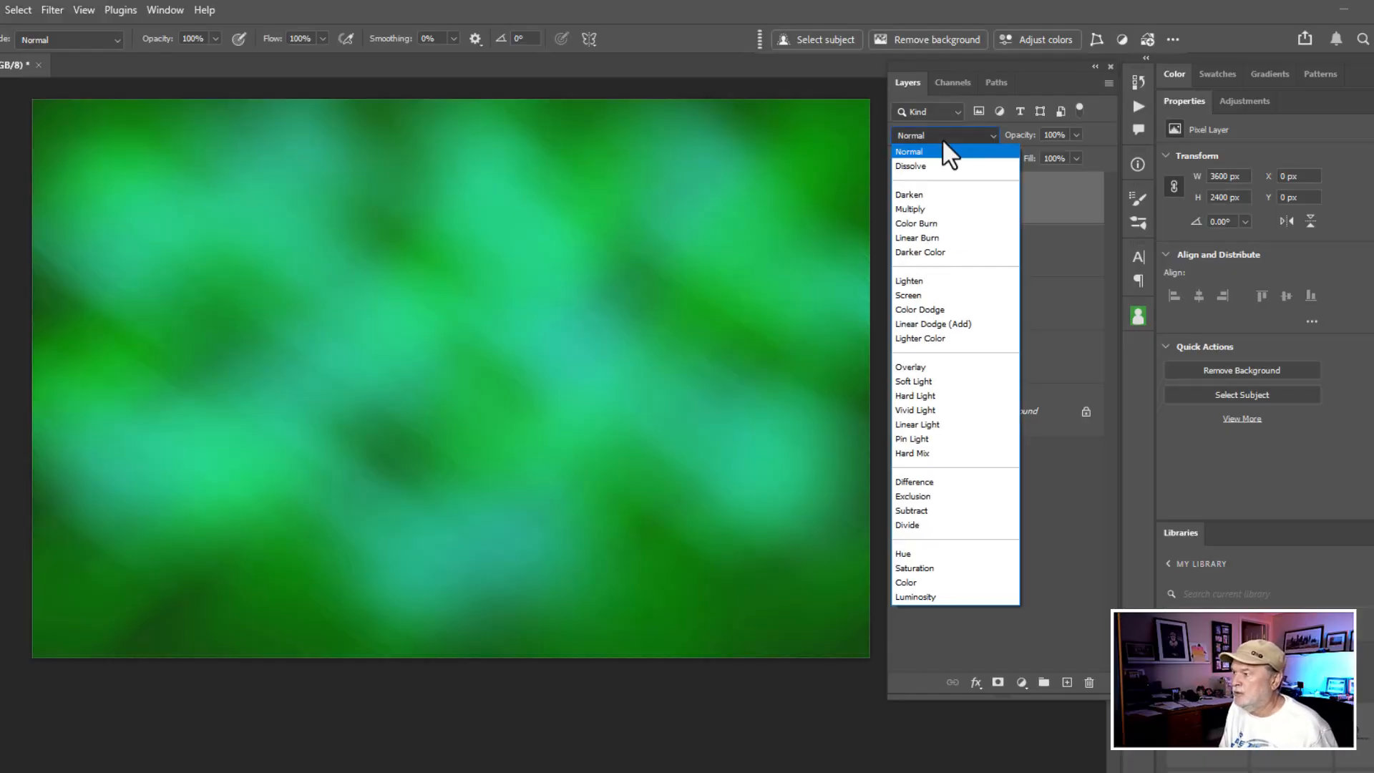
{"action": "left_click", "coordinate": [910, 209]}
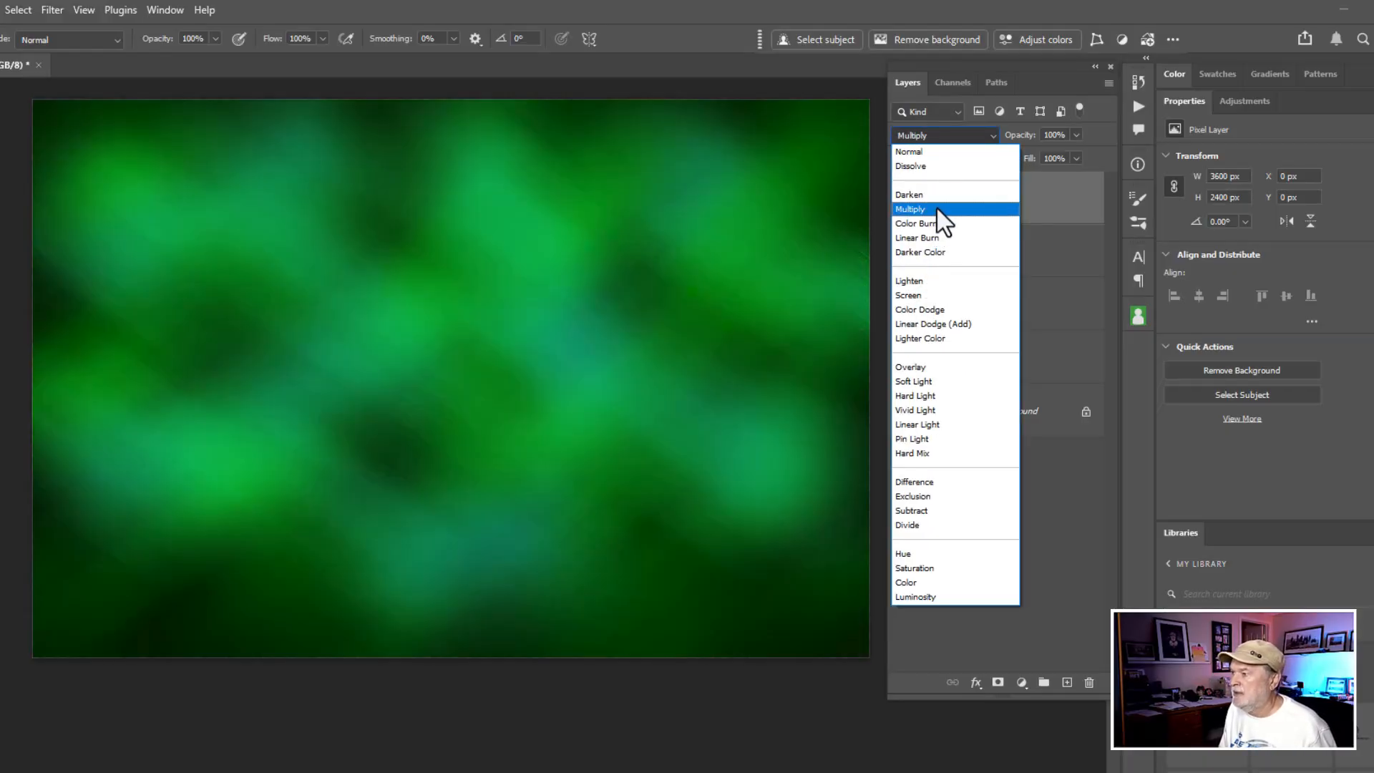
{"action": "left_click", "coordinate": [910, 366]}
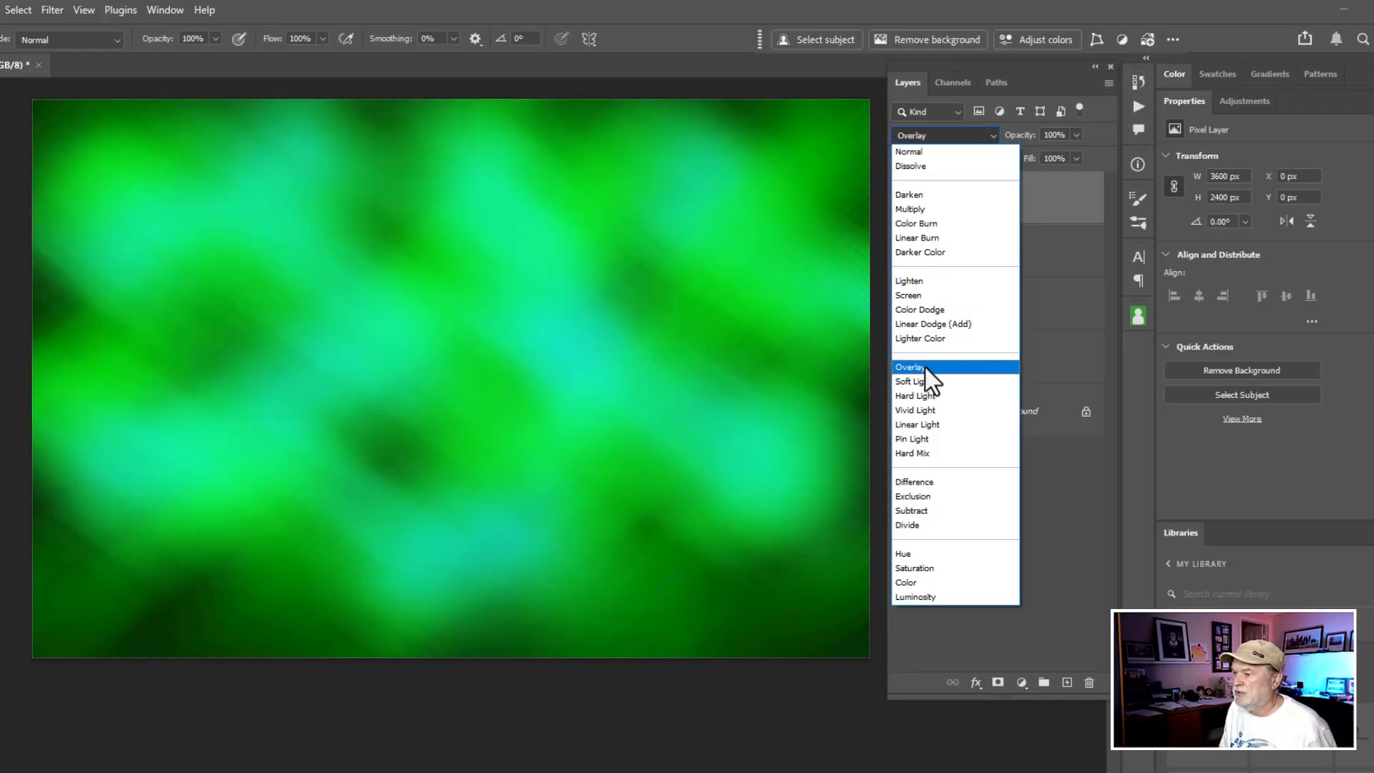
{"action": "left_click", "coordinate": [912, 439]}
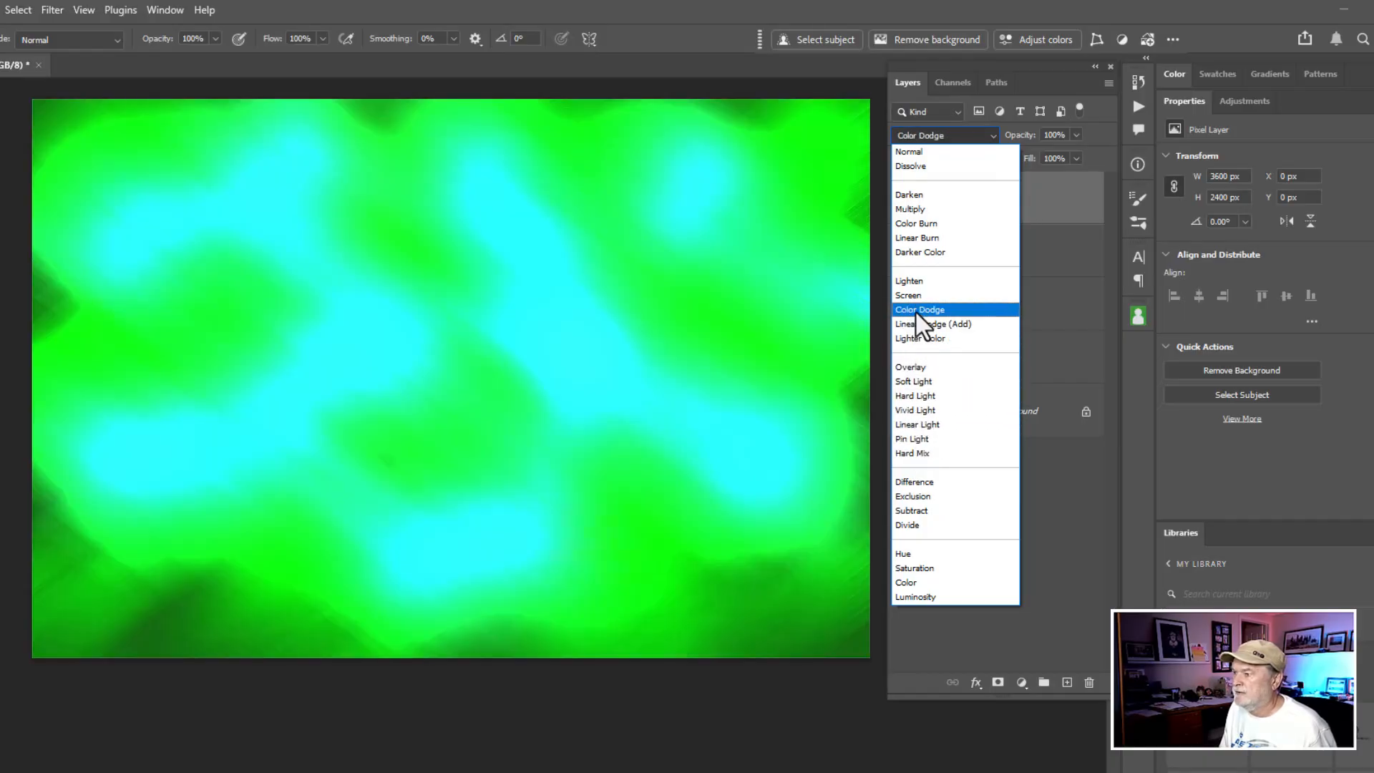
{"action": "left_click", "coordinate": [917, 238]}
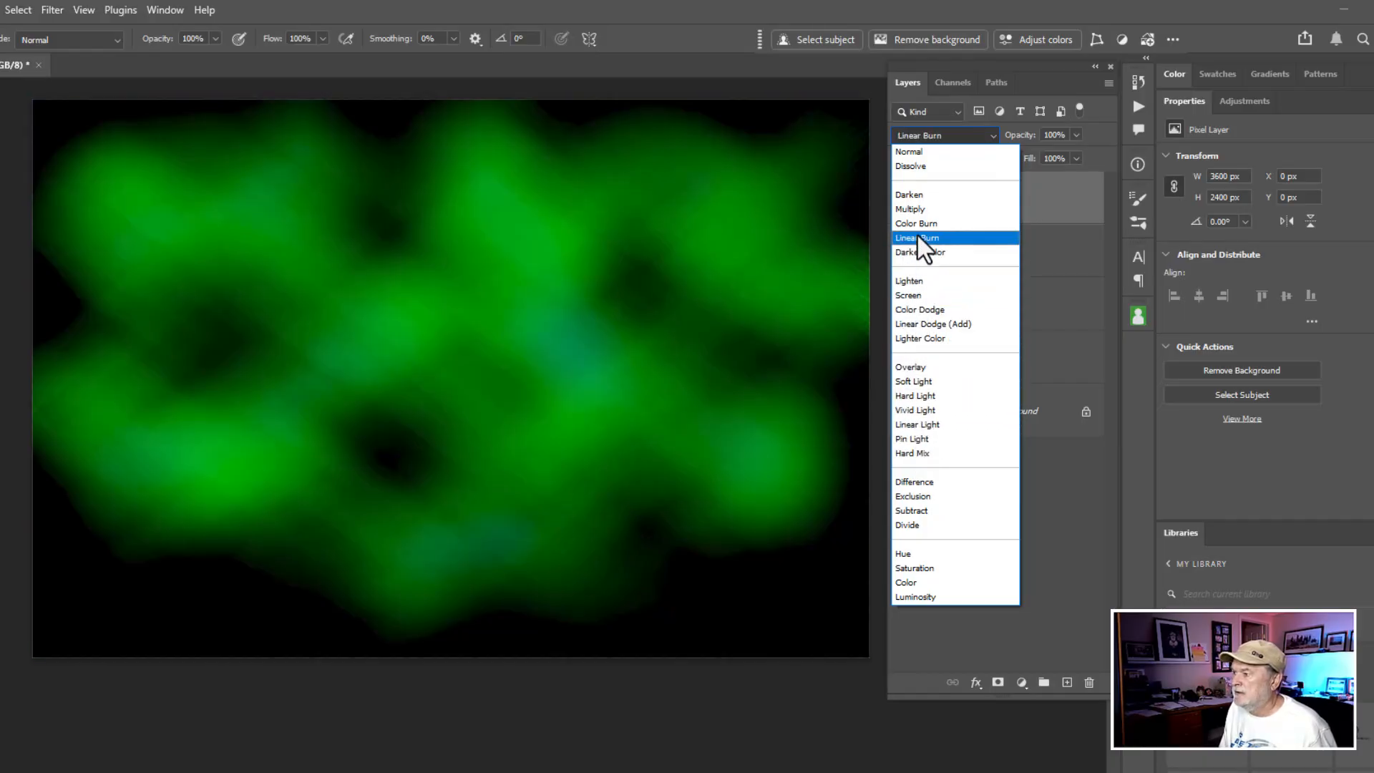
{"action": "left_click", "coordinate": [911, 208]}
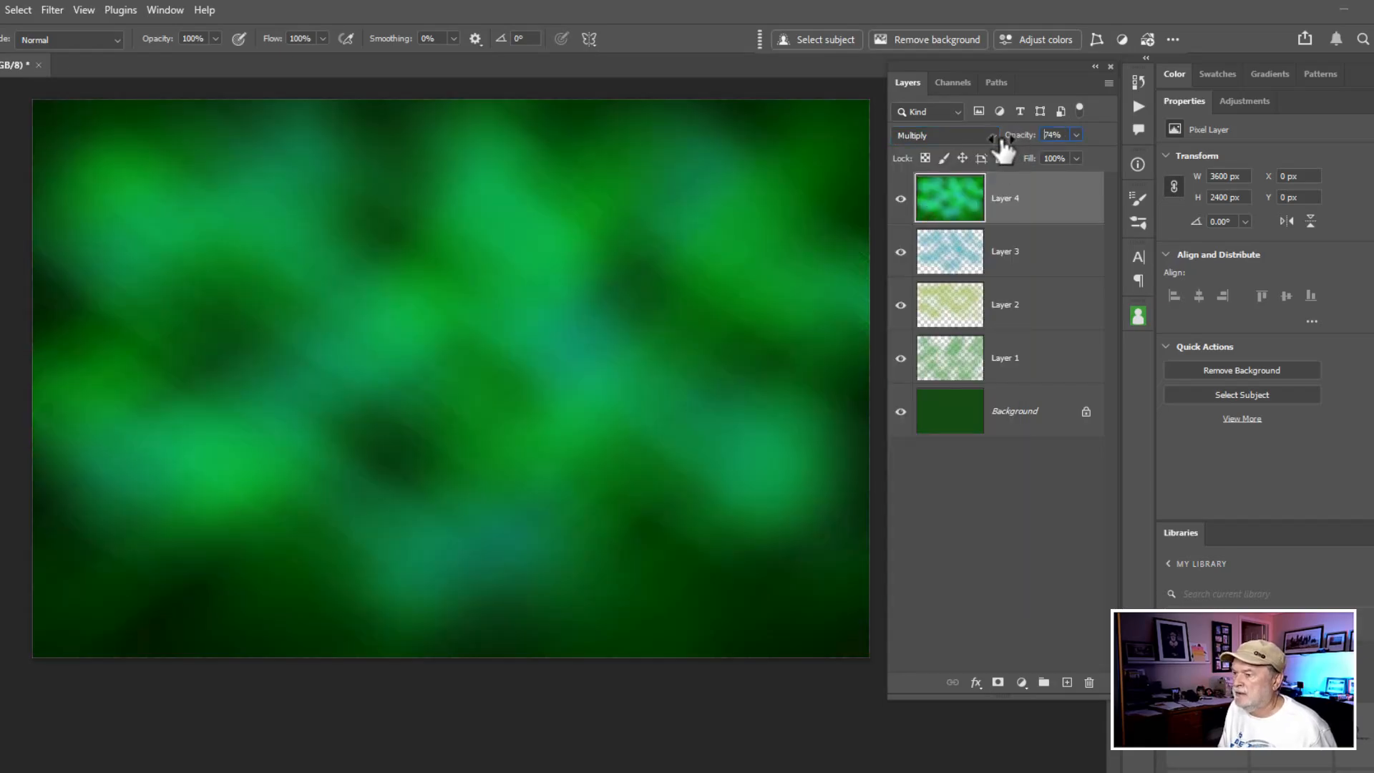
{"action": "left_click_drag", "start_coordinate": [1051, 133], "coordinate": [1016, 133]}
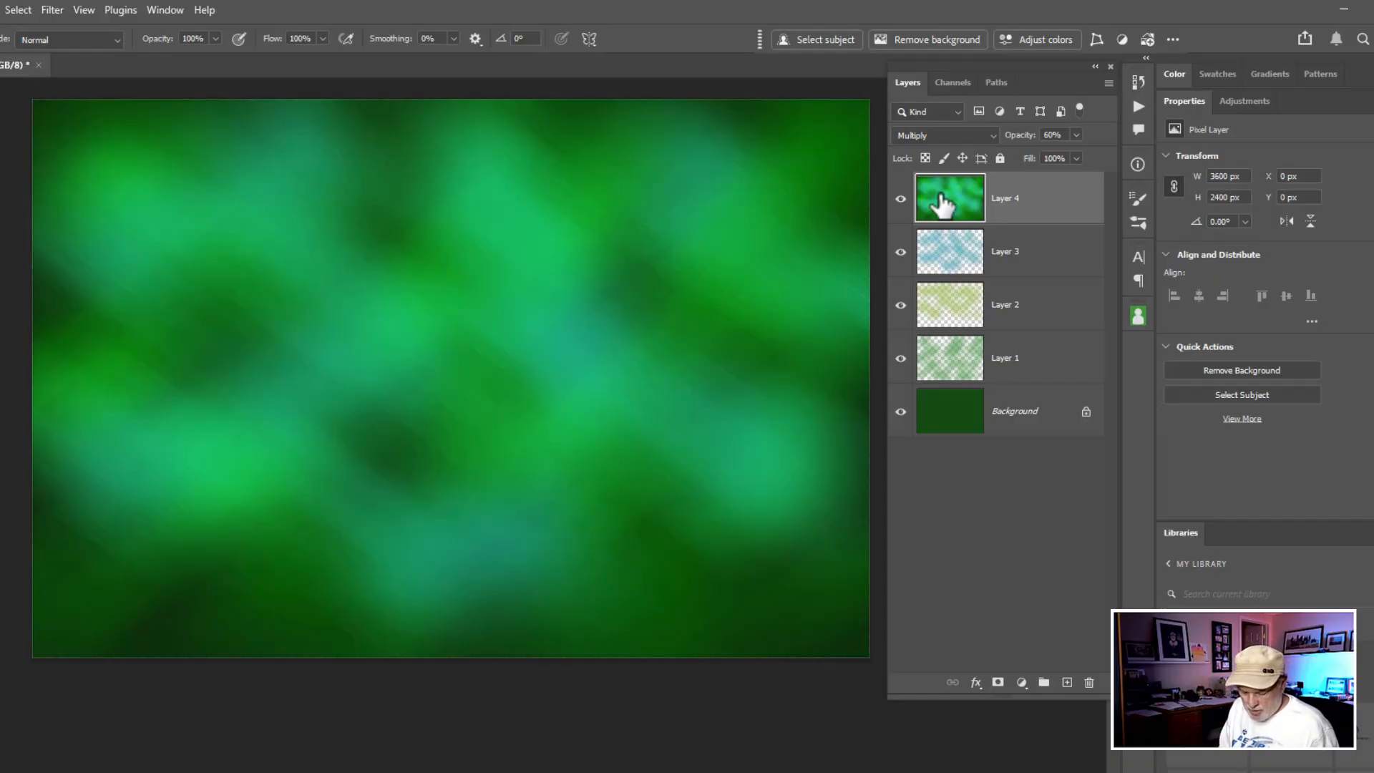
{"action": "left_click", "coordinate": [1066, 682]}
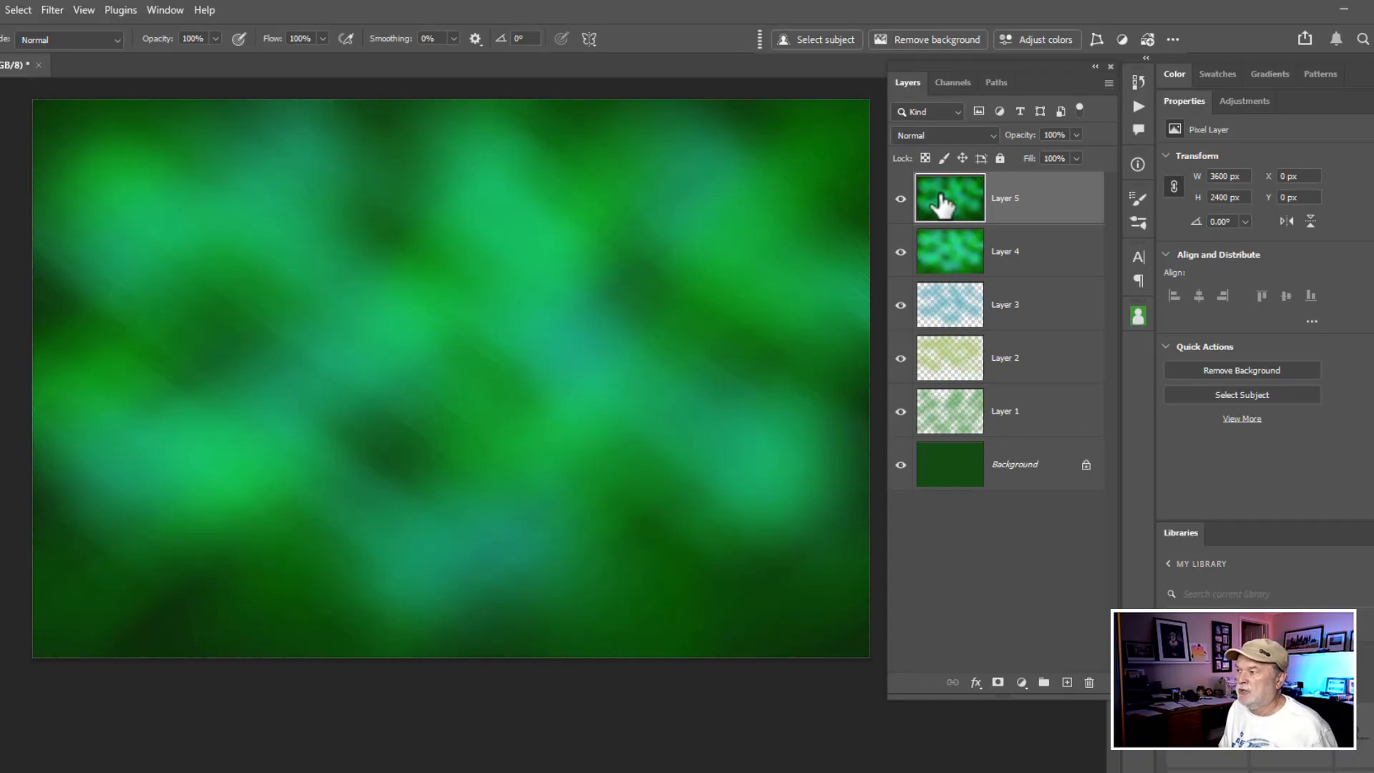
- Preview Linear Burn and Color Dodge, then set Layer 5 to Soft Light
{"action": "left_click", "coordinate": [945, 135]}
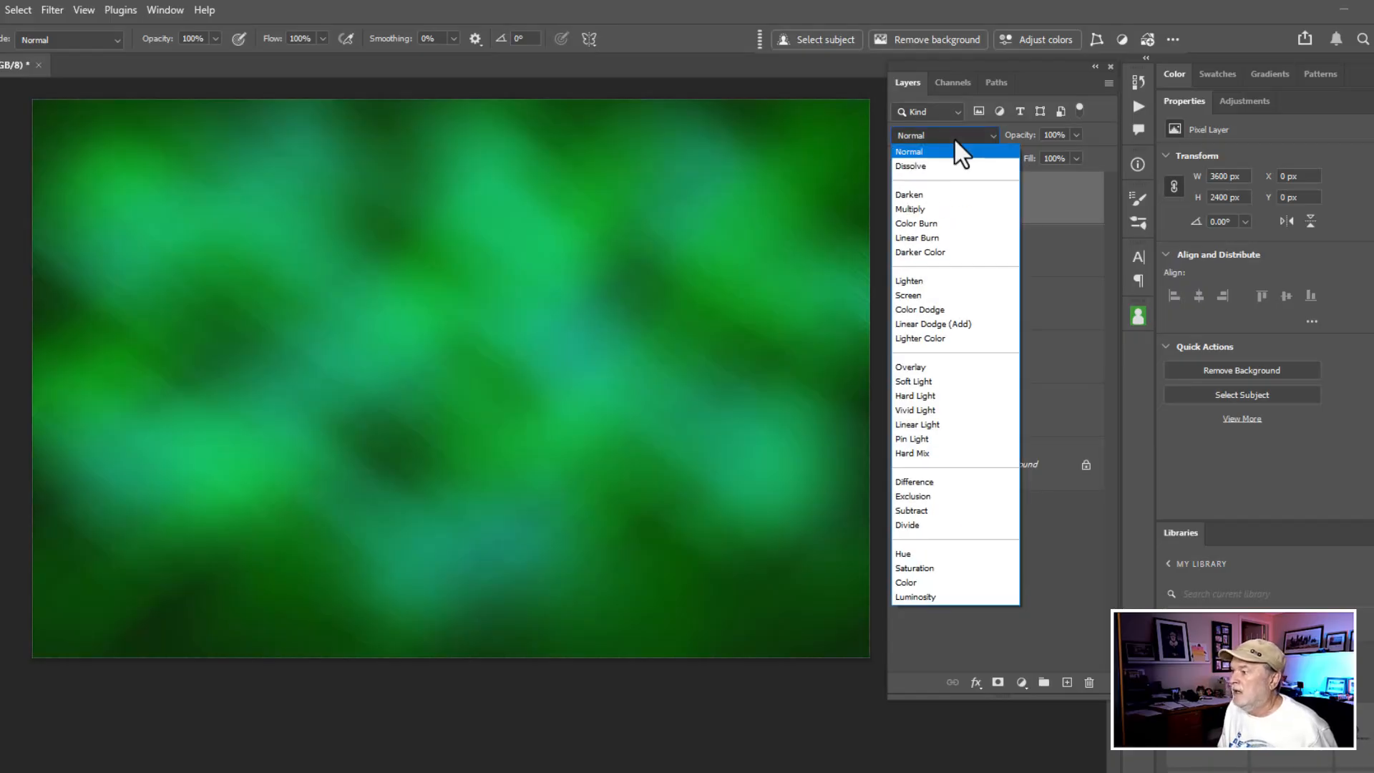
{"action": "left_click", "coordinate": [917, 238]}
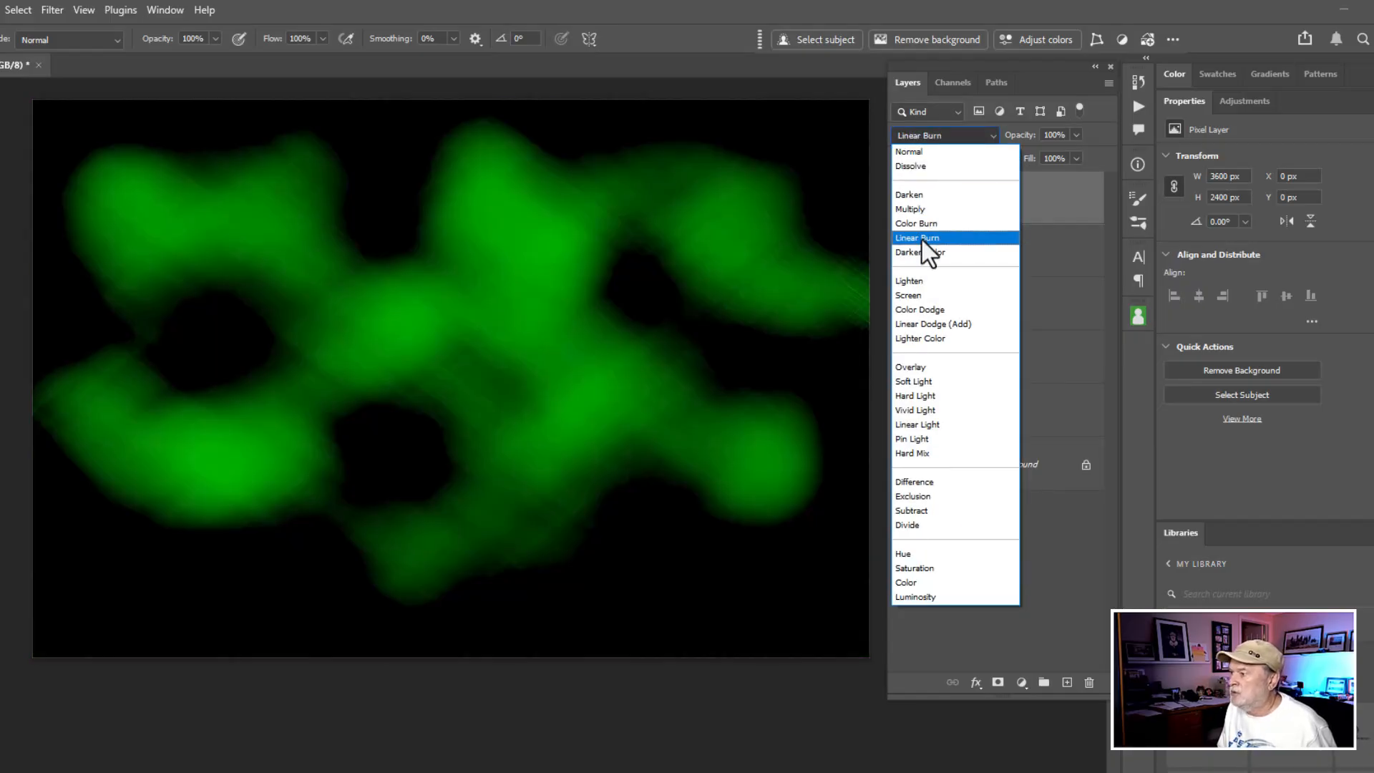
{"action": "left_click", "coordinate": [919, 309]}
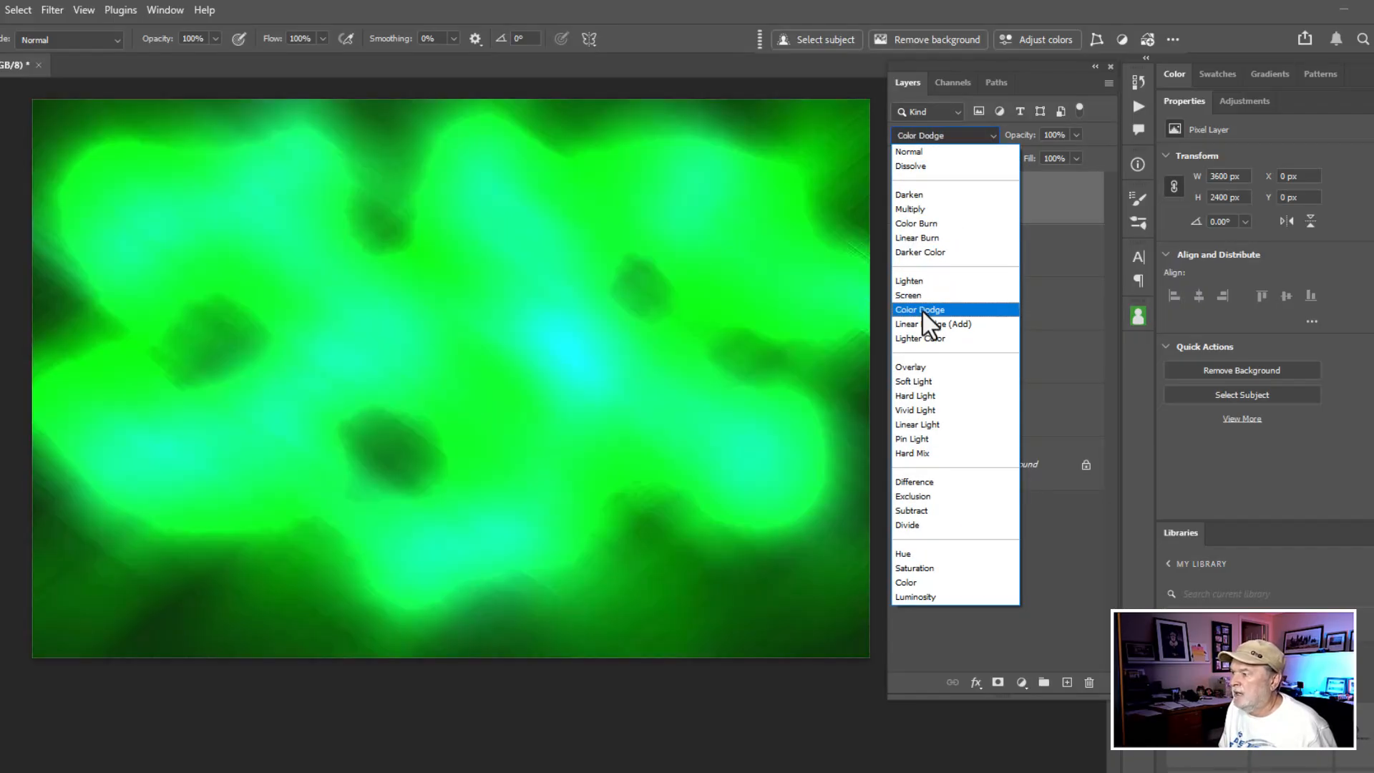
{"action": "left_click", "coordinate": [913, 381]}
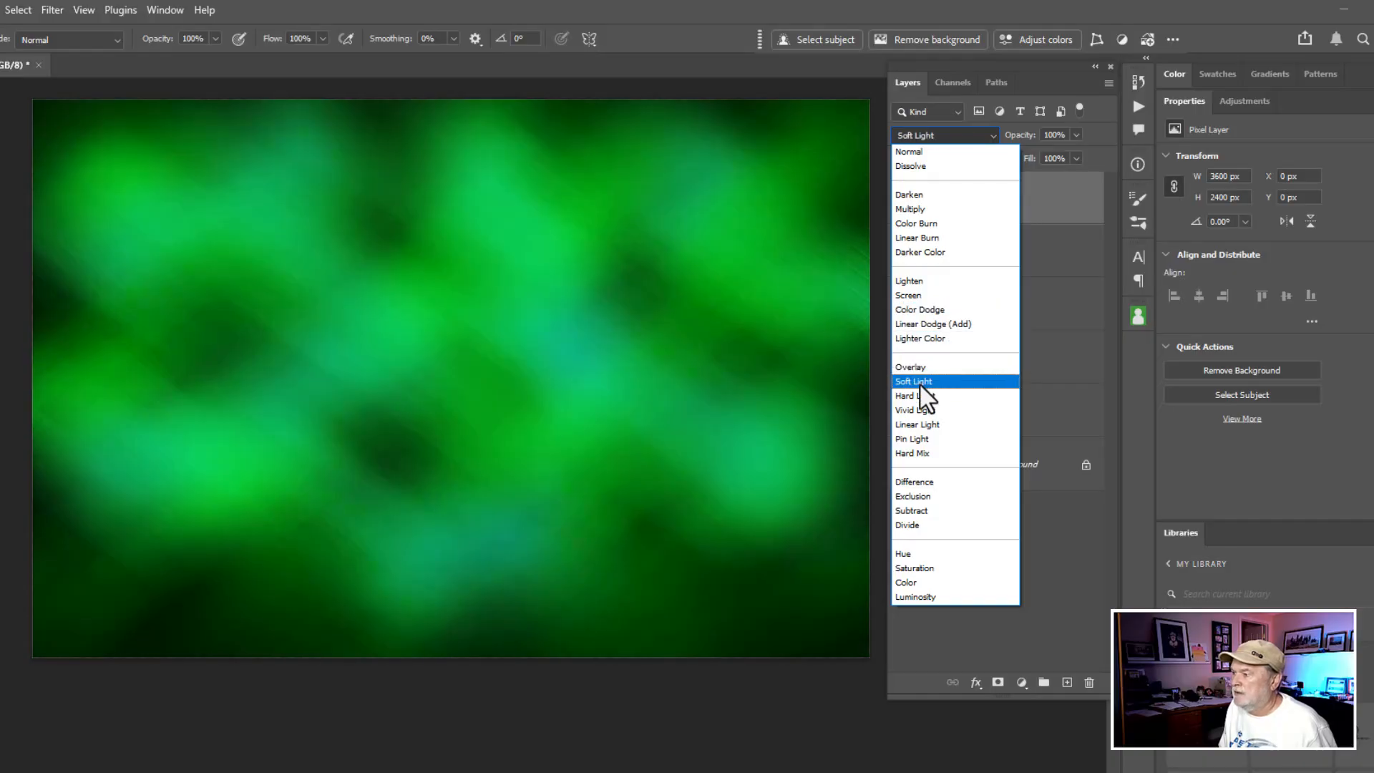
{"action": "left_click", "coordinate": [914, 410]}
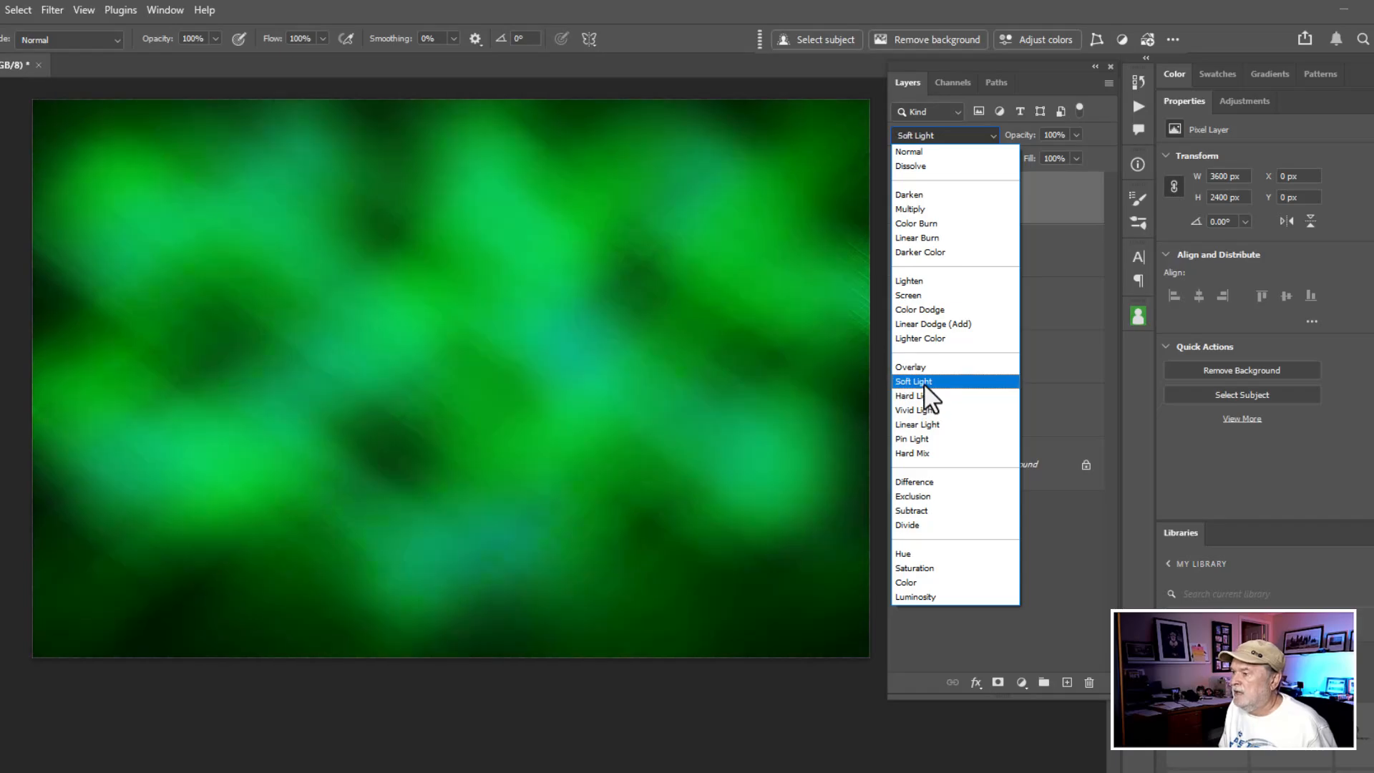
{"action": "left_click", "coordinate": [912, 381]}
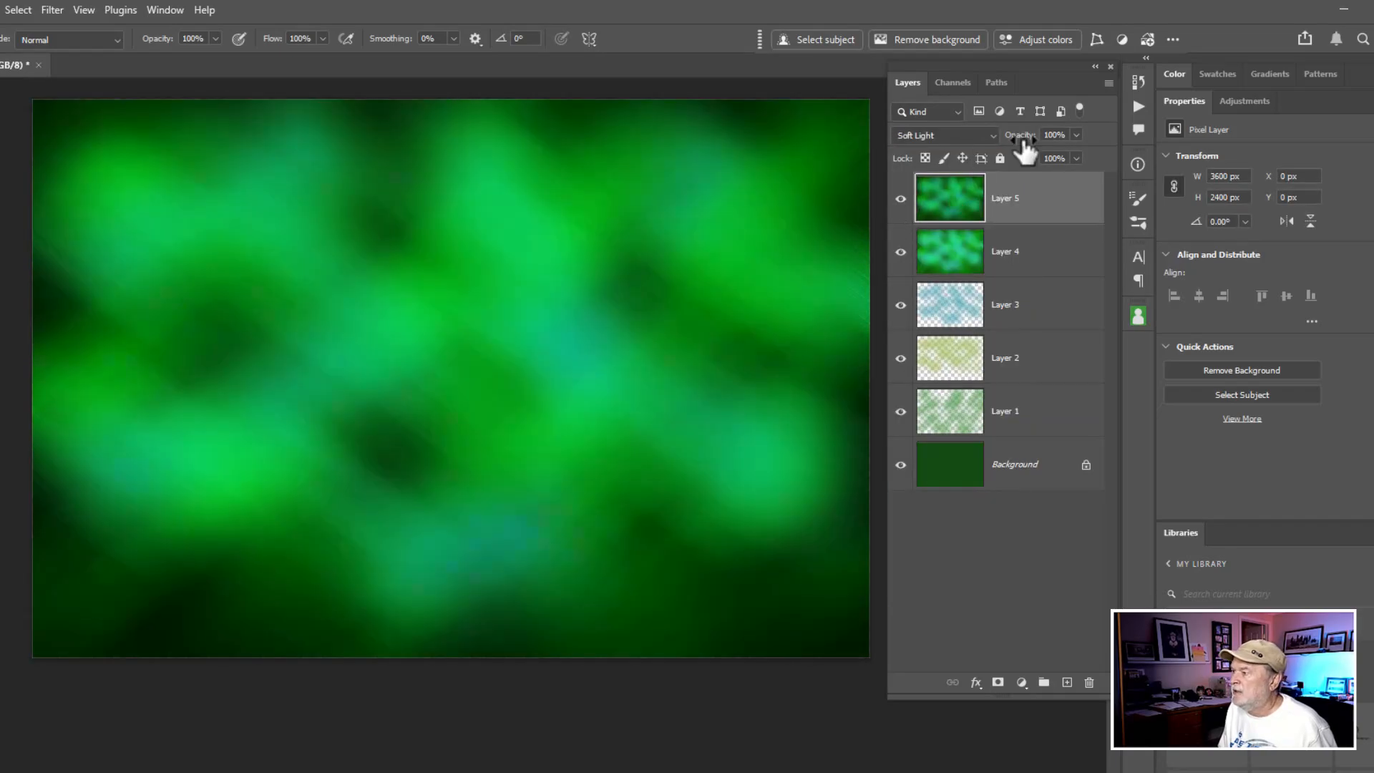
- Lower Layer 5 opacity to about 26% and toggle its visibility to compare
{"action": "left_click", "coordinate": [1053, 135]}
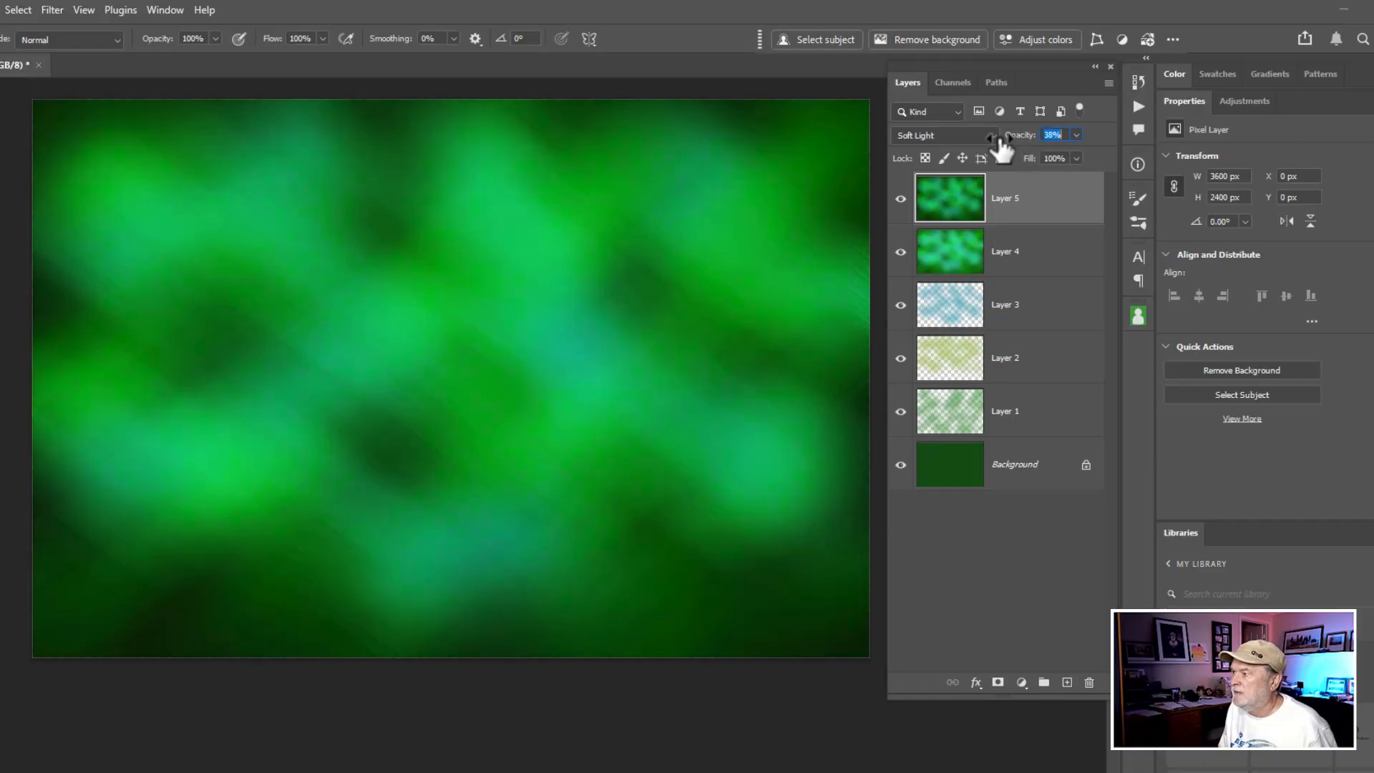
{"action": "left_click_drag", "start_coordinate": [1051, 134], "coordinate": [1016, 134]}
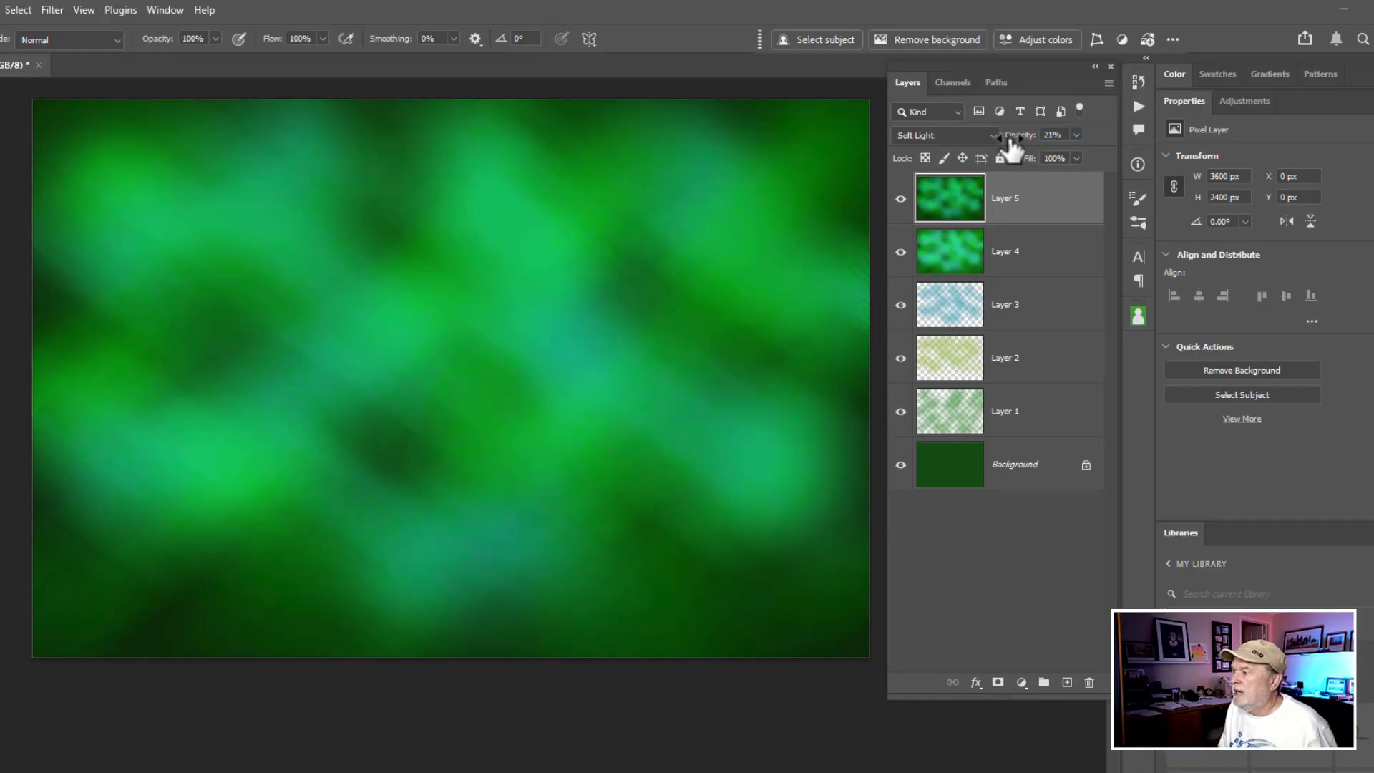
{"action": "left_click", "coordinate": [900, 198]}
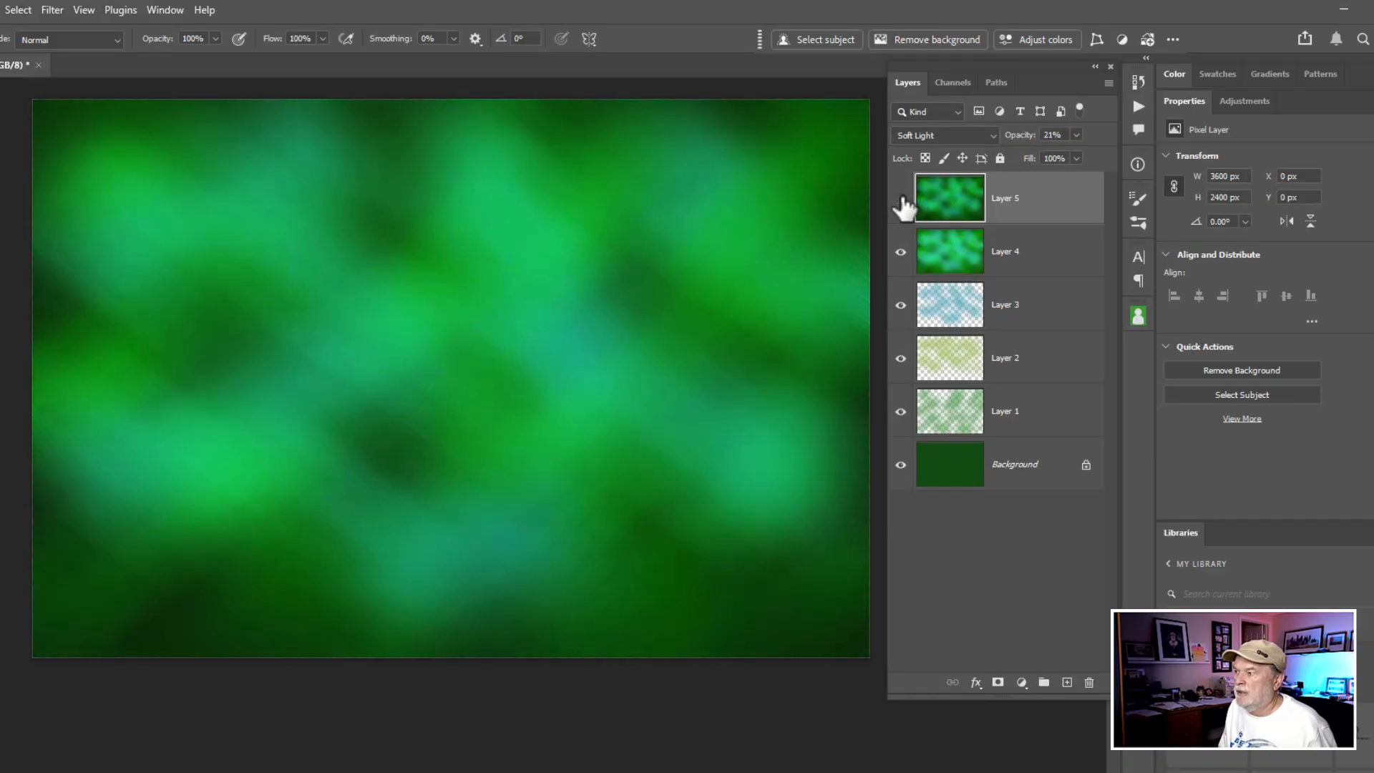
{"action": "left_click", "coordinate": [1052, 135]}
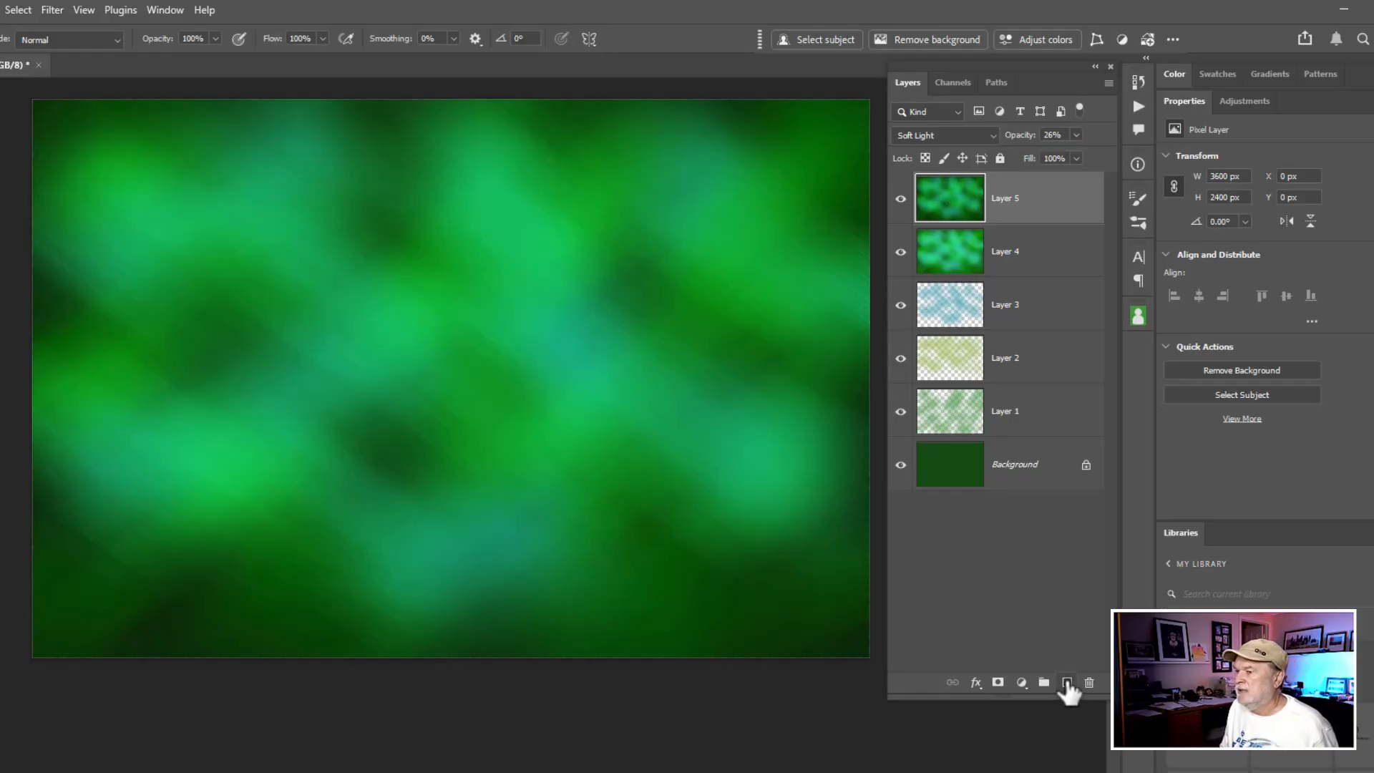
- Add a new Layer 6 and set its blend mode to Screen
{"action": "left_click", "coordinate": [1066, 682]}
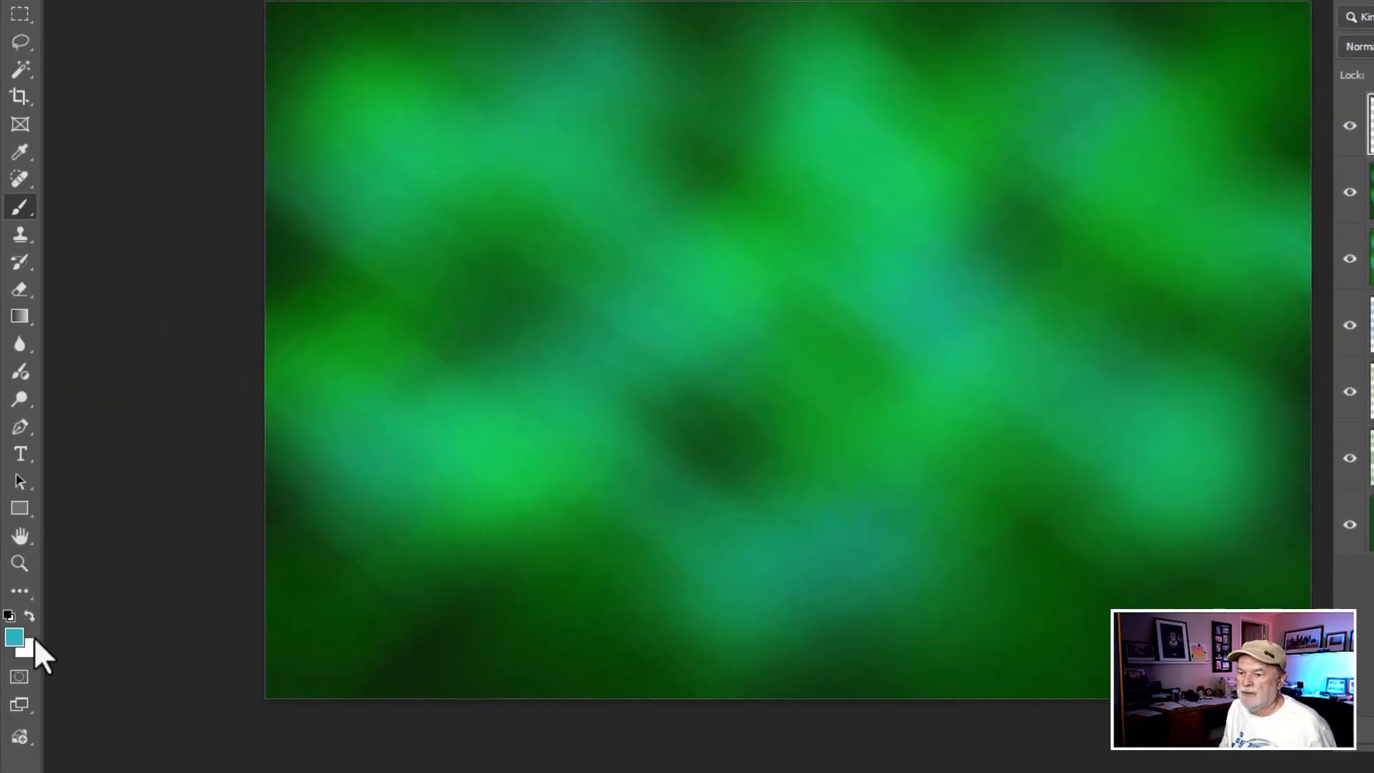
{"action": "left_click", "coordinate": [13, 636]}
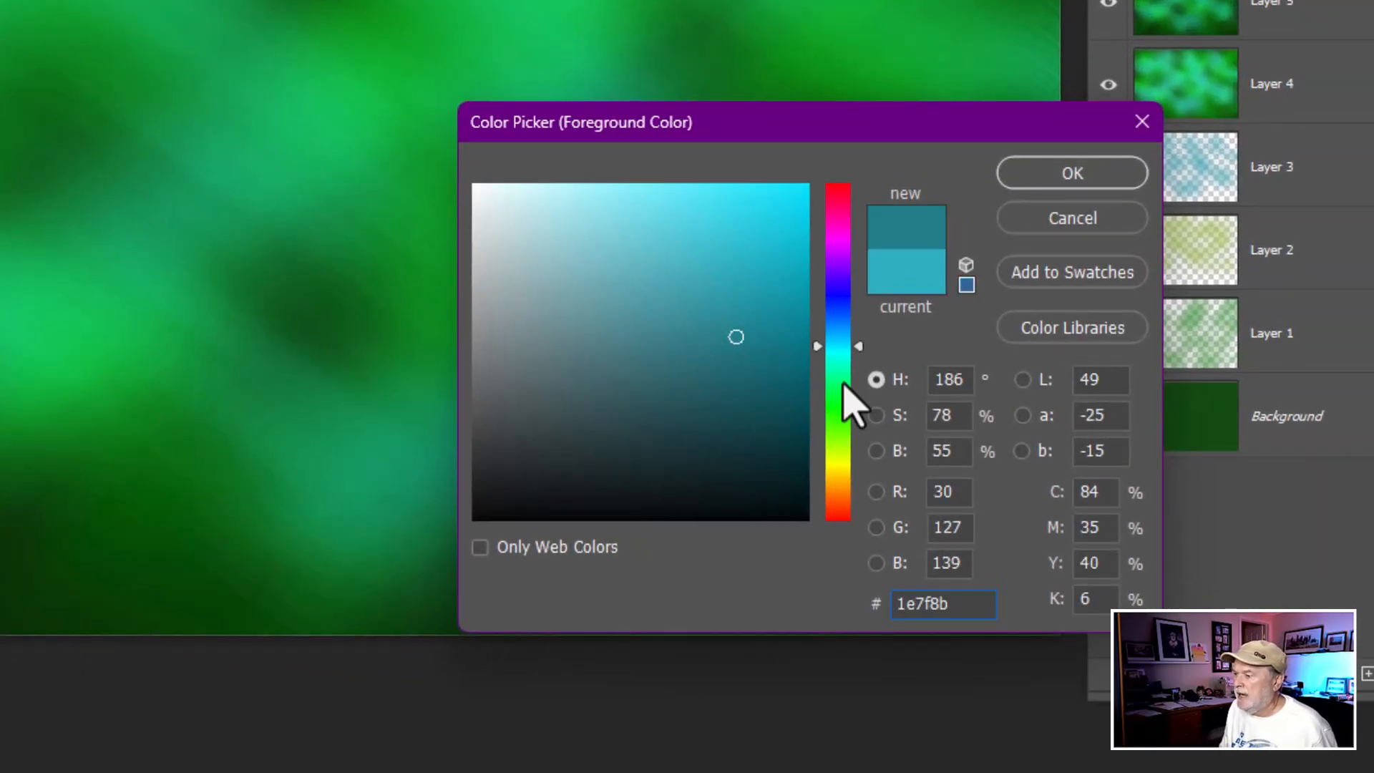
{"action": "mouse_move", "coordinate": [850, 470]}
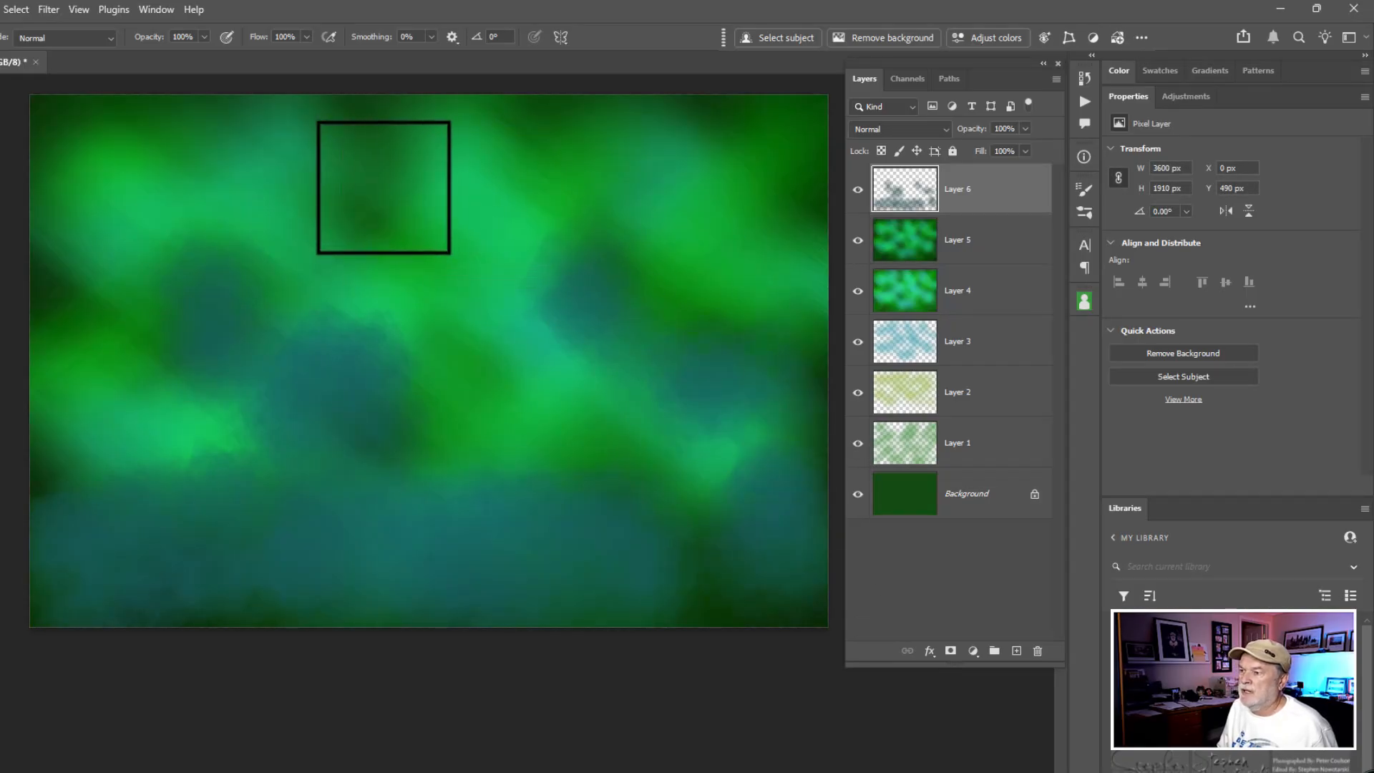
{"action": "left_click", "coordinate": [899, 129]}
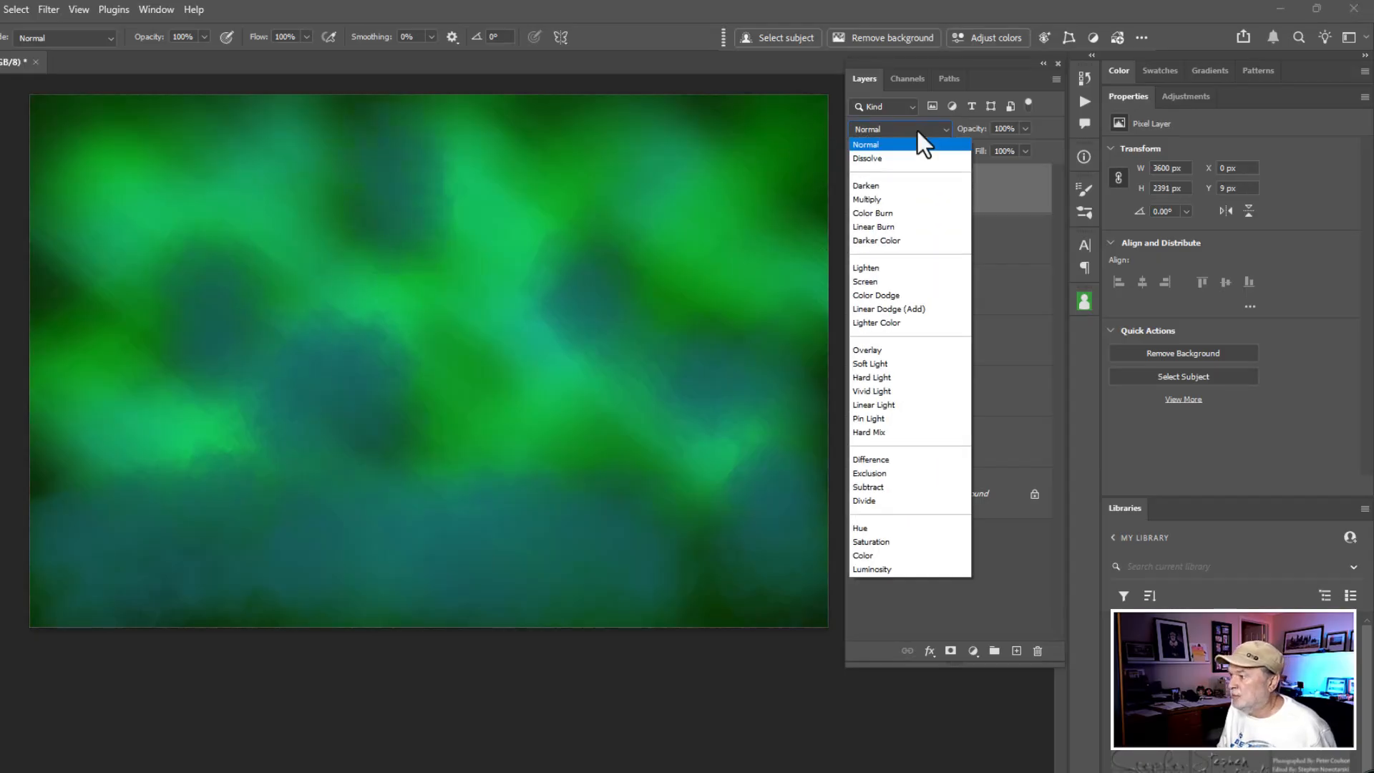
{"action": "left_click", "coordinate": [866, 281]}
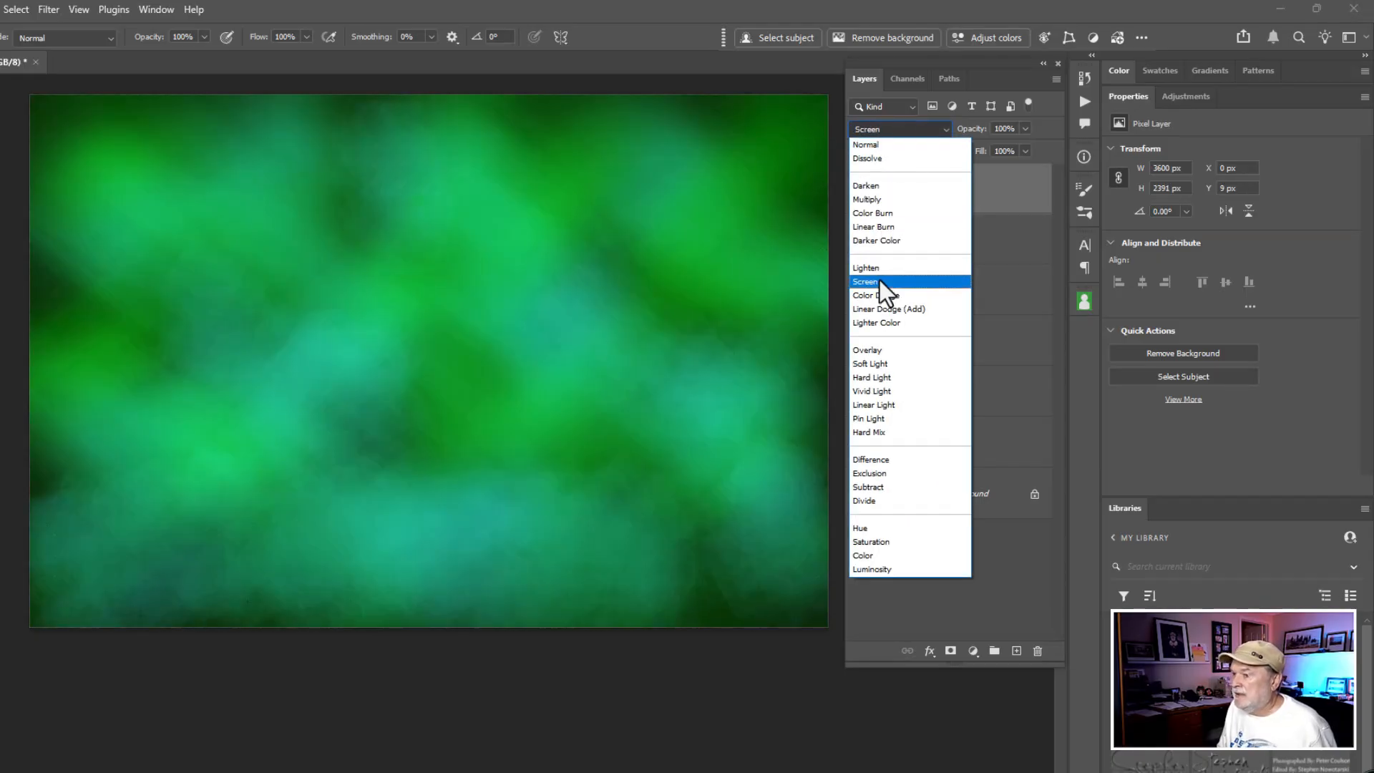
{"action": "left_click", "coordinate": [866, 281]}
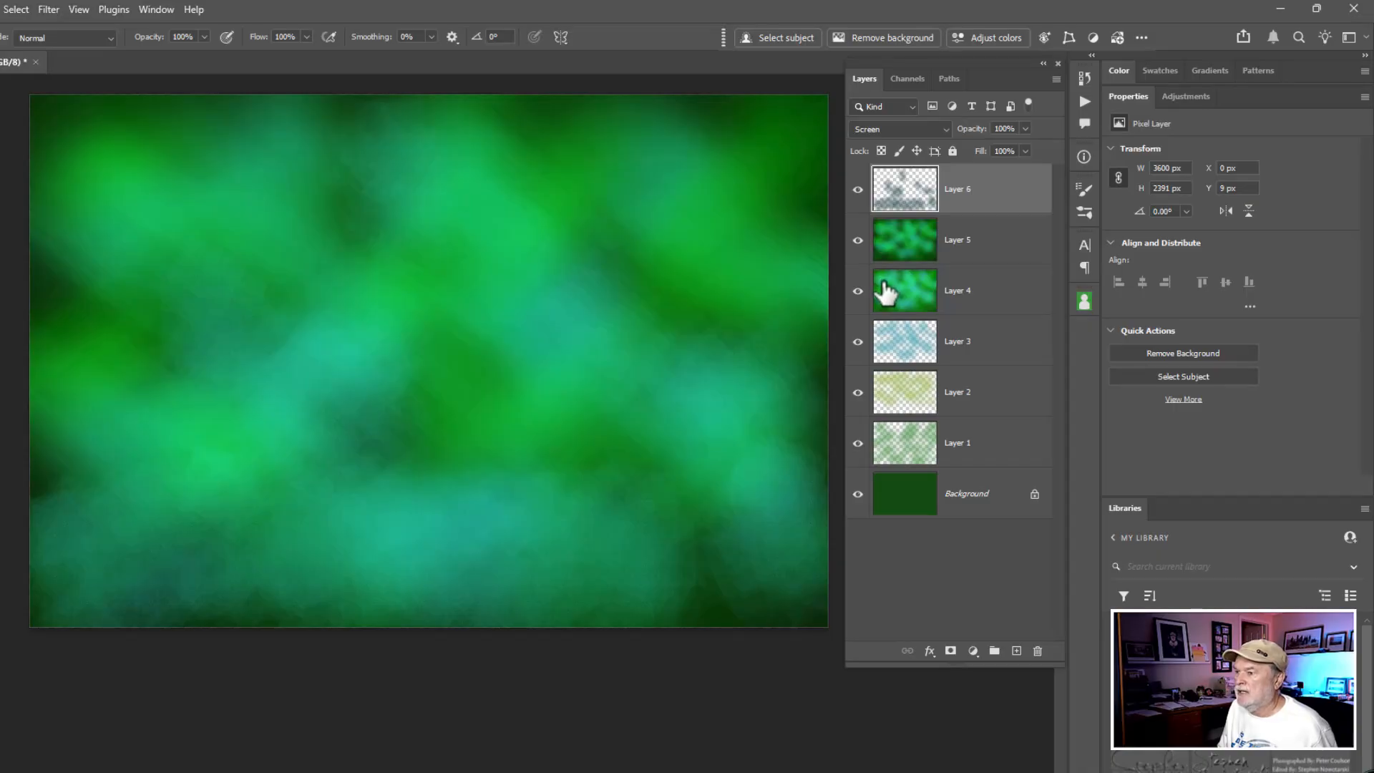
{"action": "mouse_move", "coordinate": [900, 287]}
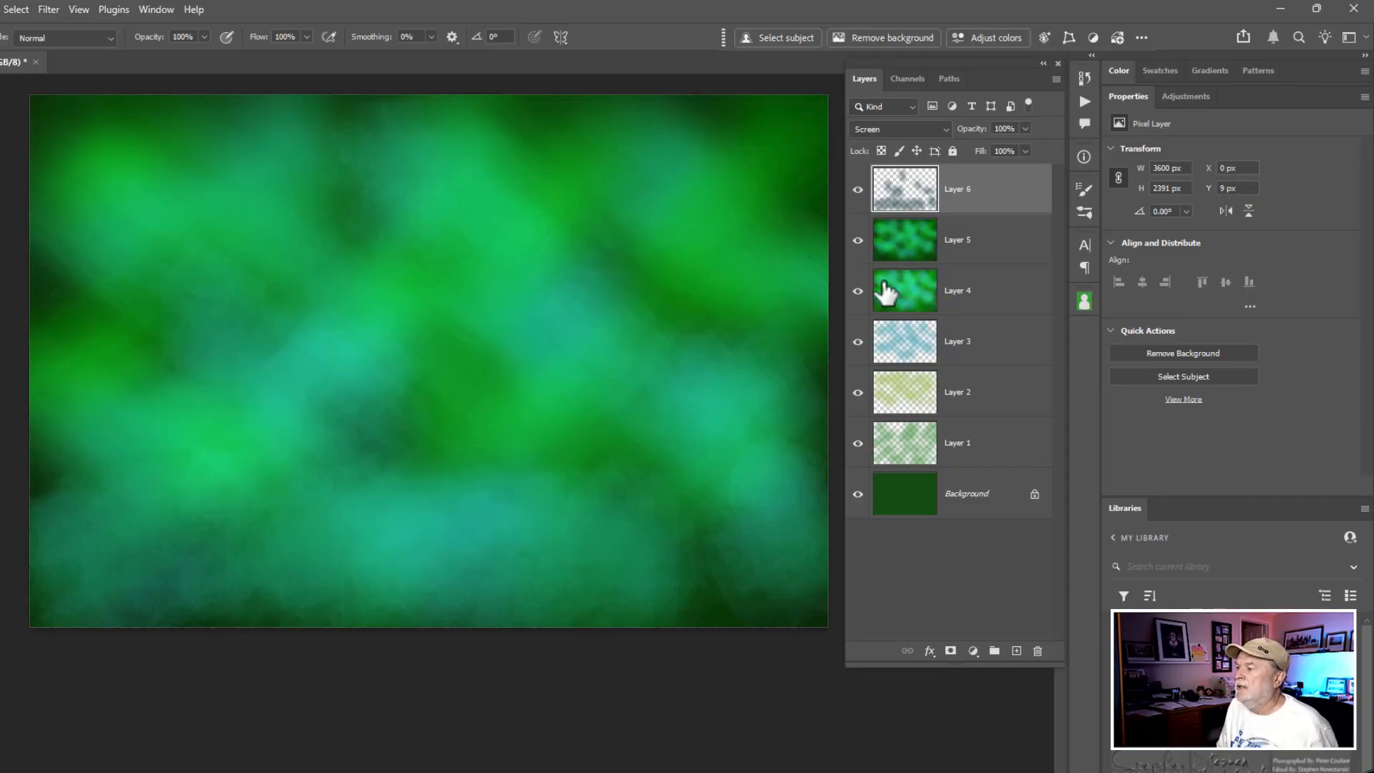
{"action": "mouse_move", "coordinate": [919, 190]}
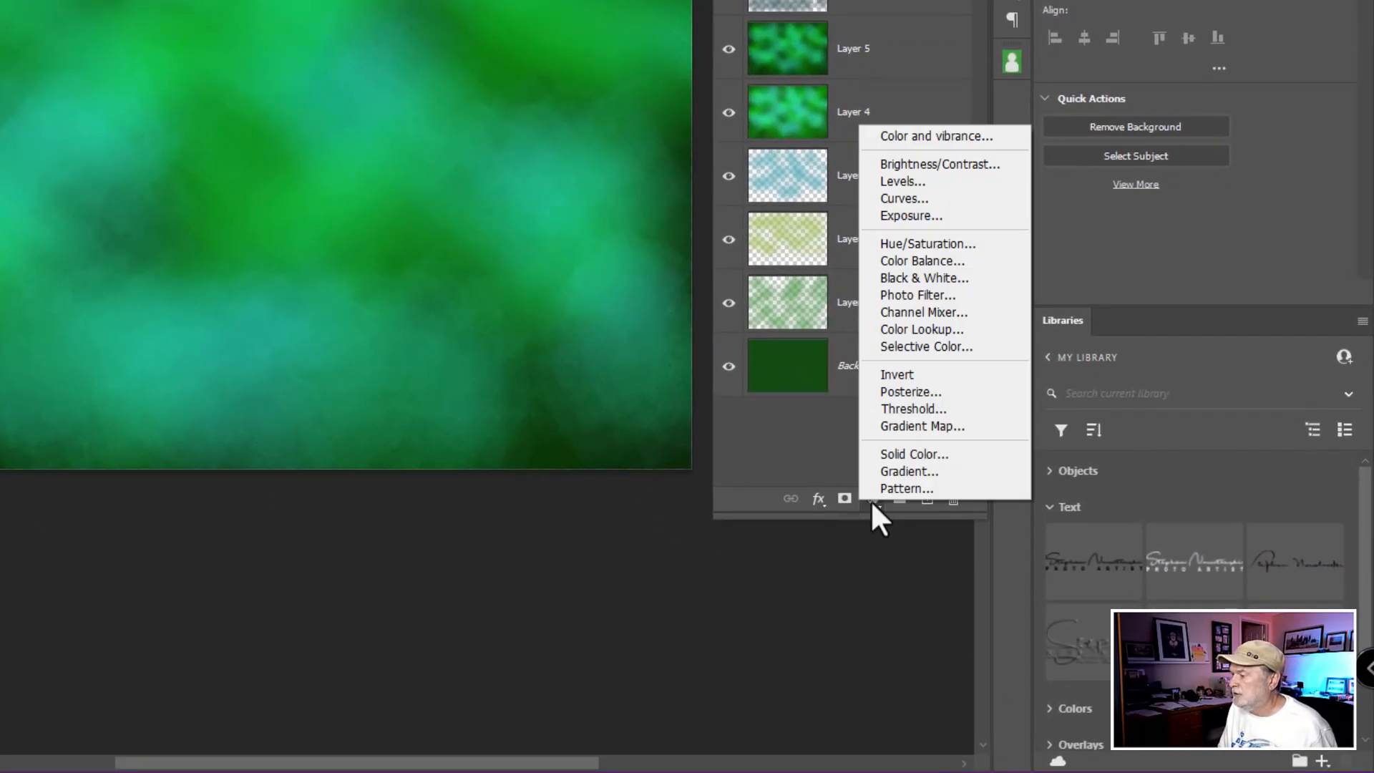
{"action": "mouse_move", "coordinate": [876, 508]}
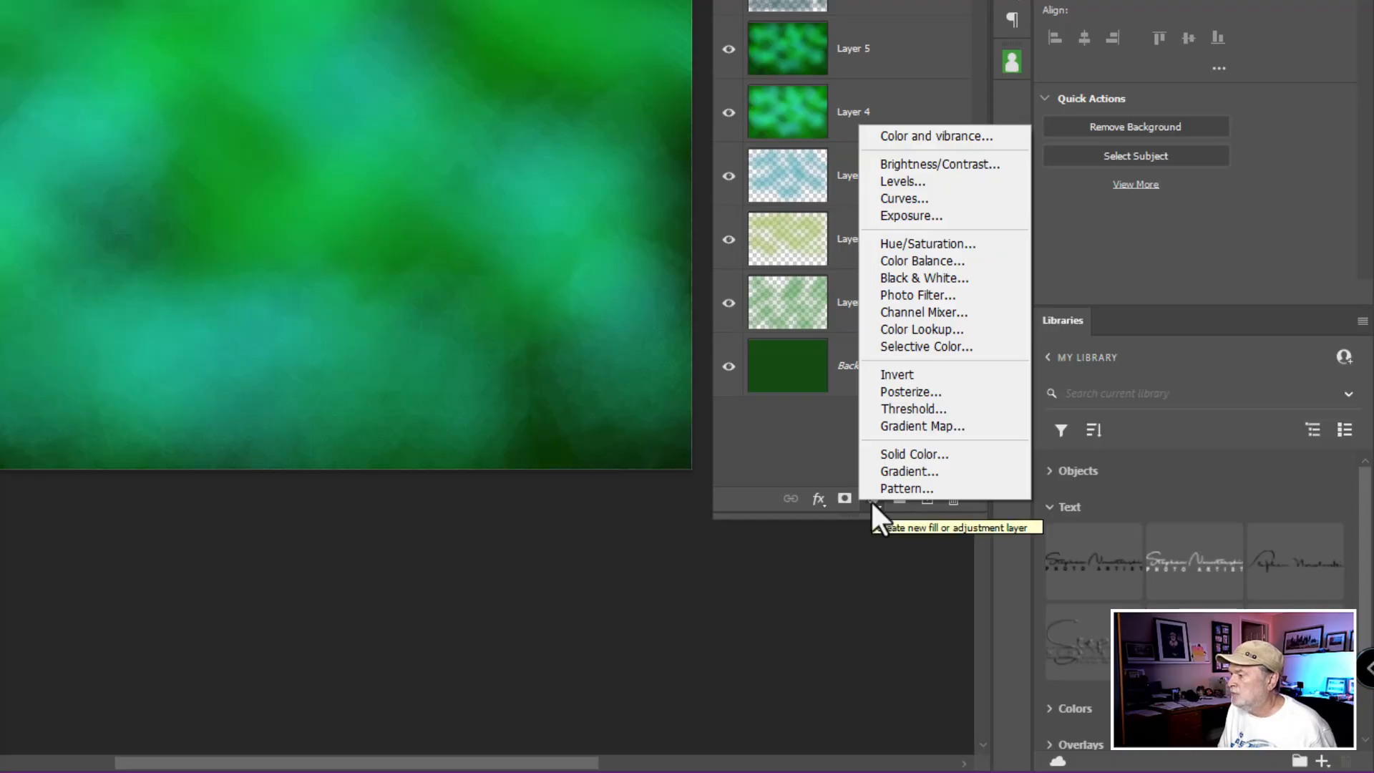
- Add a Hue/Saturation adjustment above Layer 7 with Saturation +43 and Lightness -22
{"action": "left_click", "coordinate": [911, 243]}
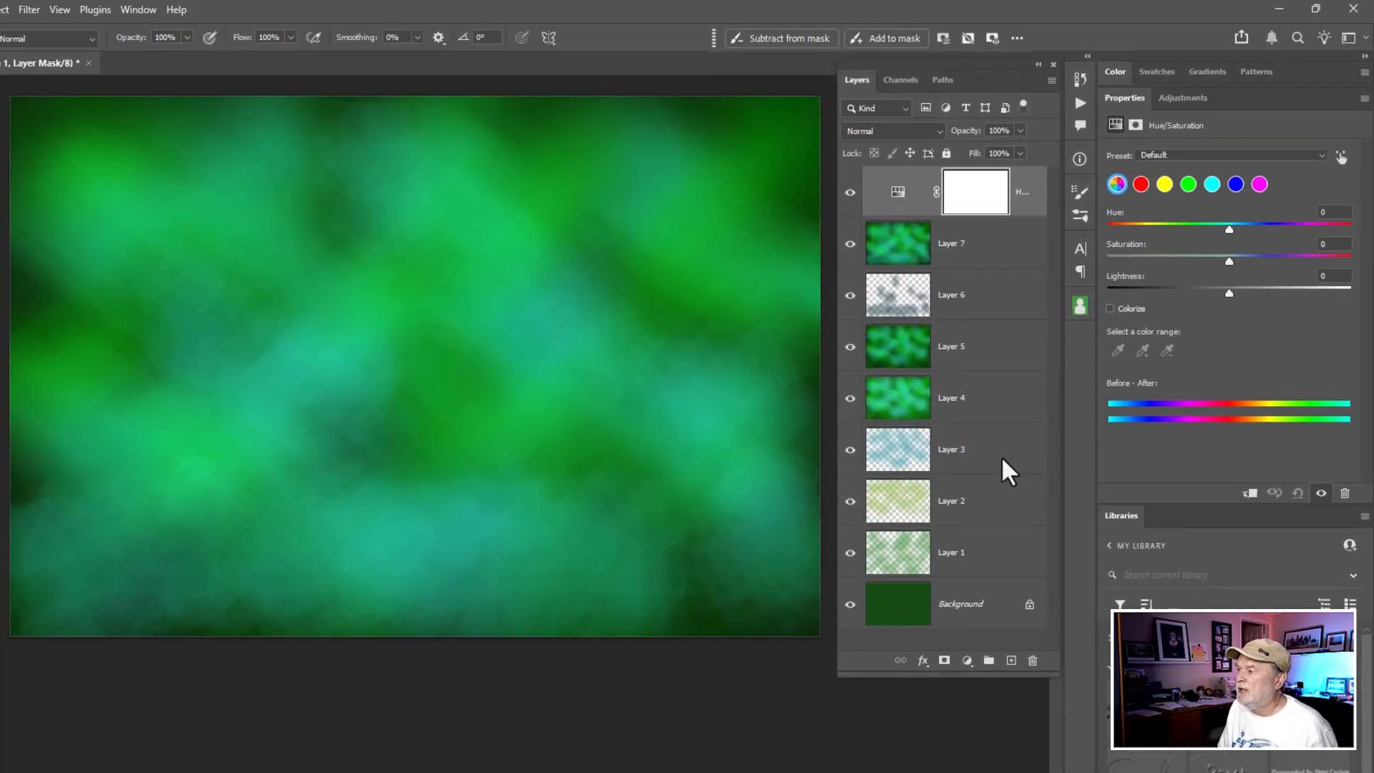
{"action": "mouse_move", "coordinate": [1230, 294]}
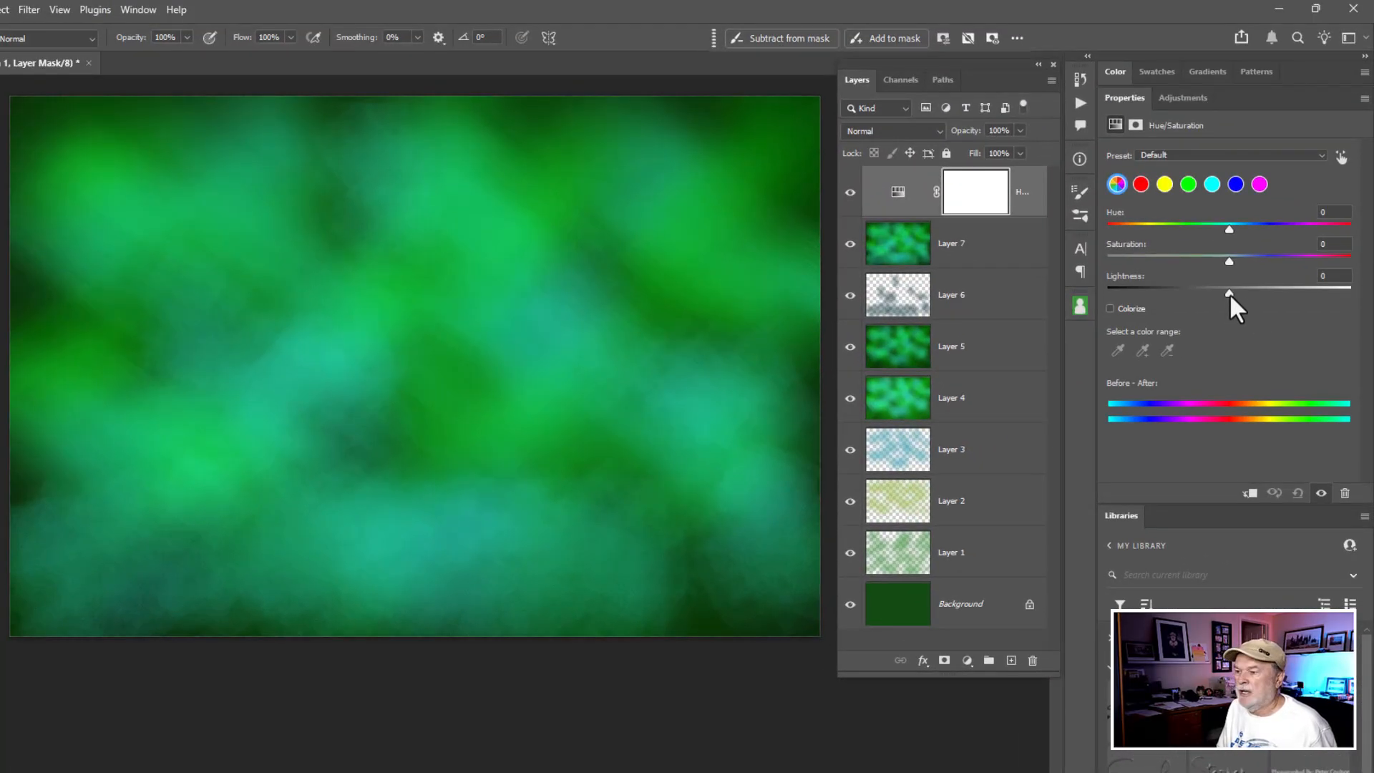
{"action": "left_click_drag", "start_coordinate": [1228, 293], "coordinate": [1207, 292]}
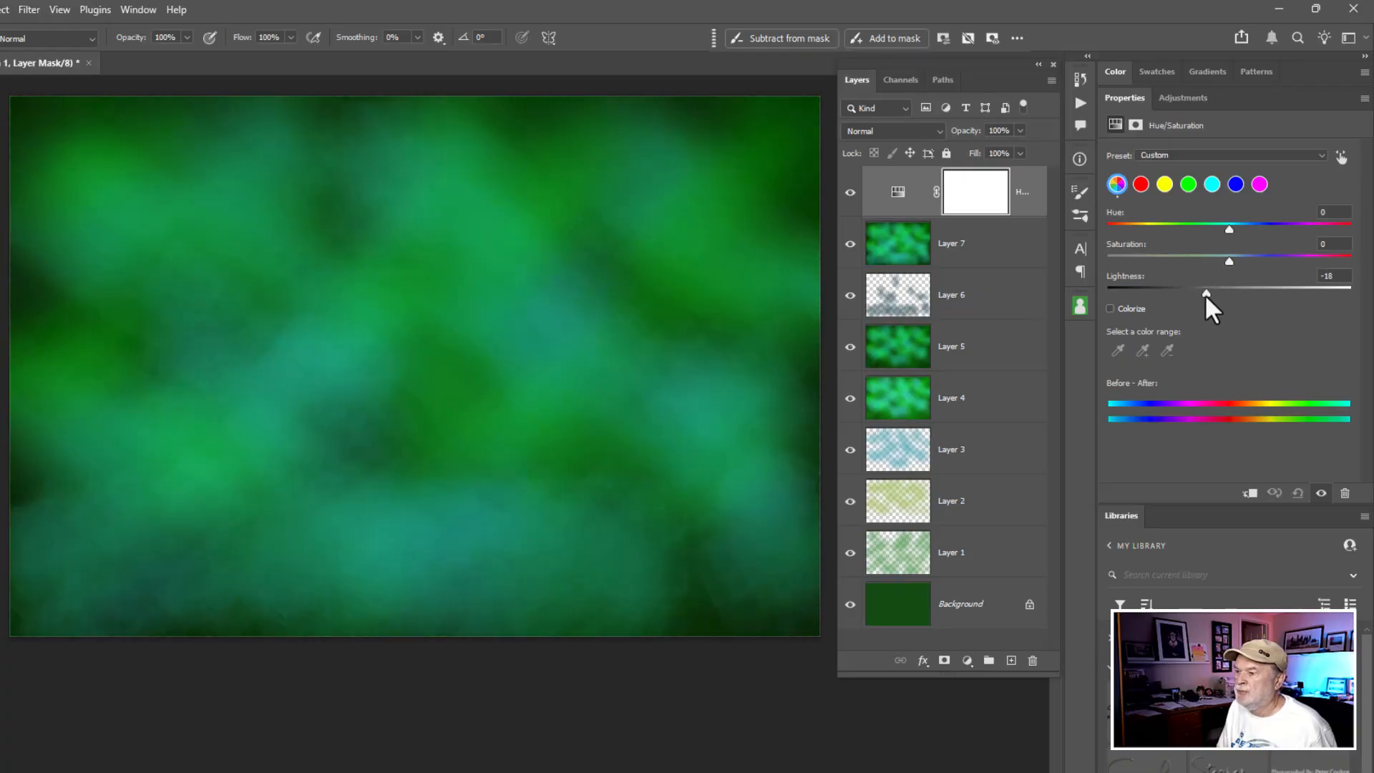
{"action": "left_click_drag", "start_coordinate": [1229, 291], "coordinate": [1203, 292]}
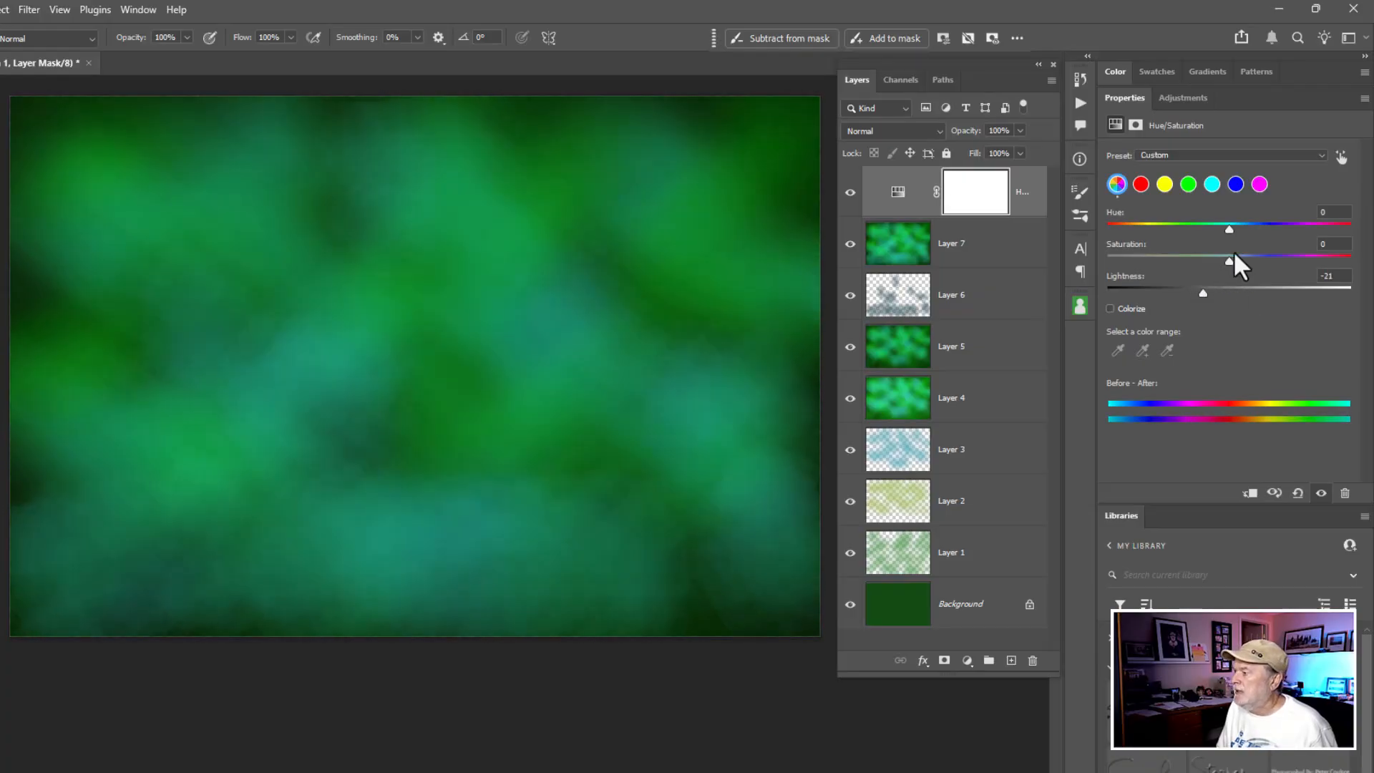
{"action": "left_click_drag", "start_coordinate": [1228, 260], "coordinate": [1185, 261]}
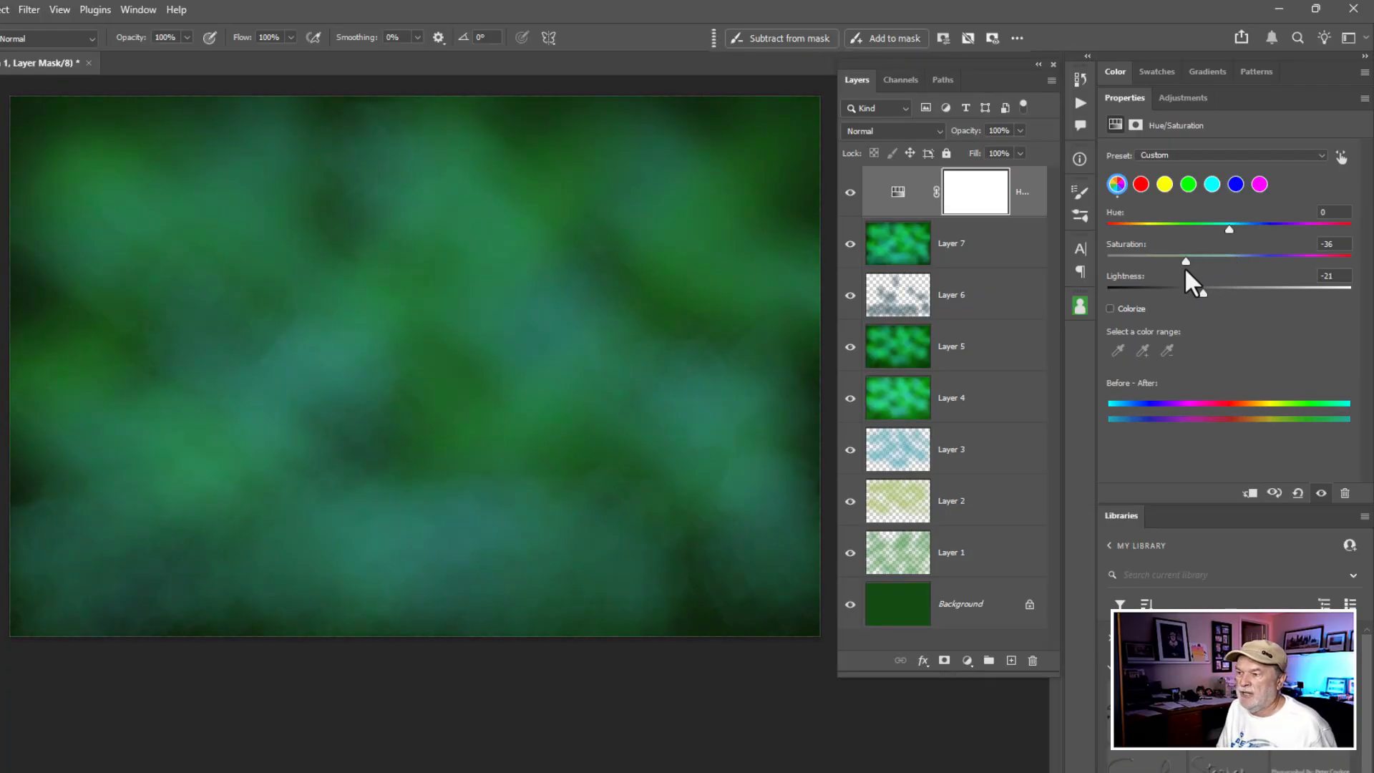
{"action": "left_click_drag", "start_coordinate": [1185, 260], "coordinate": [1272, 260]}
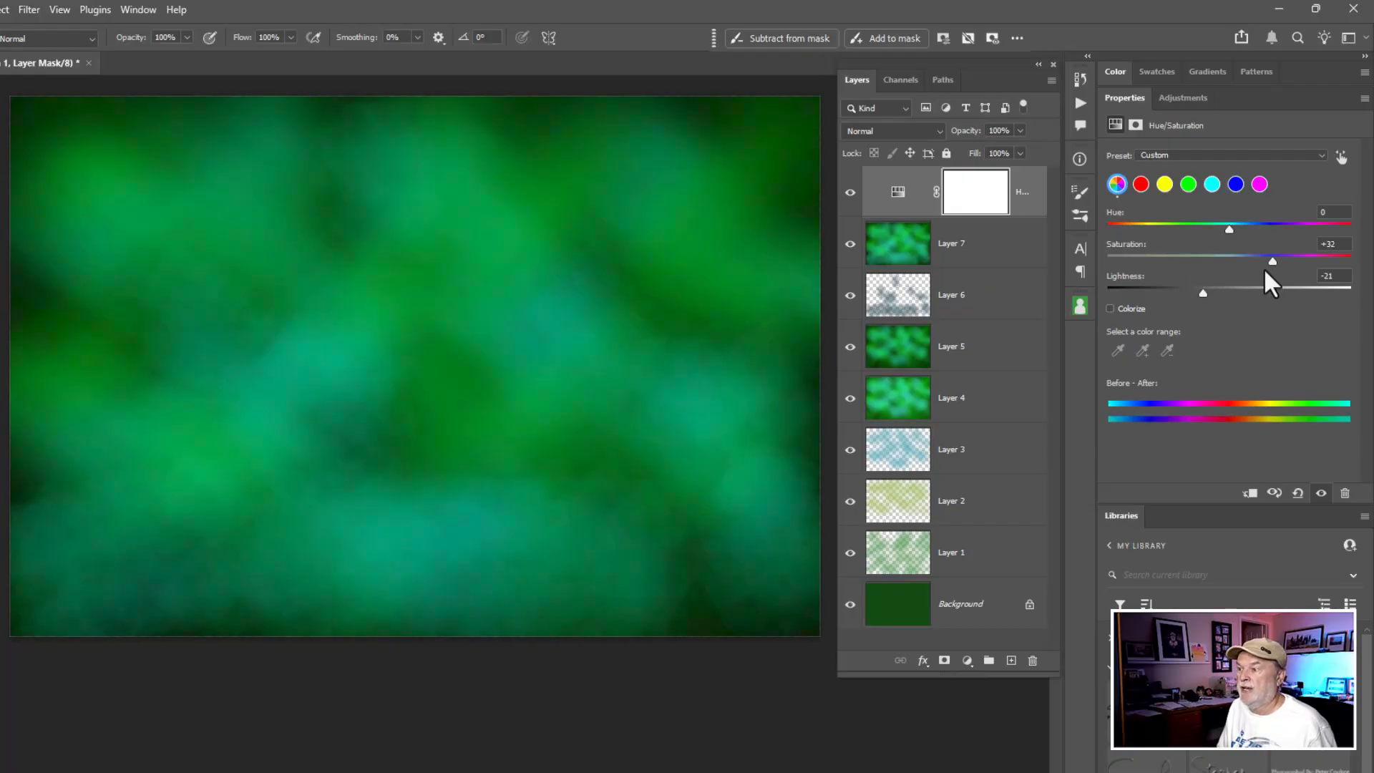
{"action": "left_click_drag", "start_coordinate": [1272, 261], "coordinate": [1265, 261]}
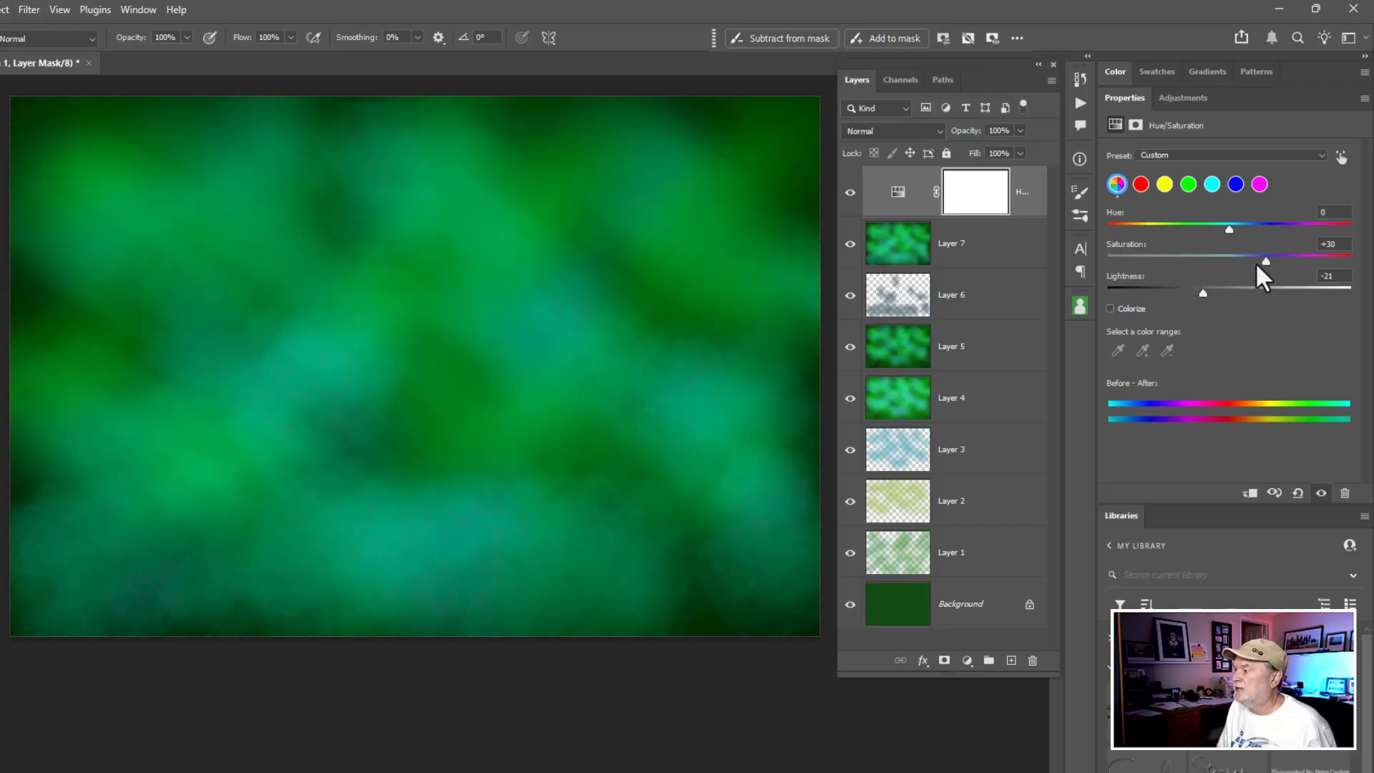
{"action": "left_click_drag", "start_coordinate": [1265, 260], "coordinate": [1280, 260]}
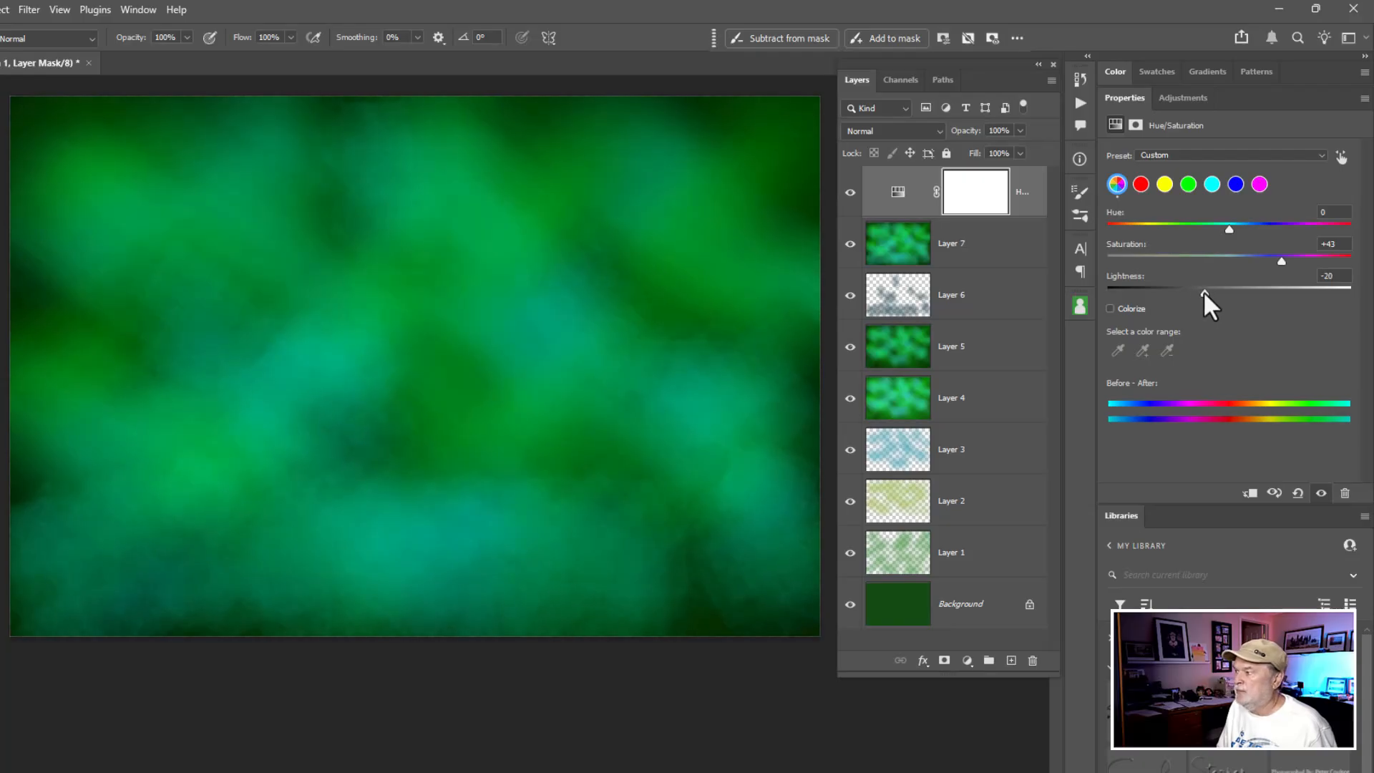
{"action": "left_click_drag", "start_coordinate": [1202, 293], "coordinate": [1201, 293]}
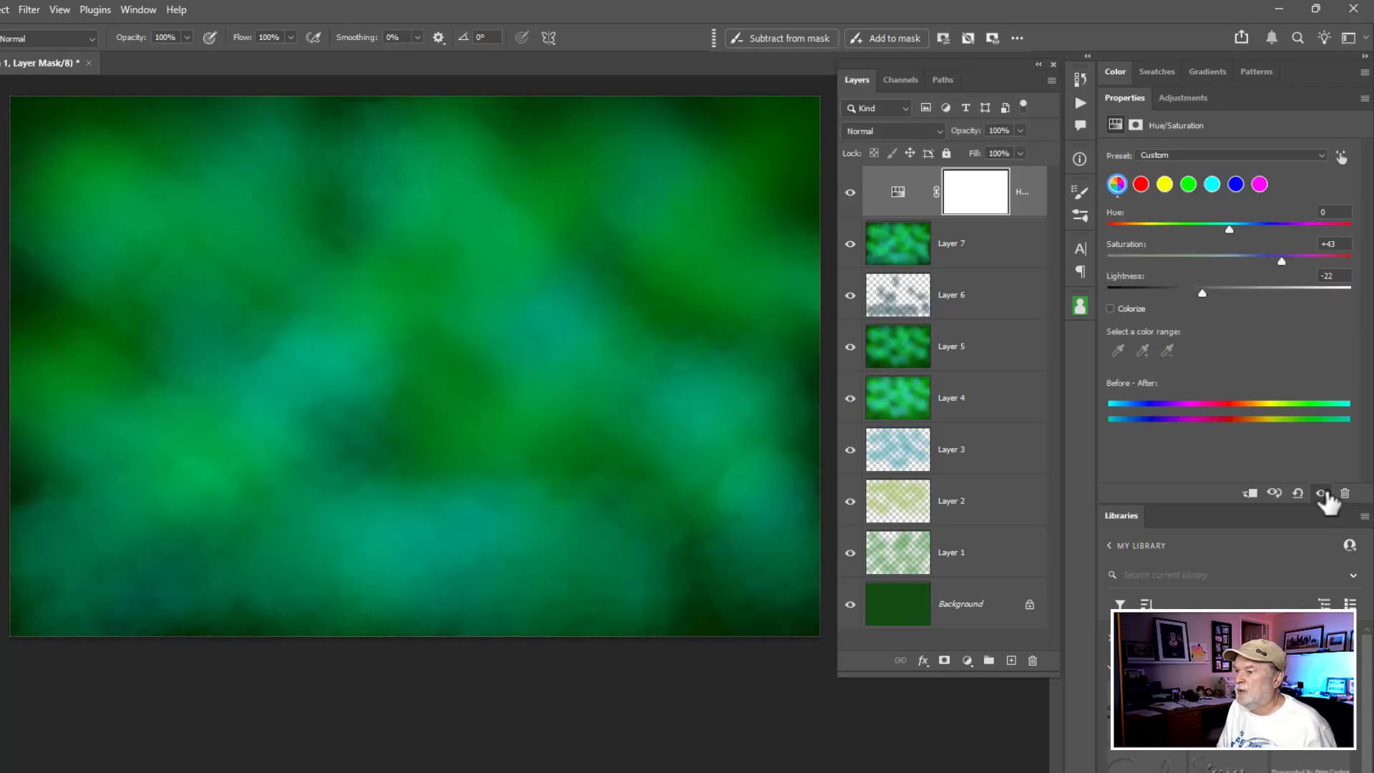
{"action": "mouse_move", "coordinate": [975, 359]}
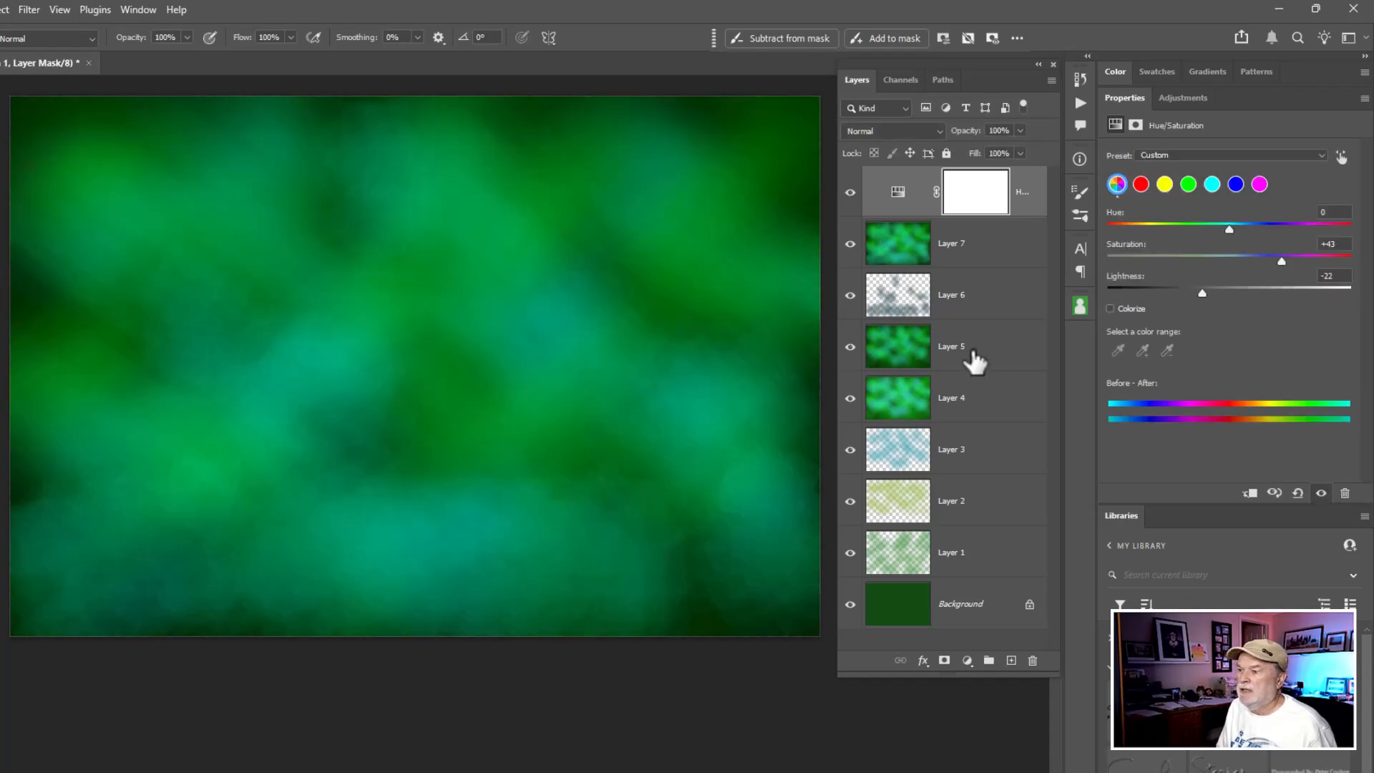
{"action": "mouse_move", "coordinate": [975, 354]}
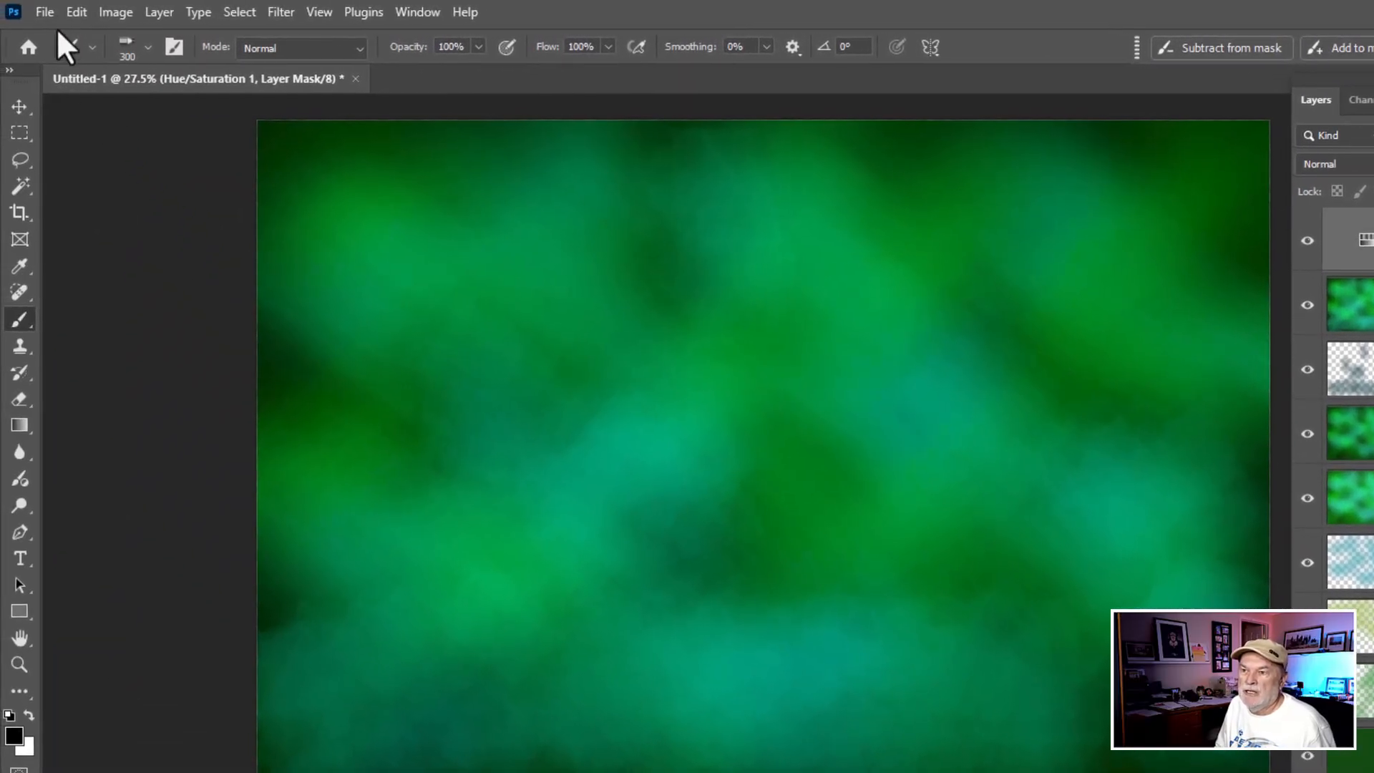
- Save a copy as JPEG 'Untitled-1.jpg' at Quality 12 Maximum
{"action": "left_click", "coordinate": [46, 12]}
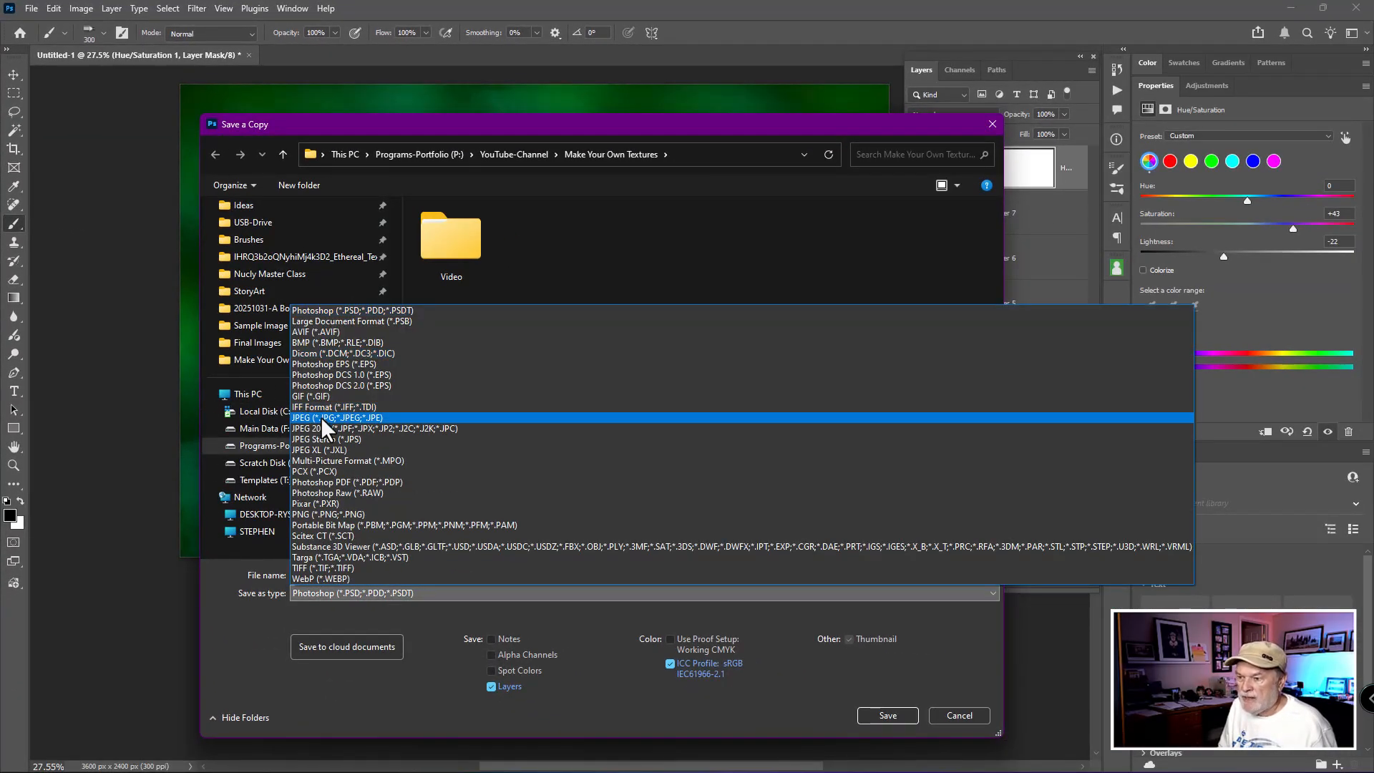
{"action": "left_click", "coordinate": [322, 418]}
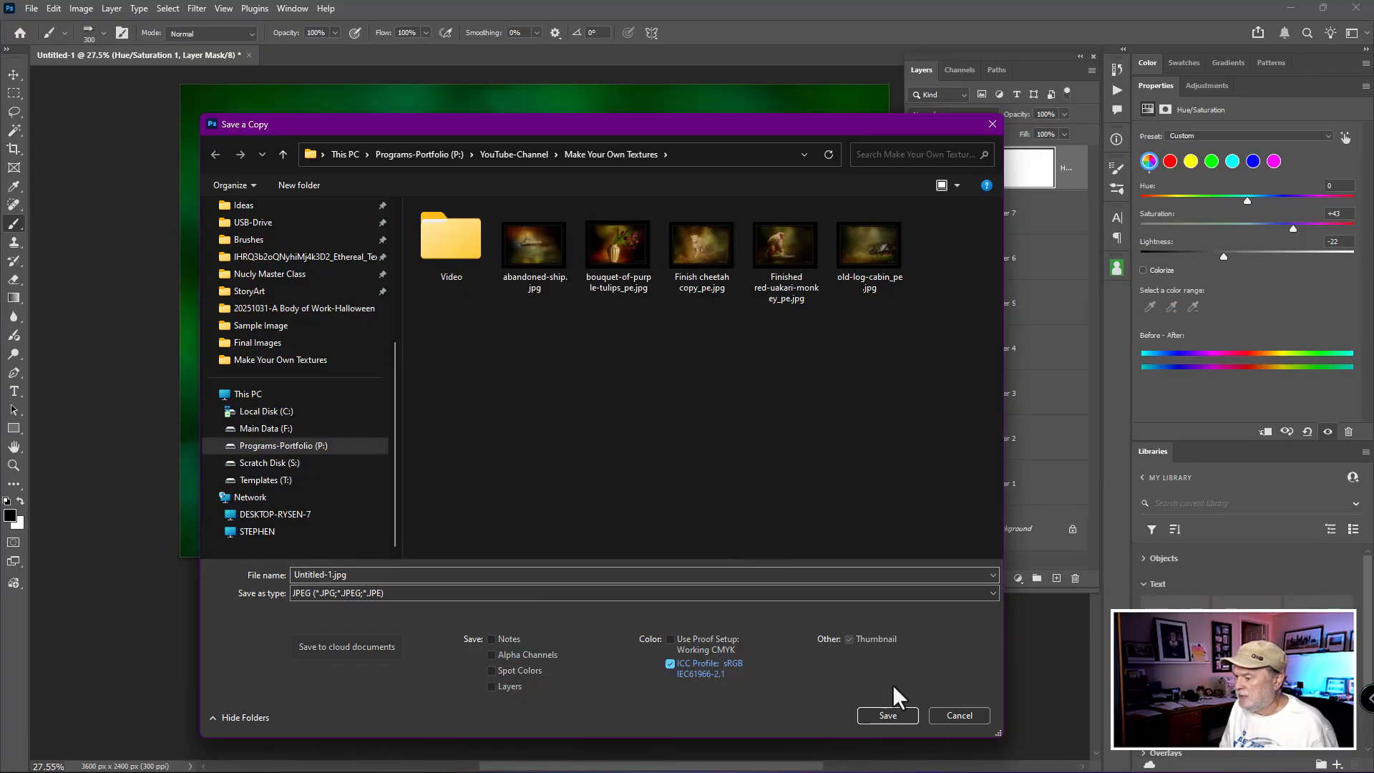
{"action": "left_click", "coordinate": [888, 715]}
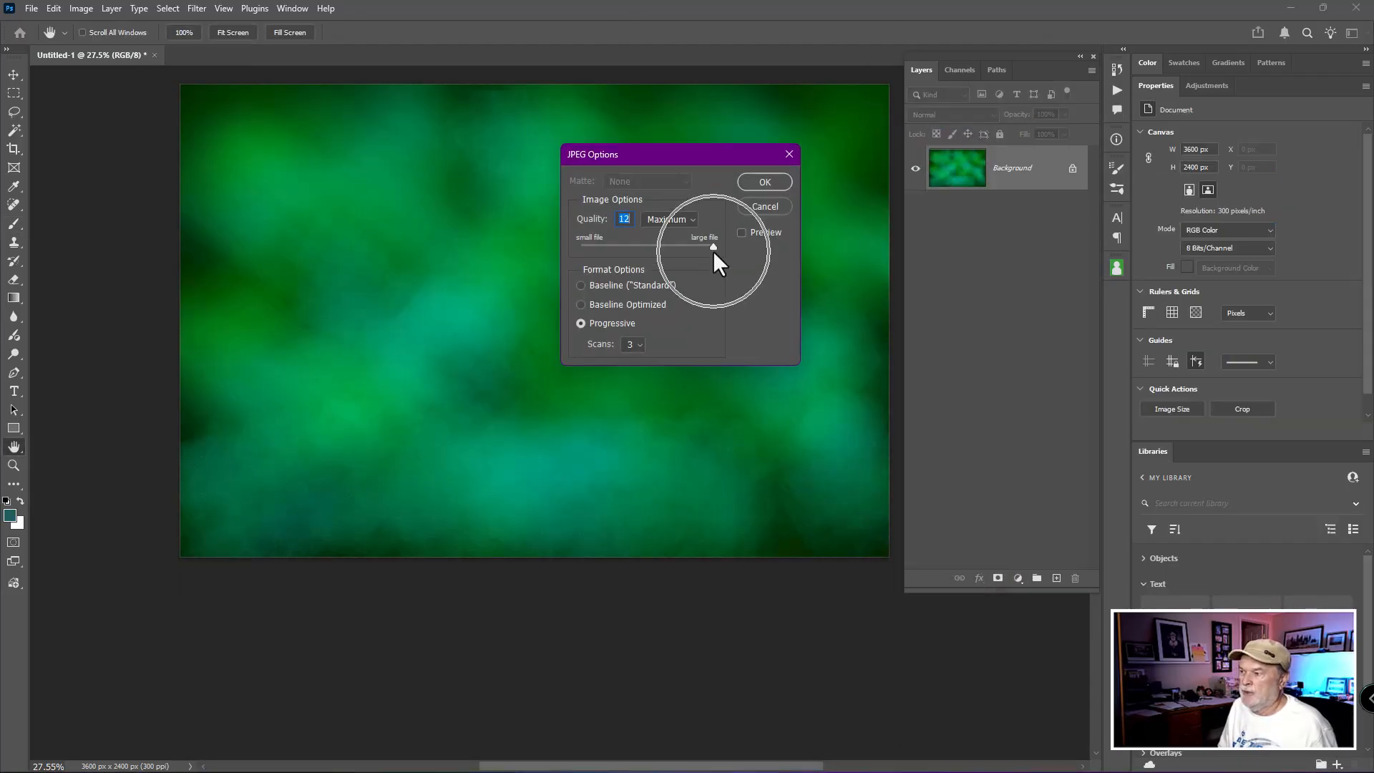
{"action": "left_click", "coordinate": [742, 232]}
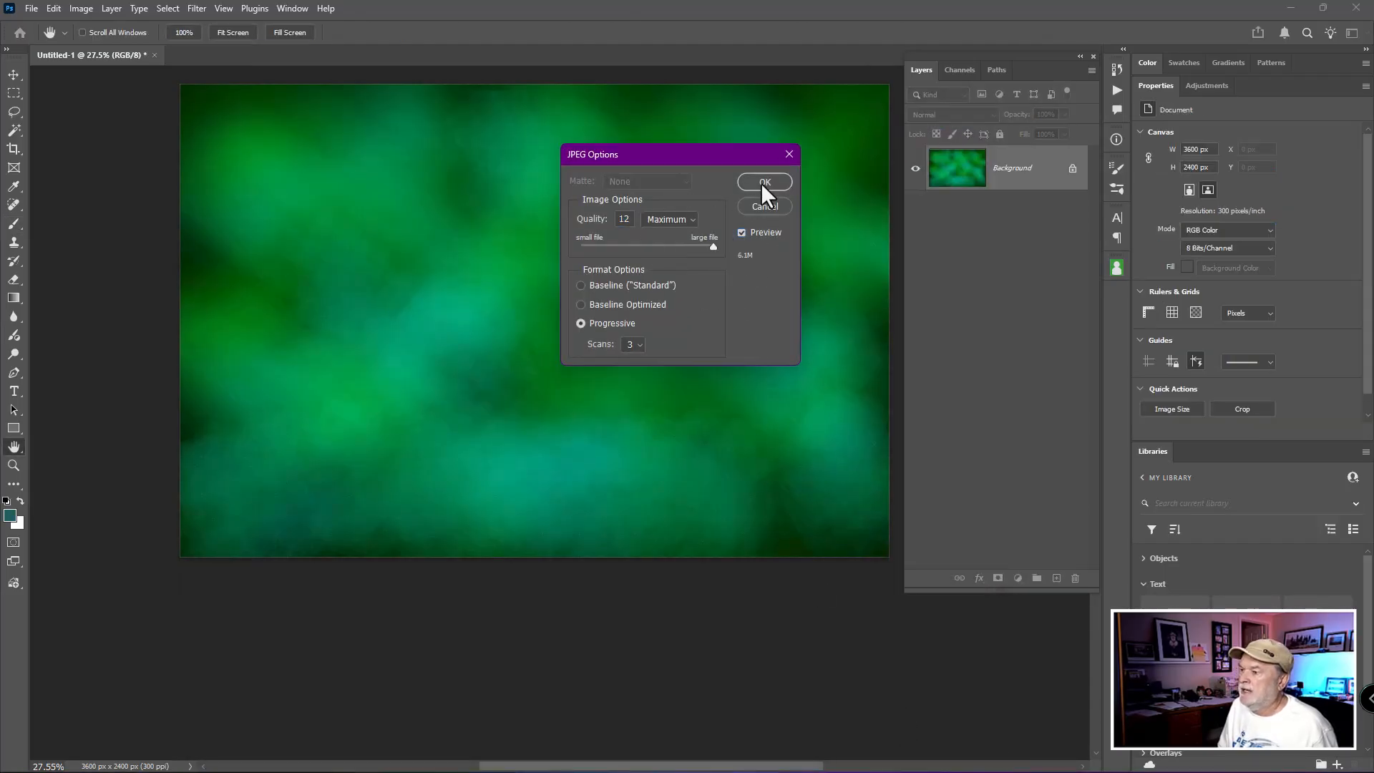
{"action": "left_click", "coordinate": [764, 182]}
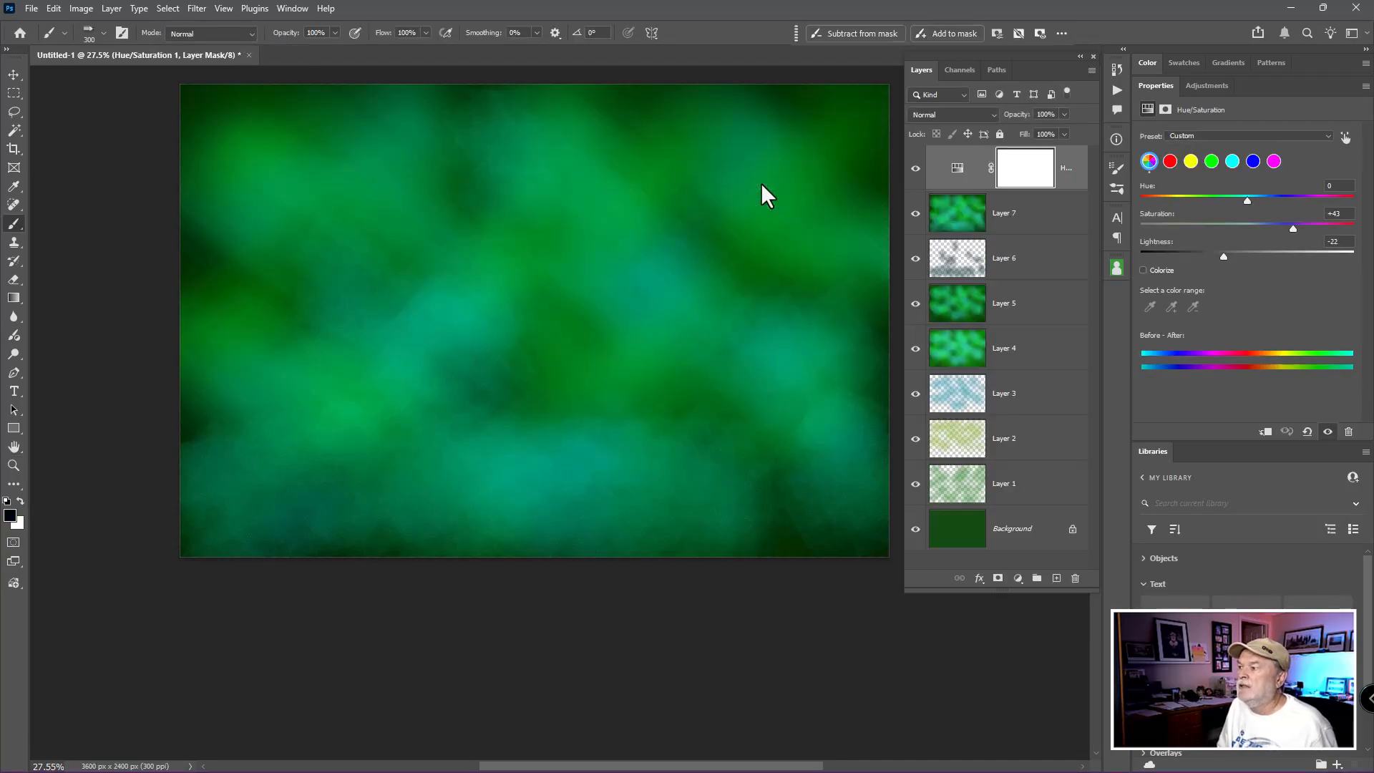
- Shift the Hue/Saturation hue through the spectrum, settling on purple-blue at +122
{"action": "left_click", "coordinate": [957, 167]}
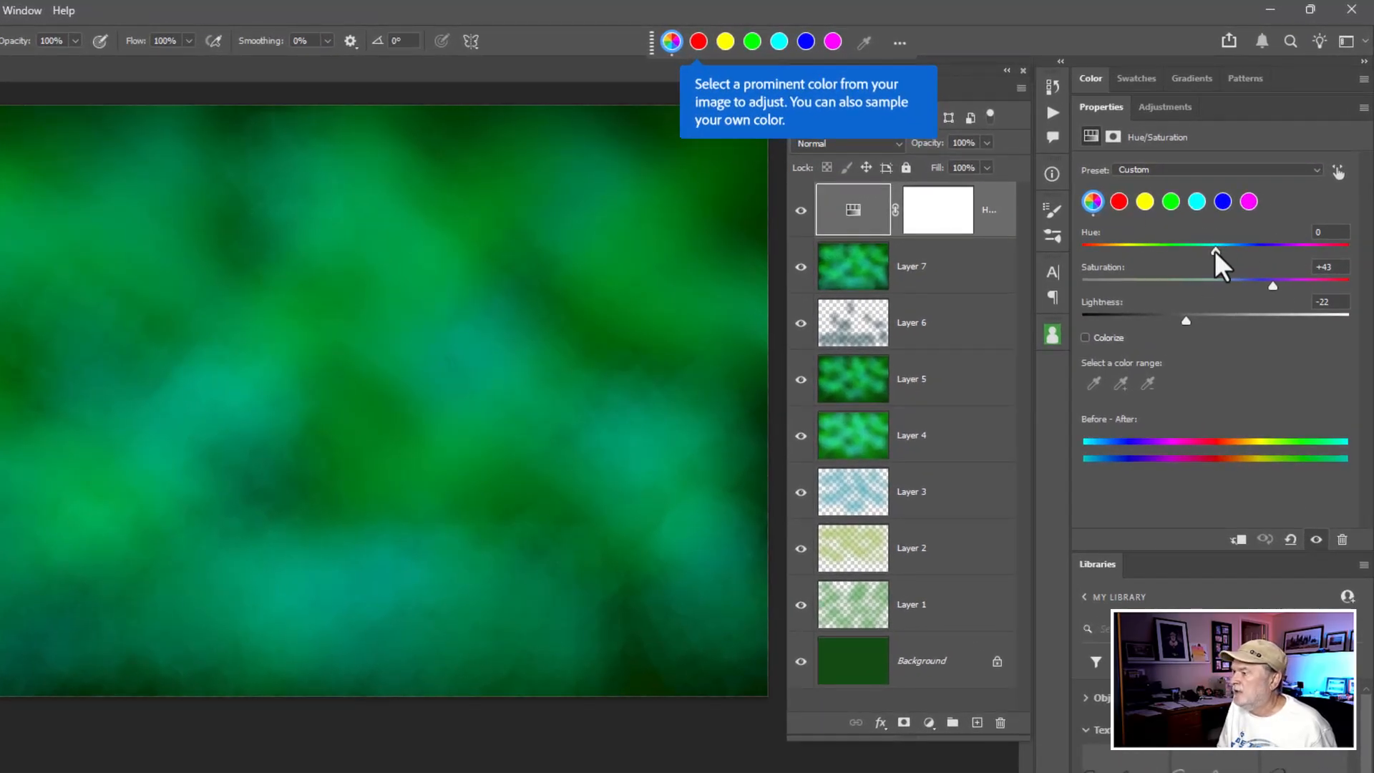
{"action": "left_click_drag", "start_coordinate": [1215, 250], "coordinate": [1212, 250]}
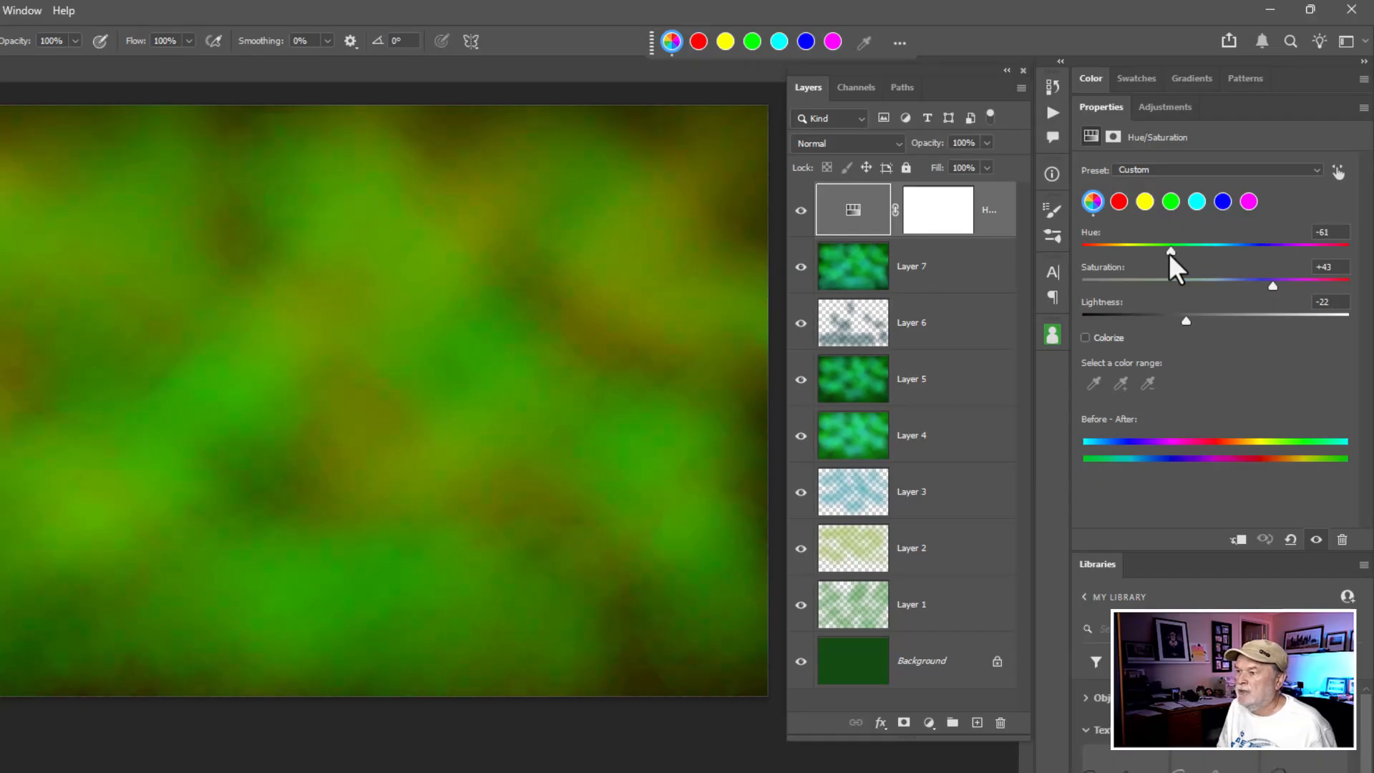
{"action": "left_click_drag", "start_coordinate": [1169, 251], "coordinate": [1106, 251]}
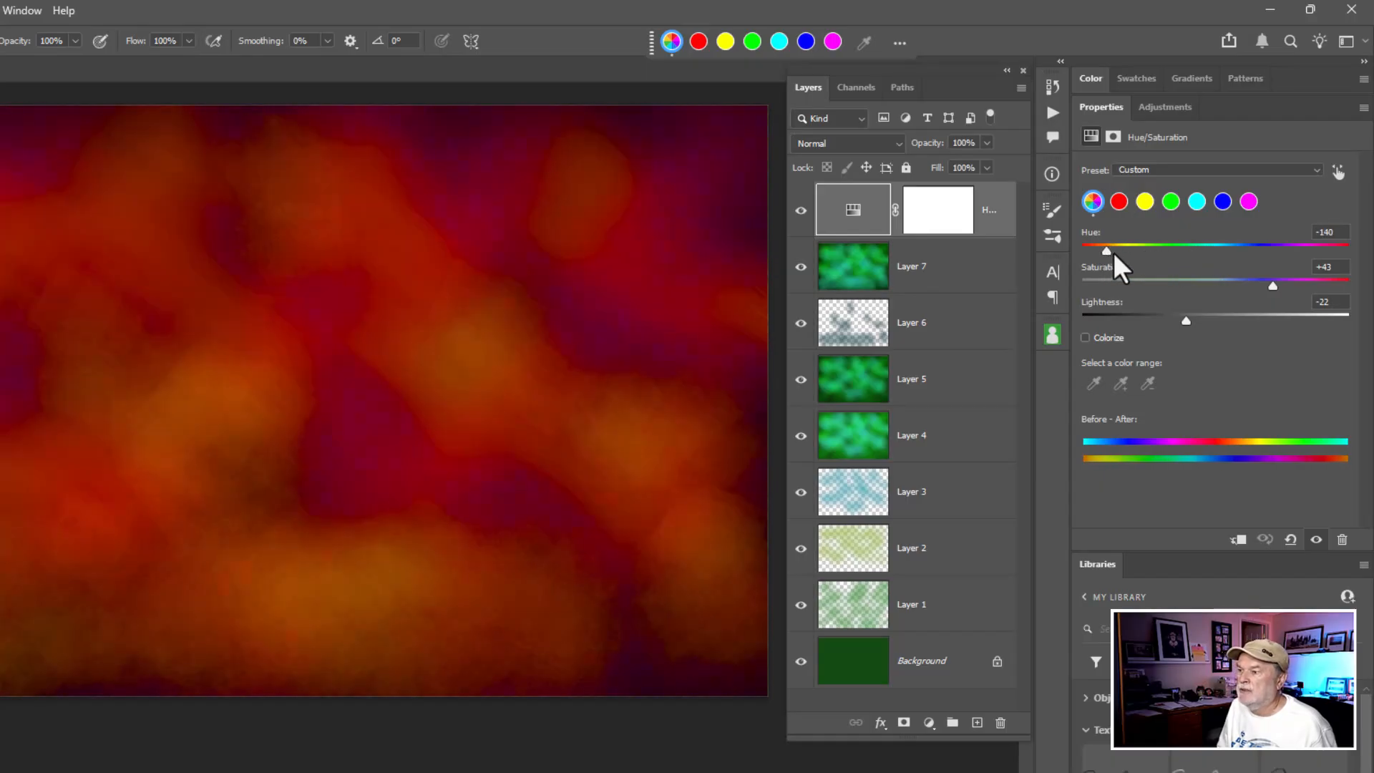
{"action": "left_click_drag", "start_coordinate": [1107, 251], "coordinate": [1252, 251]}
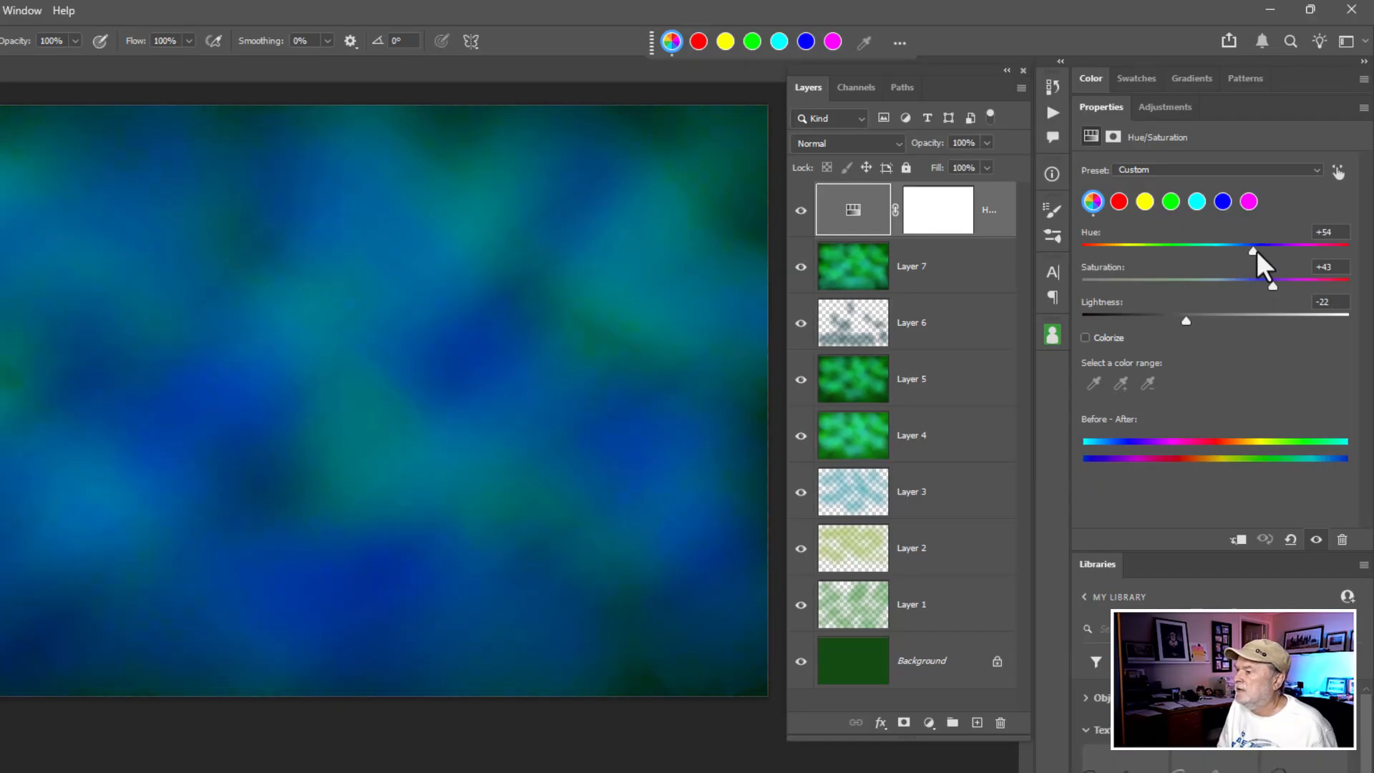
{"action": "left_click_drag", "start_coordinate": [1253, 251], "coordinate": [1332, 252]}
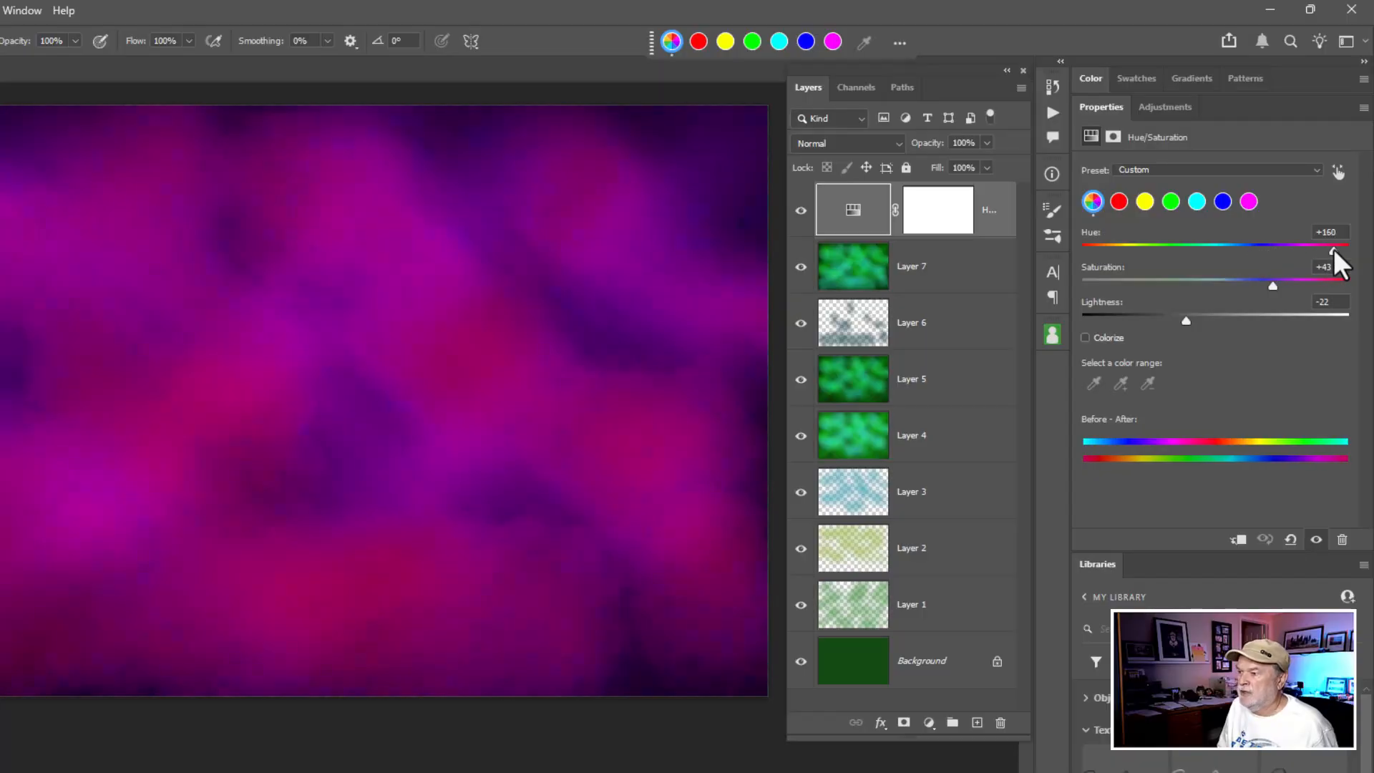
{"action": "left_click_drag", "start_coordinate": [1331, 250], "coordinate": [1305, 249]}
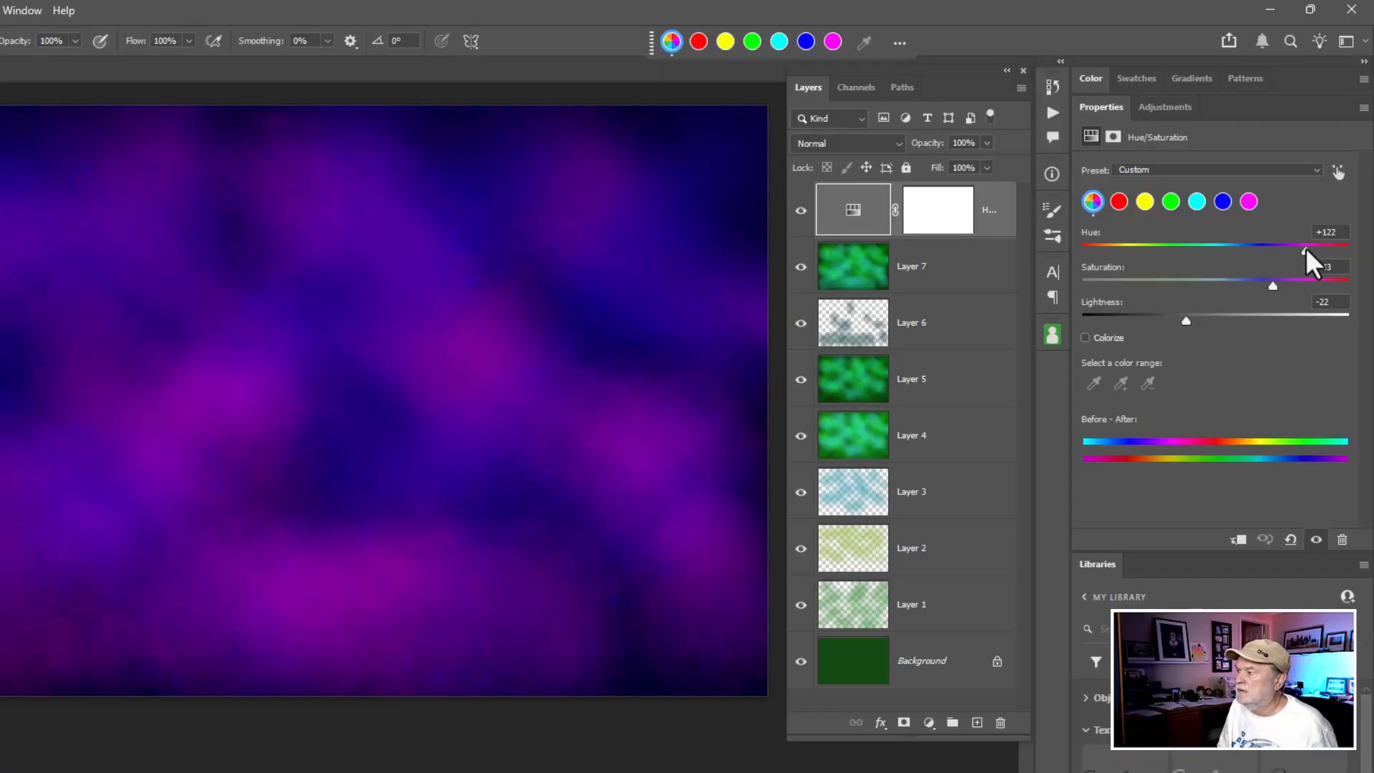
- Soften the purple by lowering Saturation to -16 and raising Lightness to -6
{"action": "left_click_drag", "start_coordinate": [1305, 284], "coordinate": [1273, 284]}
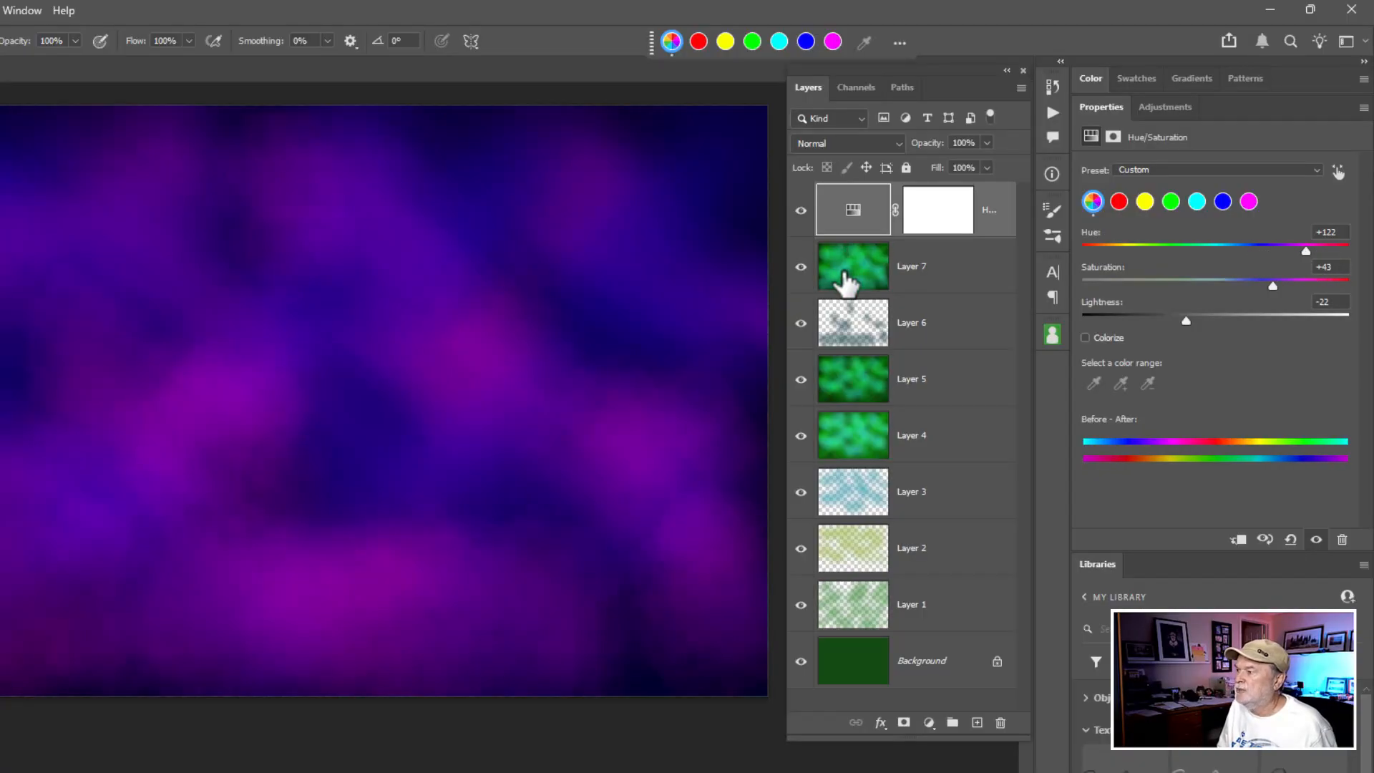
{"action": "left_click_drag", "start_coordinate": [1273, 285], "coordinate": [1275, 286]}
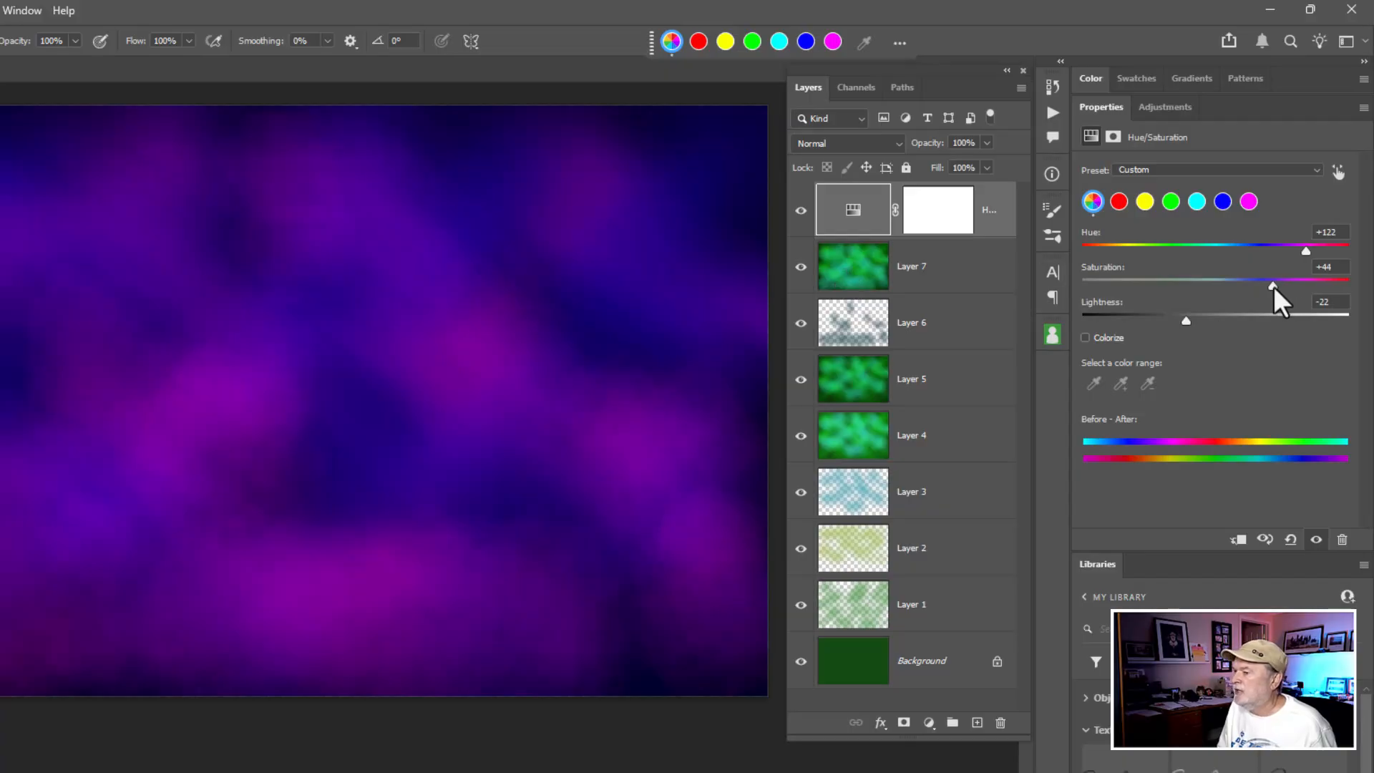
{"action": "left_click_drag", "start_coordinate": [1305, 284], "coordinate": [1193, 284]}
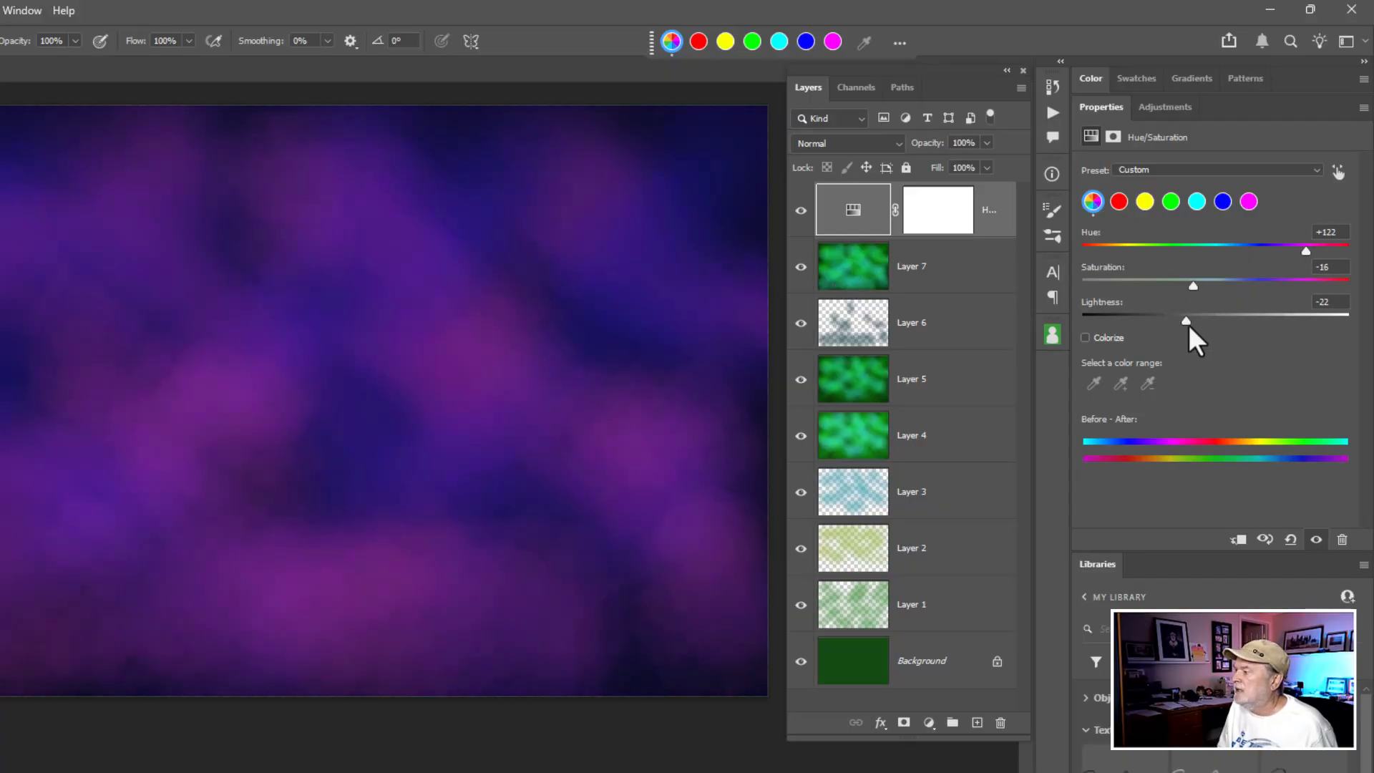
{"action": "left_click_drag", "start_coordinate": [1186, 320], "coordinate": [1207, 320]}
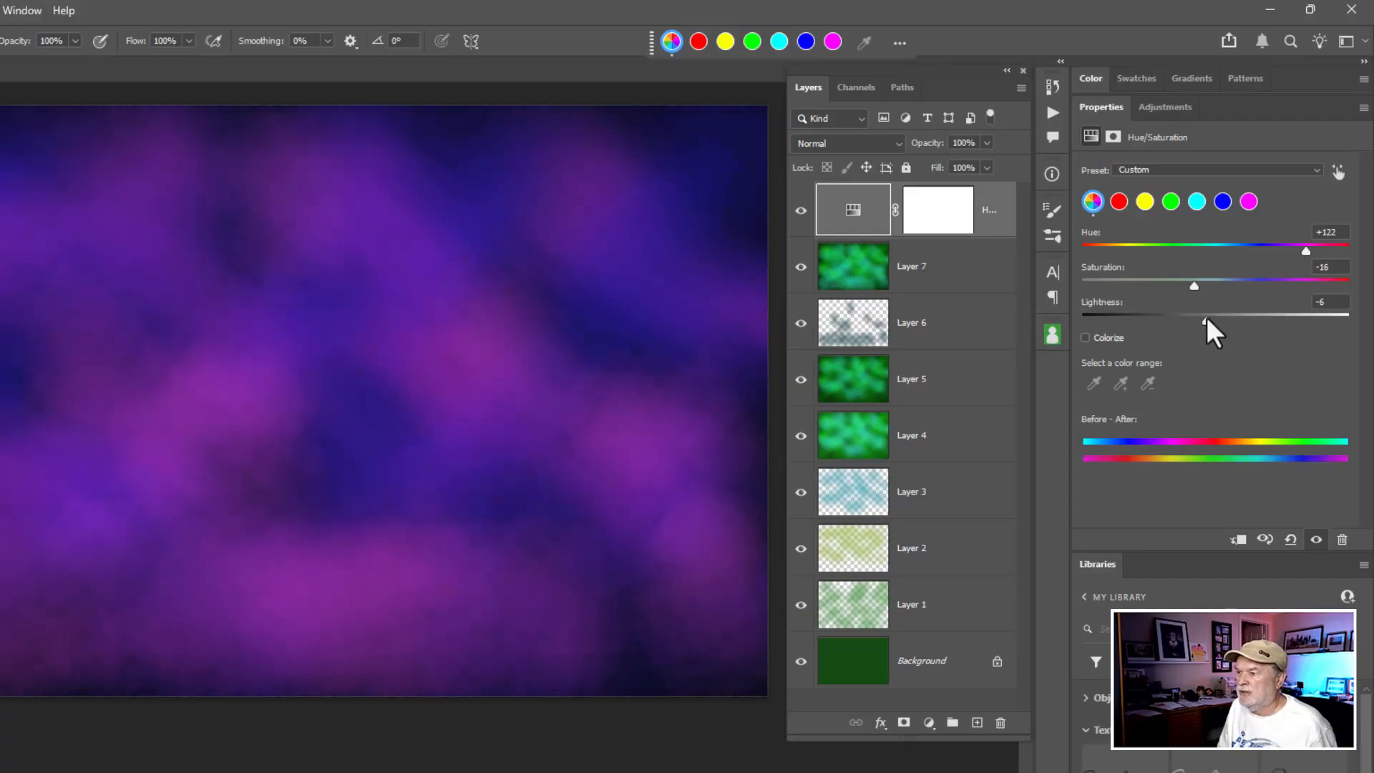